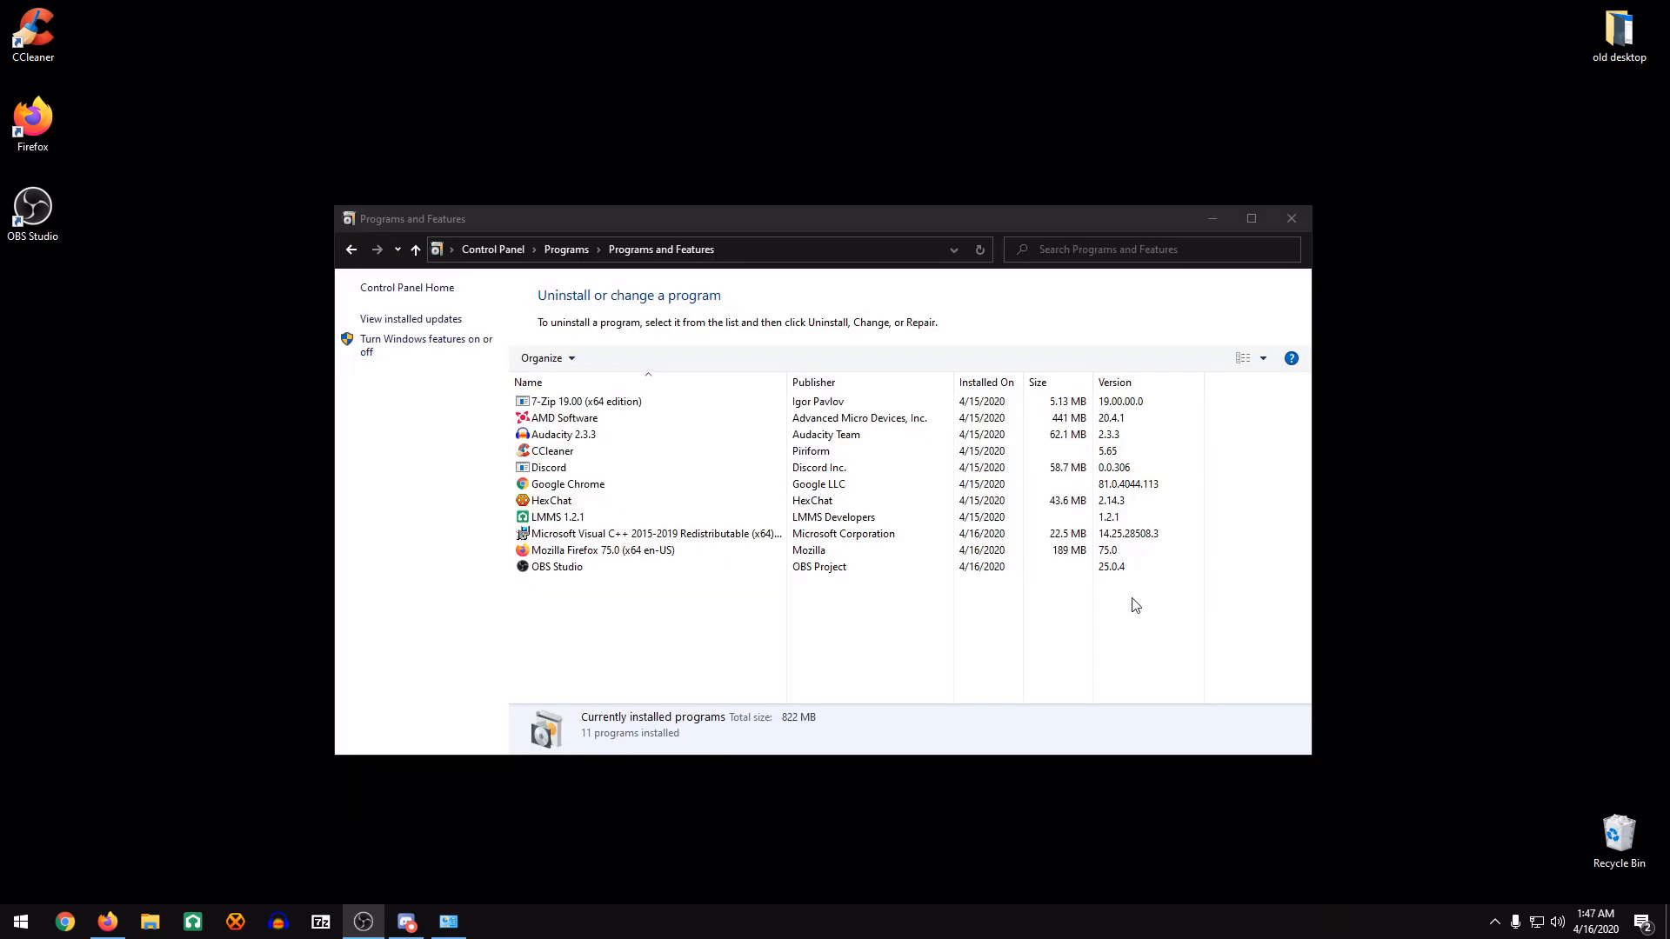
{"action": "mouse_move", "coordinate": [745, 590]}
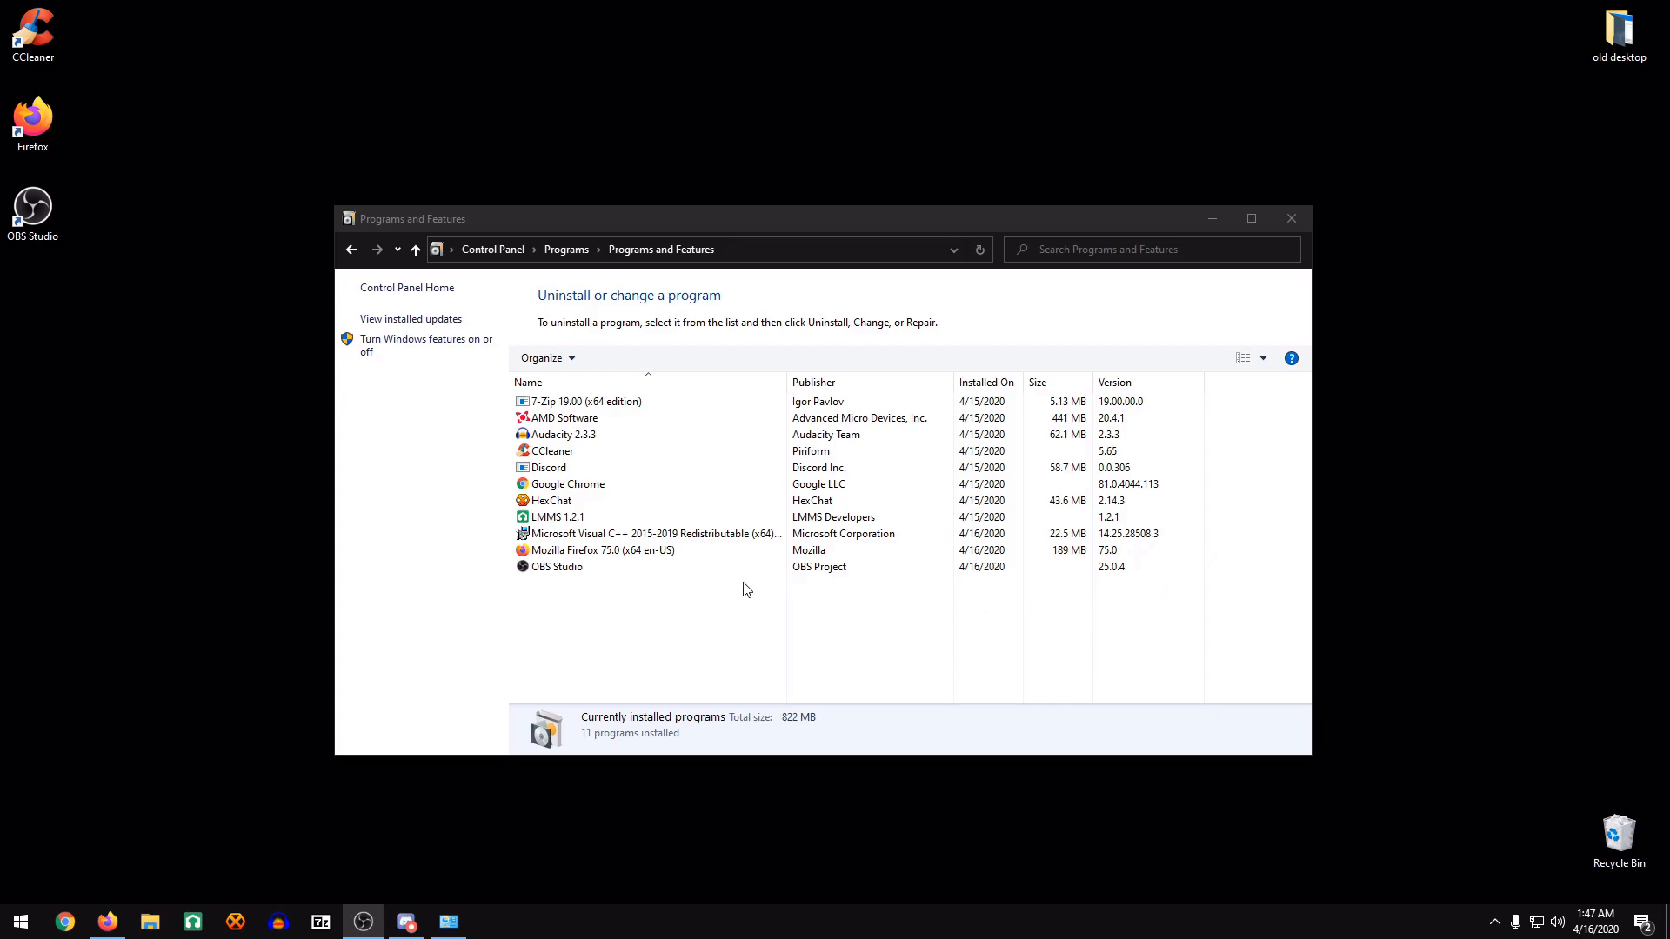
{"action": "mouse_move", "coordinate": [647, 640]}
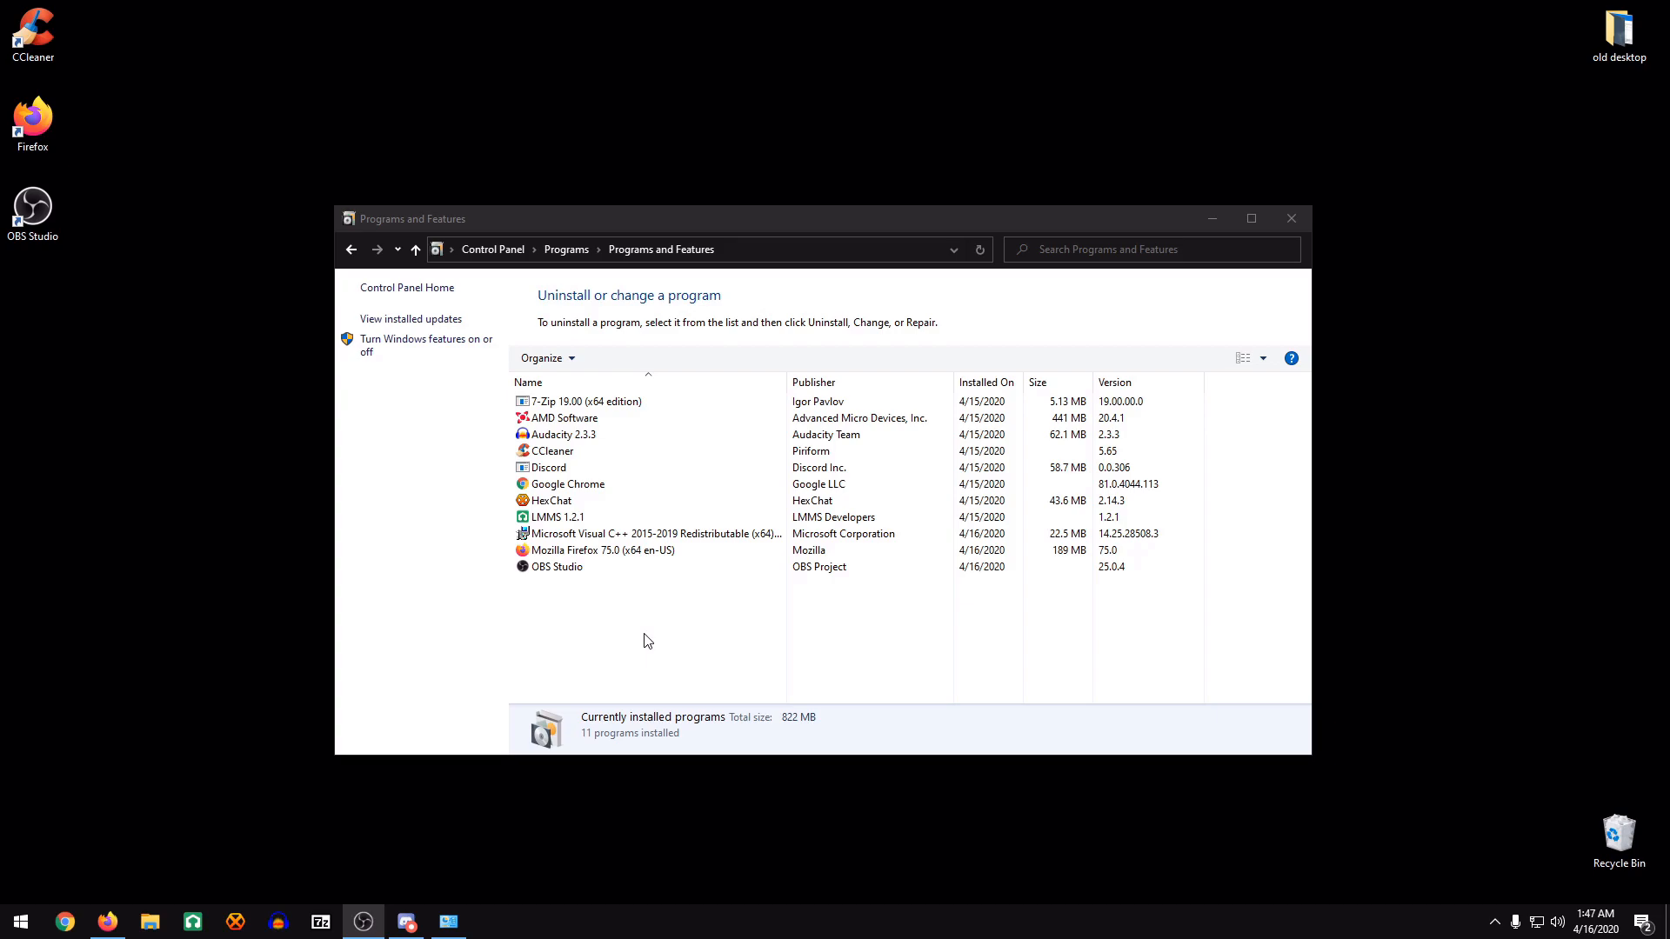
{"action": "mouse_move", "coordinate": [628, 230]}
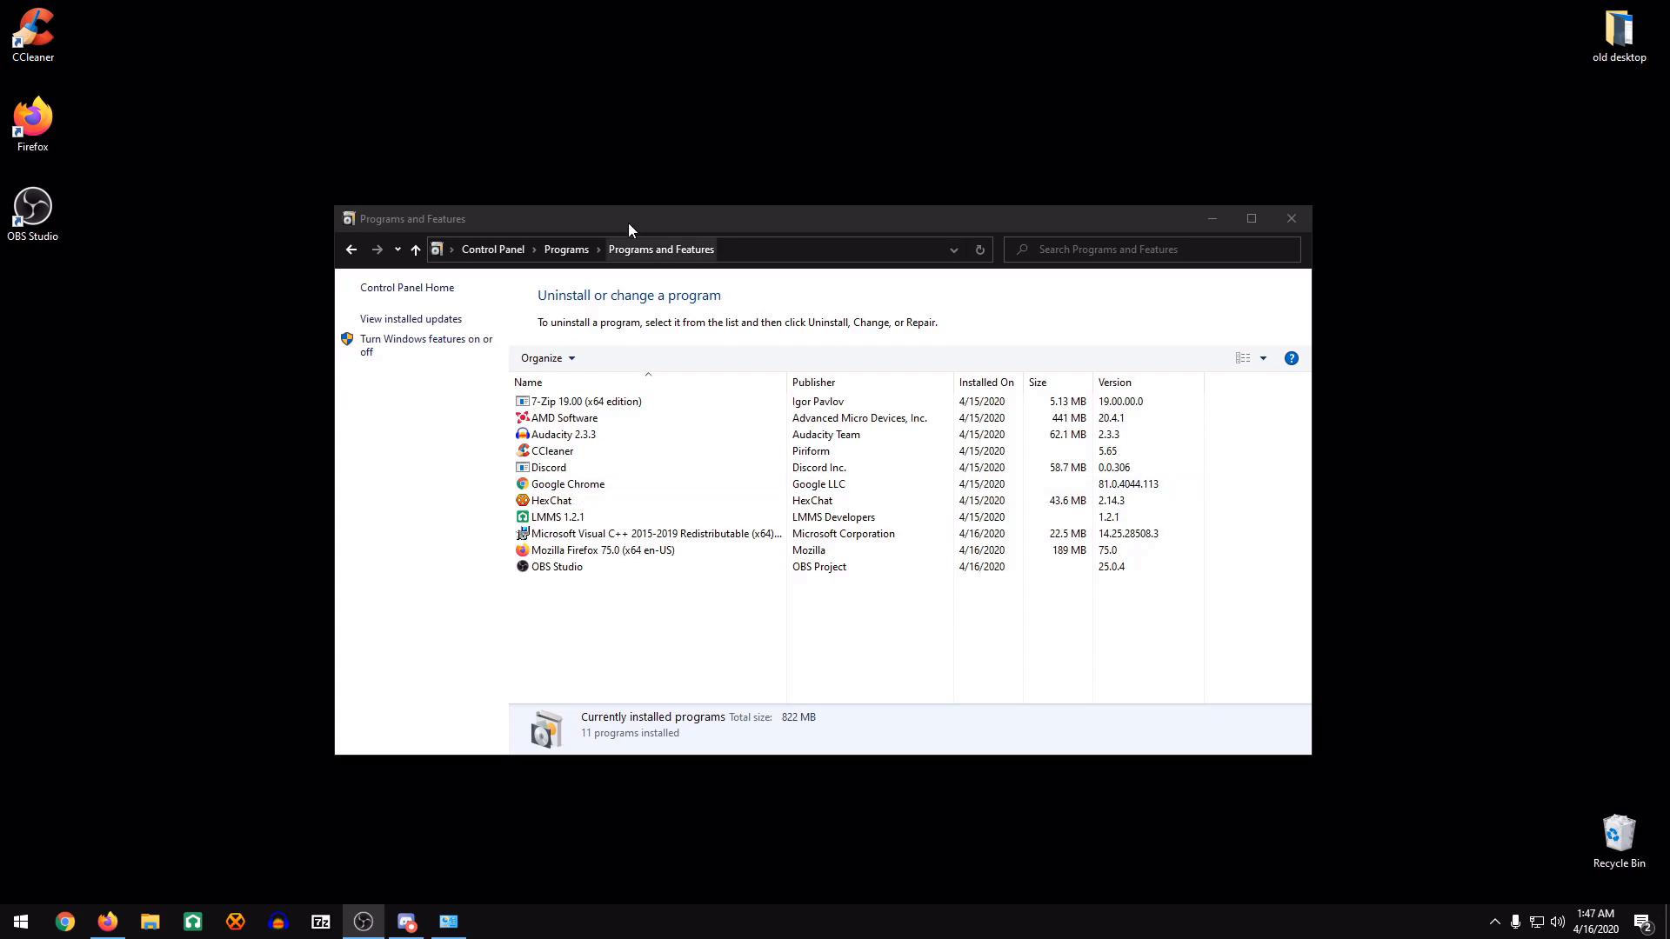
{"action": "mouse_move", "coordinate": [872, 9]}
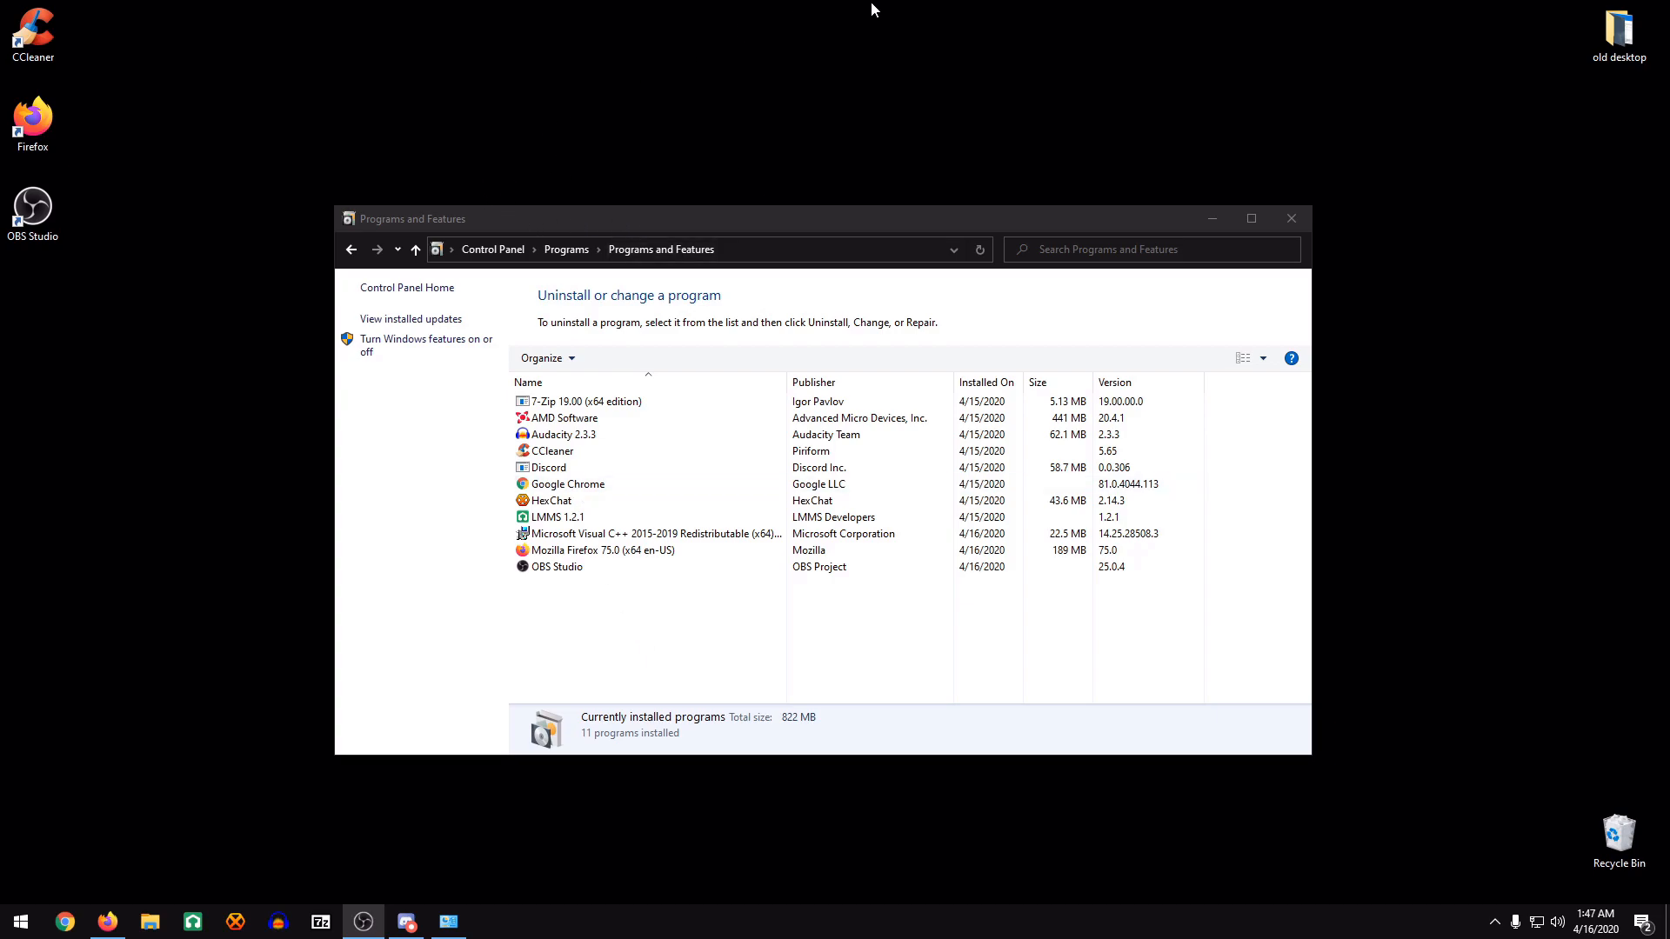
{"action": "mouse_move", "coordinate": [684, 190]}
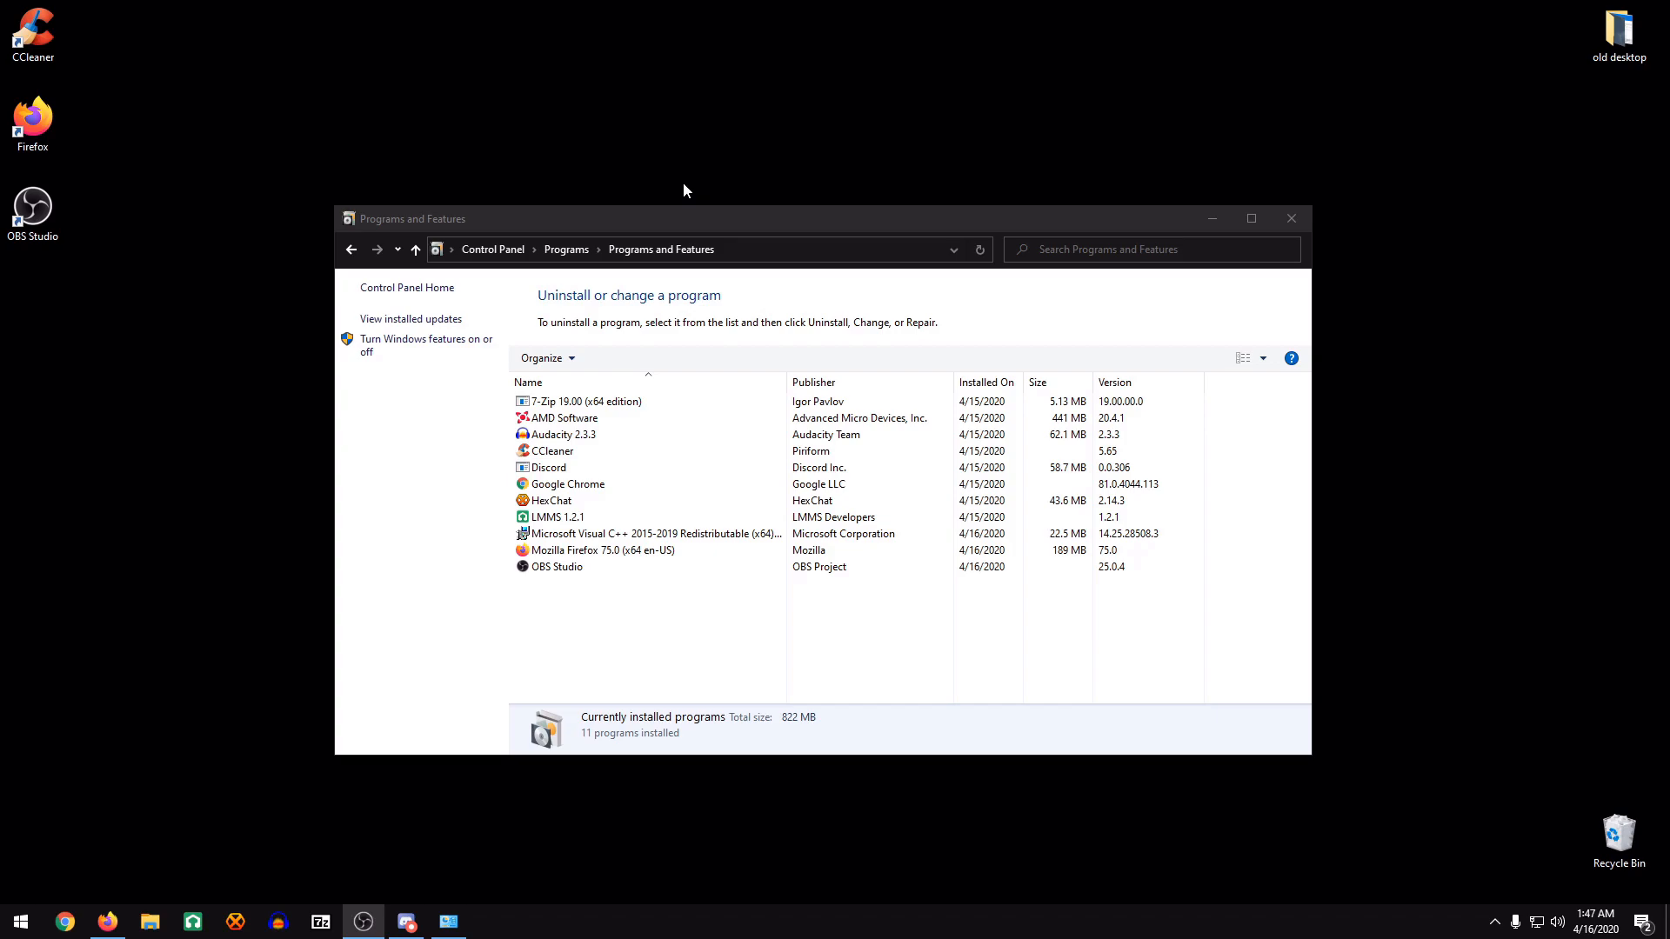
{"action": "mouse_move", "coordinate": [870, 199]}
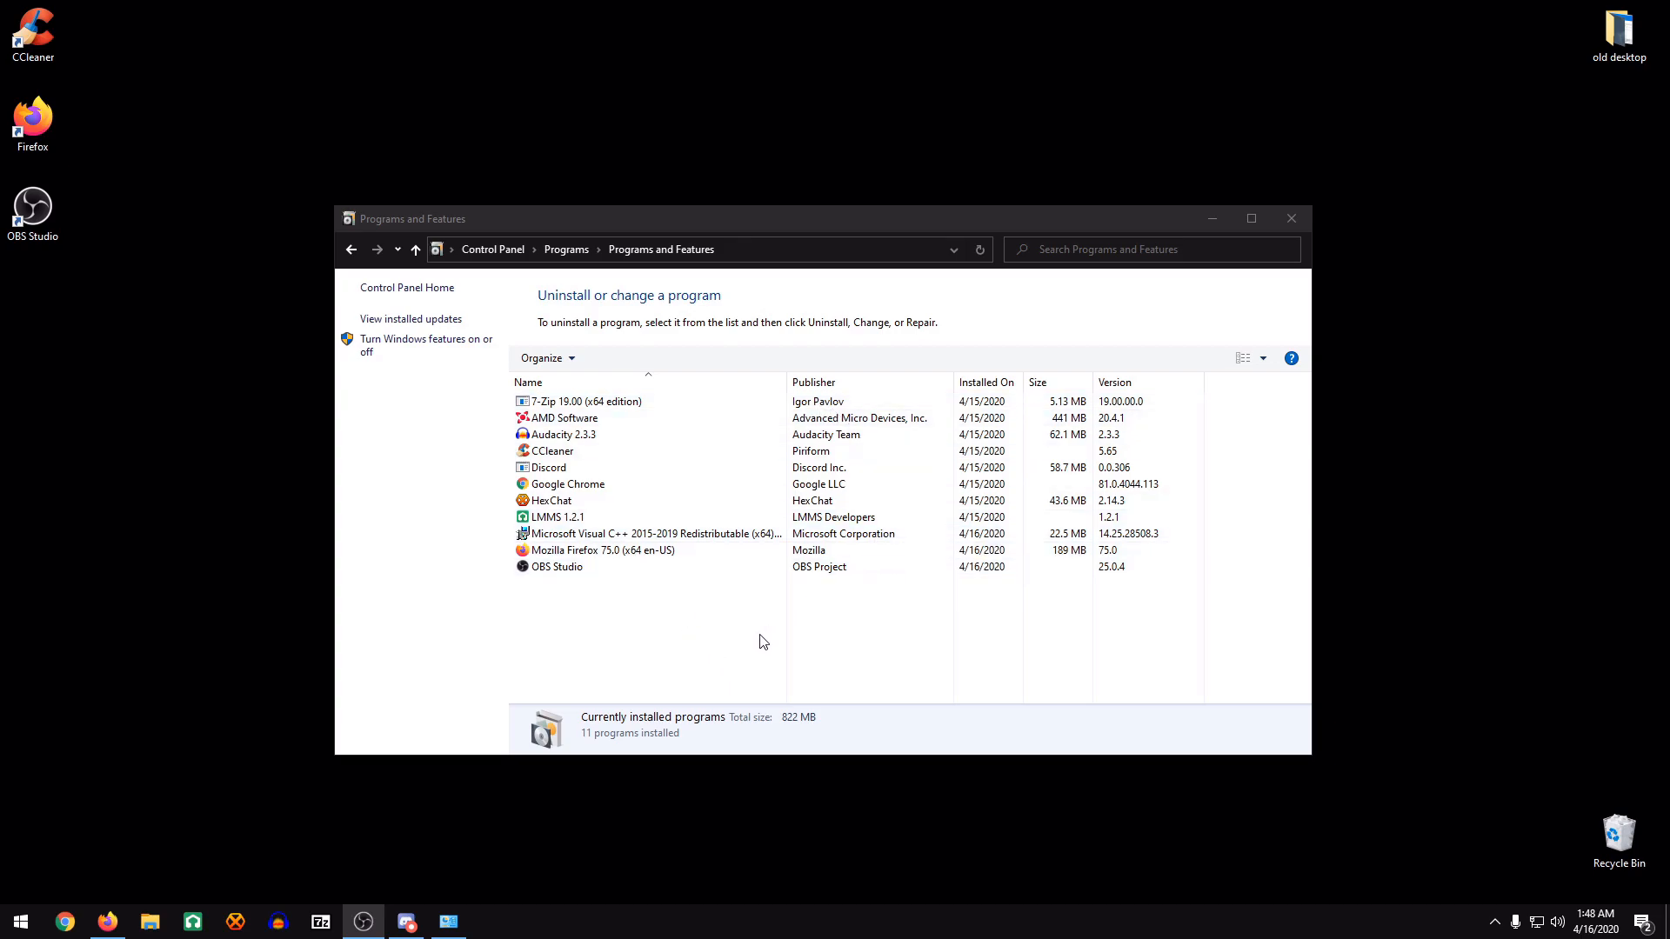
Search for minetest in Firefox and open the minetest GitHub repository page.
{"action": "left_click", "coordinate": [649, 533]}
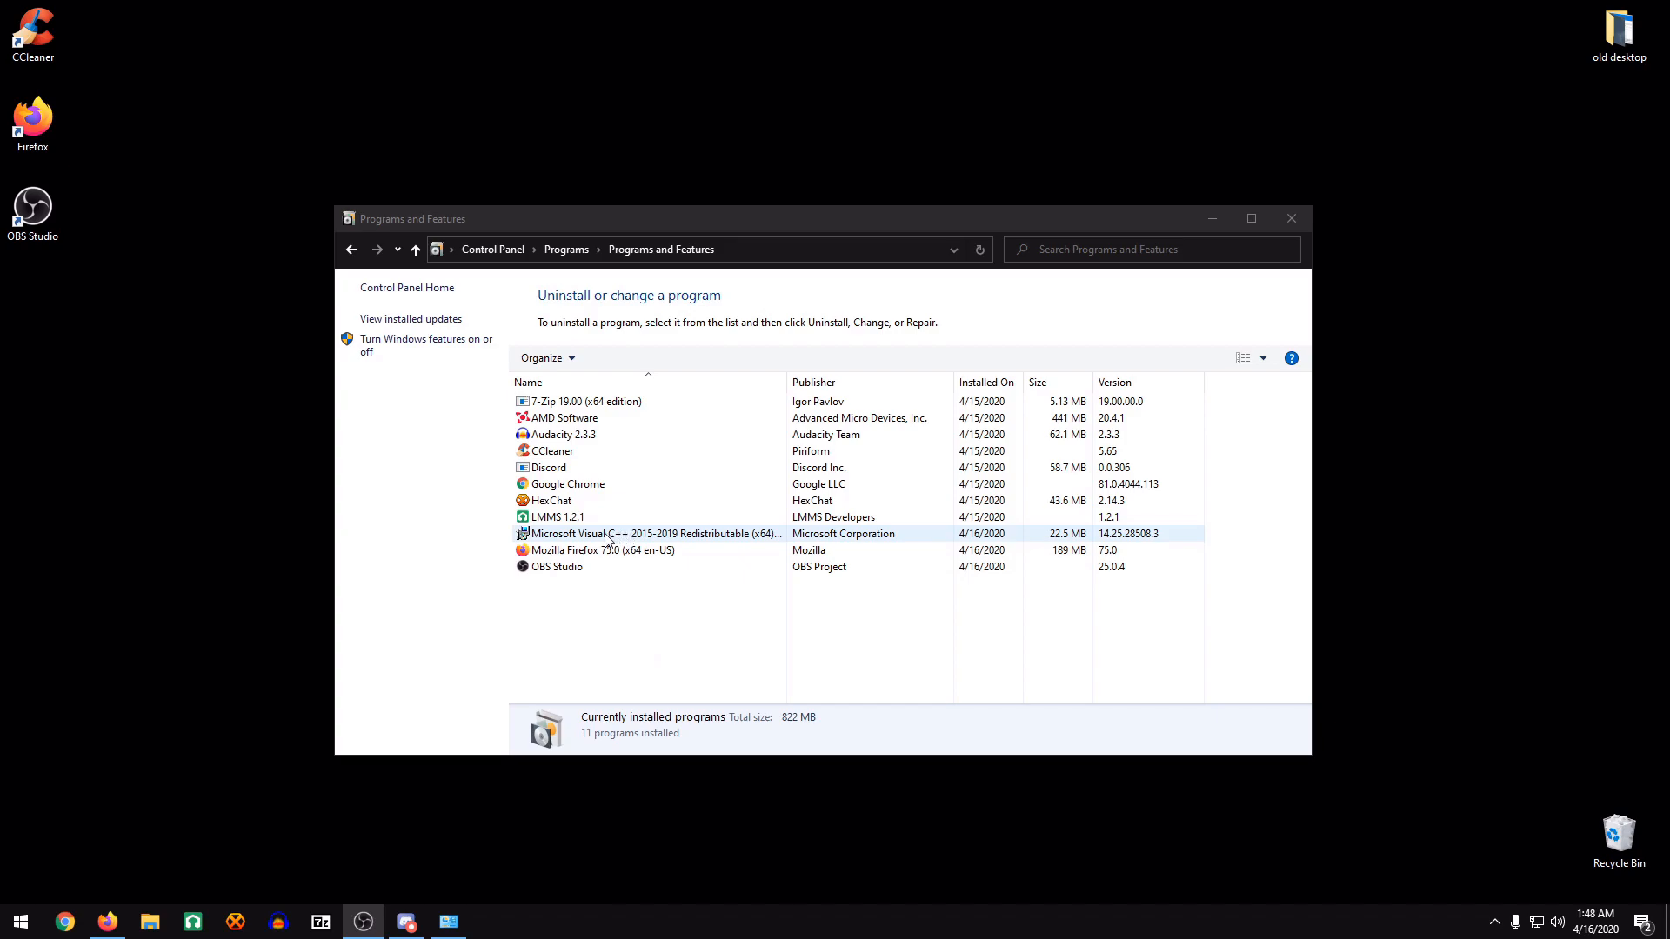
{"action": "mouse_move", "coordinate": [670, 546]}
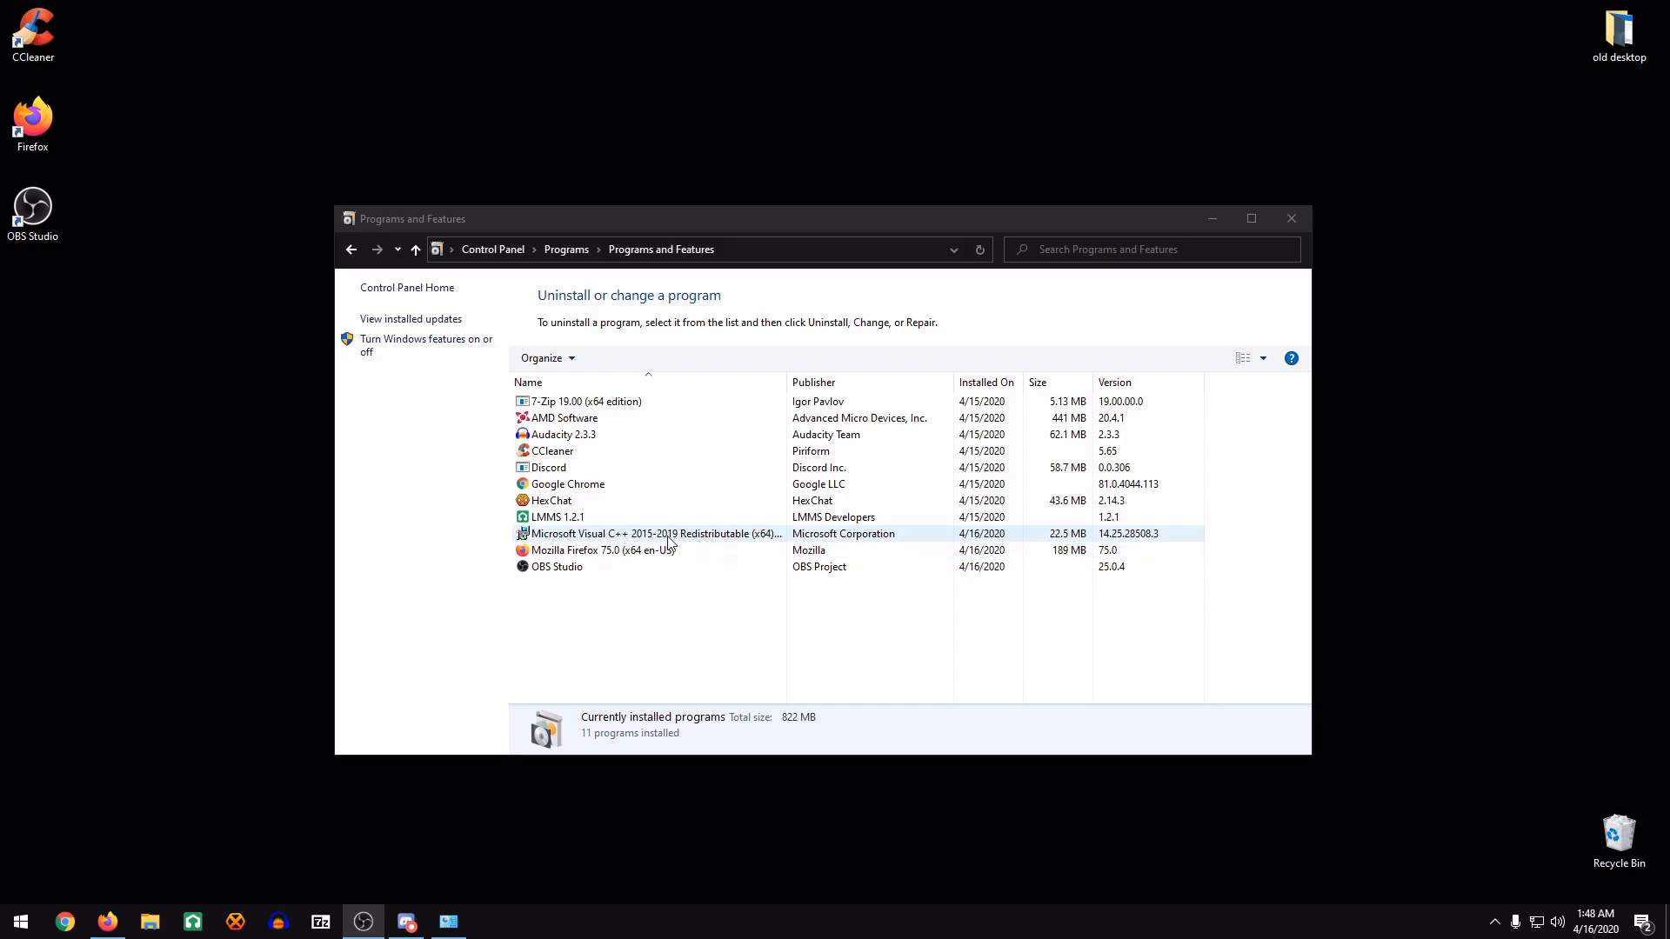
{"action": "mouse_move", "coordinate": [714, 542]}
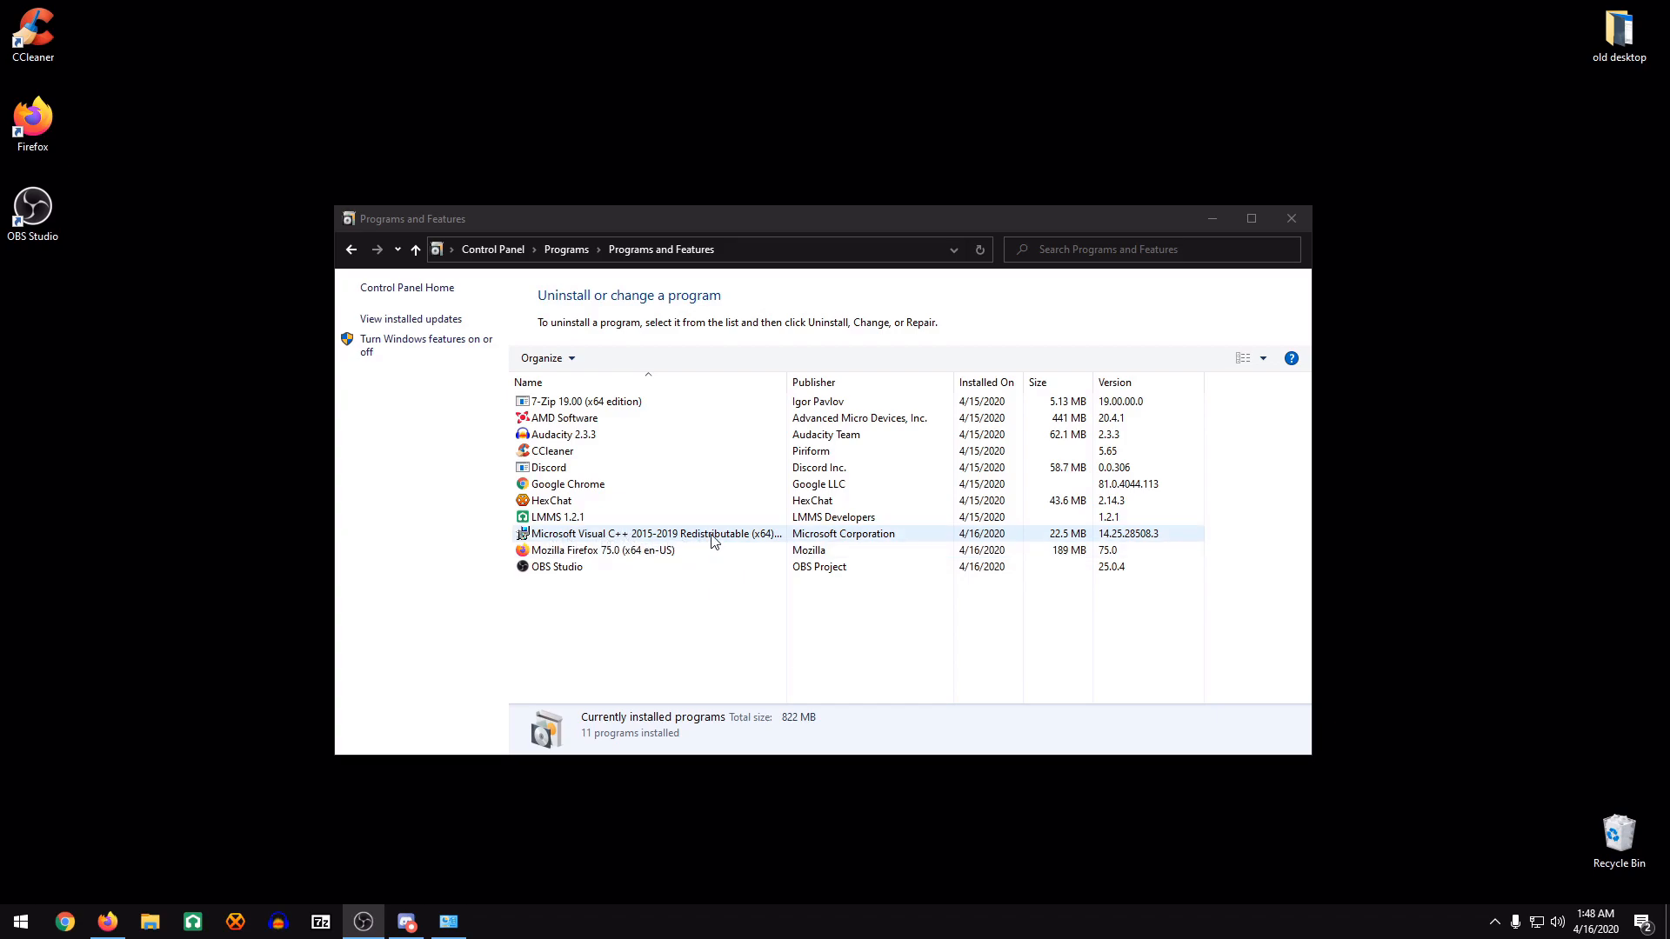
{"action": "left_click", "coordinate": [551, 451]}
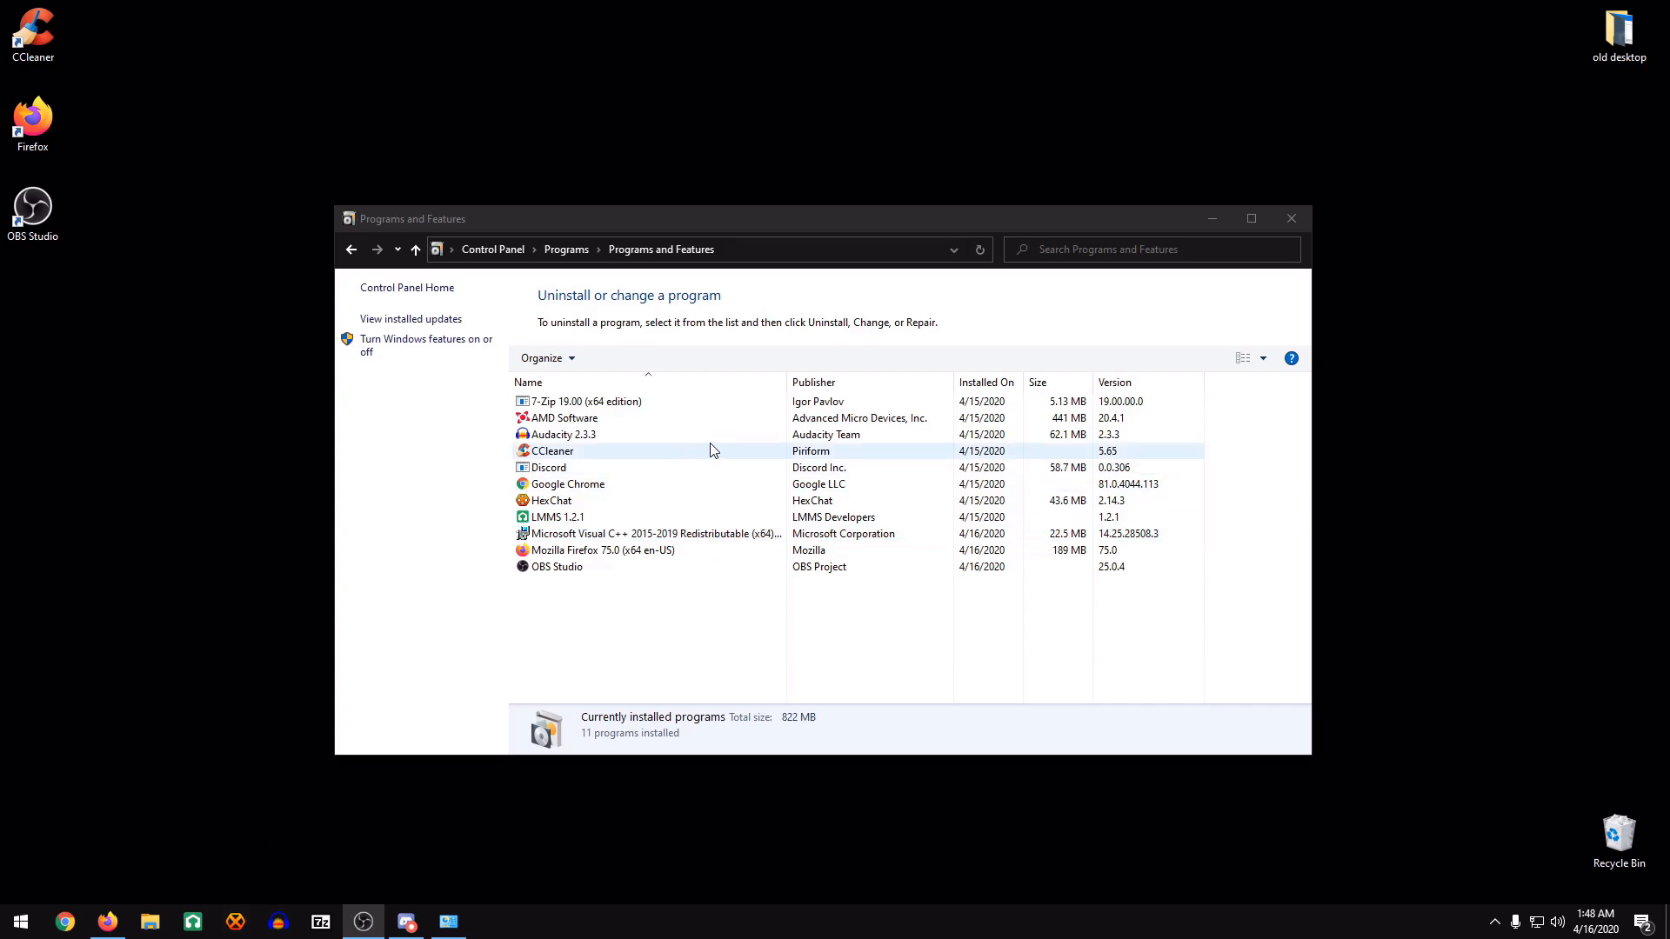
{"action": "left_click", "coordinate": [63, 922]}
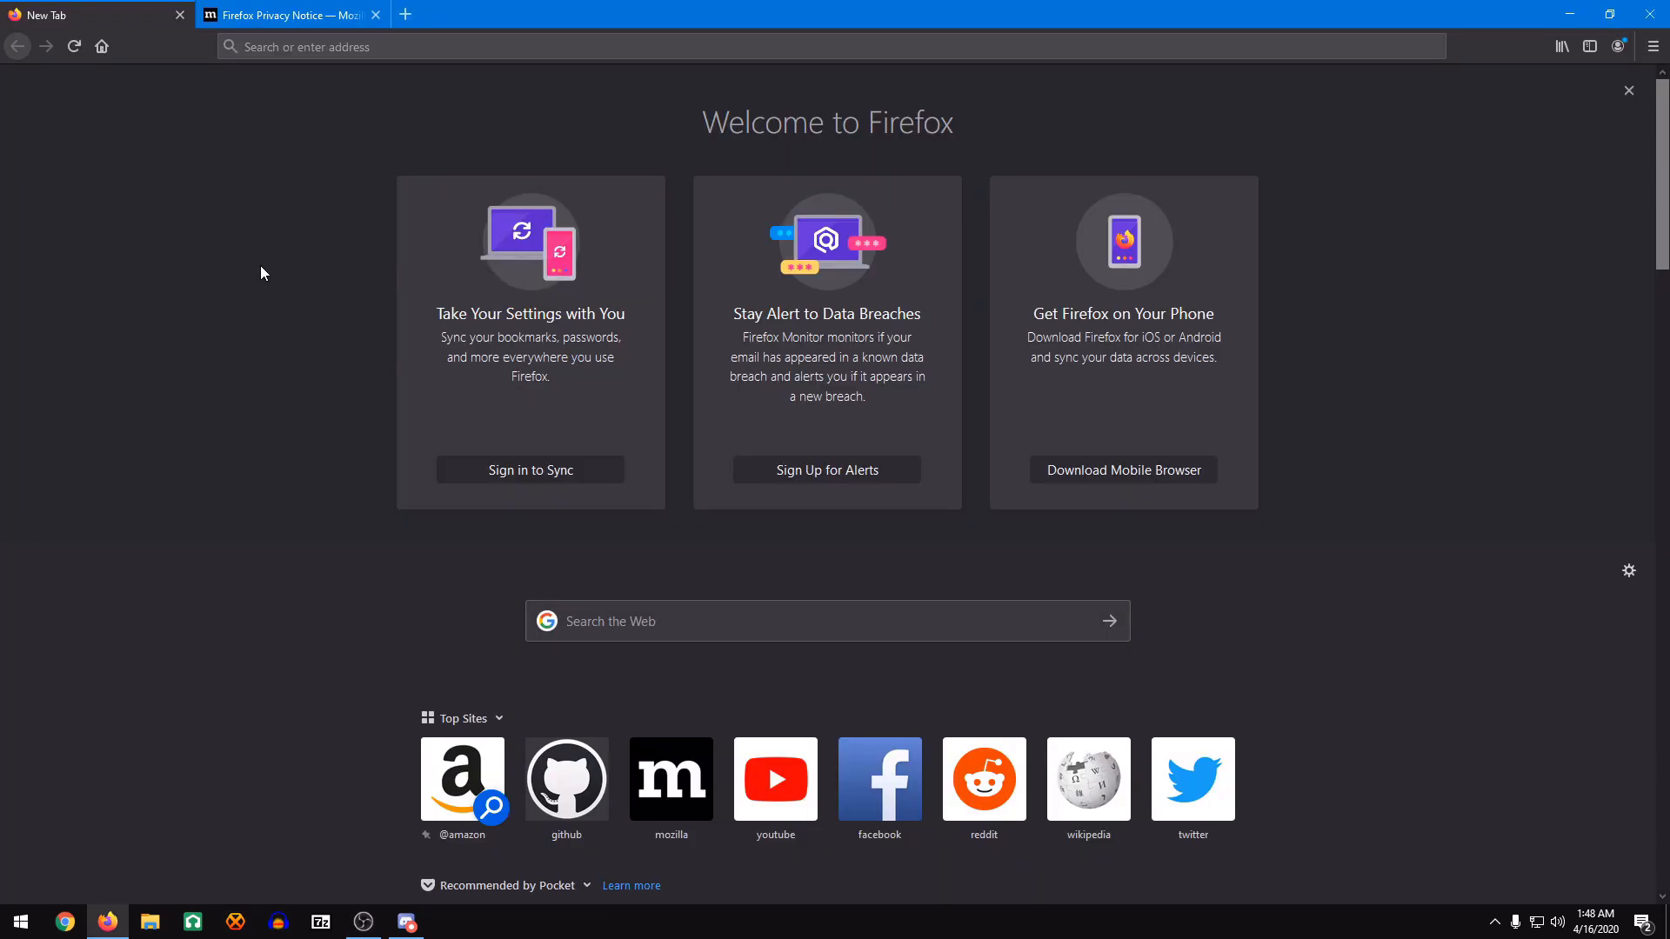
{"action": "mouse_move", "coordinate": [323, 150]}
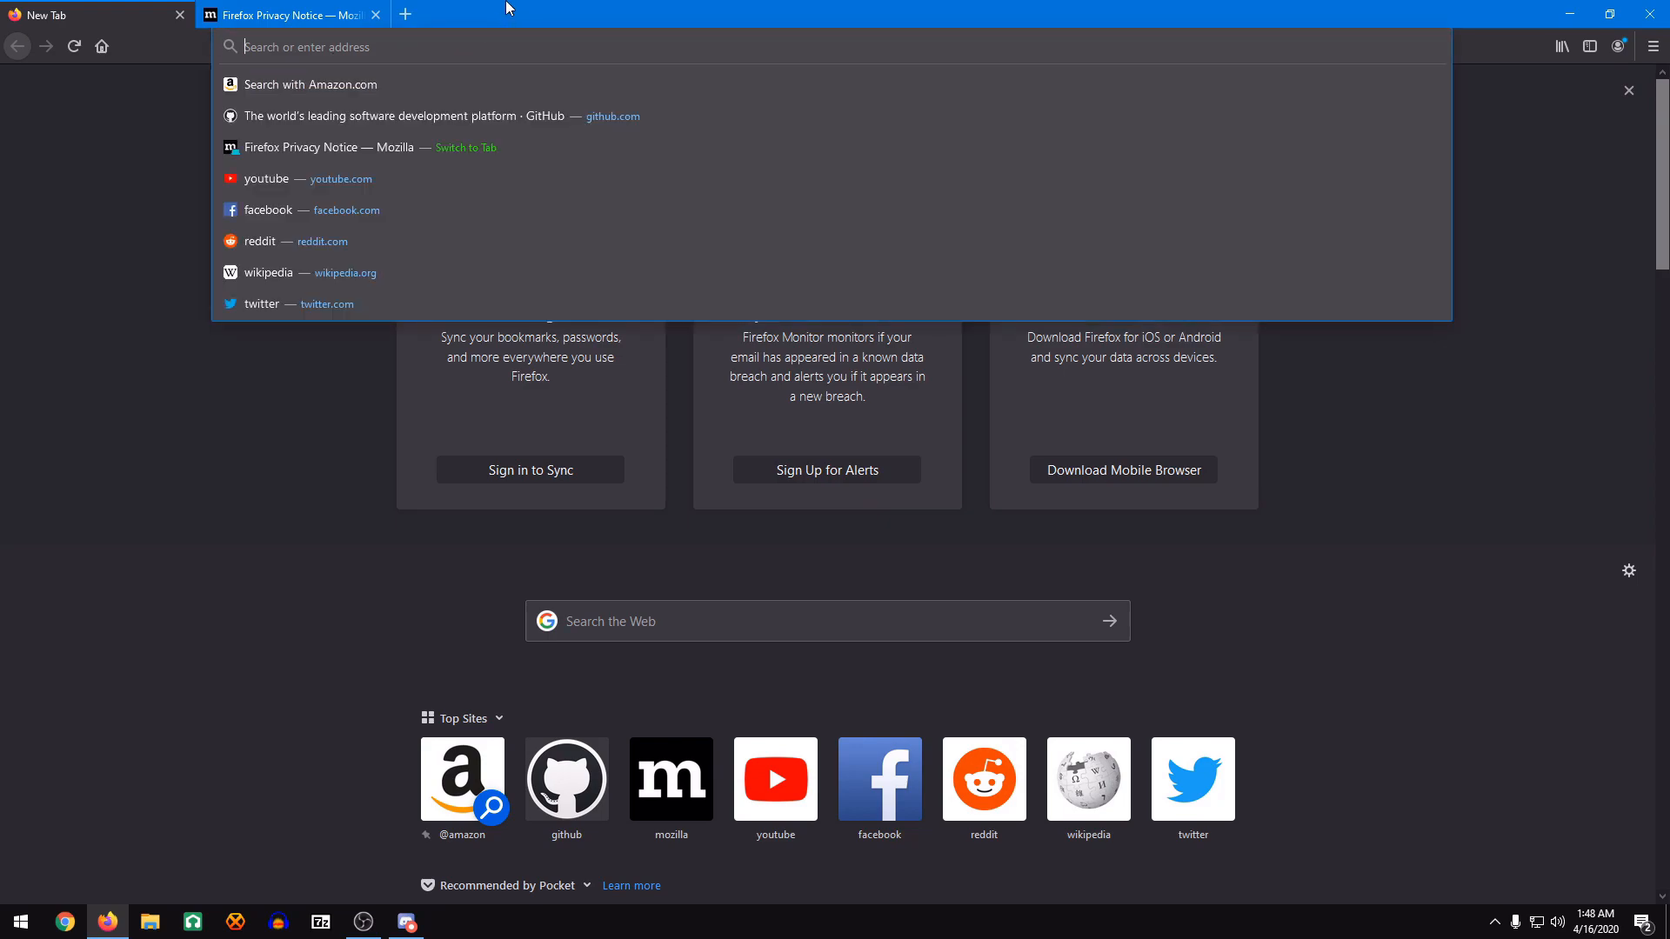
{"action": "mouse_move", "coordinate": [413, 51]}
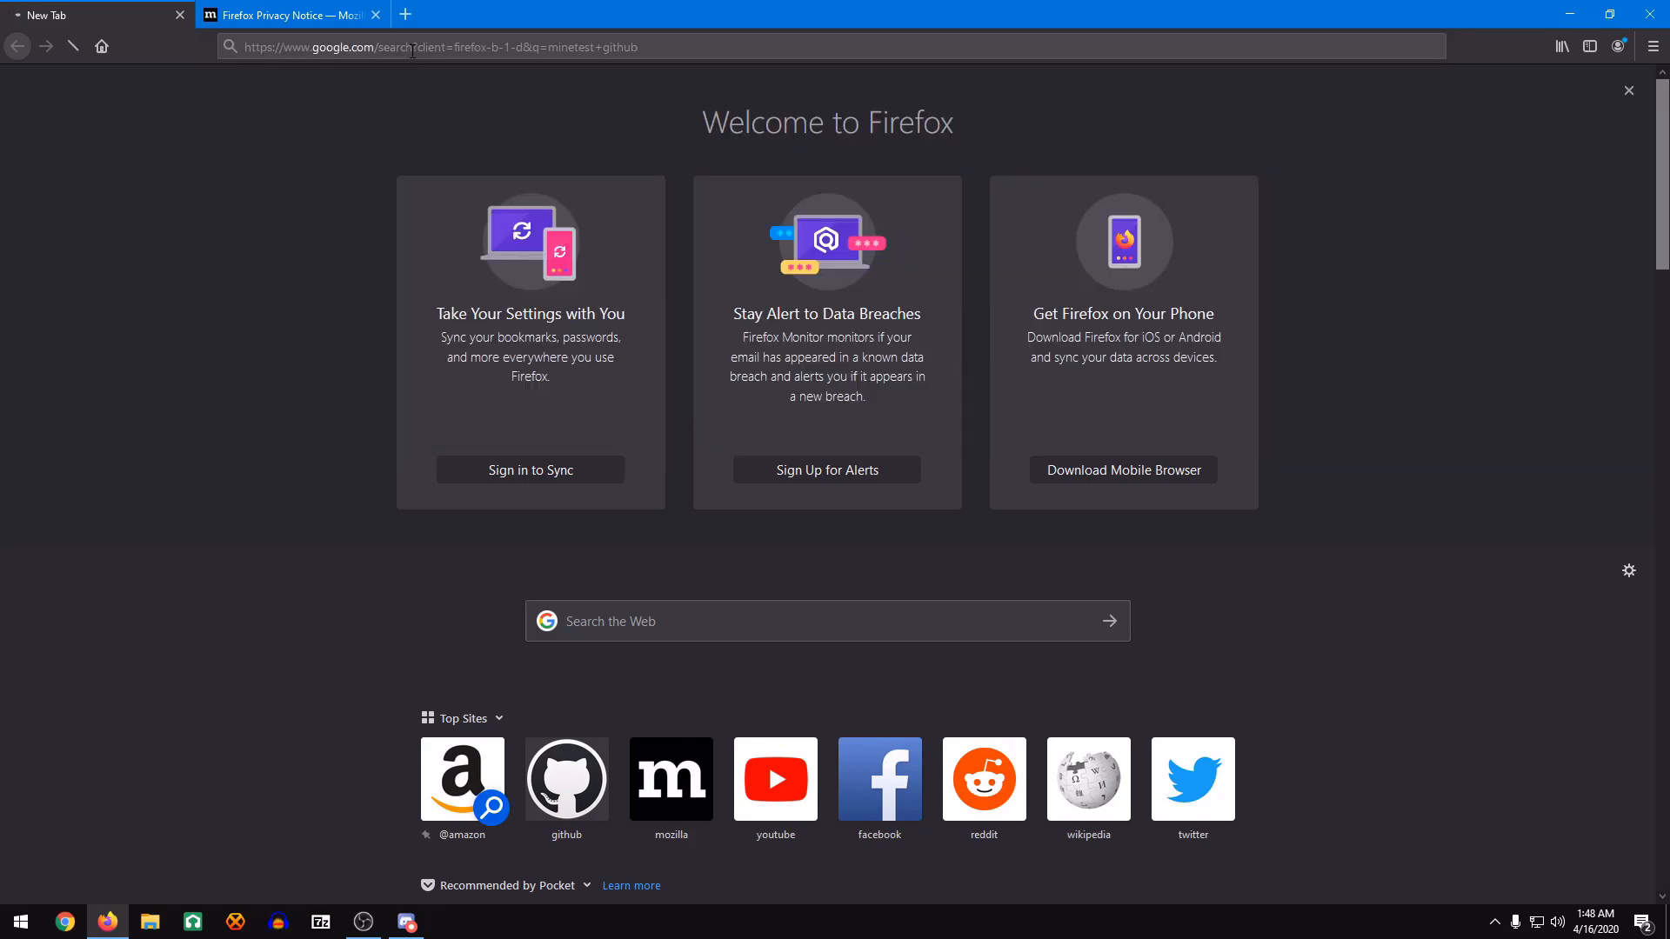
{"action": "left_click", "coordinate": [566, 778]}
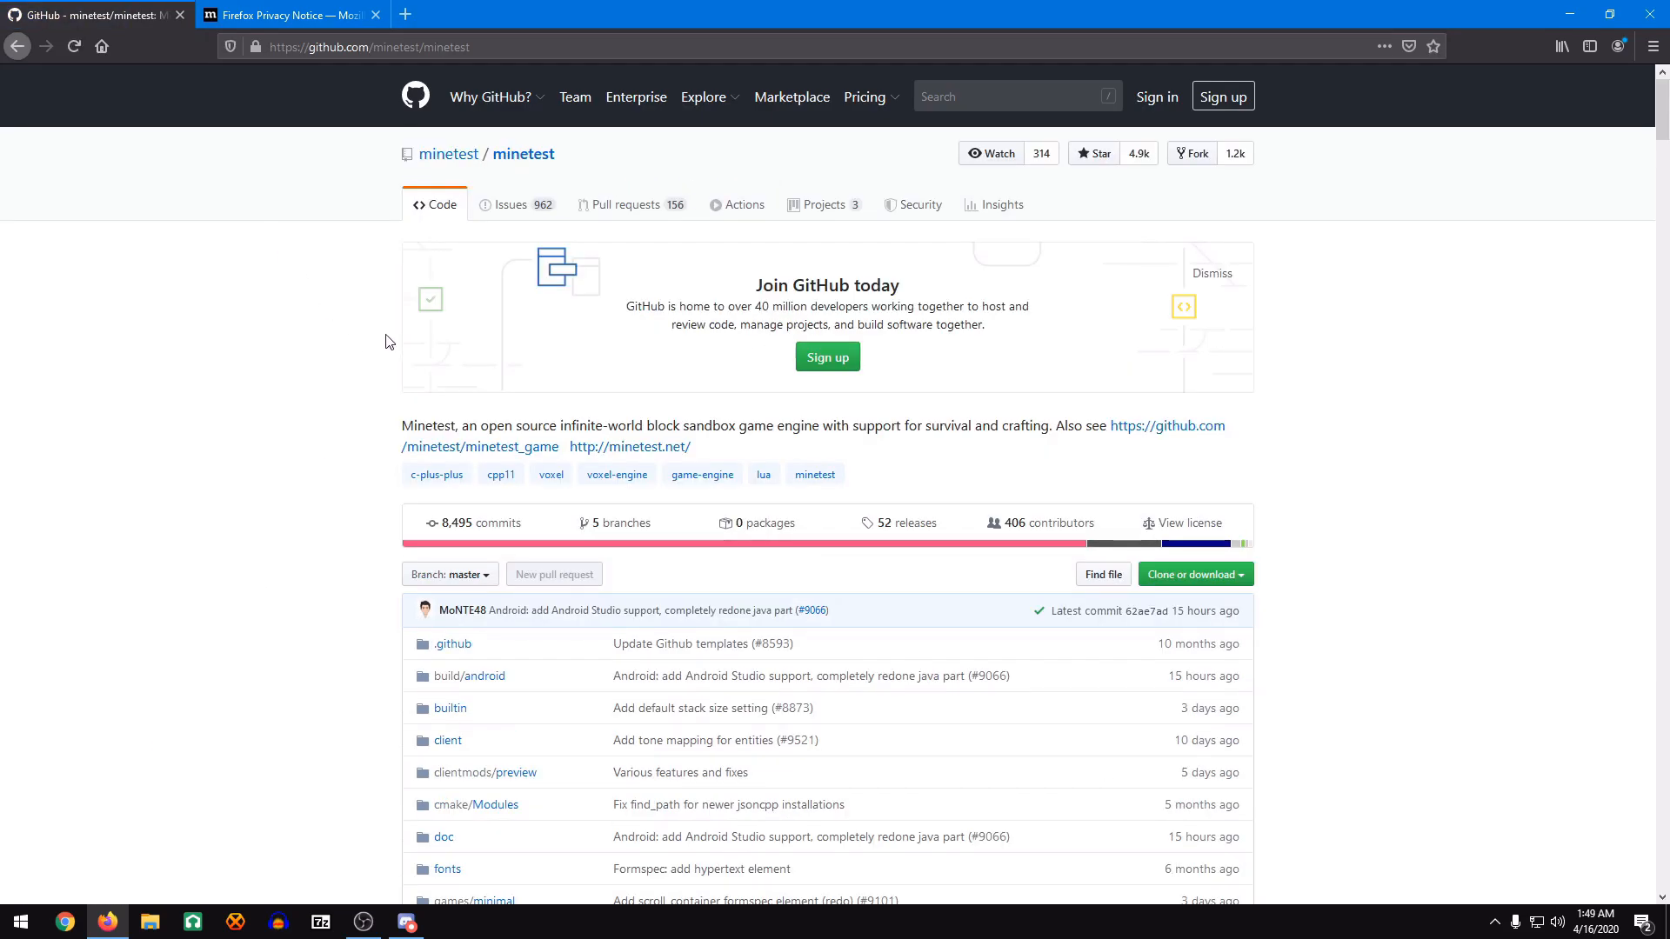
Scroll to Compiling on Windows and open the Visual Studio site in a new tab.
{"action": "scroll", "scroll_direction": "down", "scroll_amount": 3}
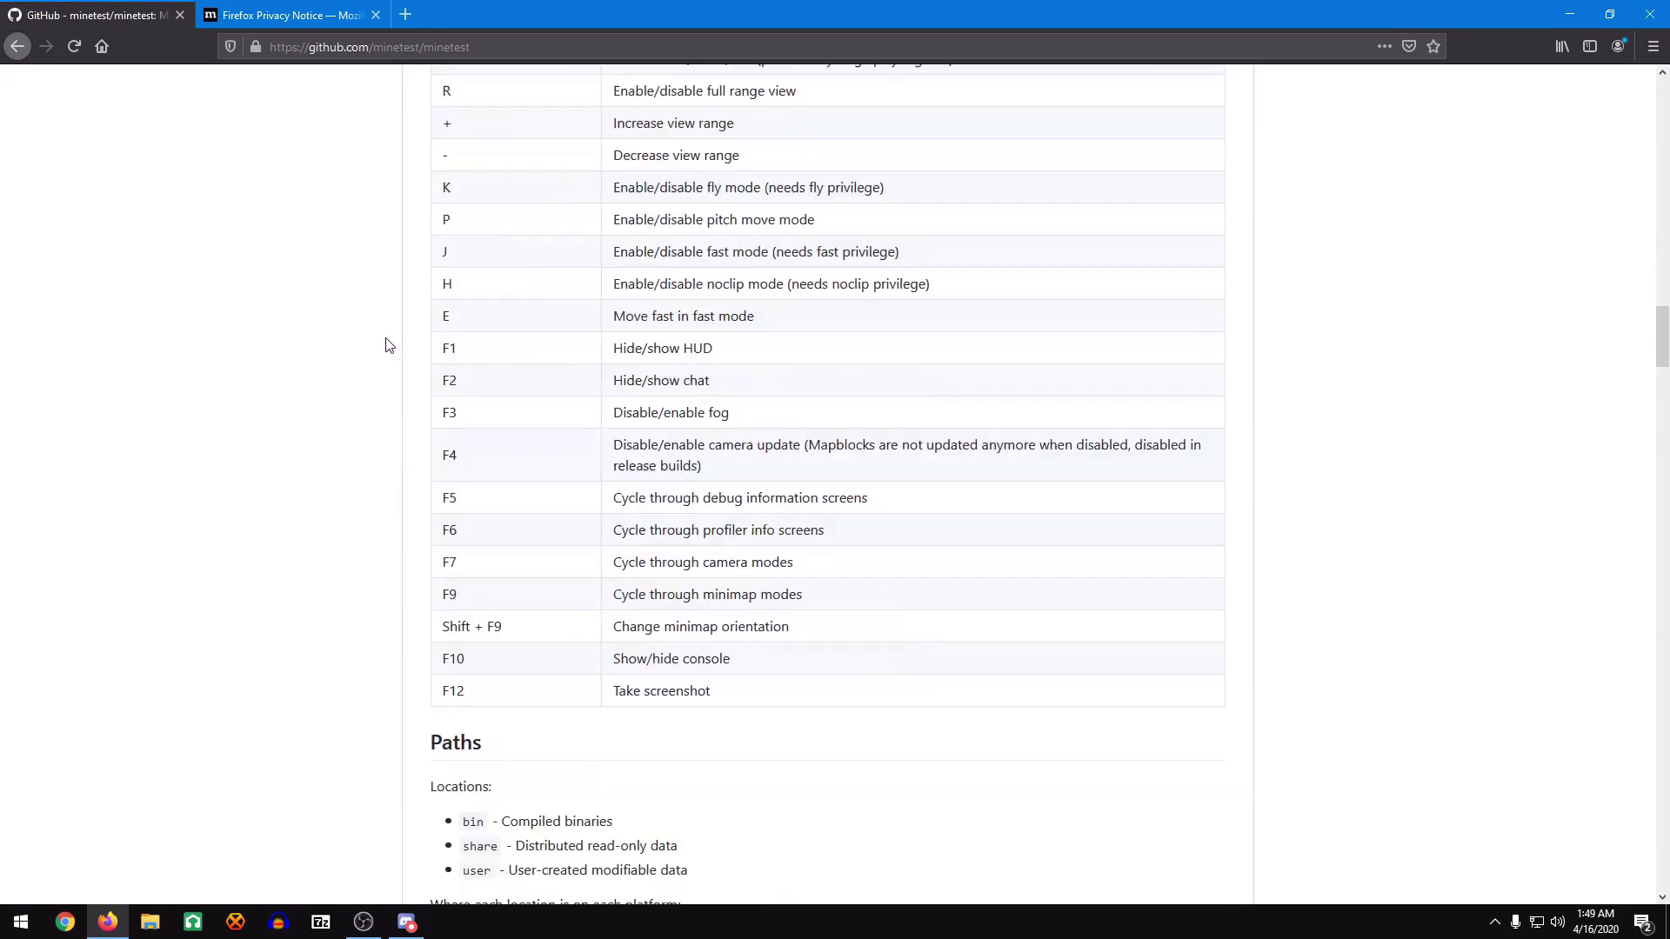
{"action": "scroll", "scroll_direction": "down", "scroll_amount": 3}
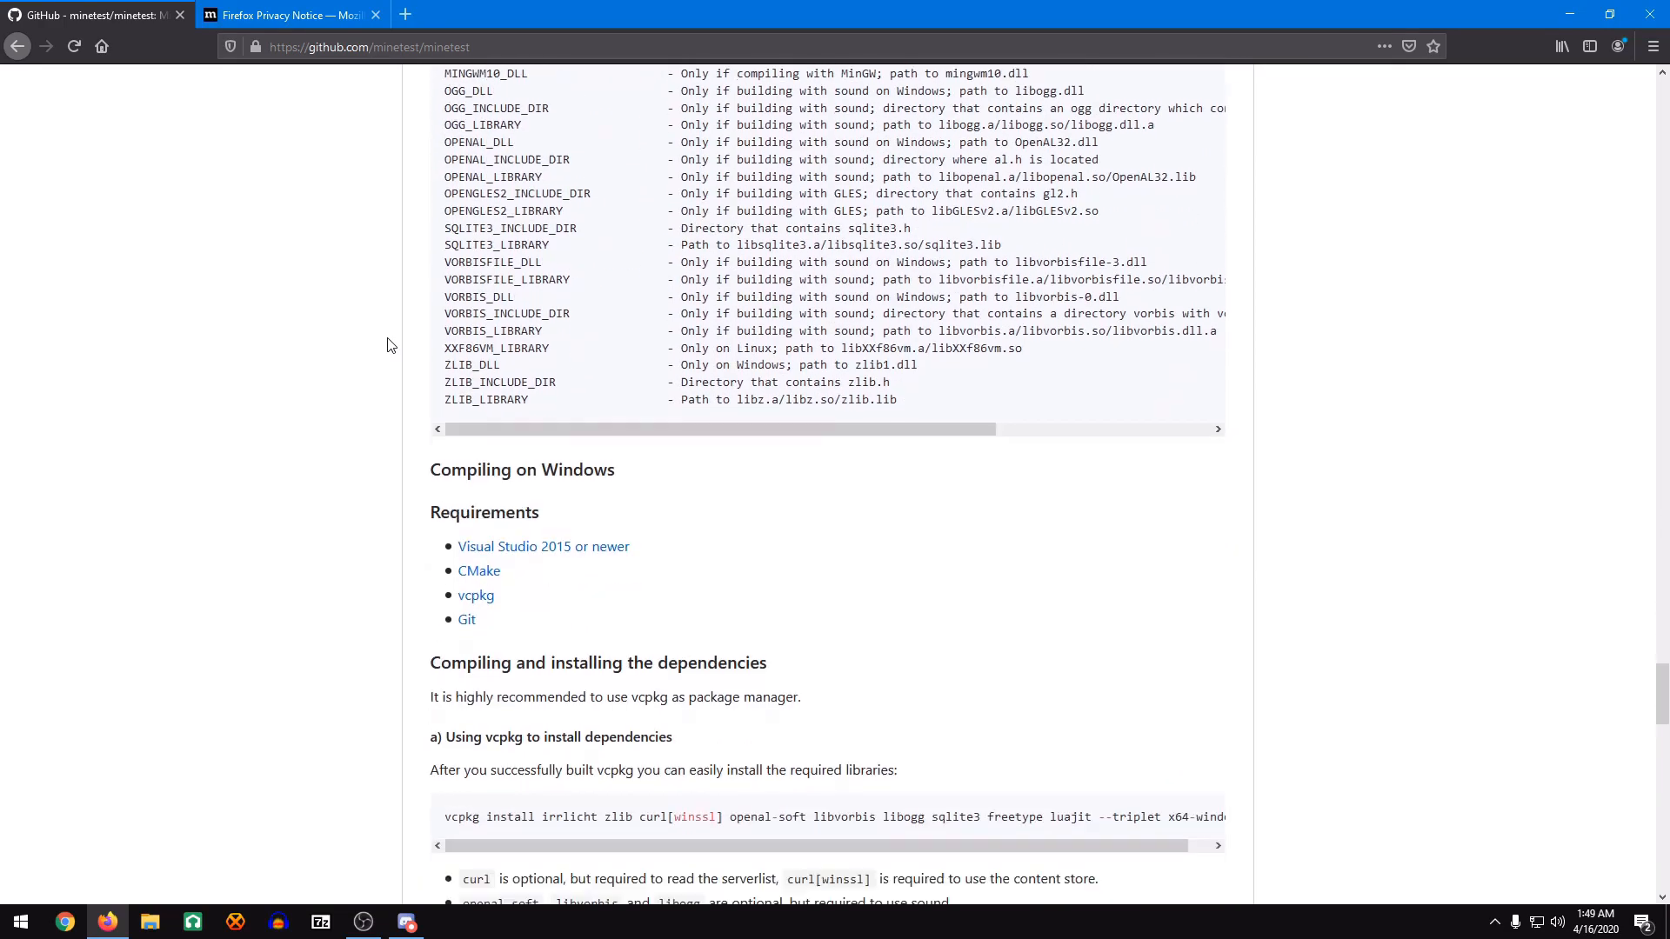
{"action": "scroll", "scroll_direction": "down", "scroll_amount": 3}
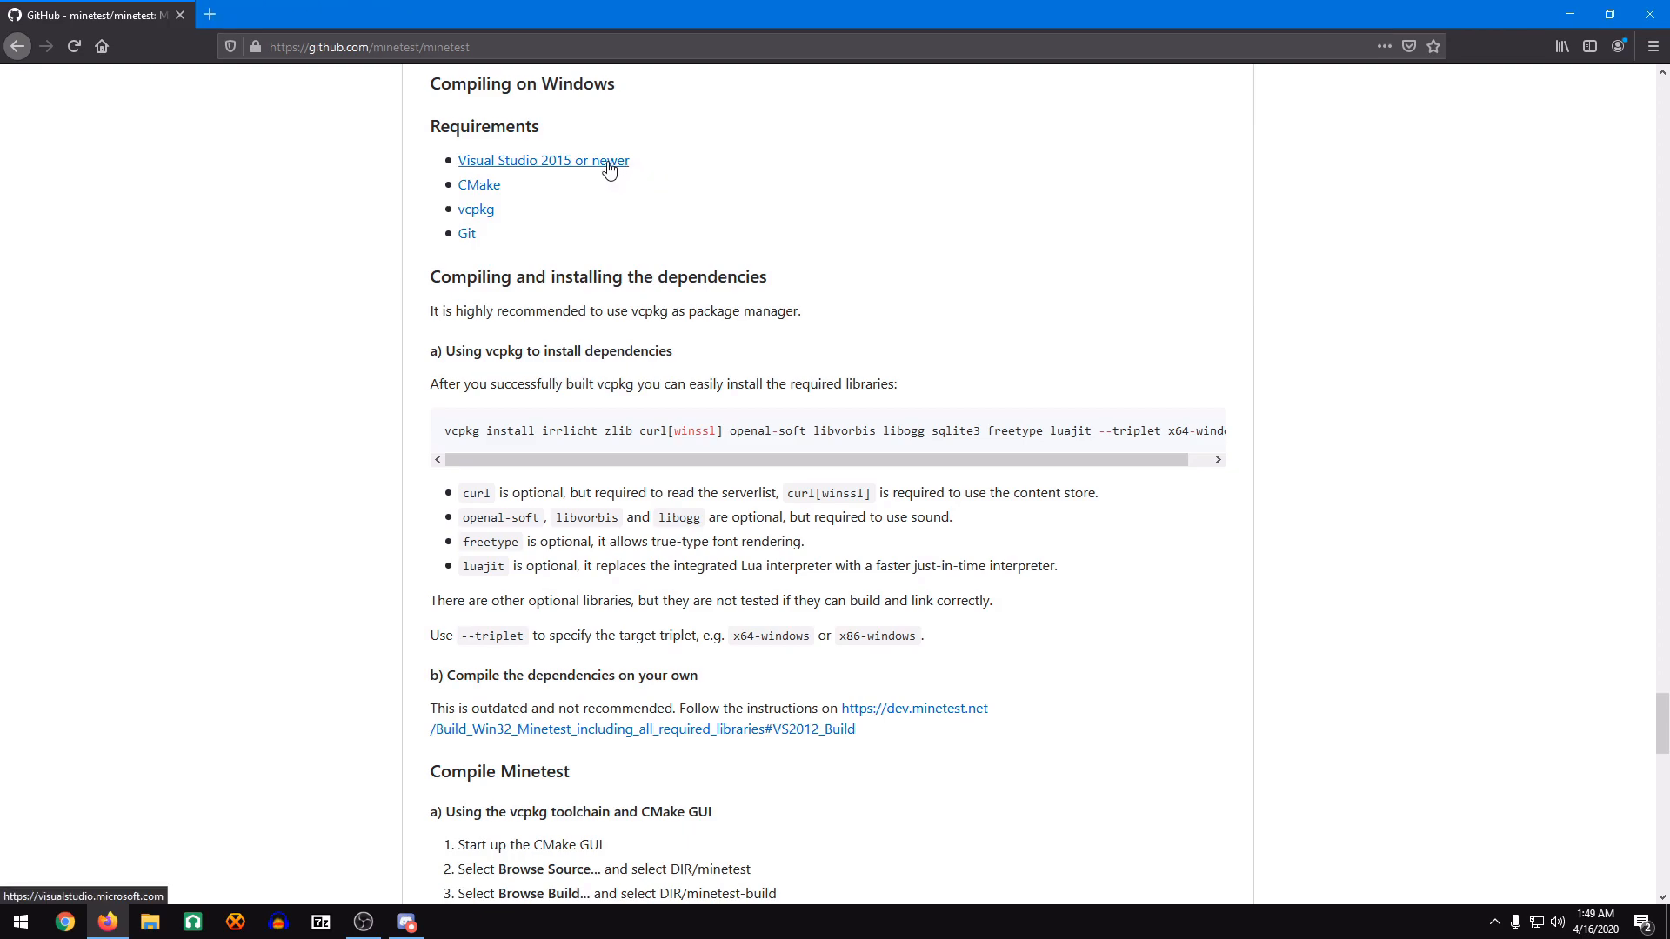
{"action": "left_click", "coordinate": [542, 160]}
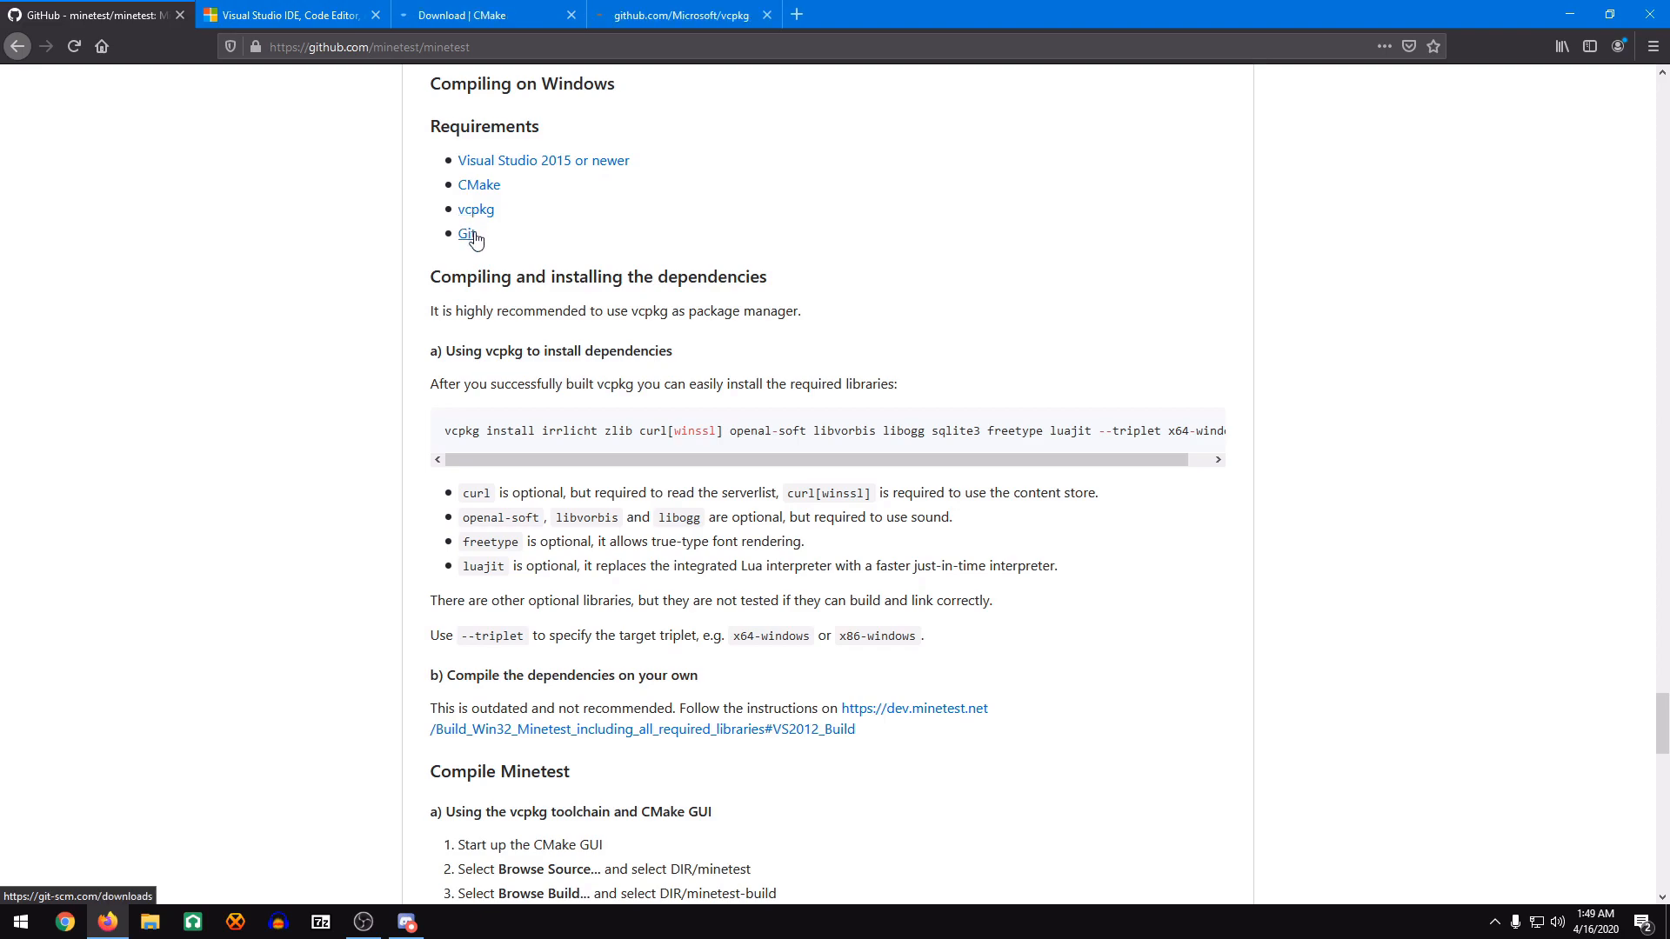
Download Visual Studio Community 2019 from the Visual Studio tab and run the installer.
{"action": "left_click", "coordinate": [288, 15]}
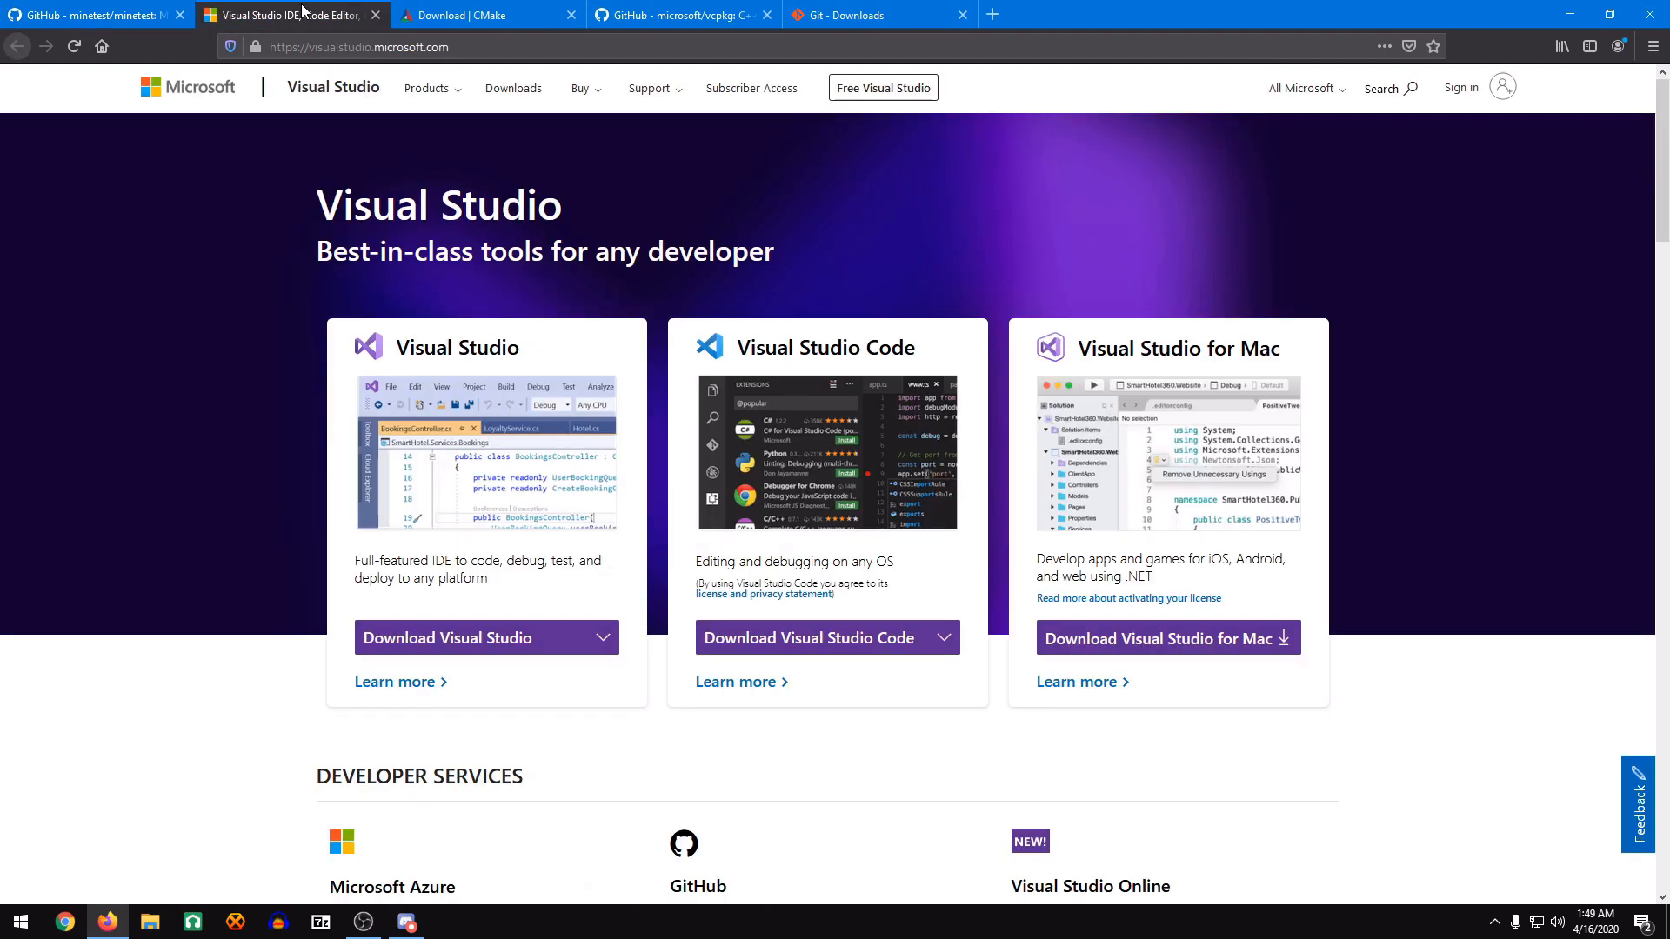
{"action": "left_click", "coordinate": [486, 637]}
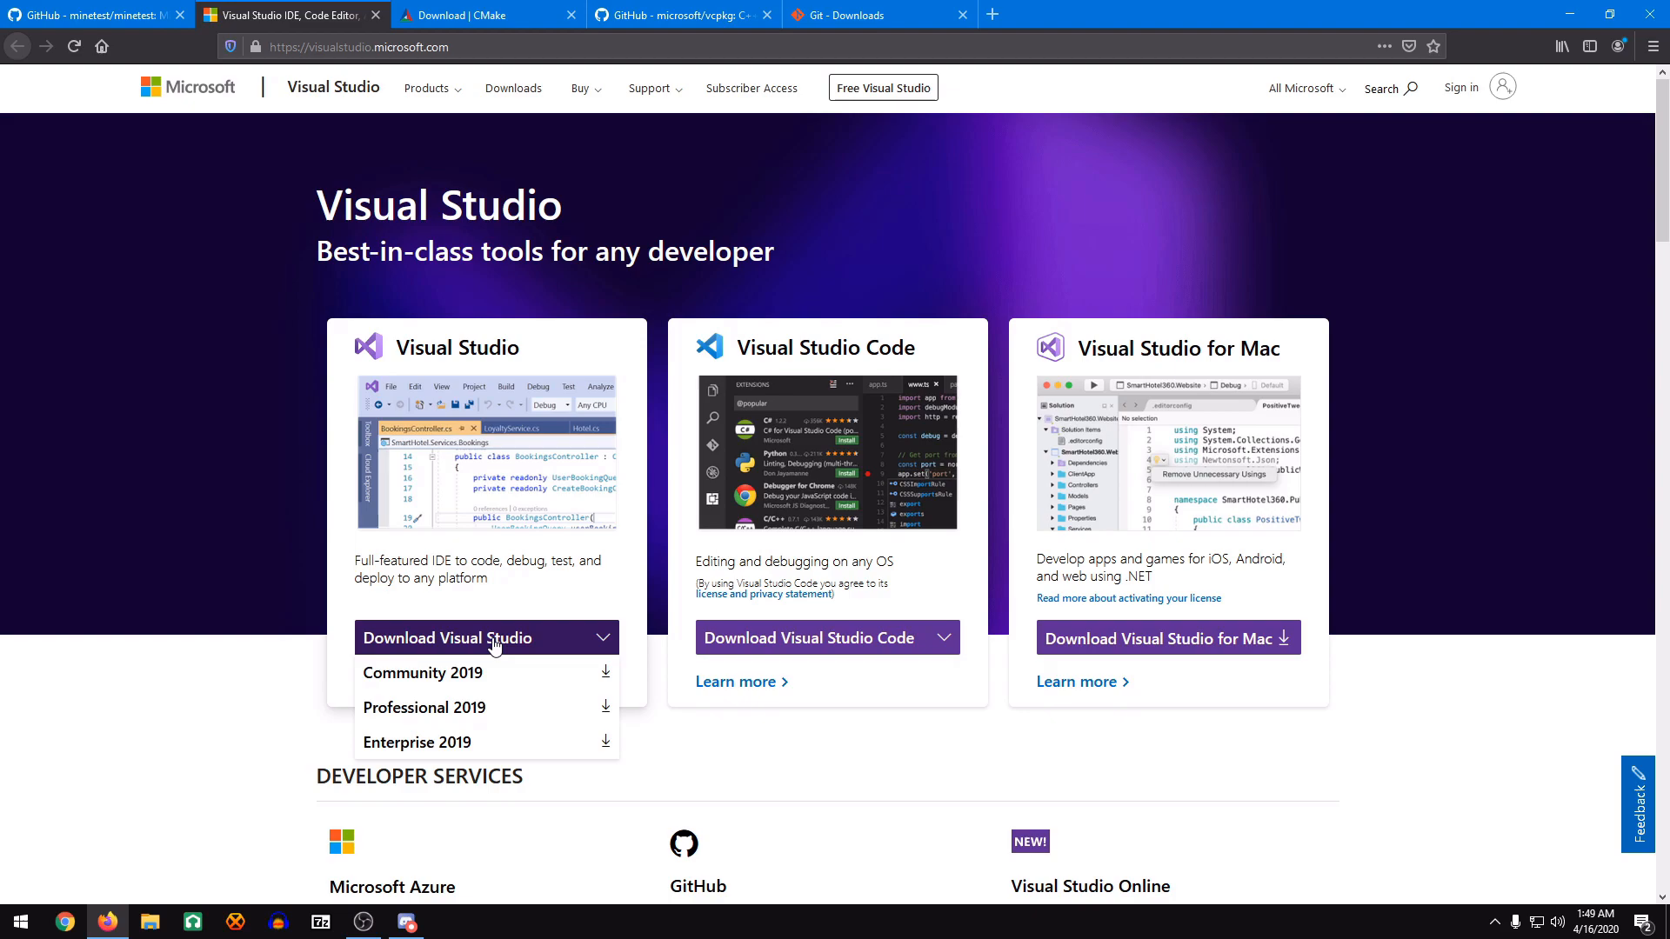
{"action": "left_click", "coordinate": [423, 673]}
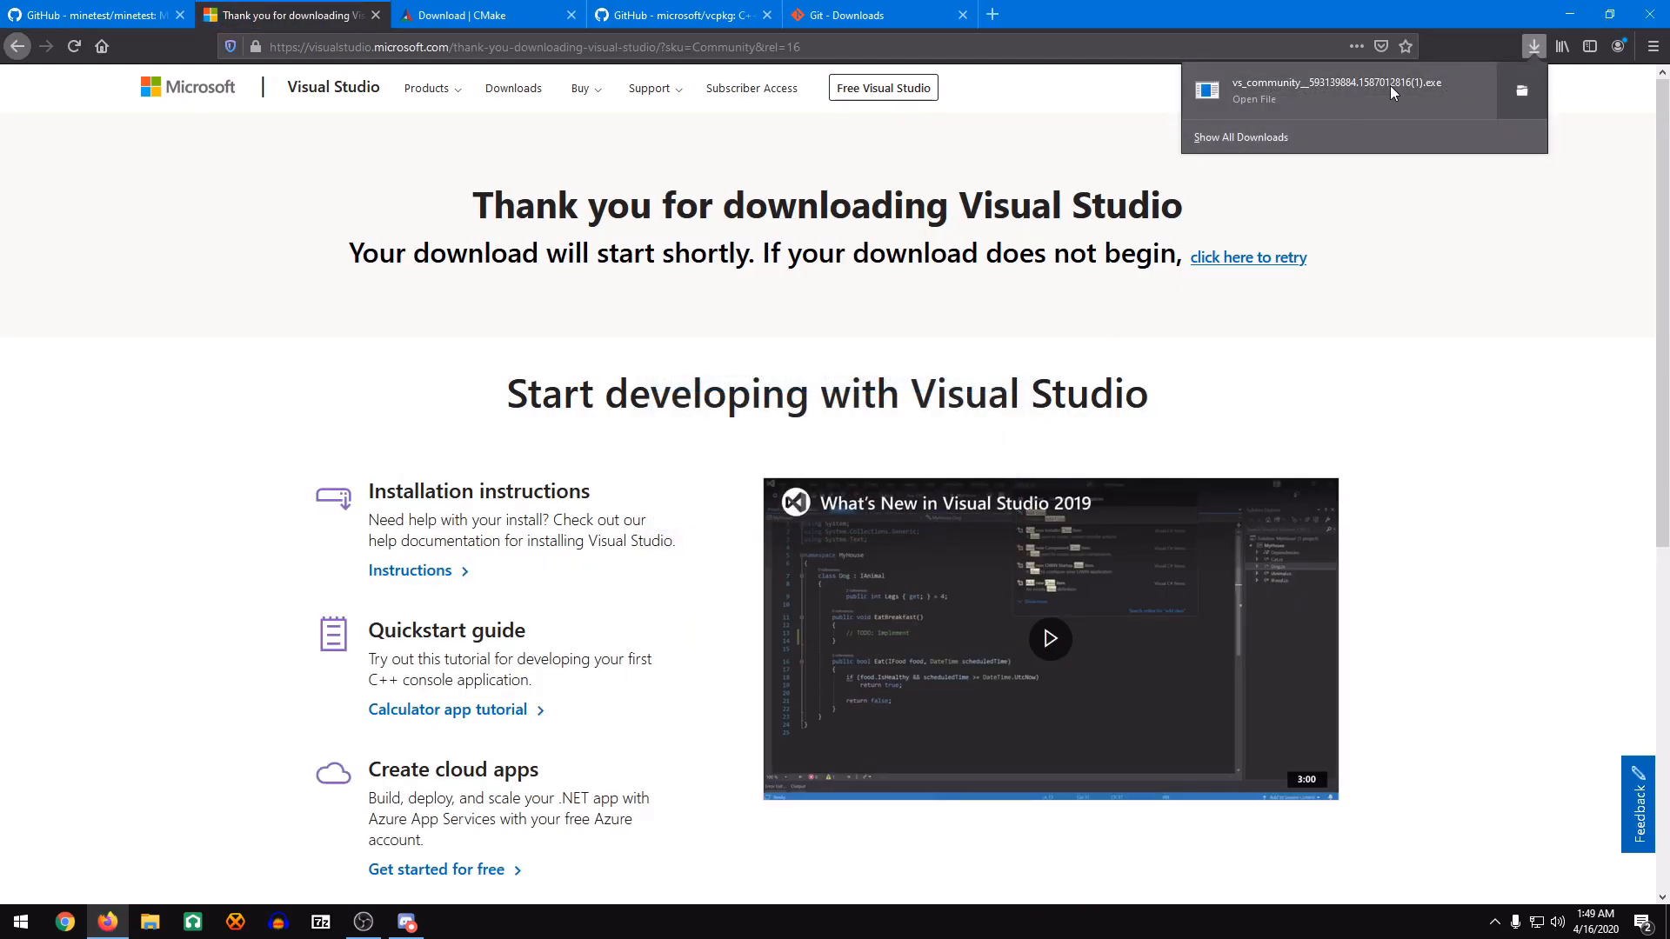
{"action": "left_click", "coordinate": [1255, 99]}
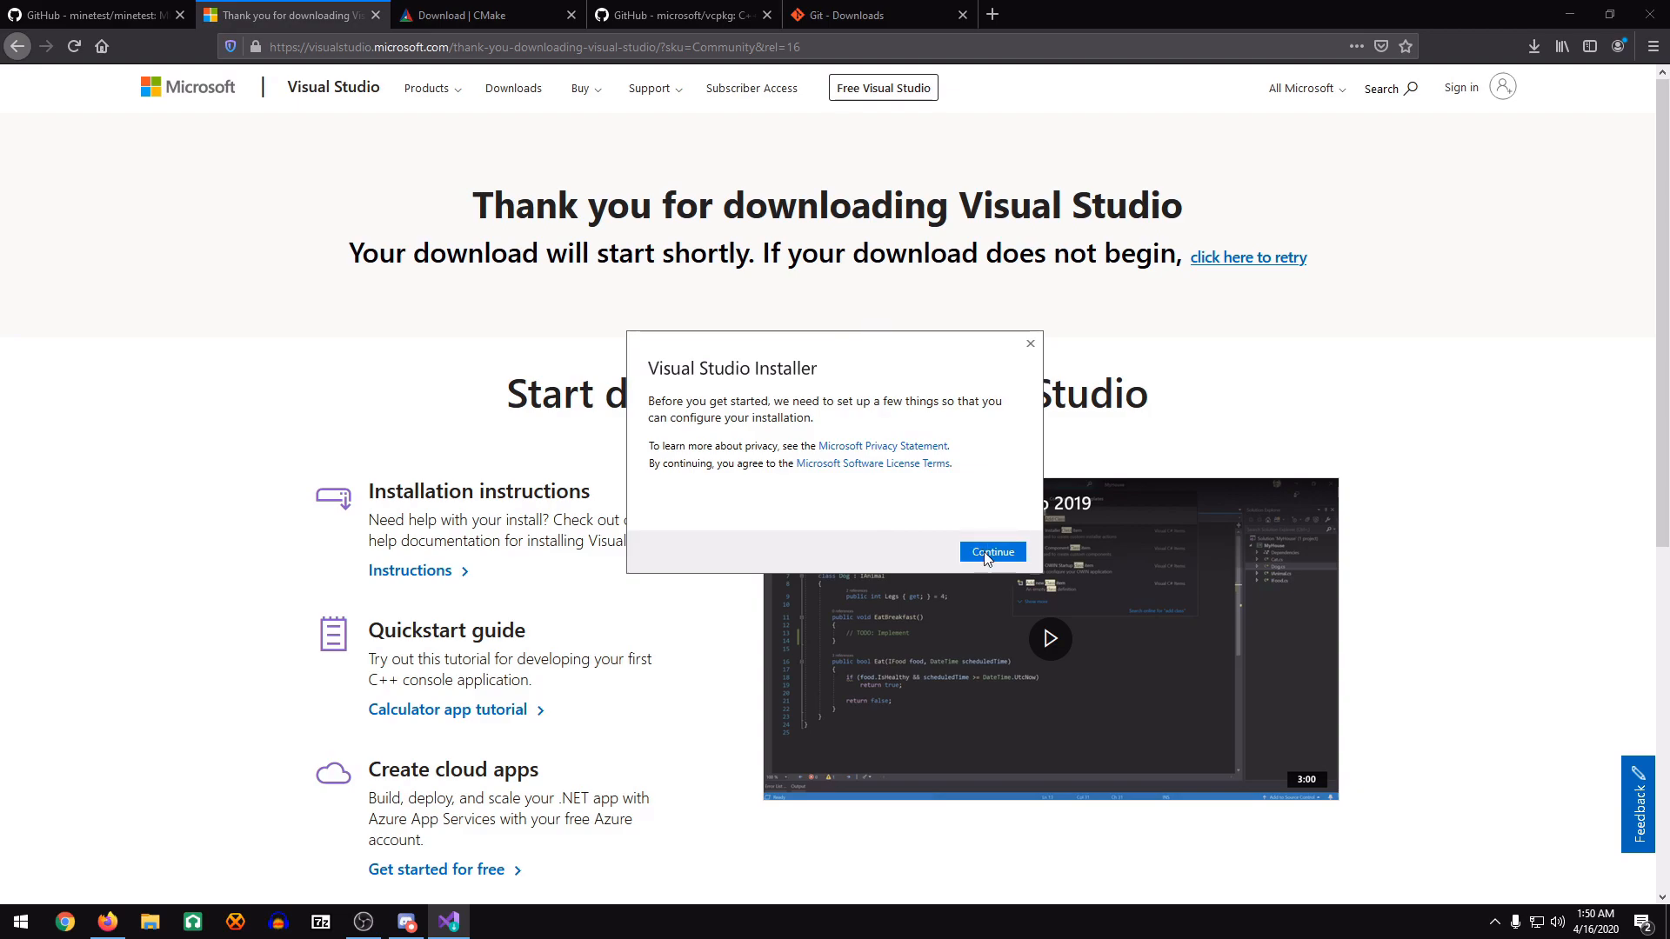
Accept the installer prompt and install the Desktop and Game development with C++ workloads.
{"action": "left_click", "coordinate": [988, 551]}
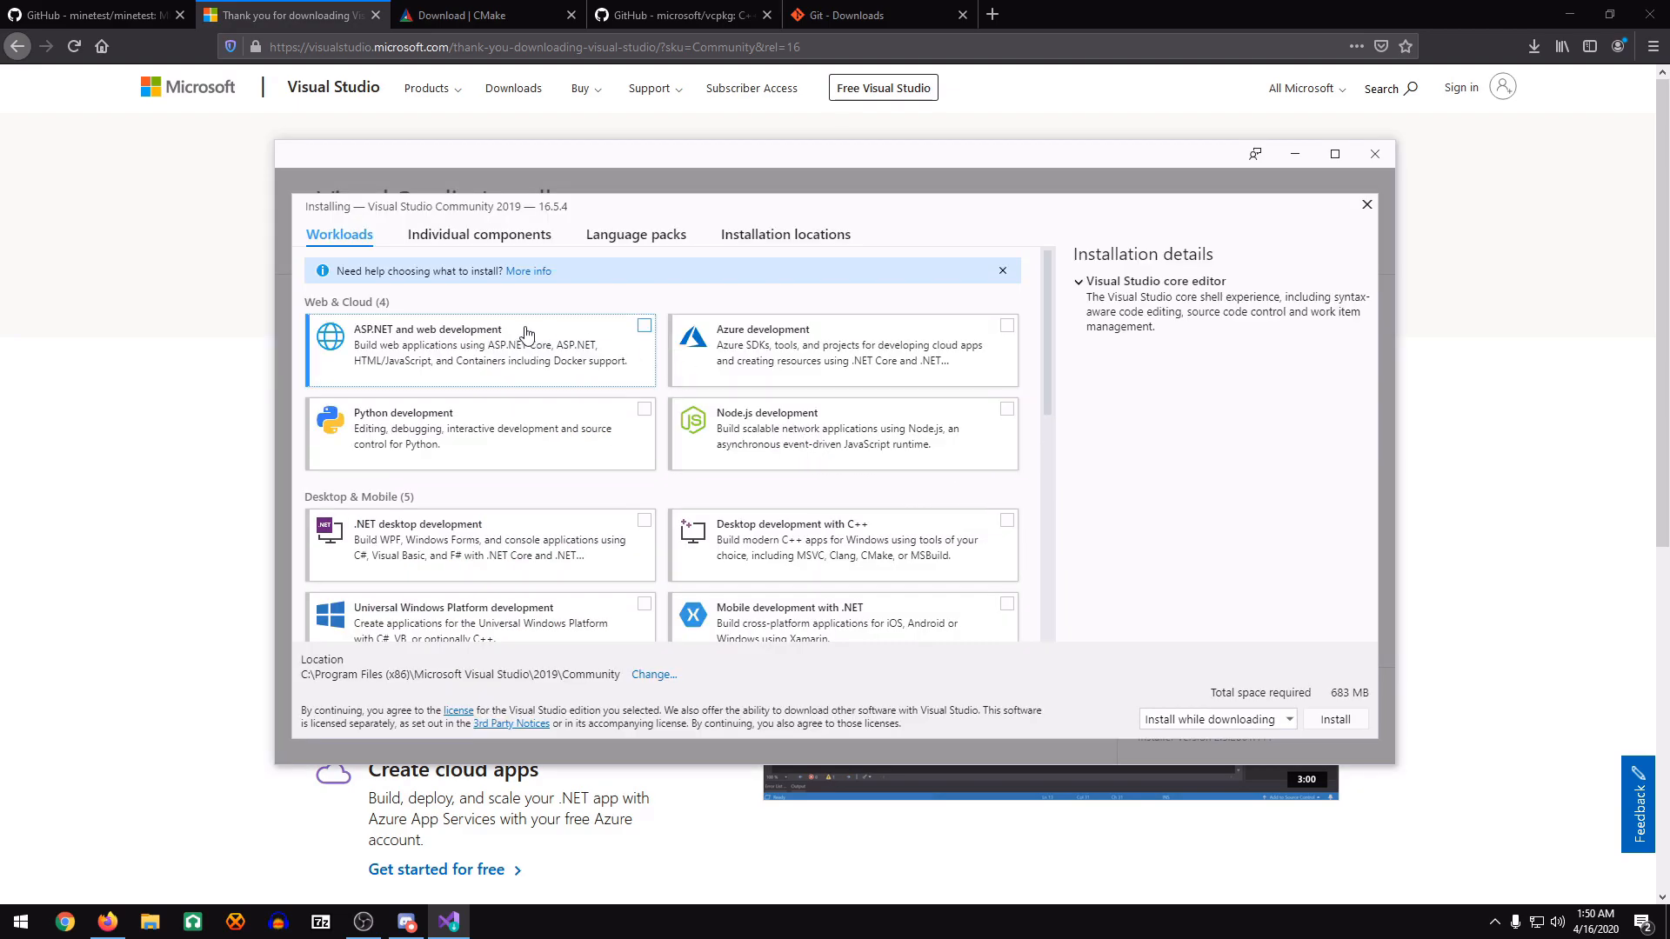
{"action": "mouse_move", "coordinate": [541, 545]}
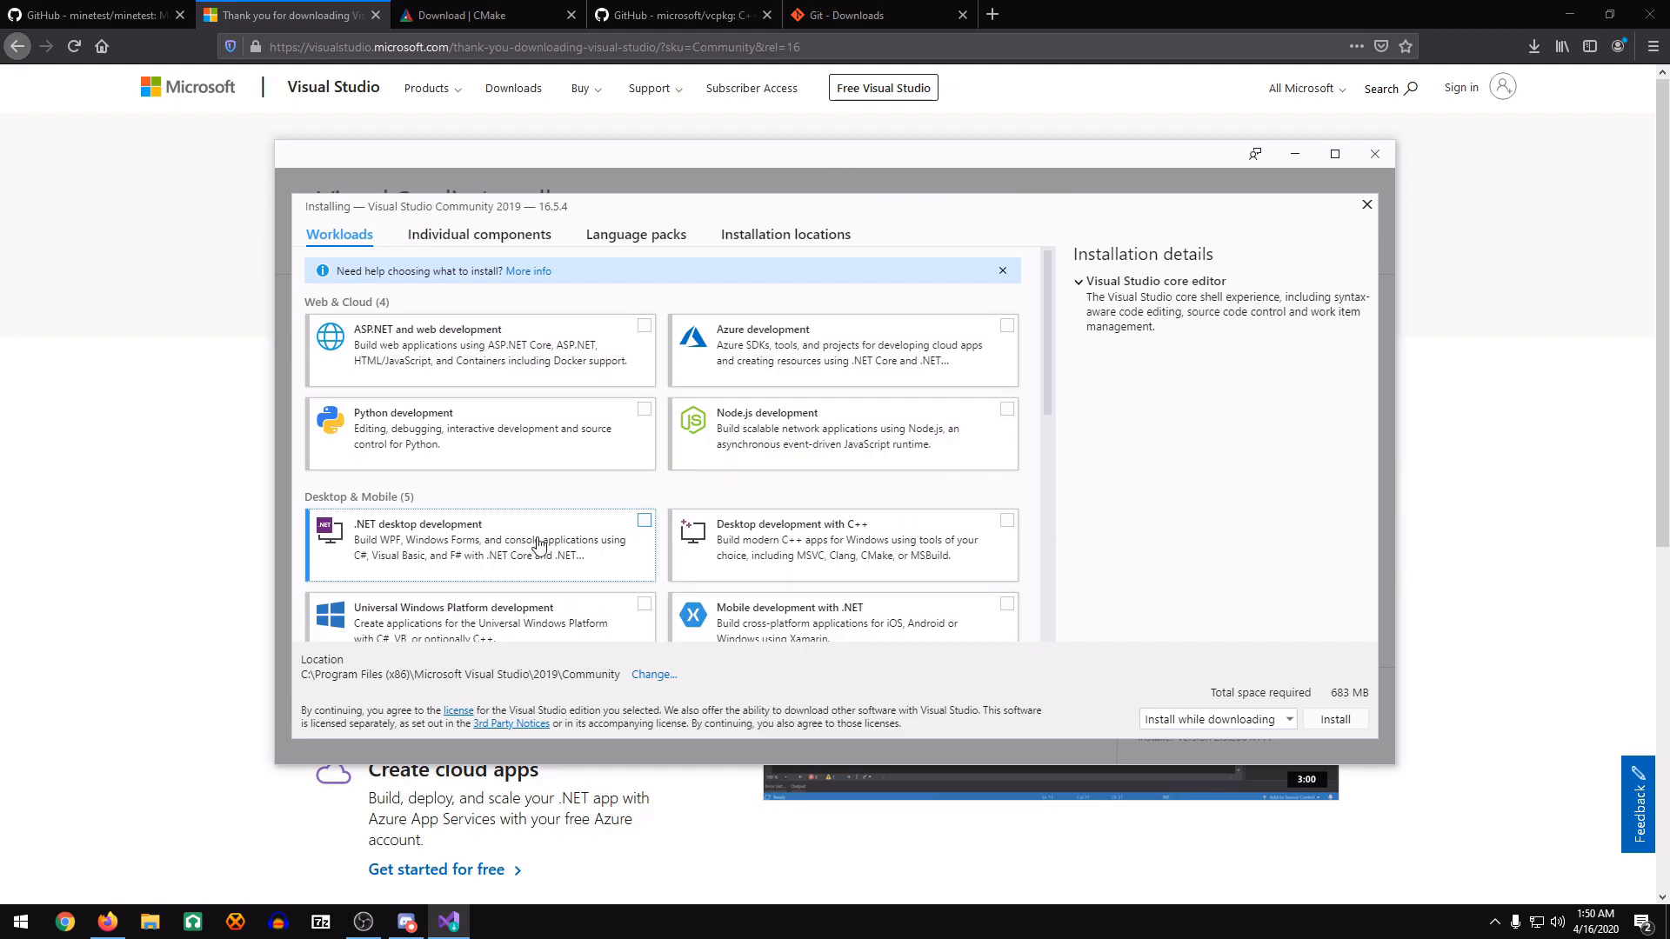
{"action": "scroll", "scroll_direction": "down", "scroll_amount": 3}
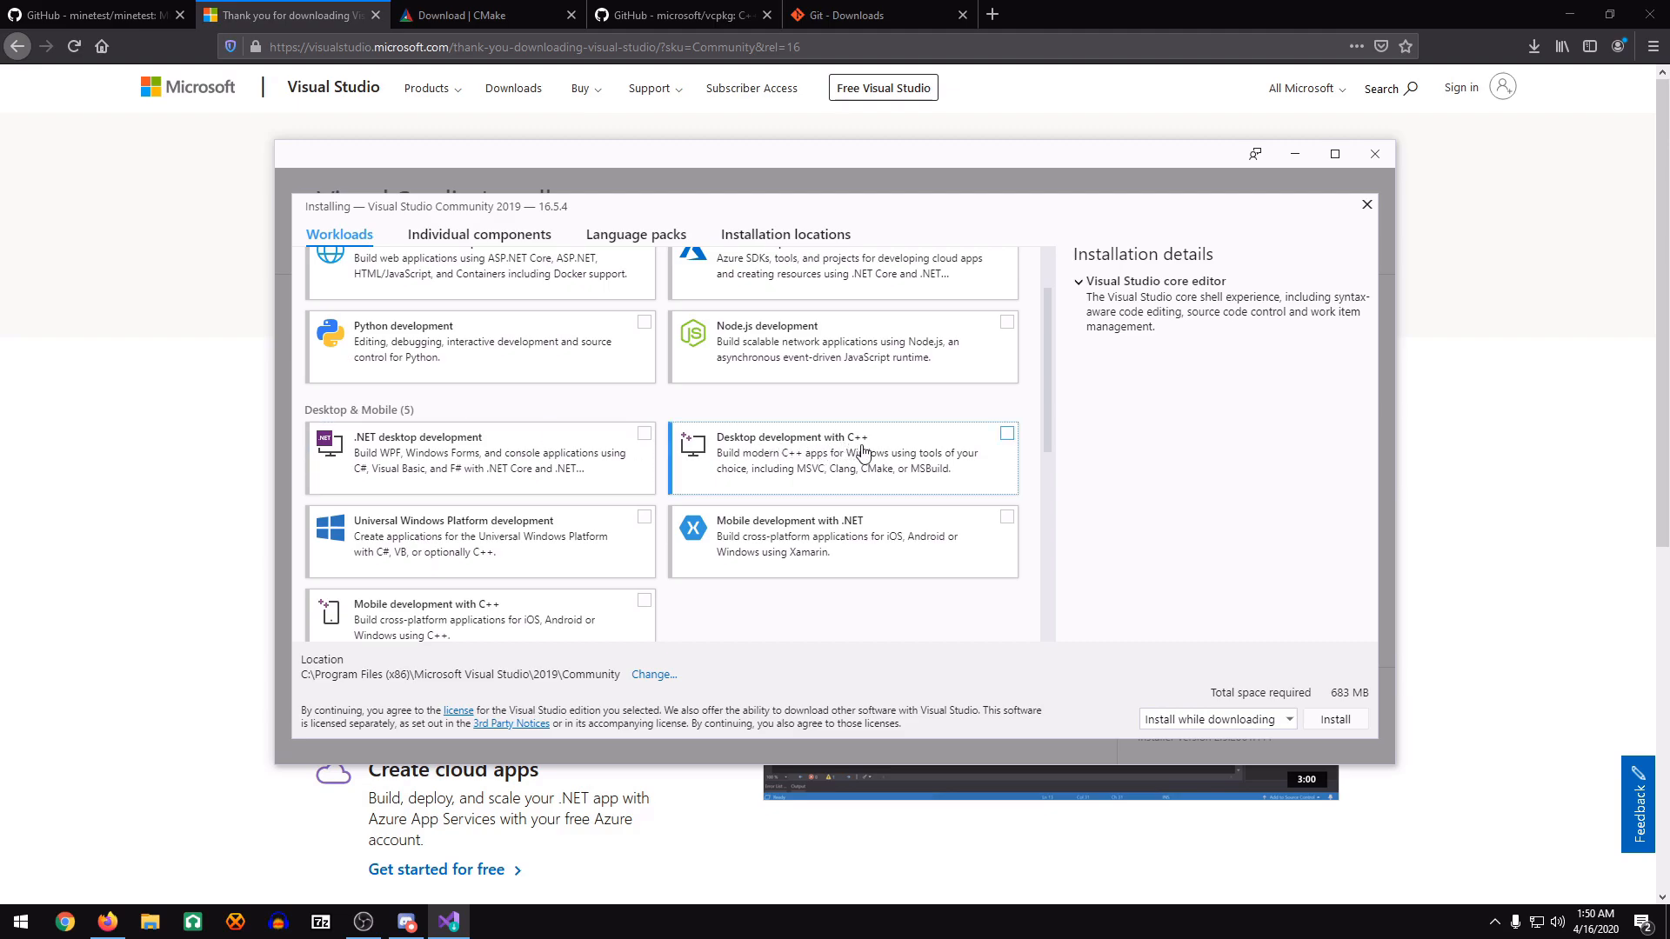
{"action": "left_click", "coordinate": [1006, 433]}
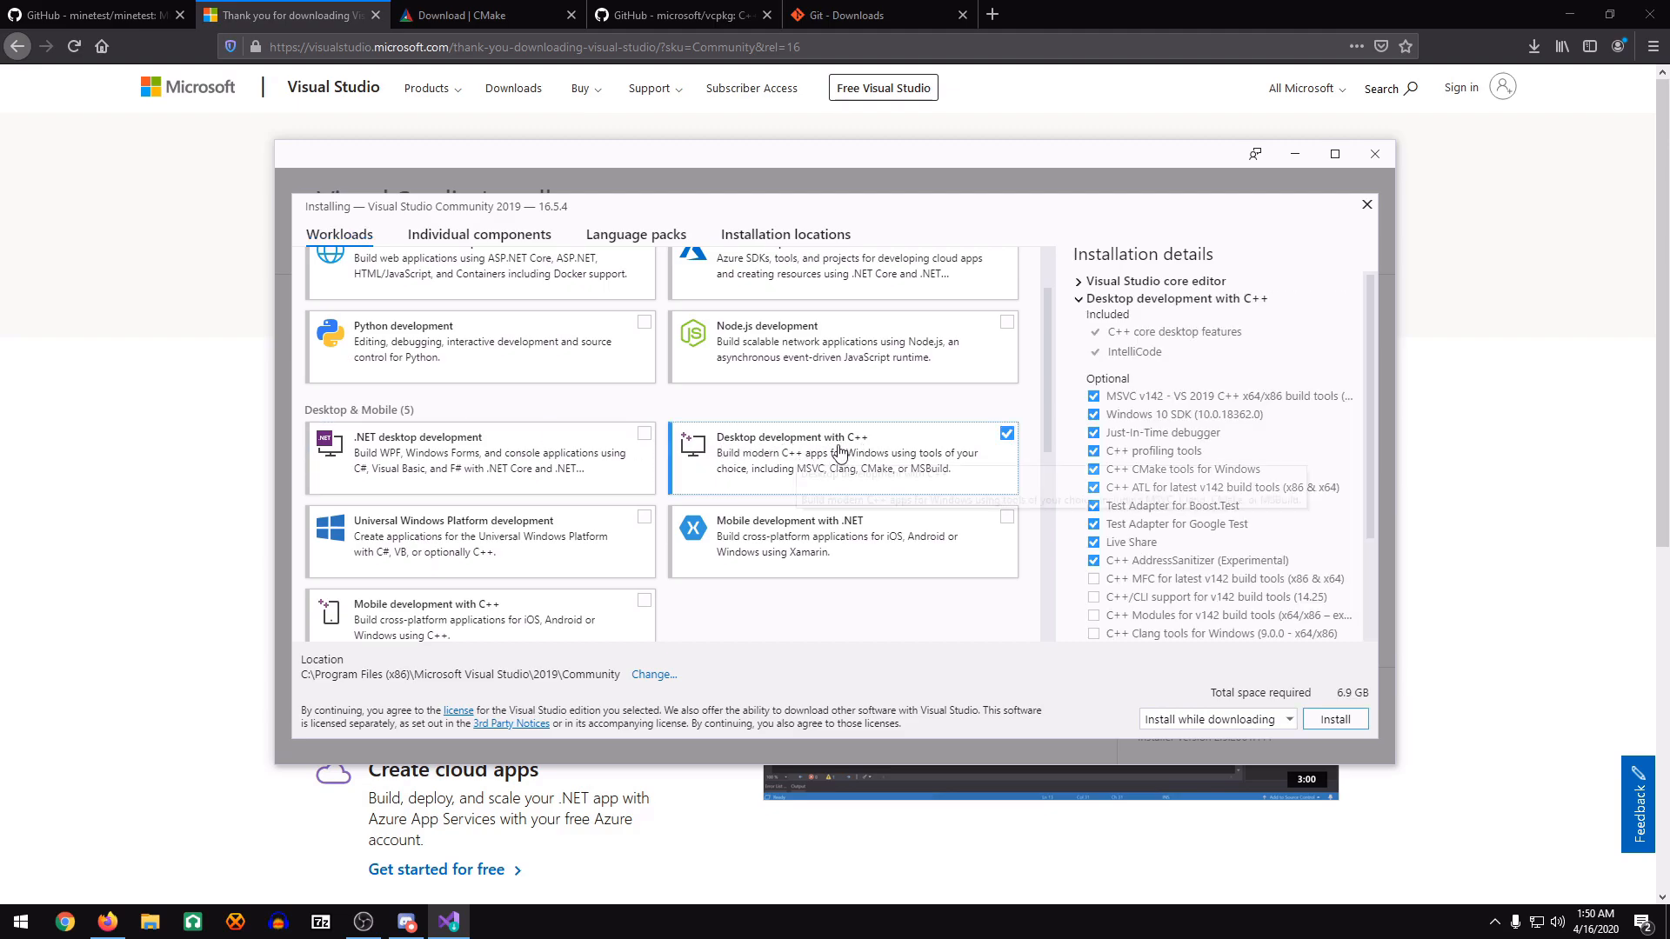
{"action": "scroll", "scroll_direction": "down", "scroll_amount": 3}
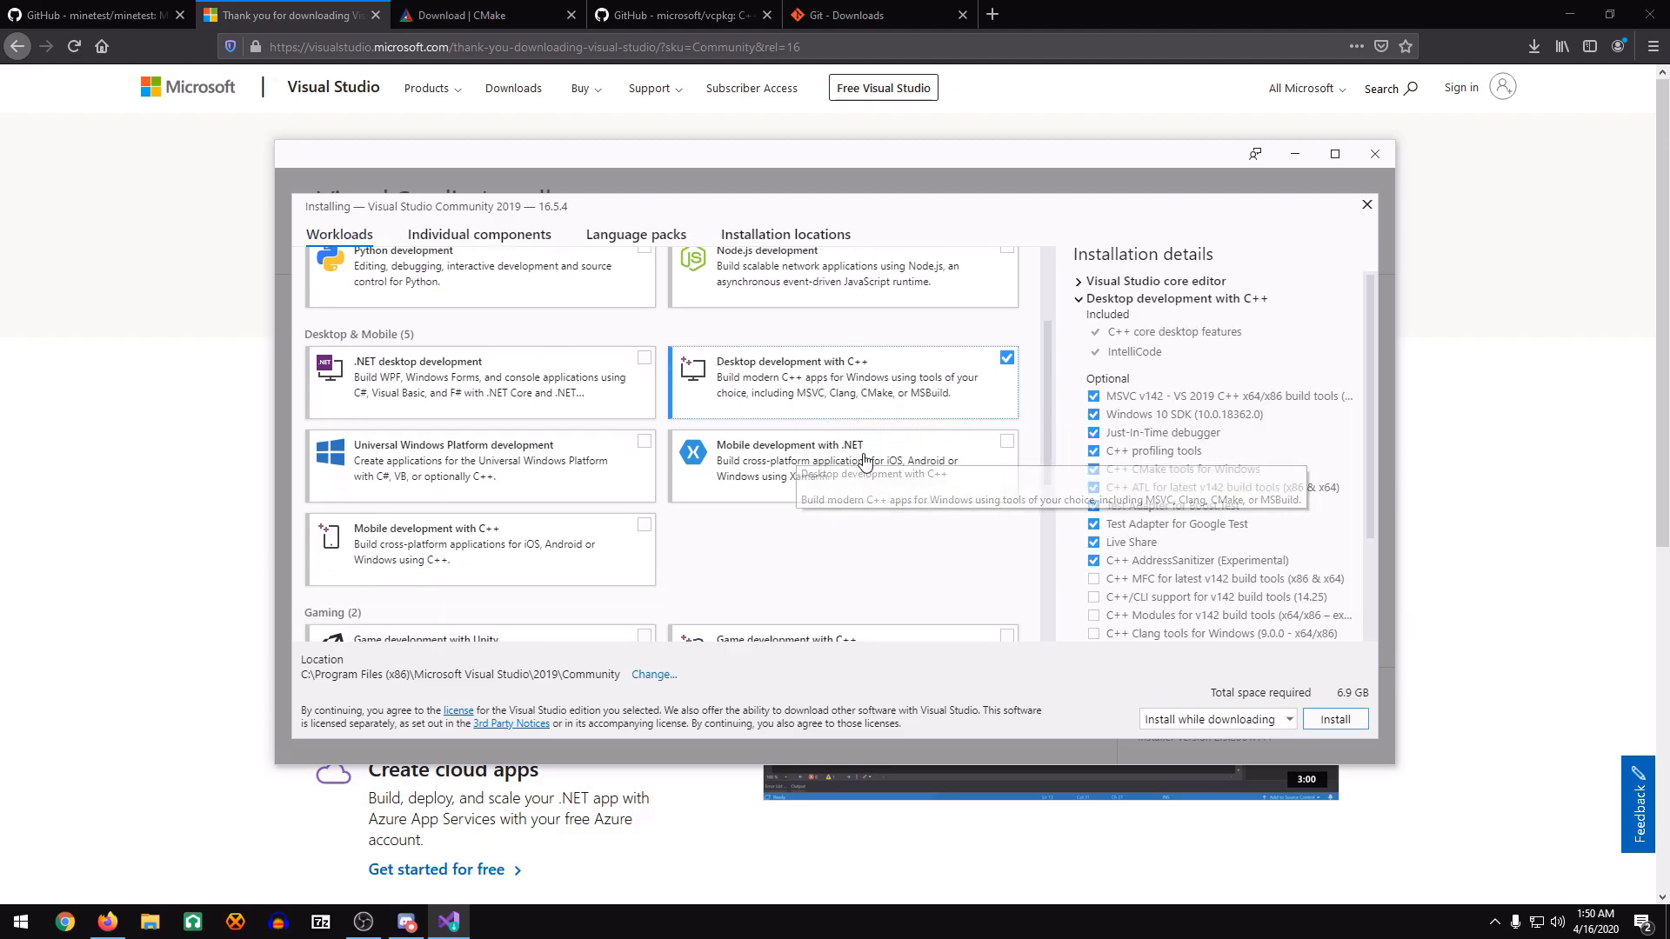
{"action": "scroll", "scroll_direction": "down", "scroll_amount": 3}
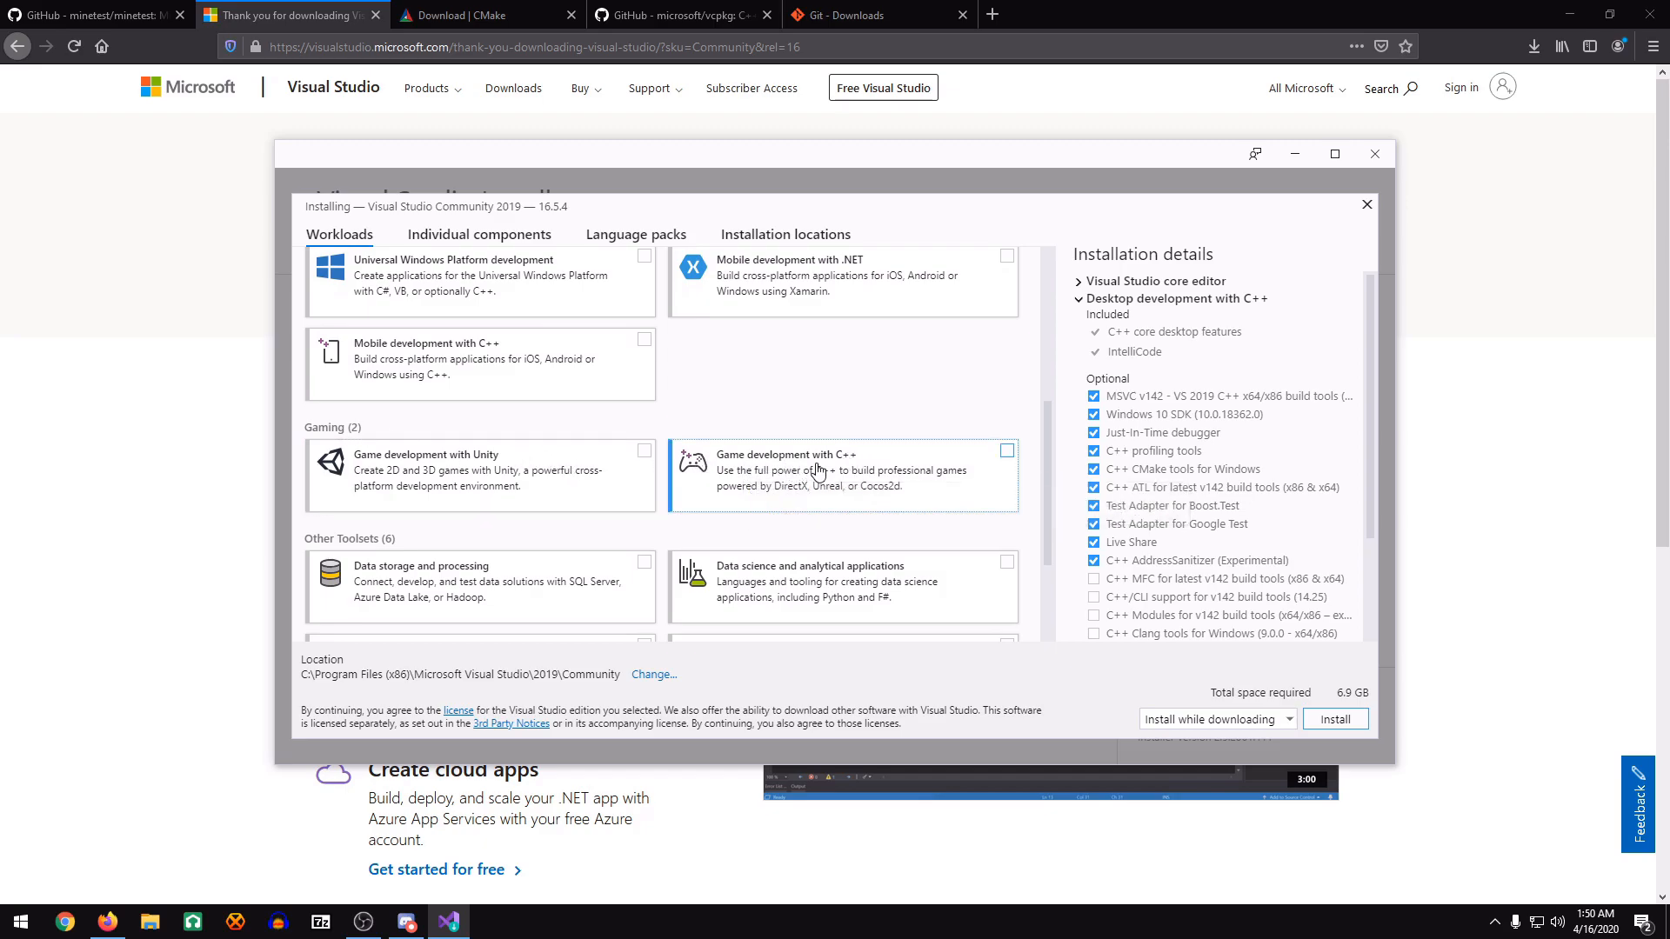
{"action": "left_click", "coordinate": [1005, 451]}
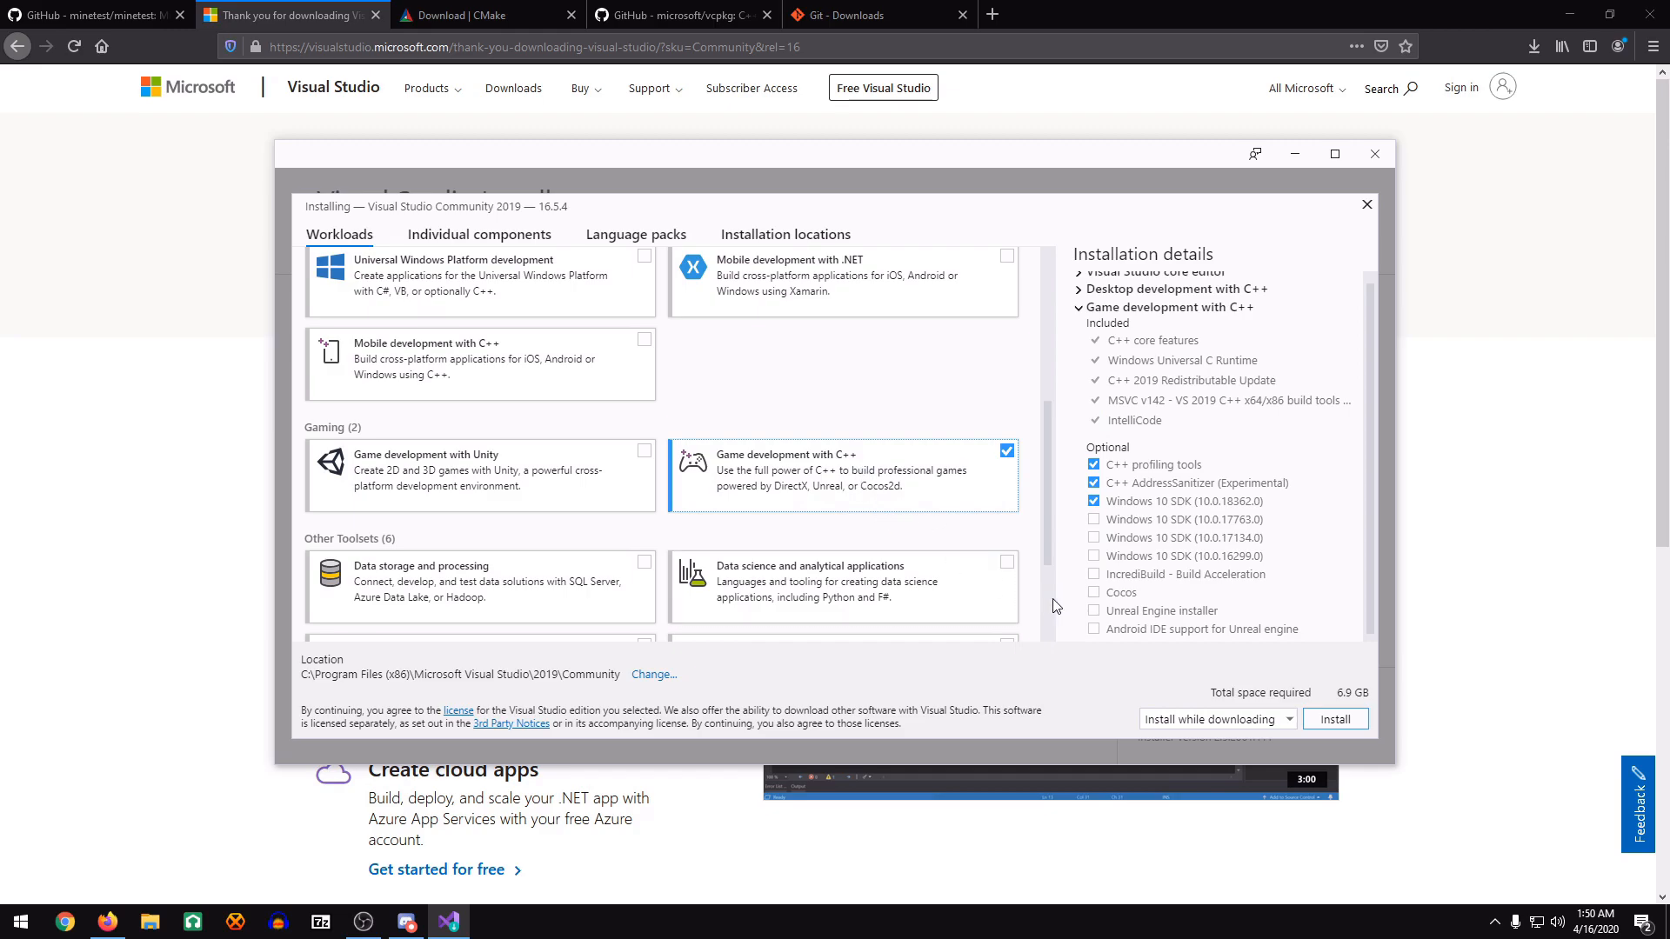
{"action": "mouse_move", "coordinate": [1375, 663]}
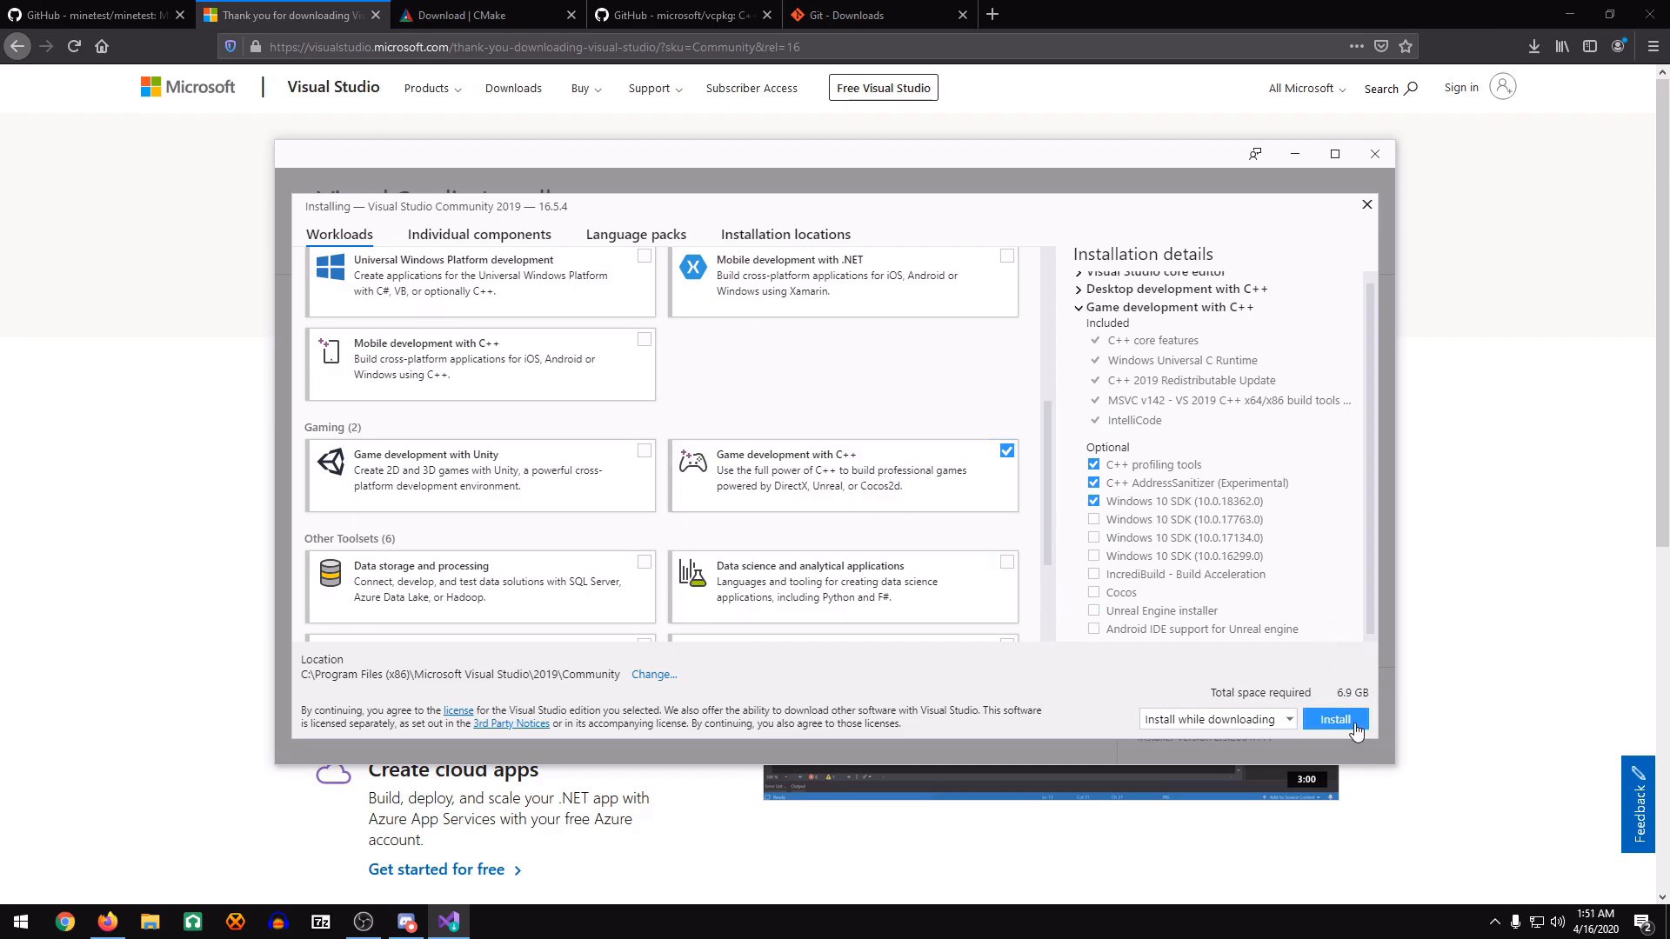
{"action": "left_click", "coordinate": [1334, 720]}
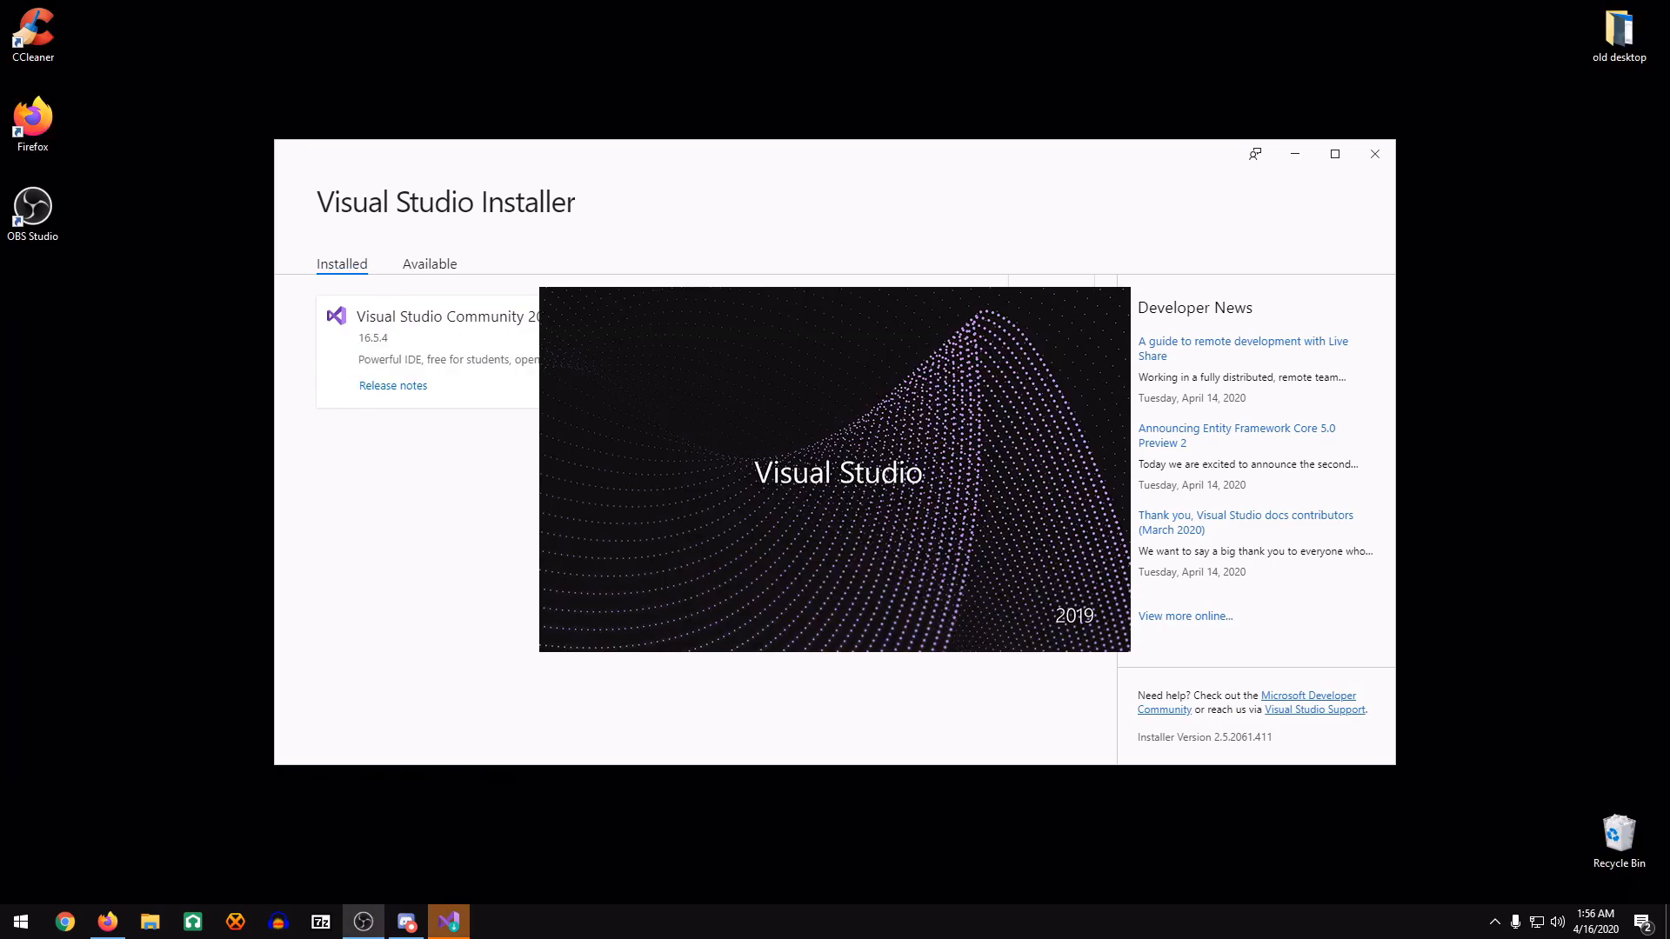
{"action": "mouse_move", "coordinate": [1230, 388]}
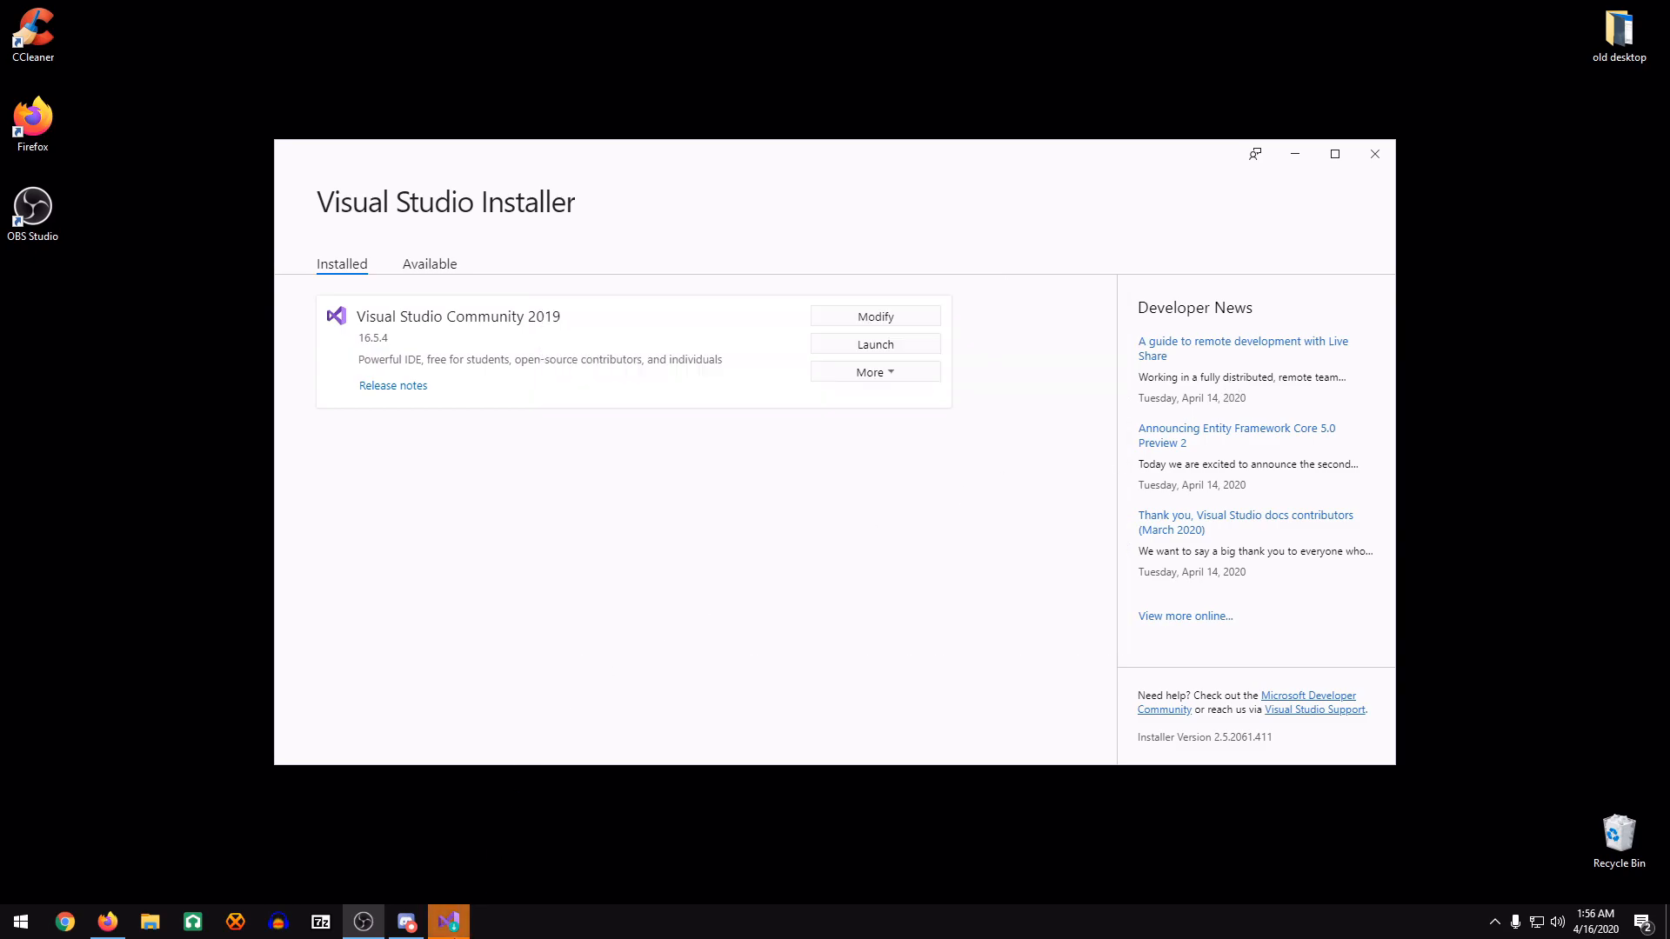
Start Visual Studio Community 2019 and dismiss its start window without a project.
{"action": "left_click", "coordinate": [874, 343]}
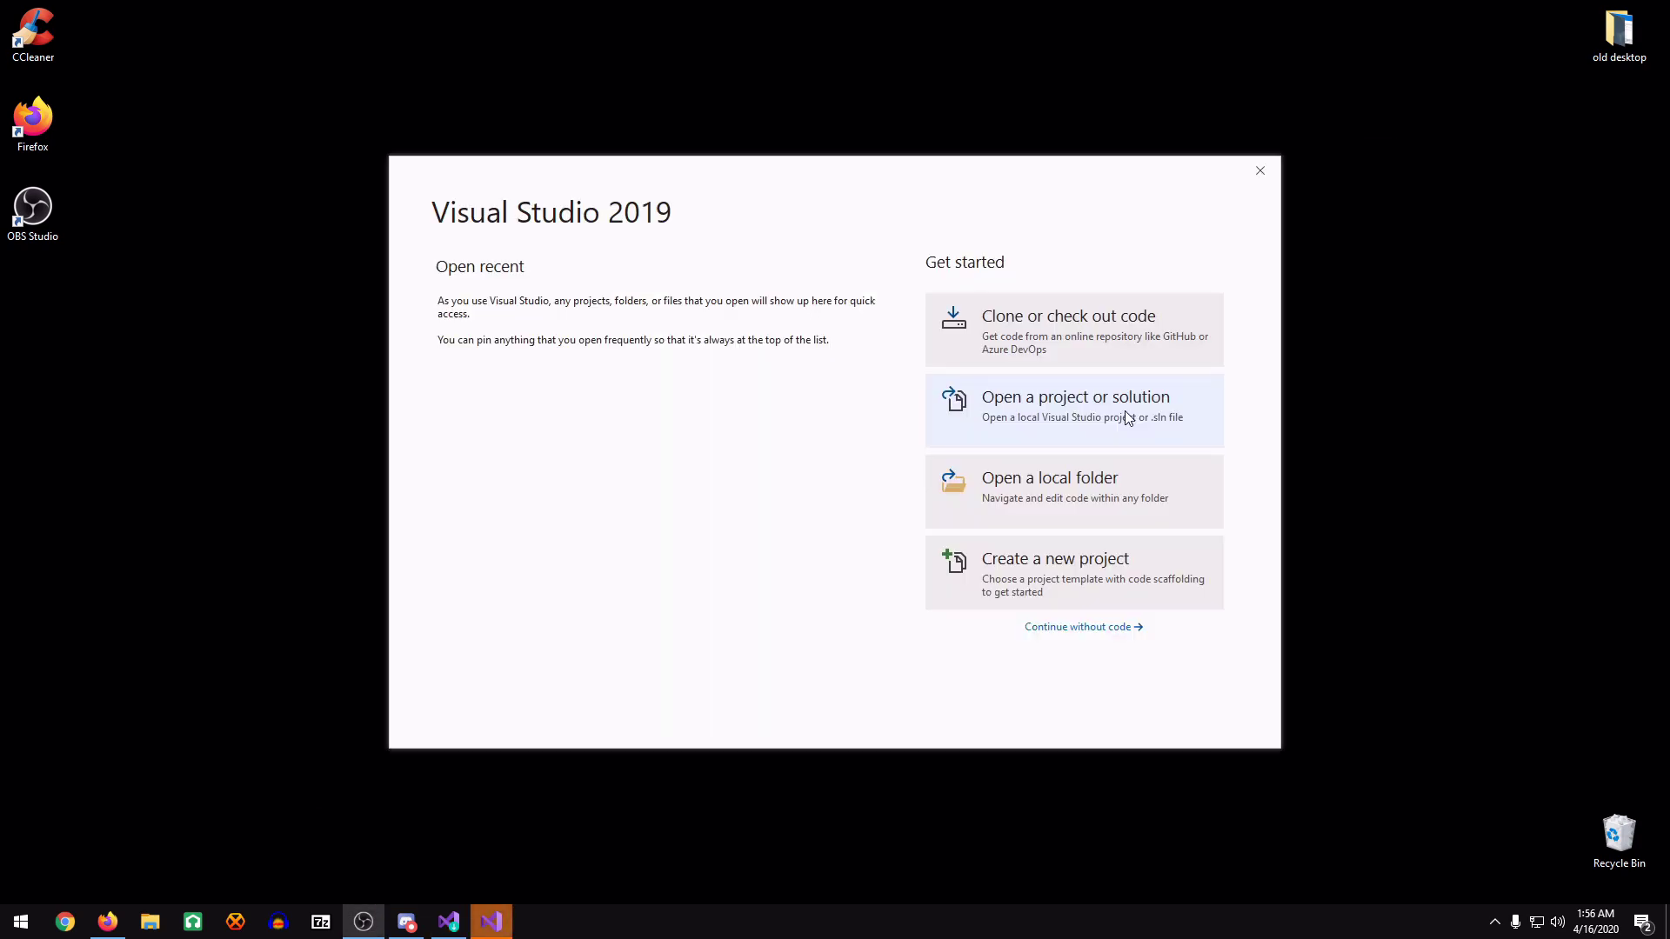
{"action": "mouse_move", "coordinate": [716, 345]}
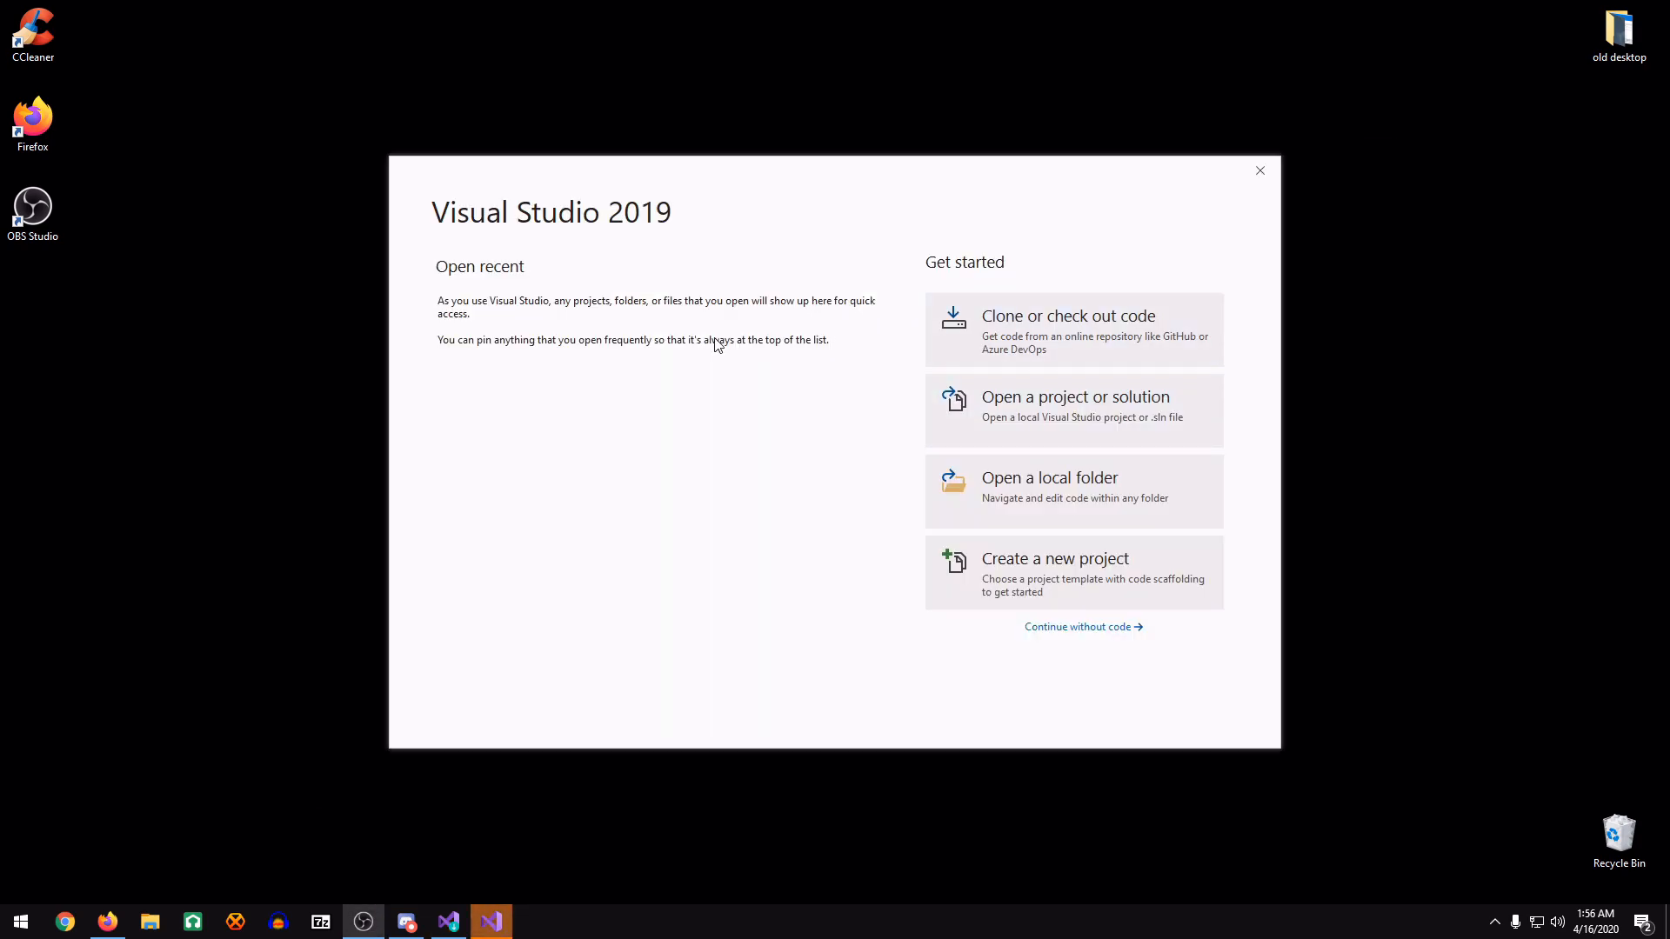
{"action": "mouse_move", "coordinate": [1261, 170]}
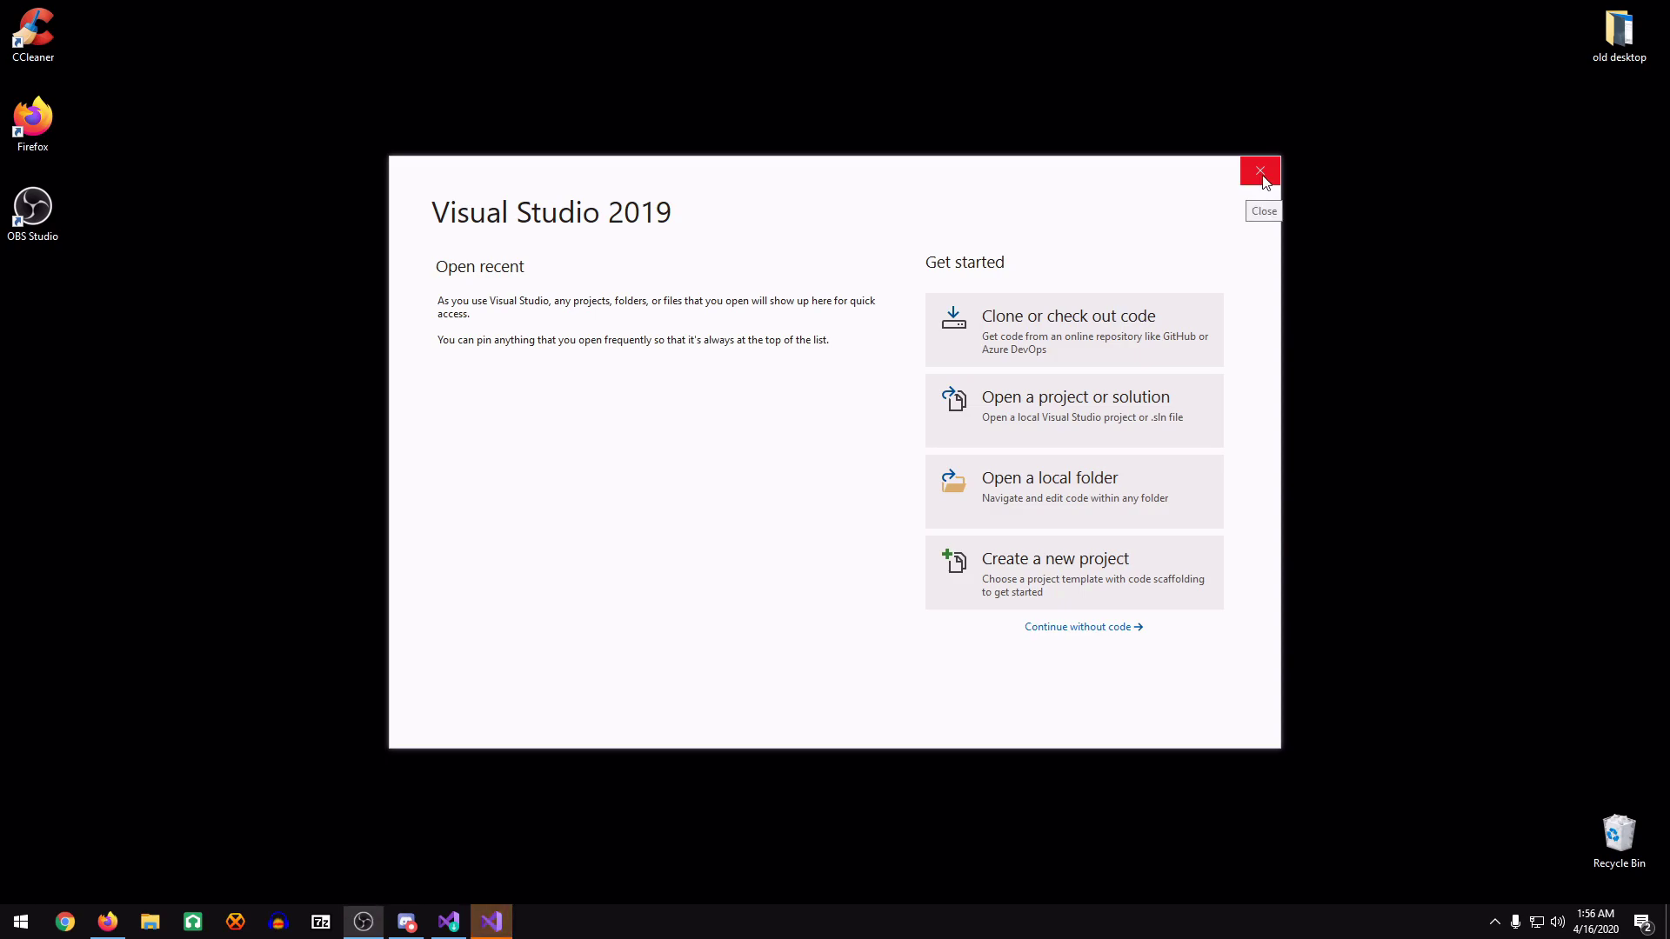
{"action": "left_click", "coordinate": [1260, 170]}
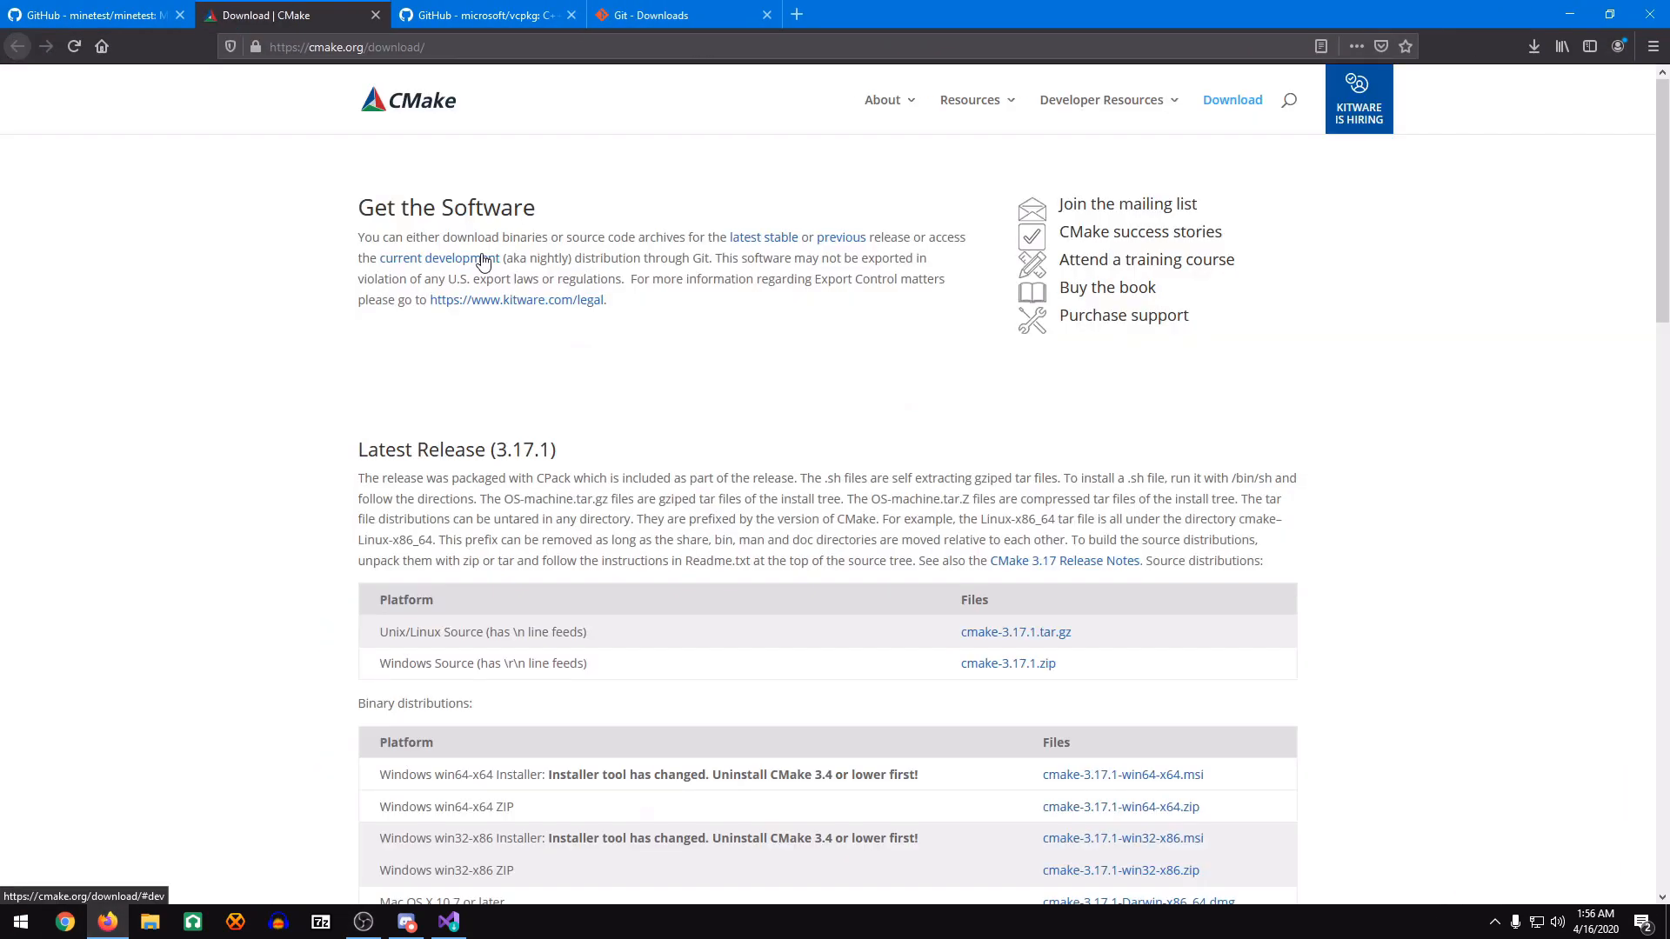
Save cmake-3.17.1-win64-x64.msi and install CMake with the default PATH option.
{"action": "scroll", "scroll_direction": "down", "scroll_amount": 3}
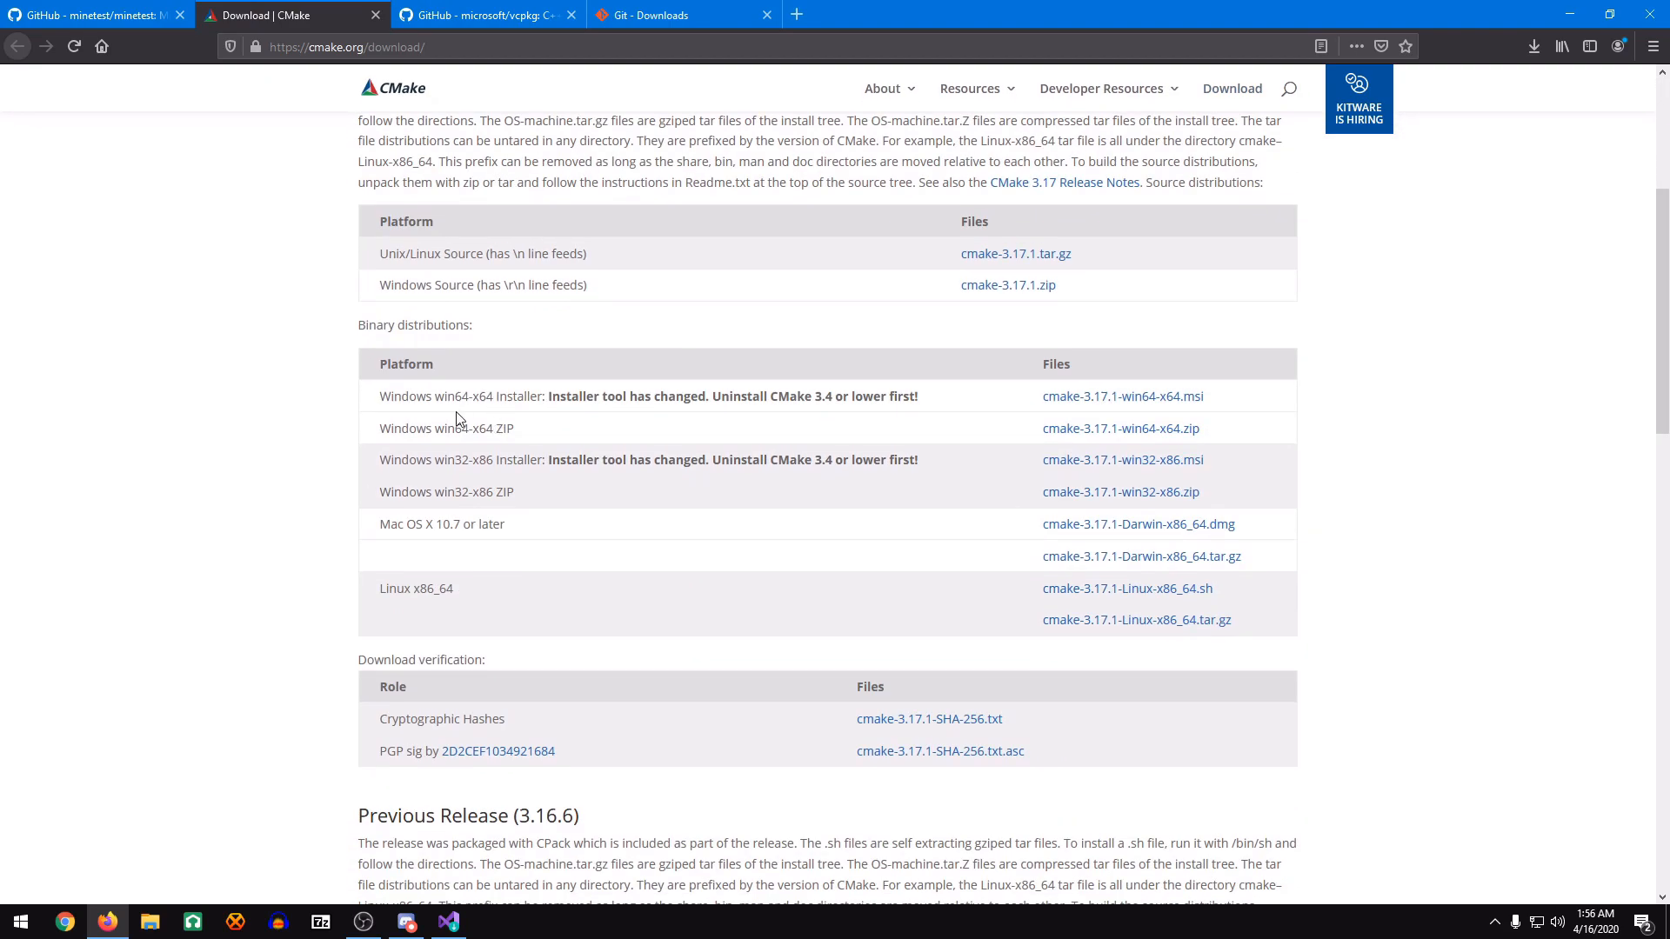
{"action": "mouse_move", "coordinate": [476, 465]}
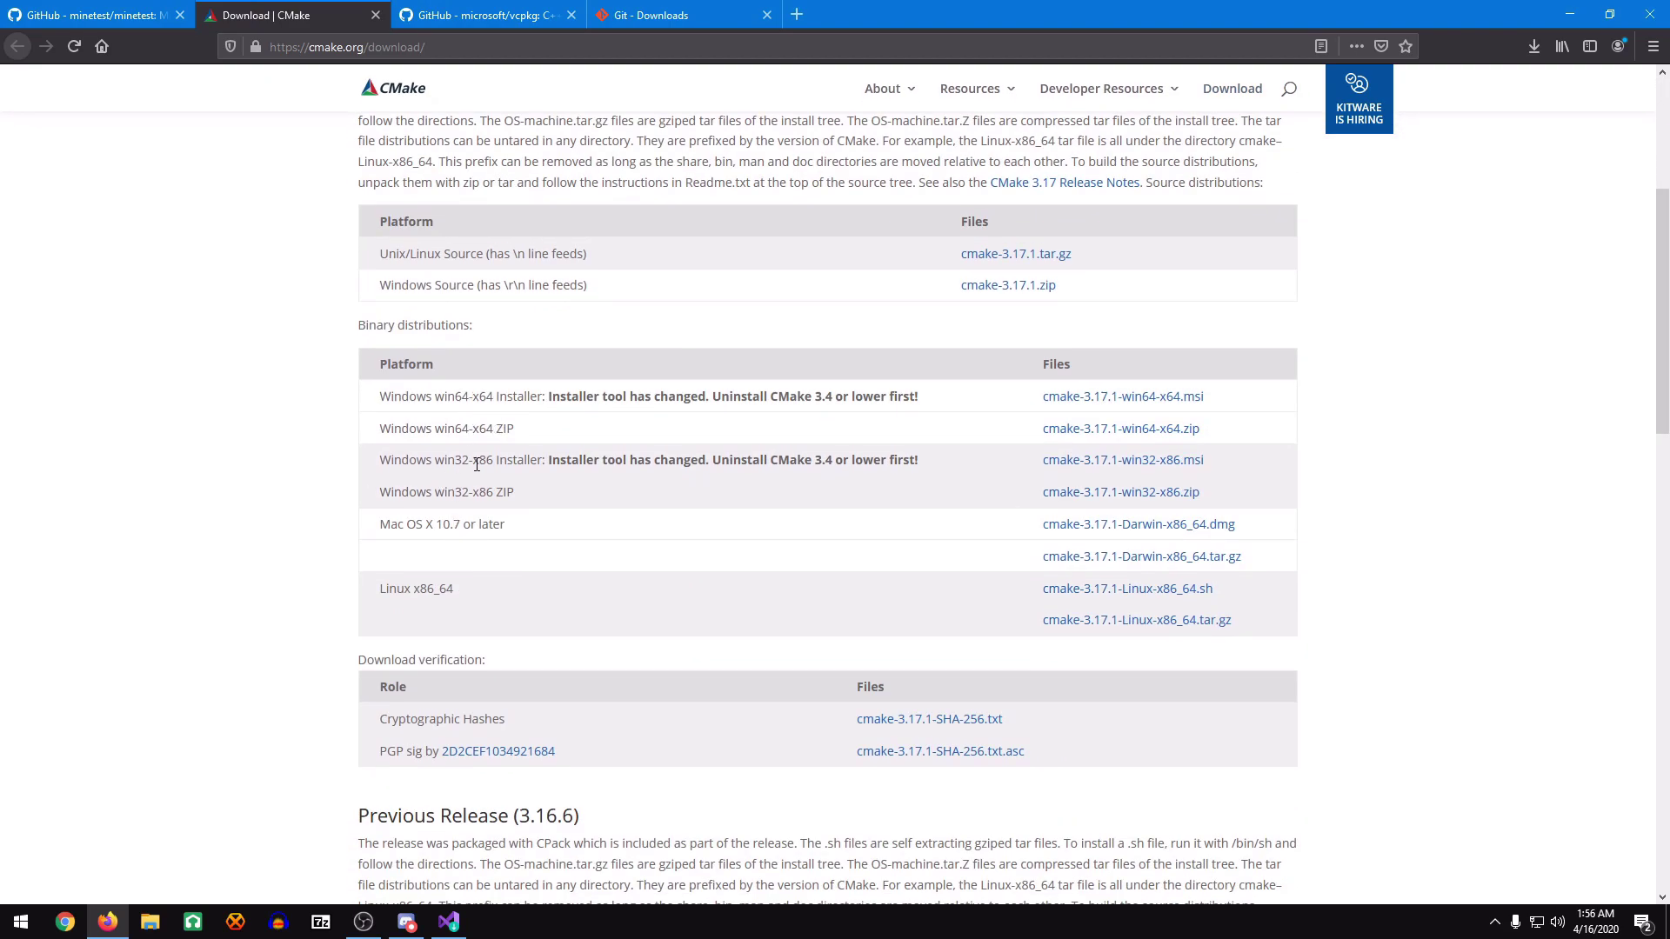
{"action": "mouse_move", "coordinate": [603, 466]}
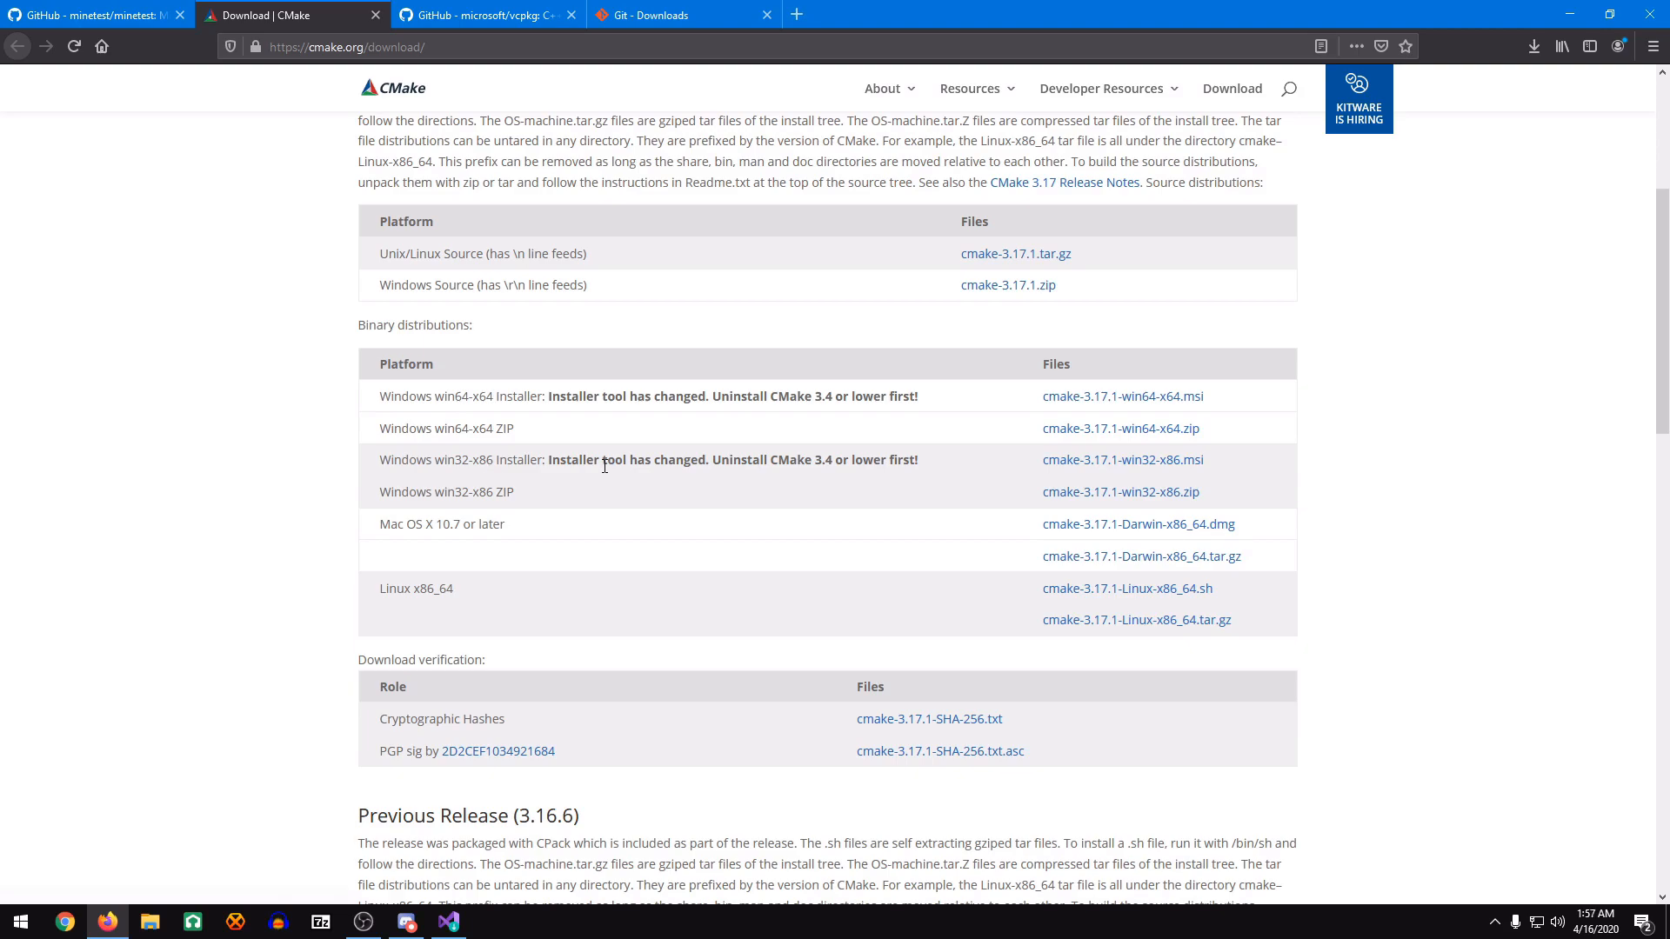
{"action": "mouse_move", "coordinate": [909, 455]}
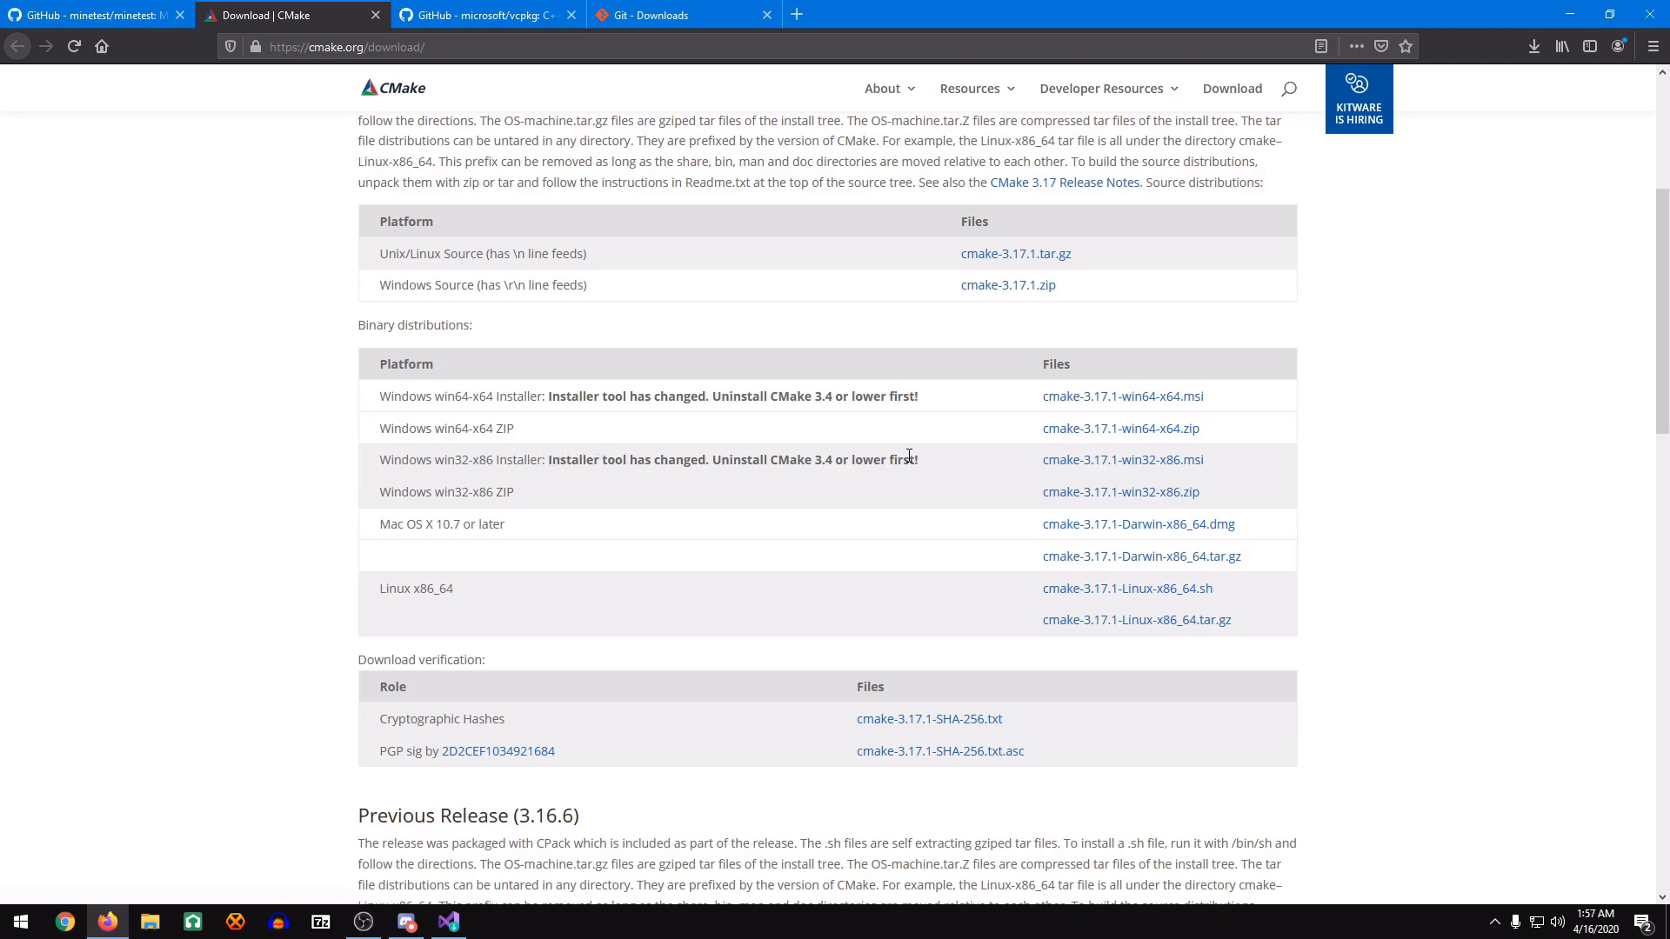
{"action": "mouse_move", "coordinate": [1091, 408]}
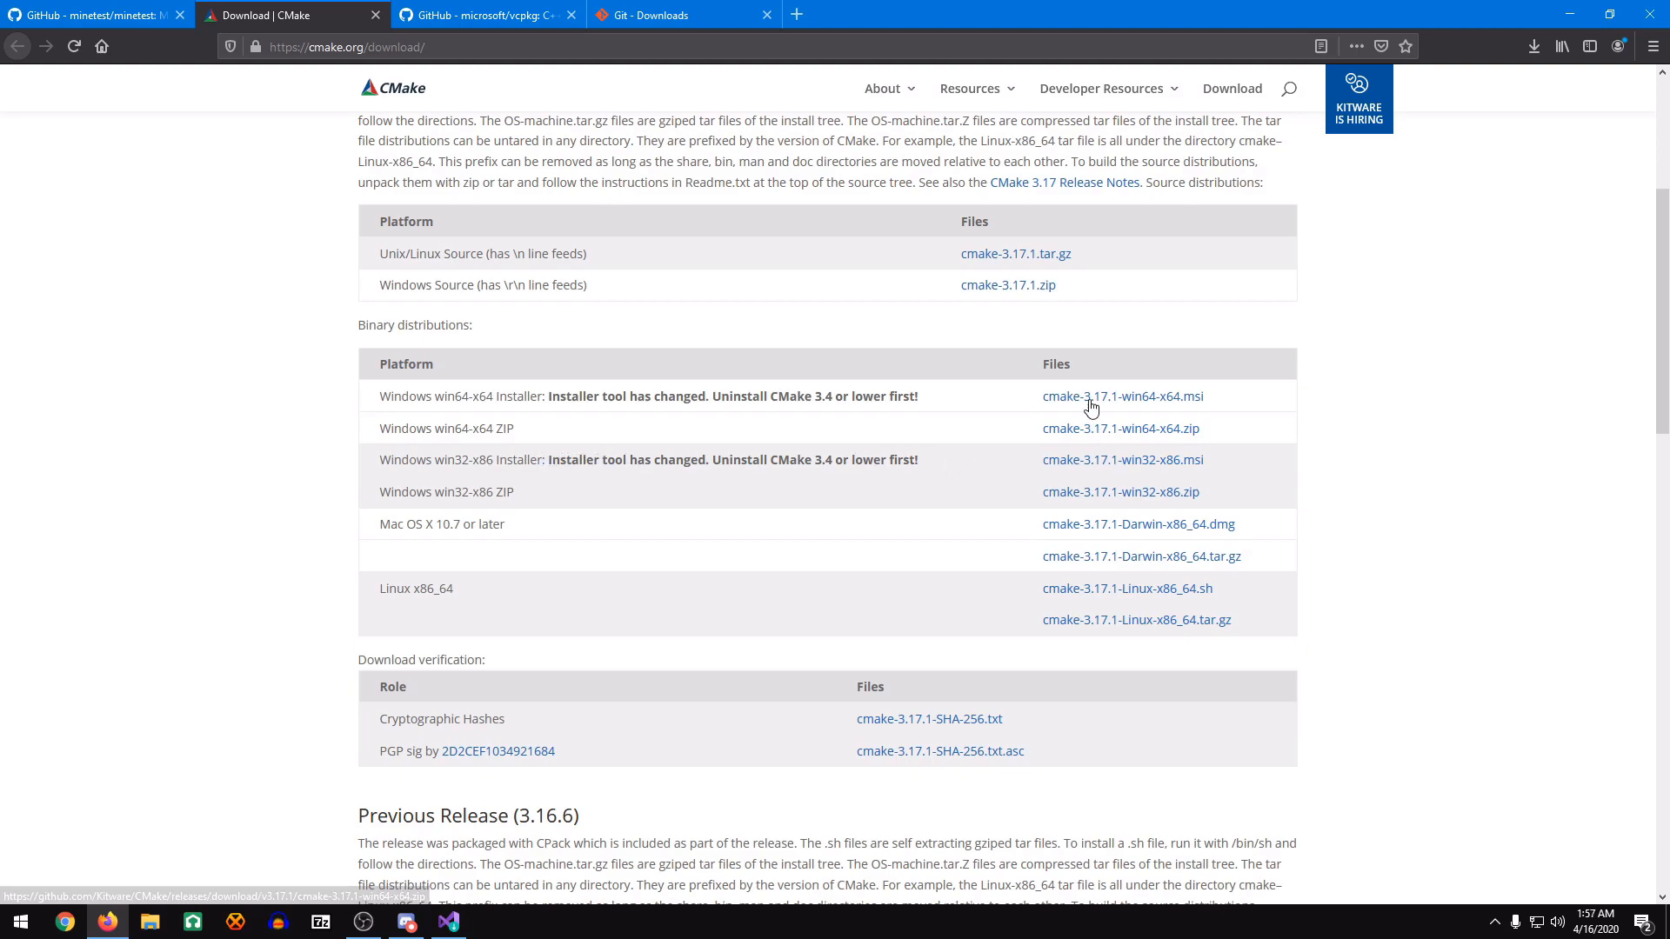
{"action": "left_click", "coordinate": [1121, 396]}
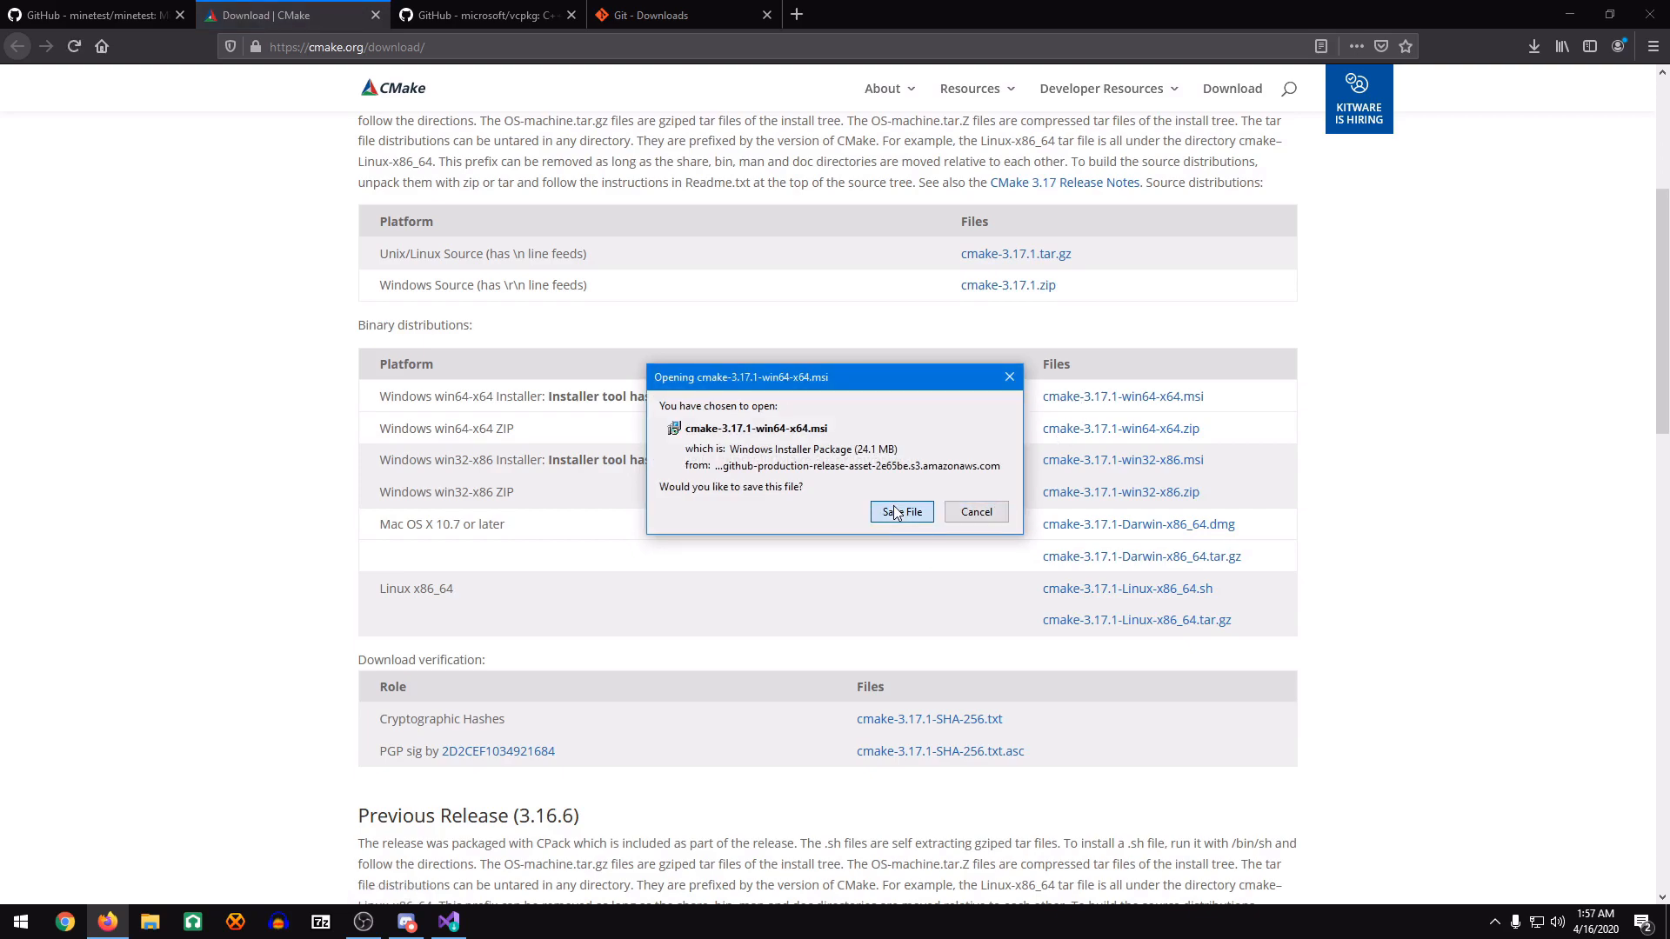
{"action": "left_click", "coordinate": [901, 512]}
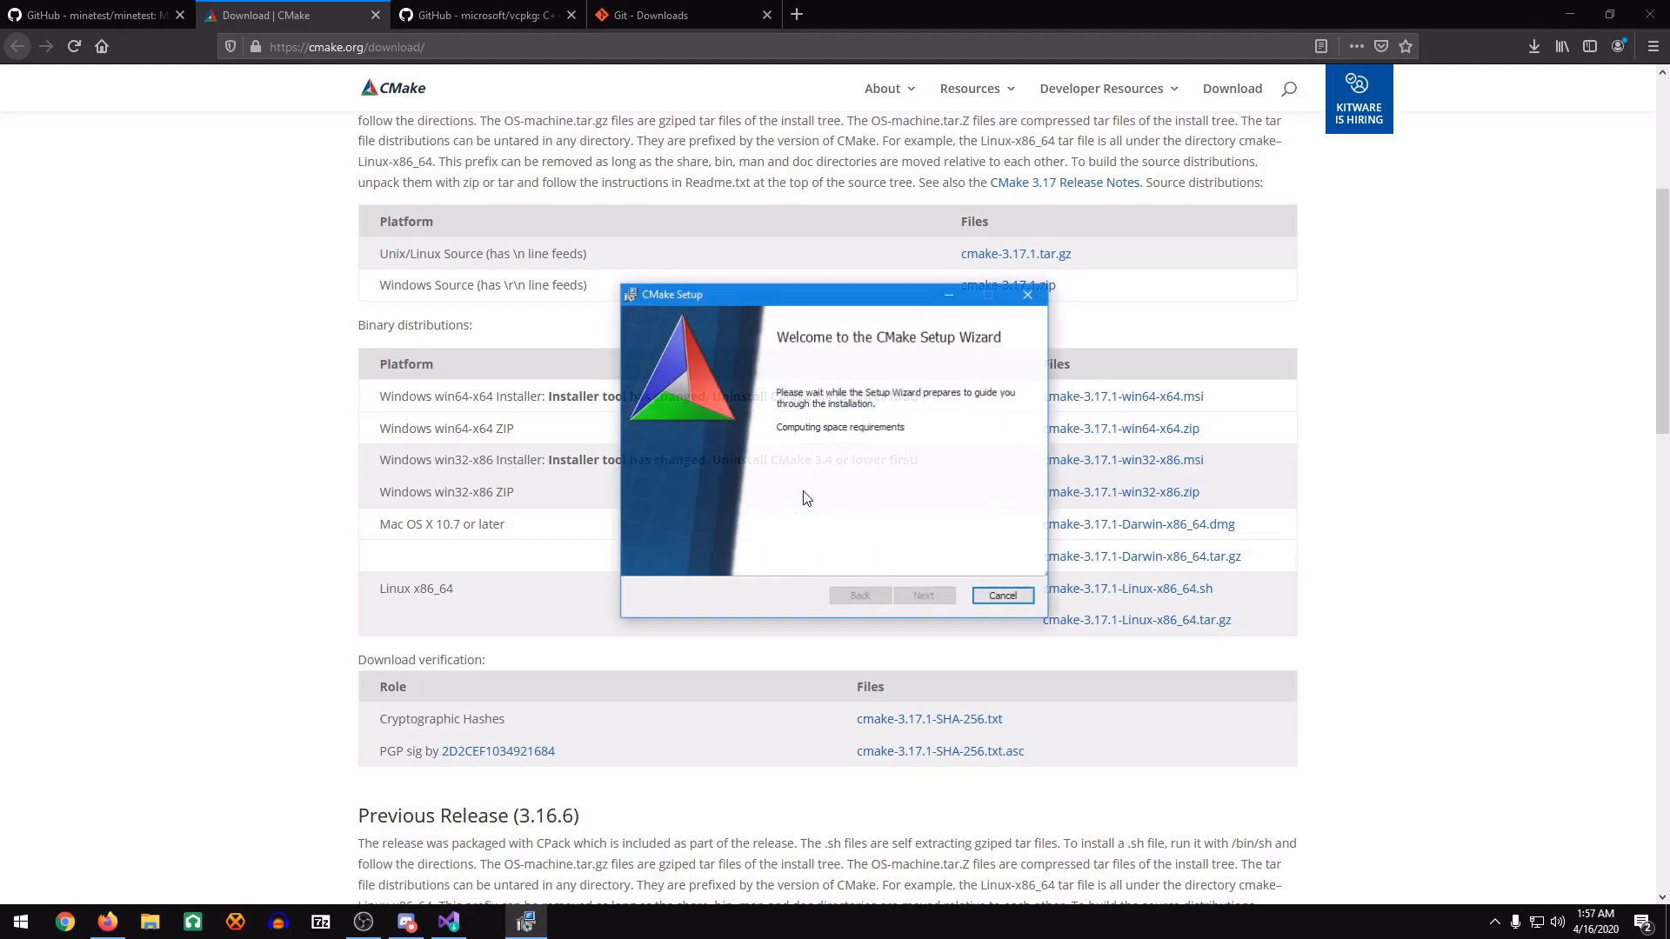
{"action": "left_click", "coordinate": [923, 594]}
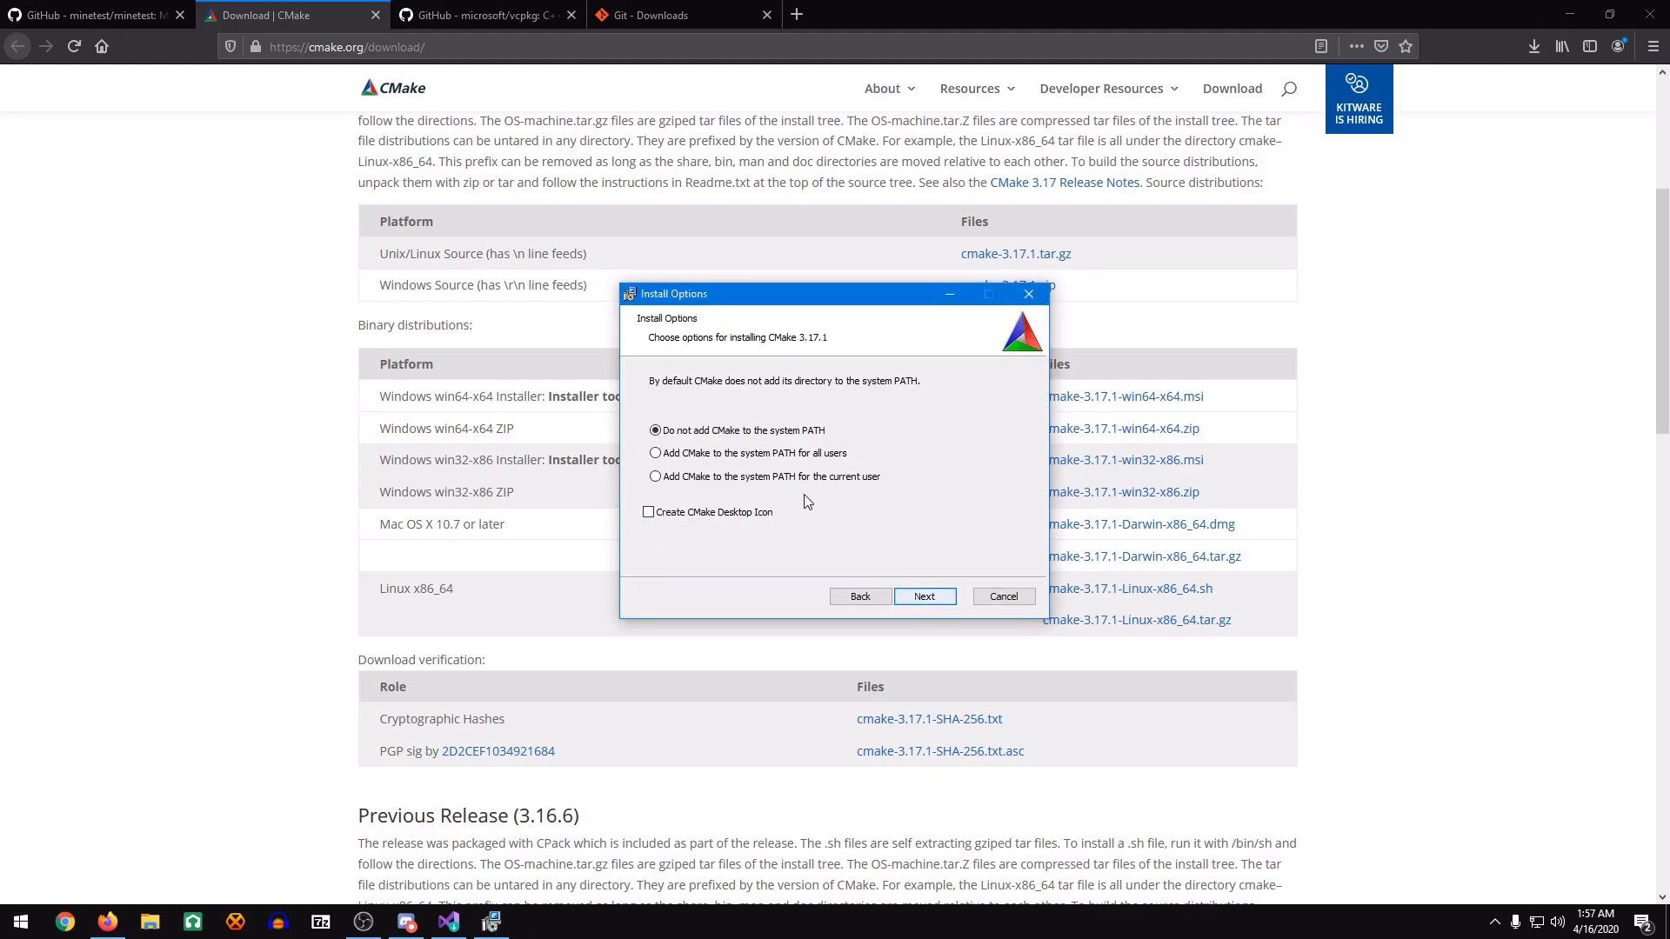
{"action": "left_click", "coordinate": [924, 595]}
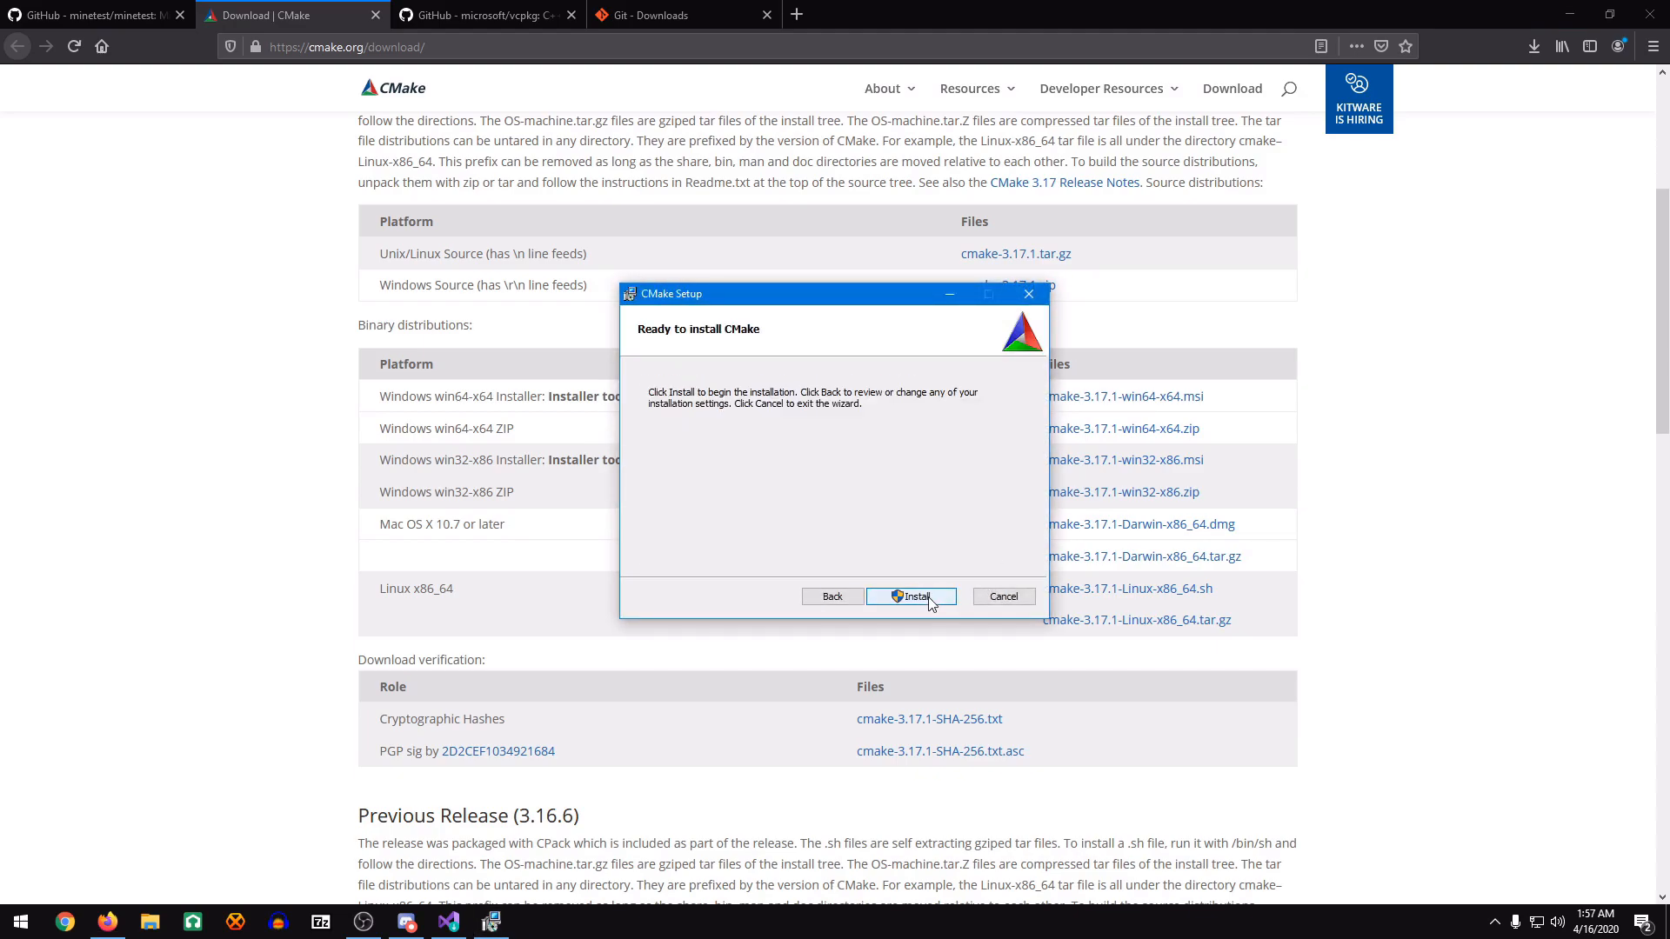
{"action": "left_click", "coordinate": [908, 596]}
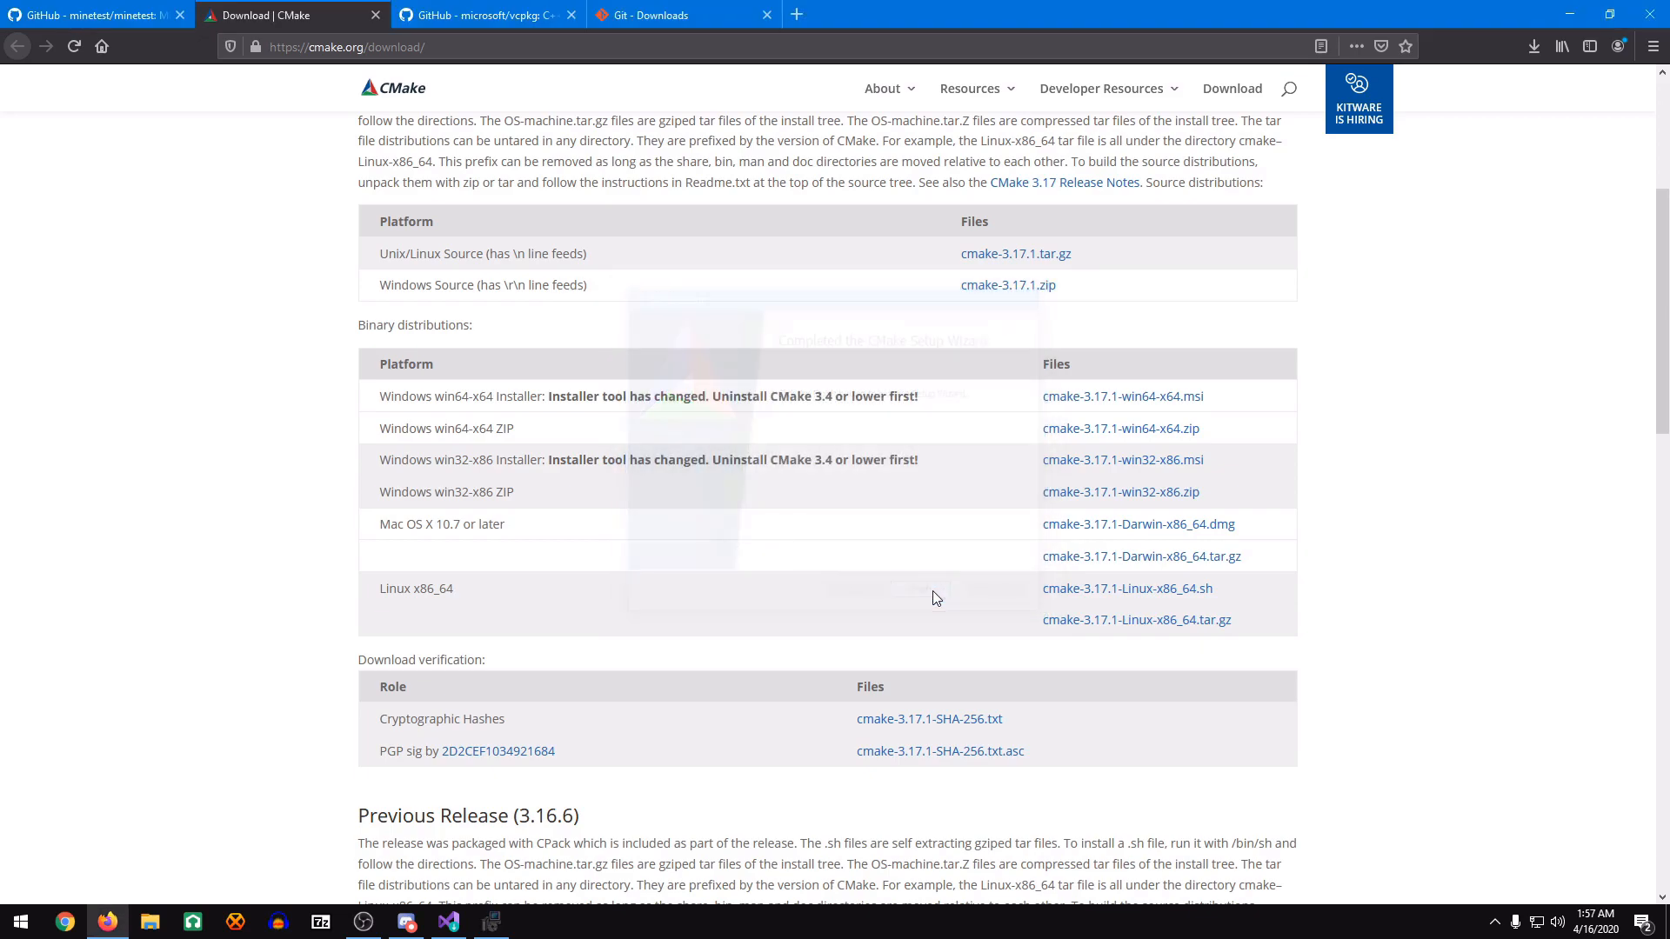
Close the CMake tab and download the microsoft/vcpkg repository as vcpkg-master.zip.
{"action": "left_click", "coordinate": [291, 15]}
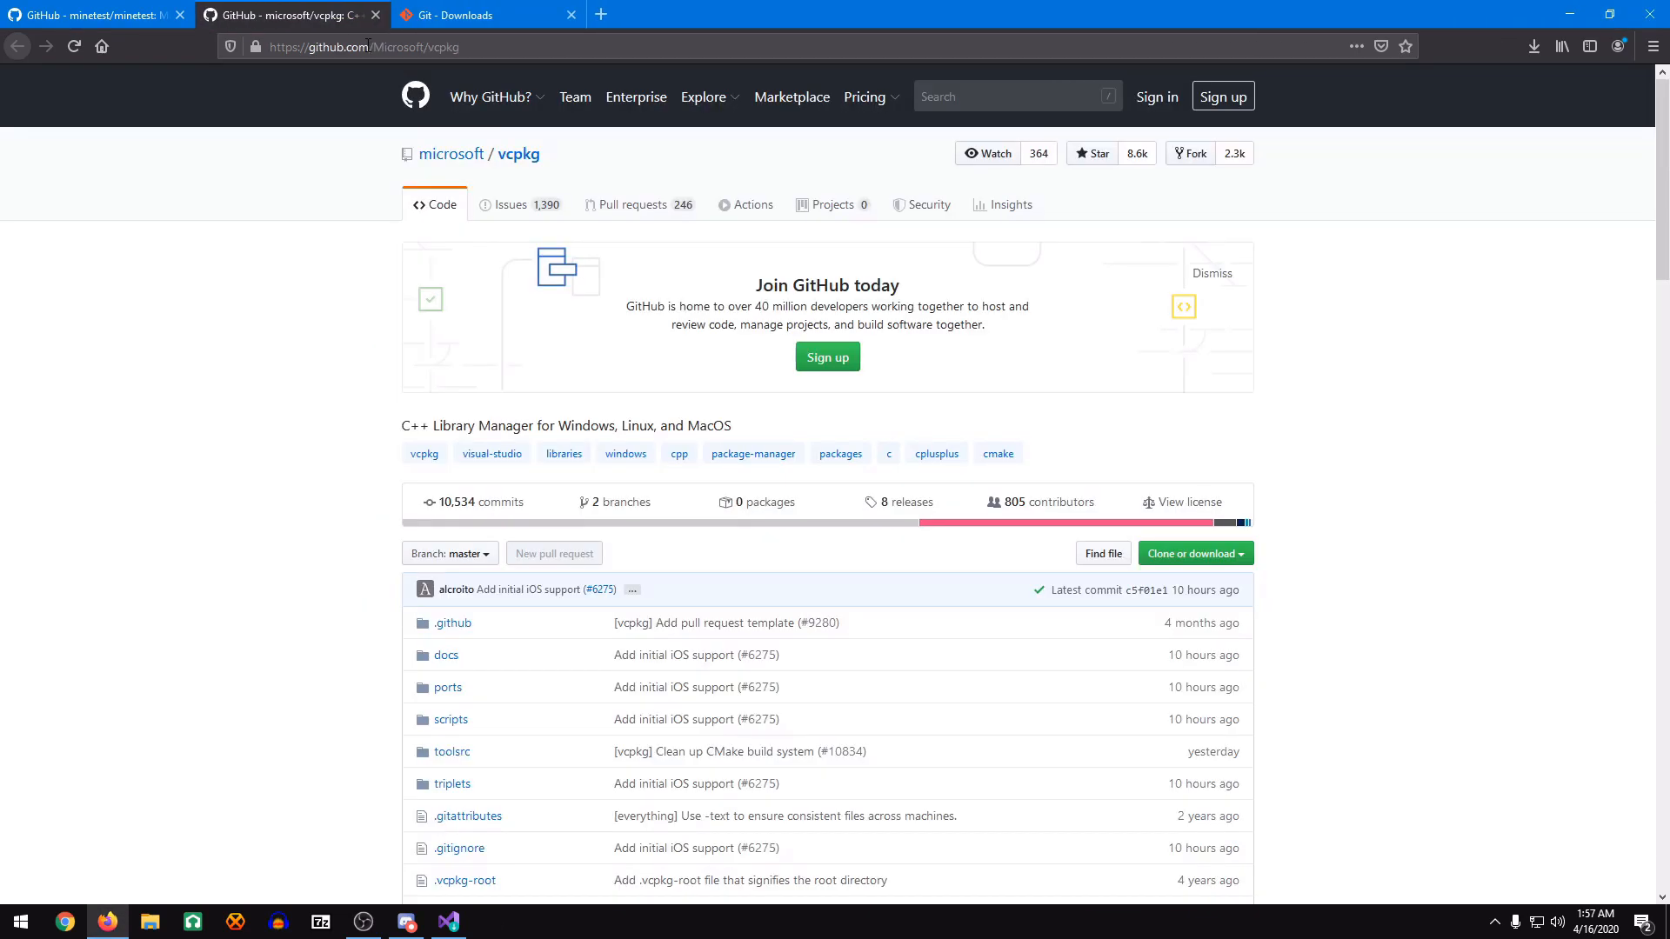
{"action": "scroll", "scroll_direction": "down", "scroll_amount": 3}
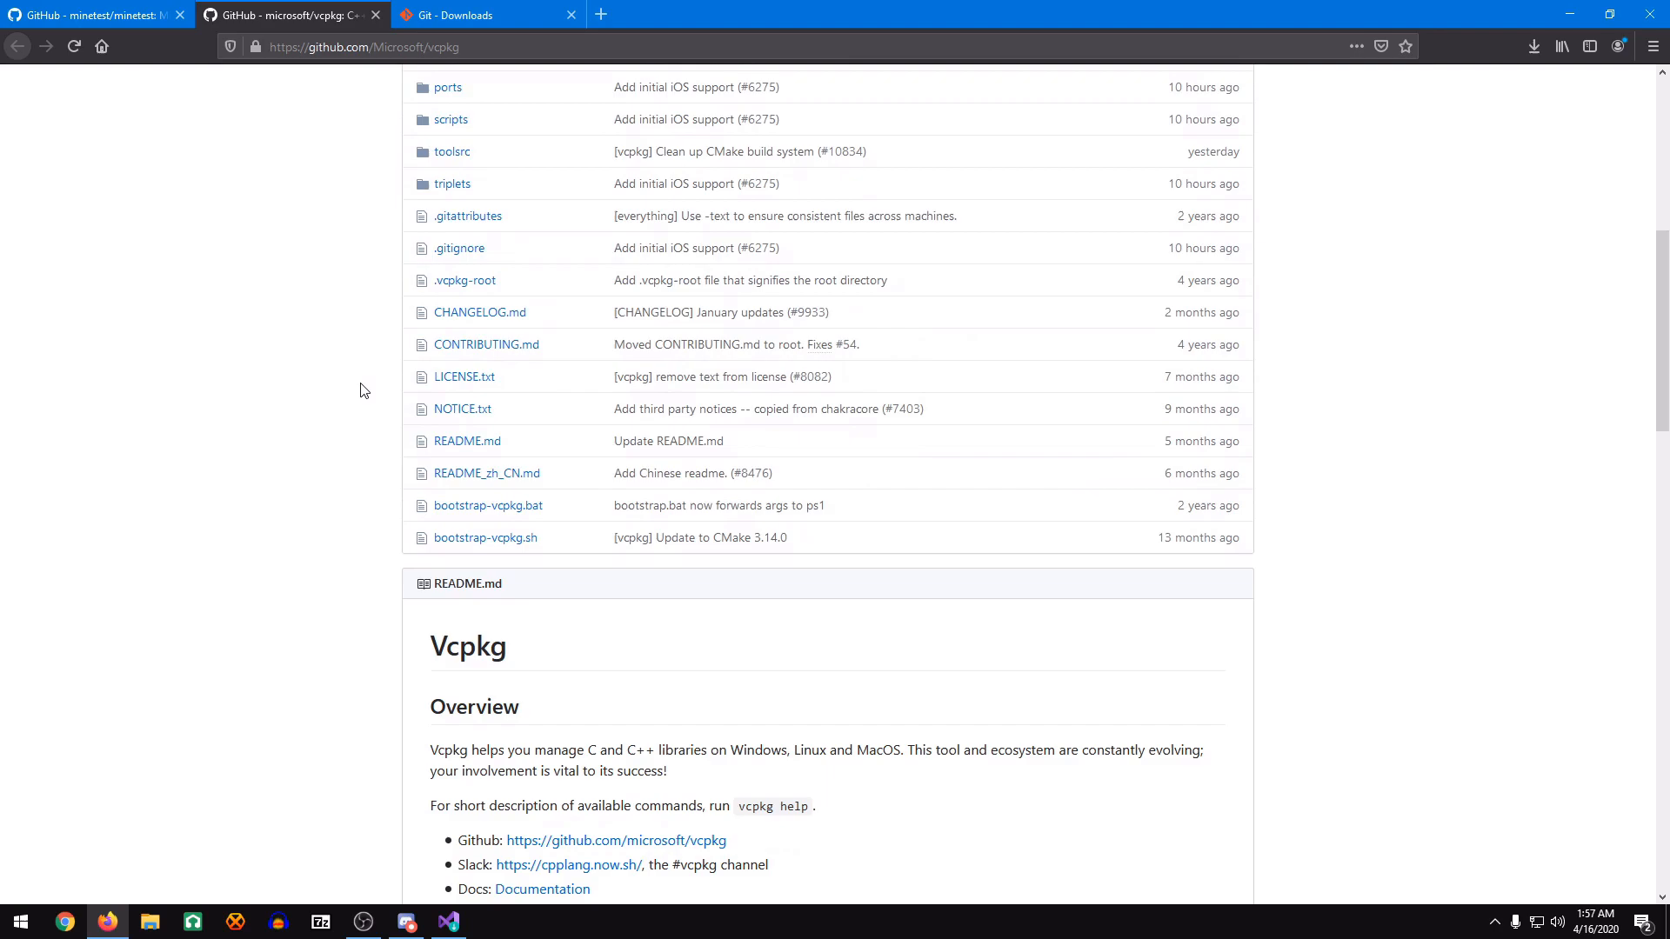
{"action": "scroll", "scroll_direction": "down", "scroll_amount": 3}
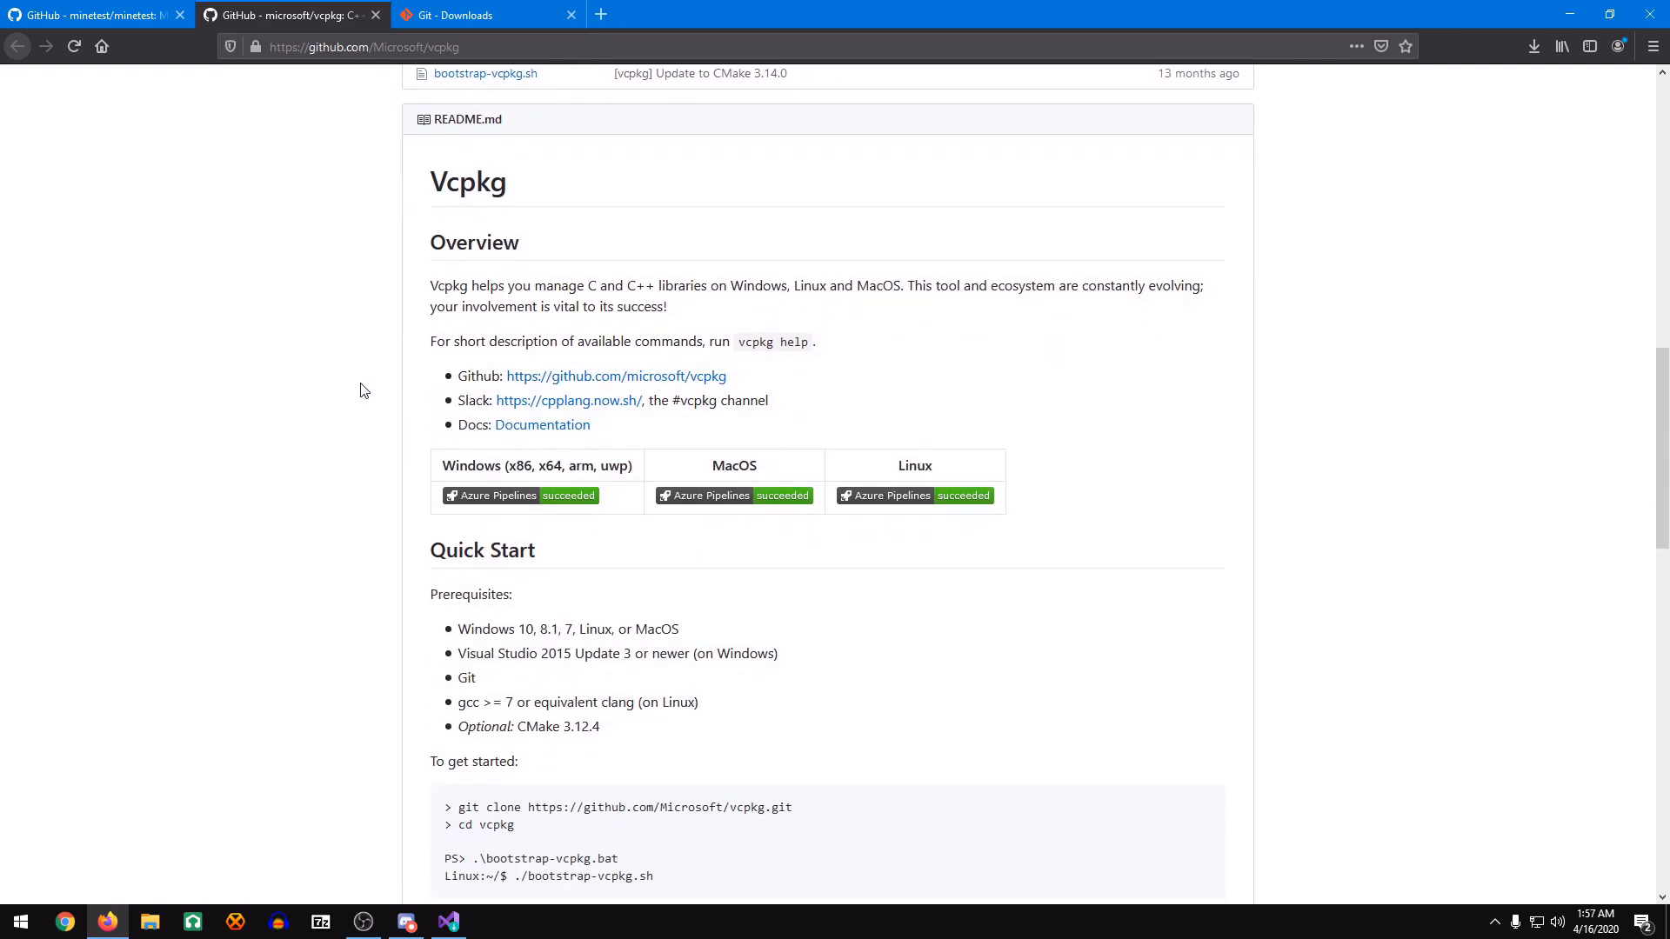
{"action": "scroll", "scroll_direction": "up", "scroll_amount": 3}
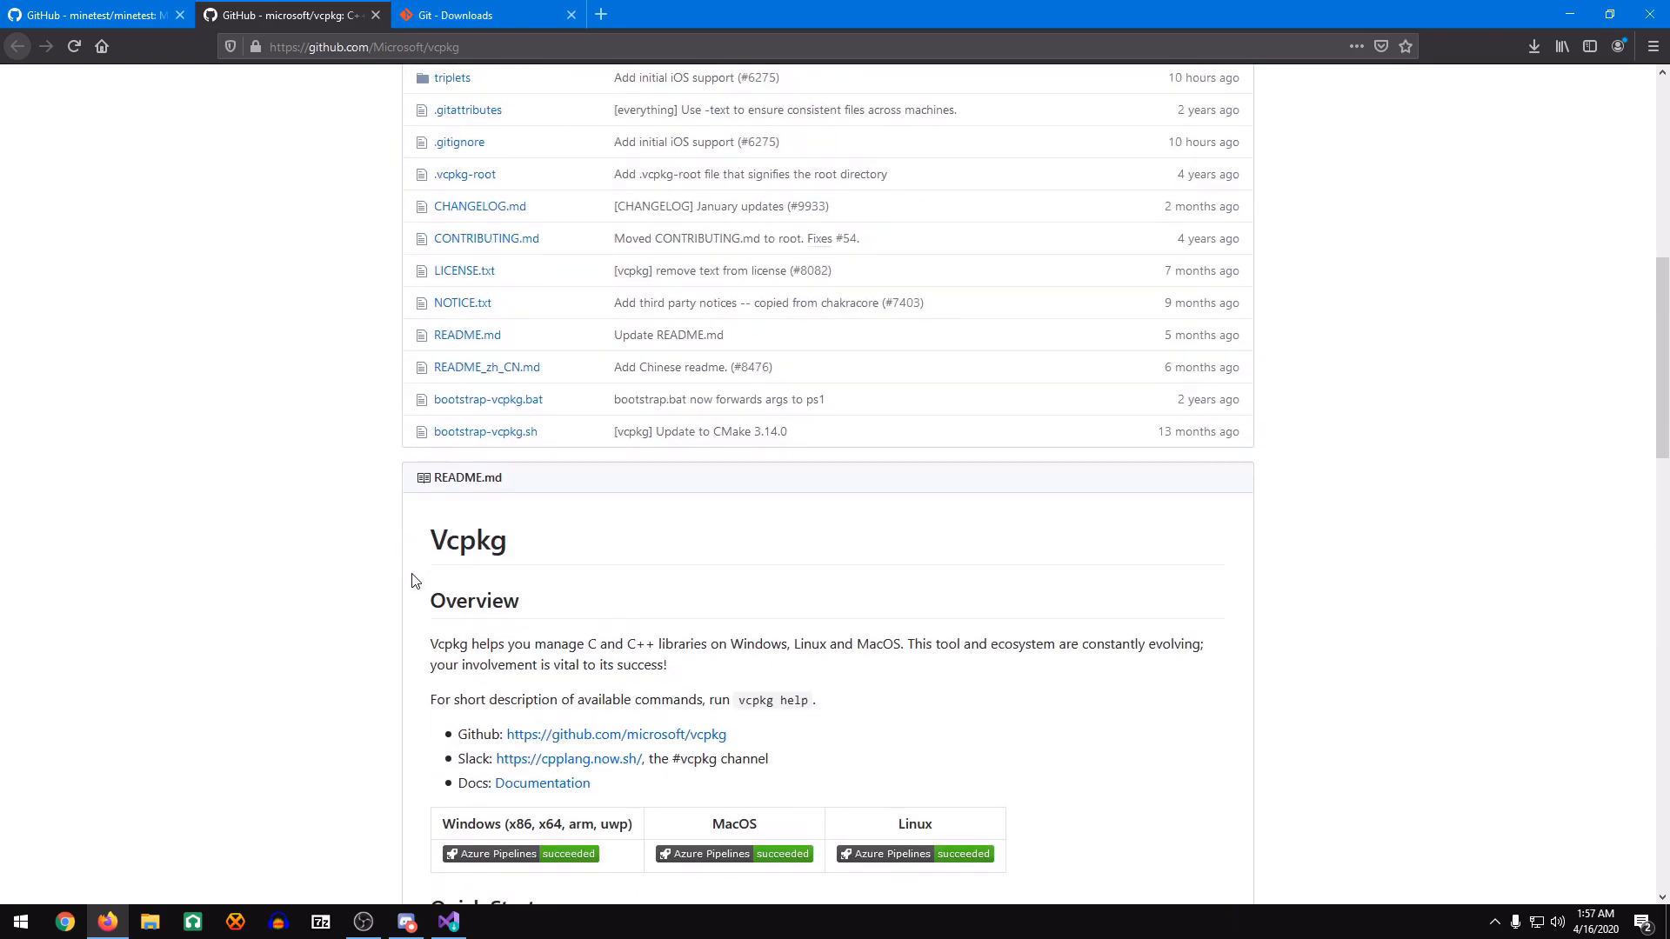
{"action": "scroll", "scroll_direction": "up", "scroll_amount": 3}
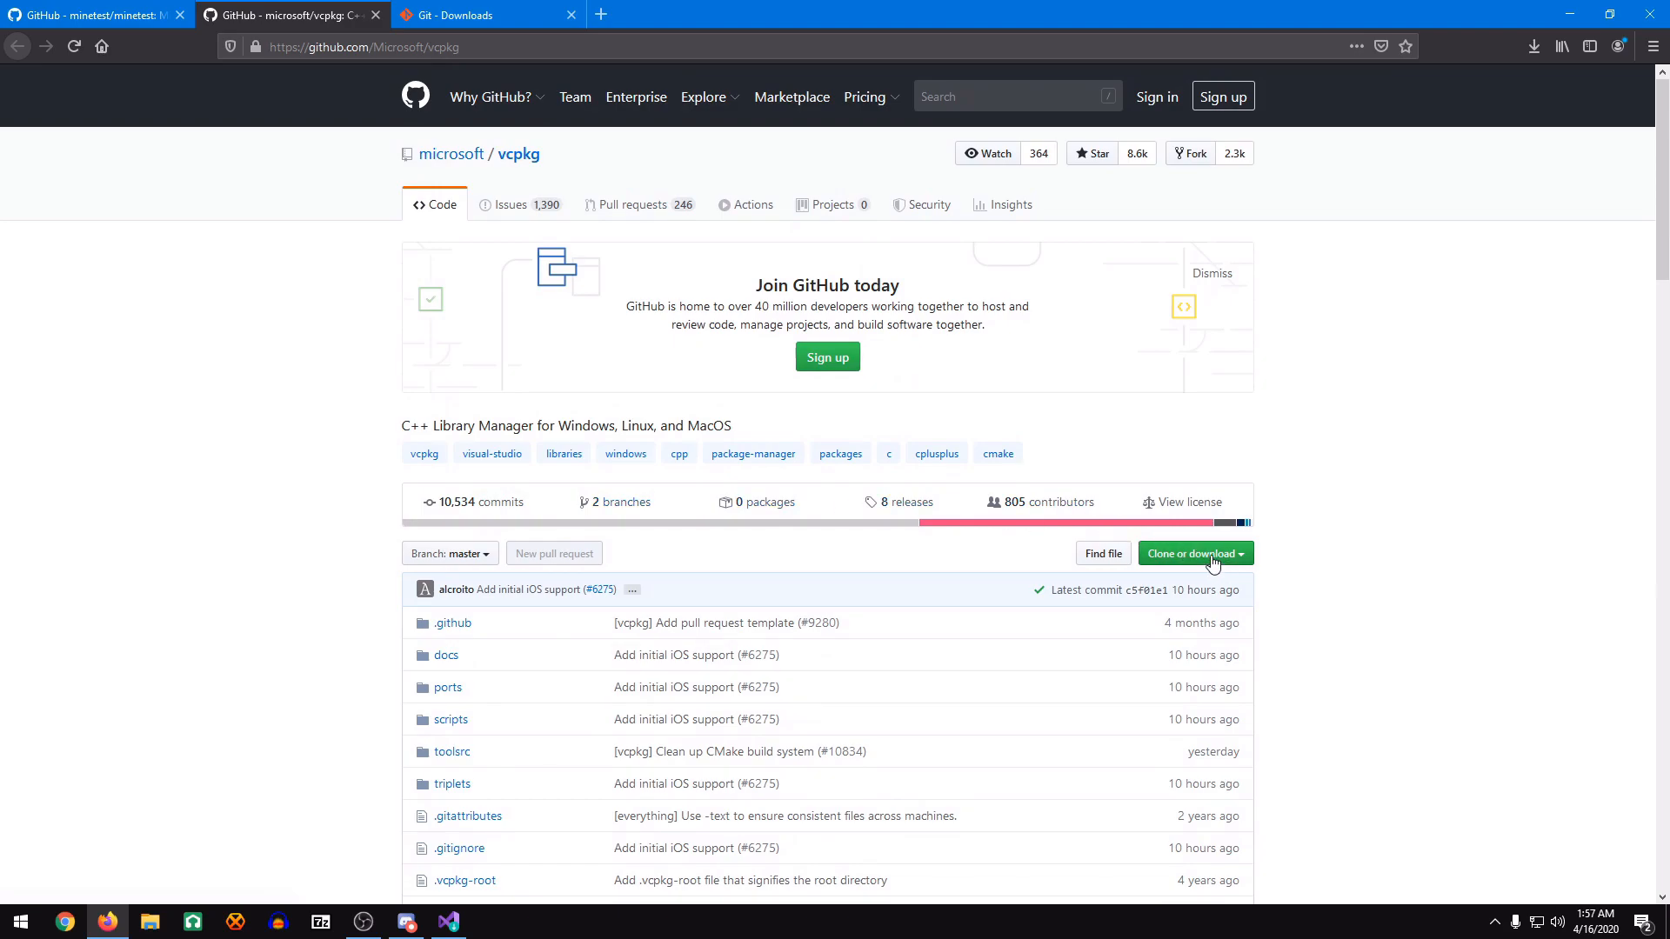
{"action": "left_click", "coordinate": [1190, 553]}
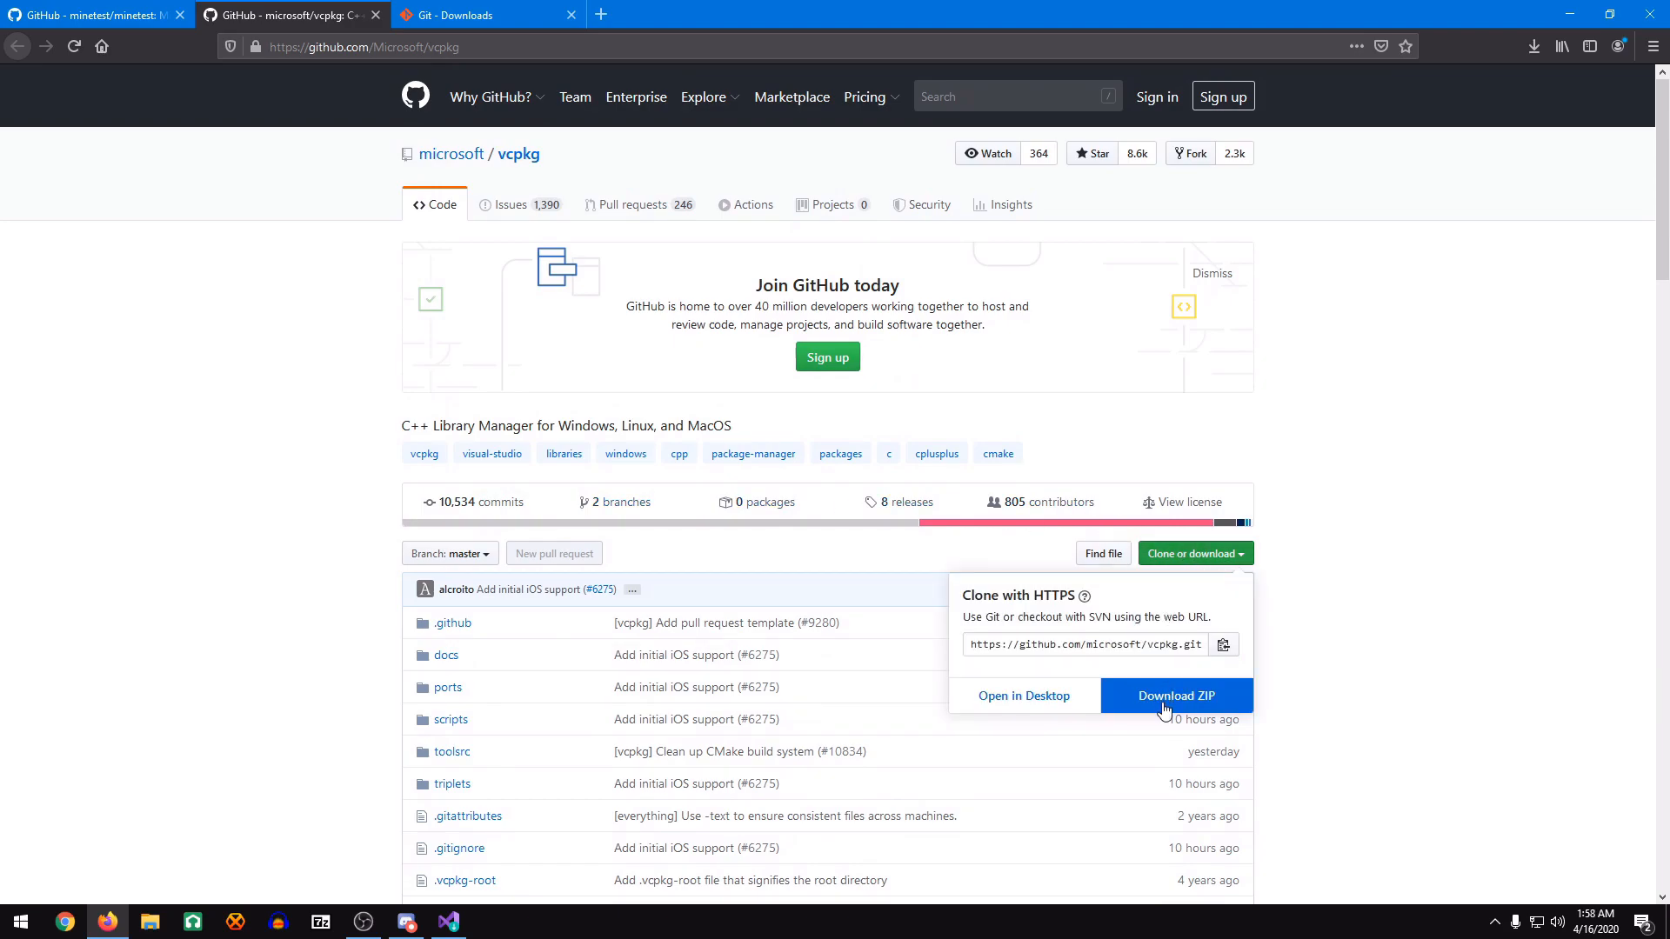
{"action": "left_click", "coordinate": [1176, 696]}
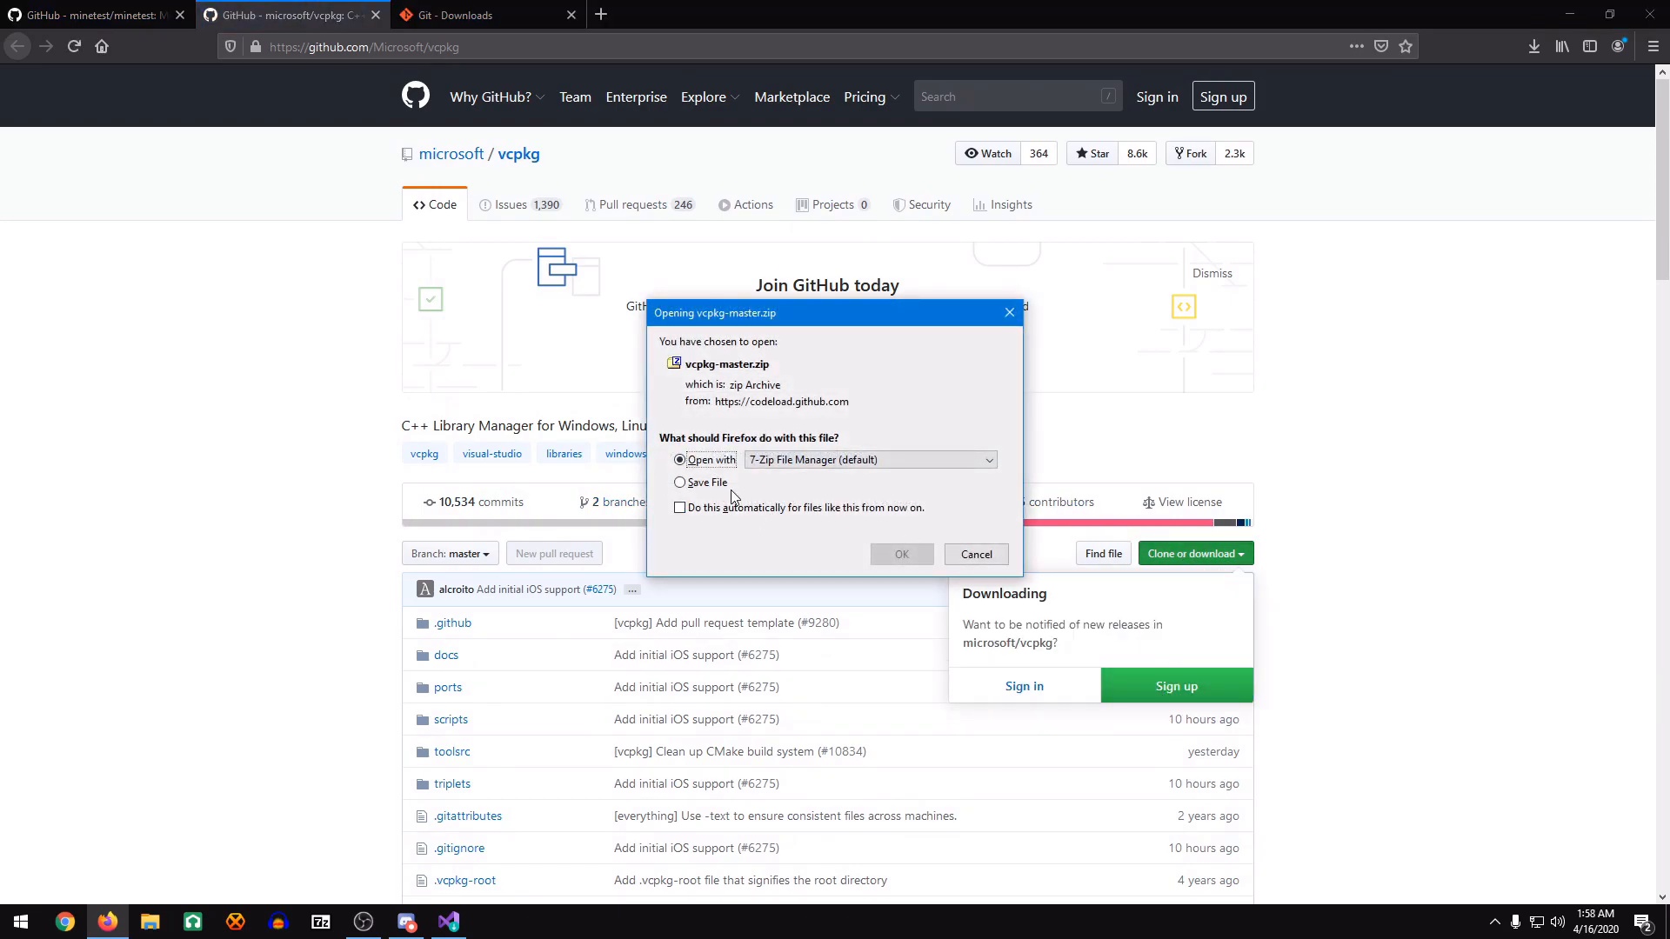
Open vcpkg-master.zip in 7-Zip, extract it to the desktop, then close the archive.
{"action": "left_click", "coordinate": [973, 554]}
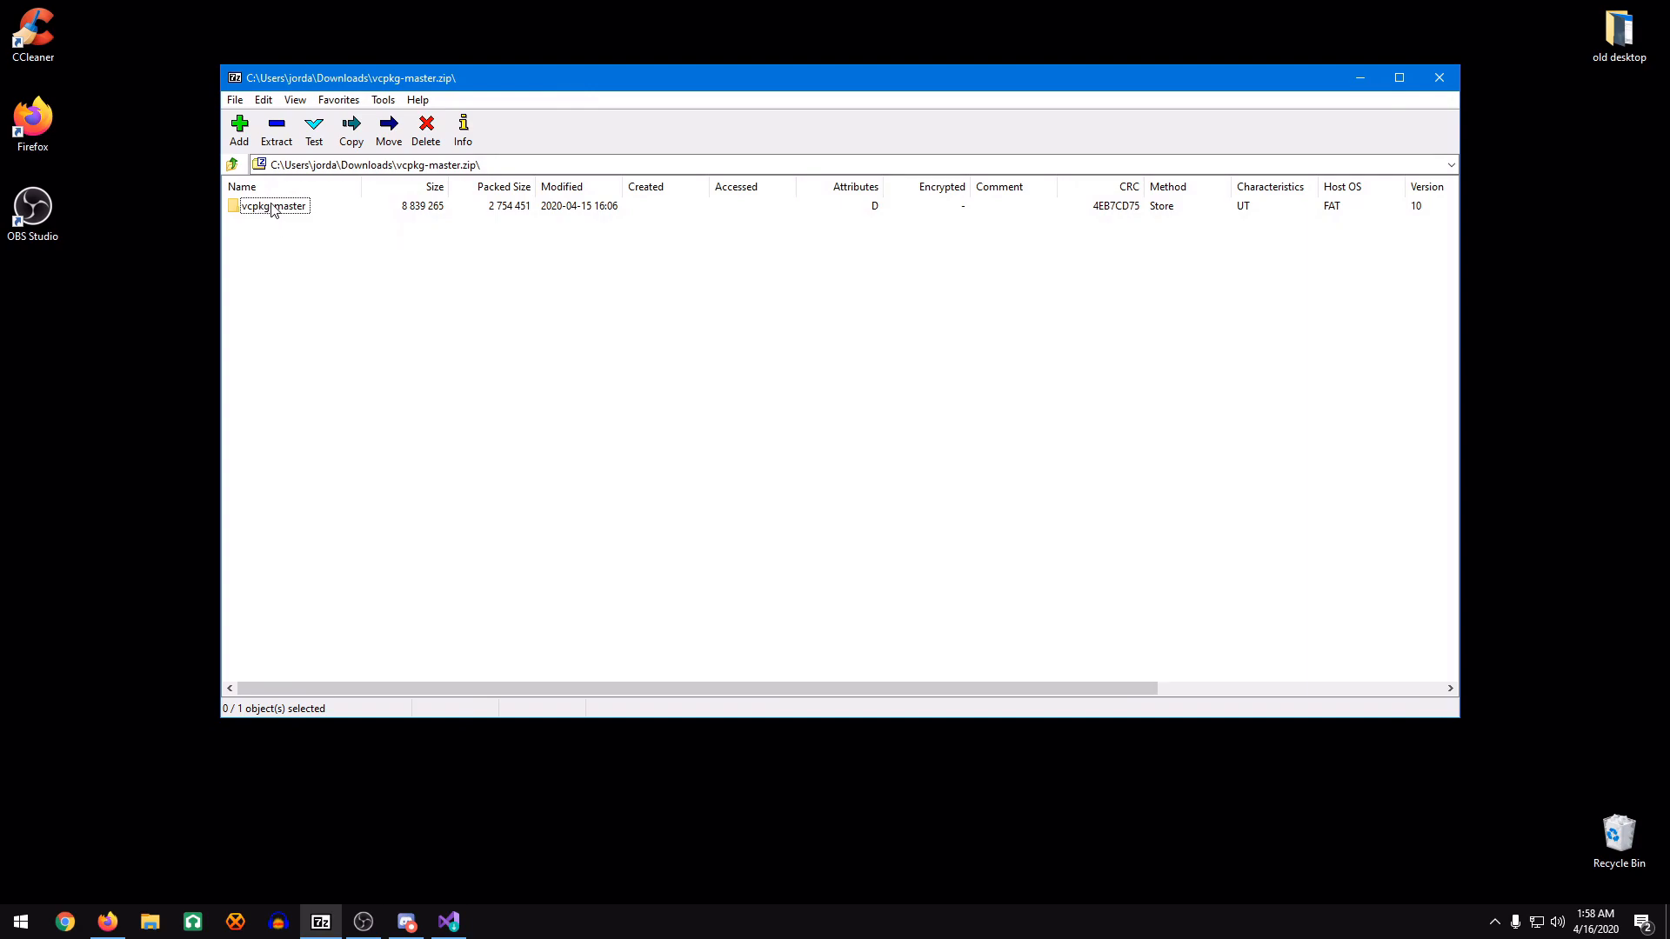
{"action": "left_click", "coordinate": [275, 128]}
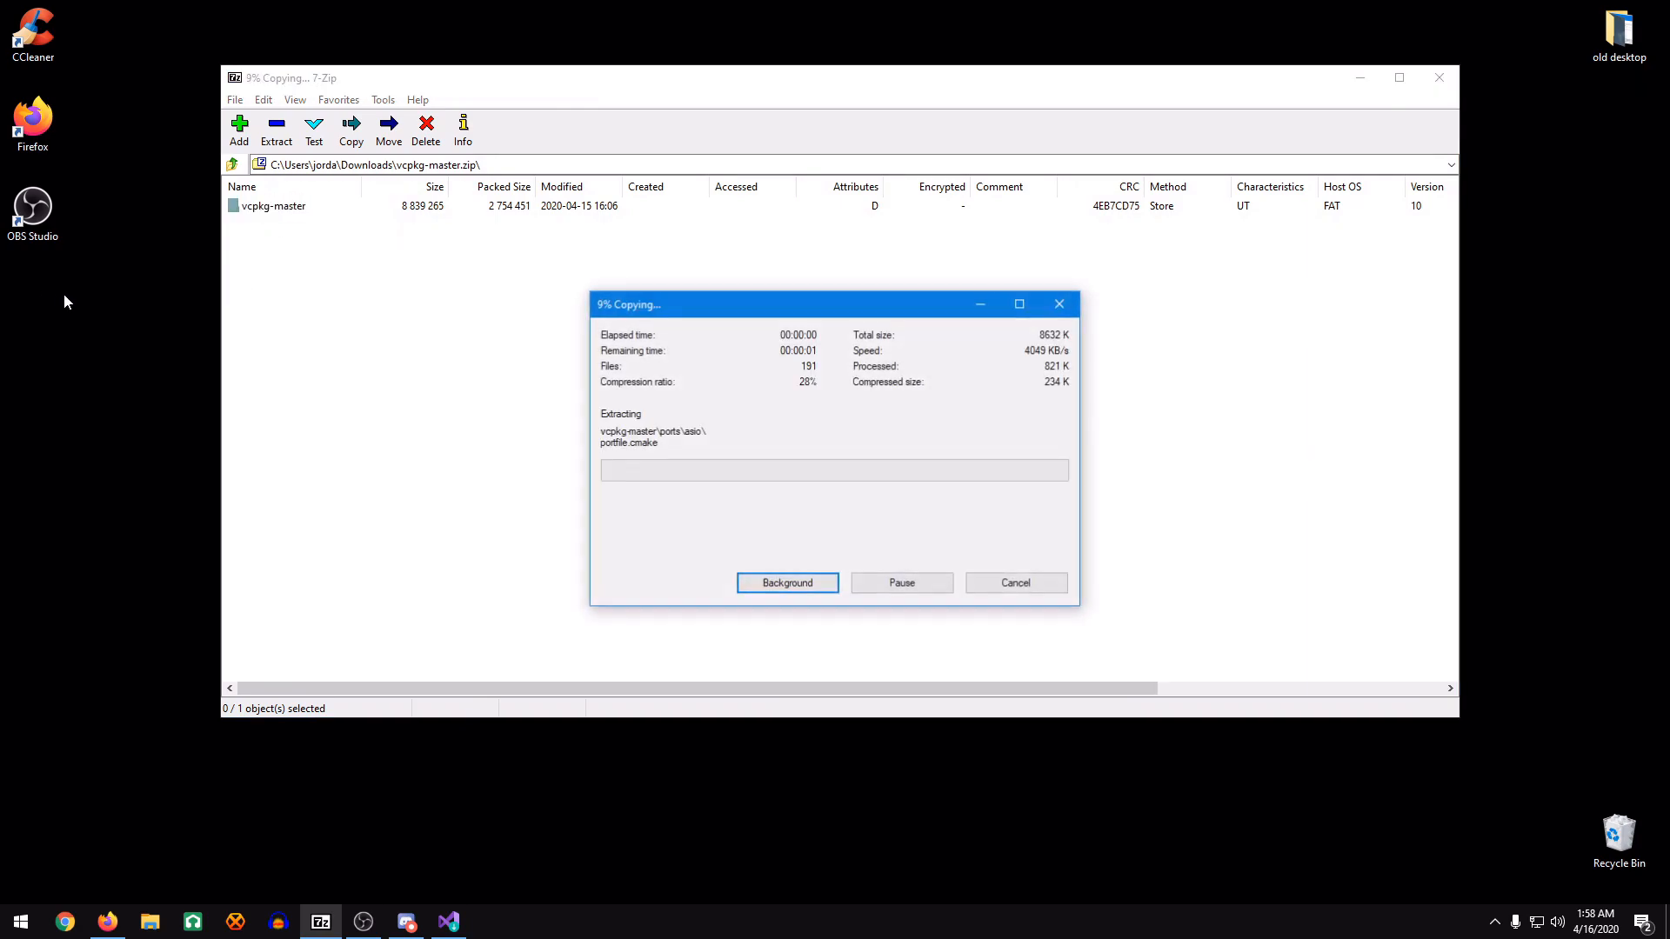
{"action": "left_click", "coordinate": [787, 583]}
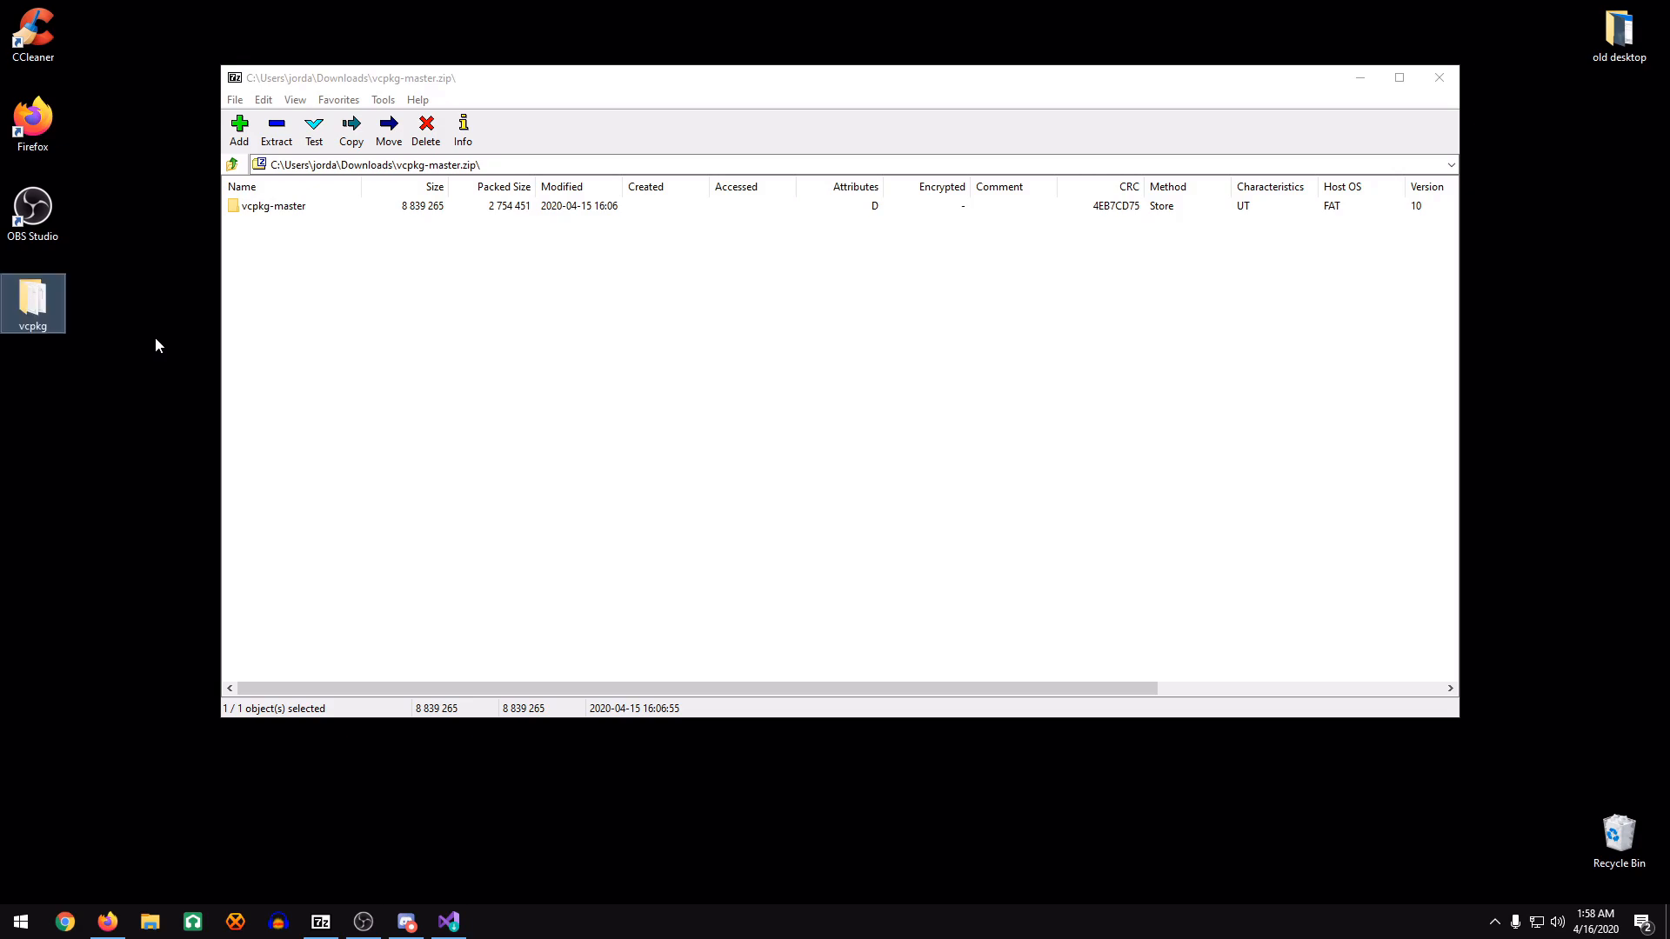
{"action": "left_click", "coordinate": [1437, 77]}
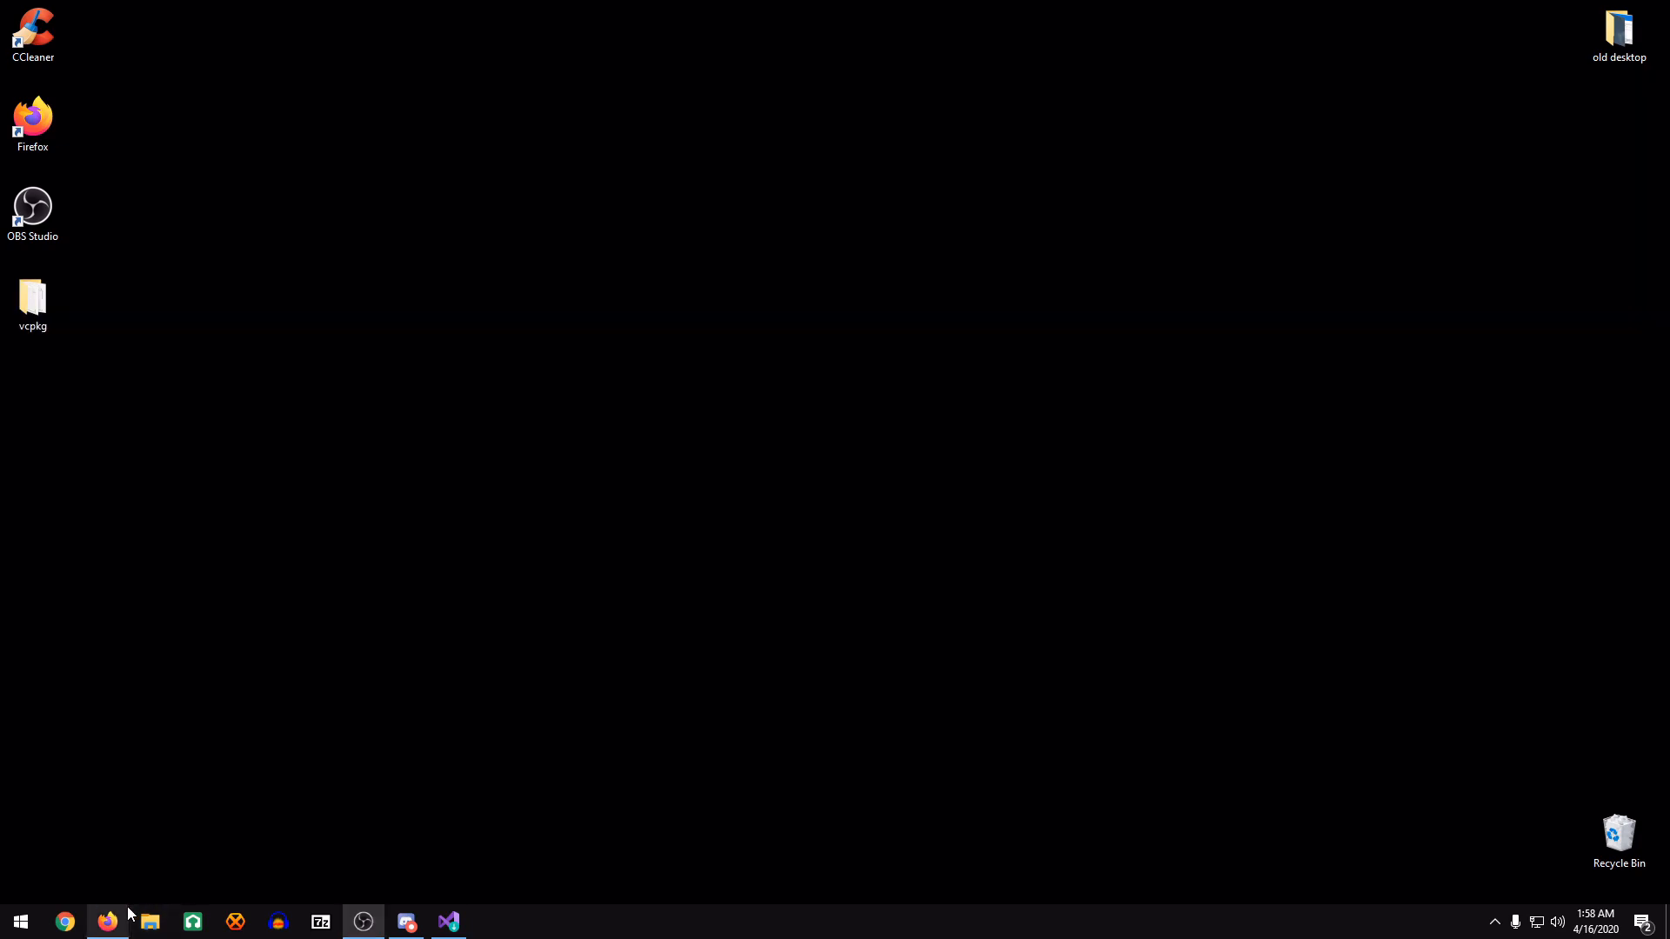
Save the Git 2.26.1 64-bit installer from the Git downloads page.
{"action": "left_click", "coordinate": [106, 921]}
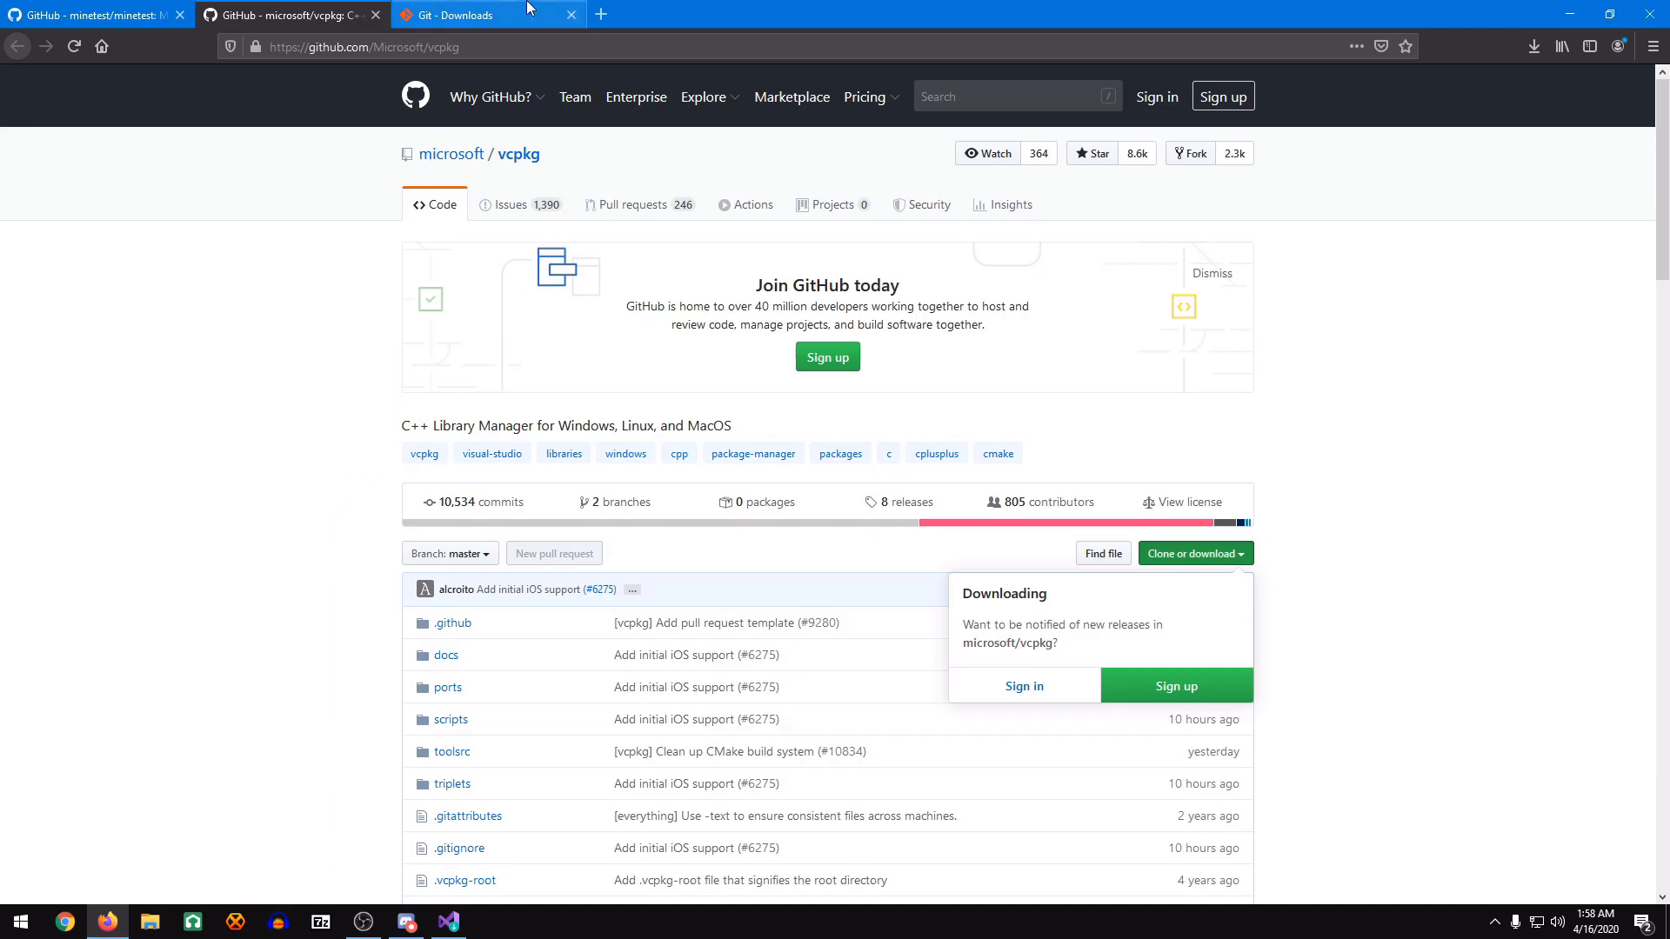
{"action": "left_click", "coordinate": [469, 15]}
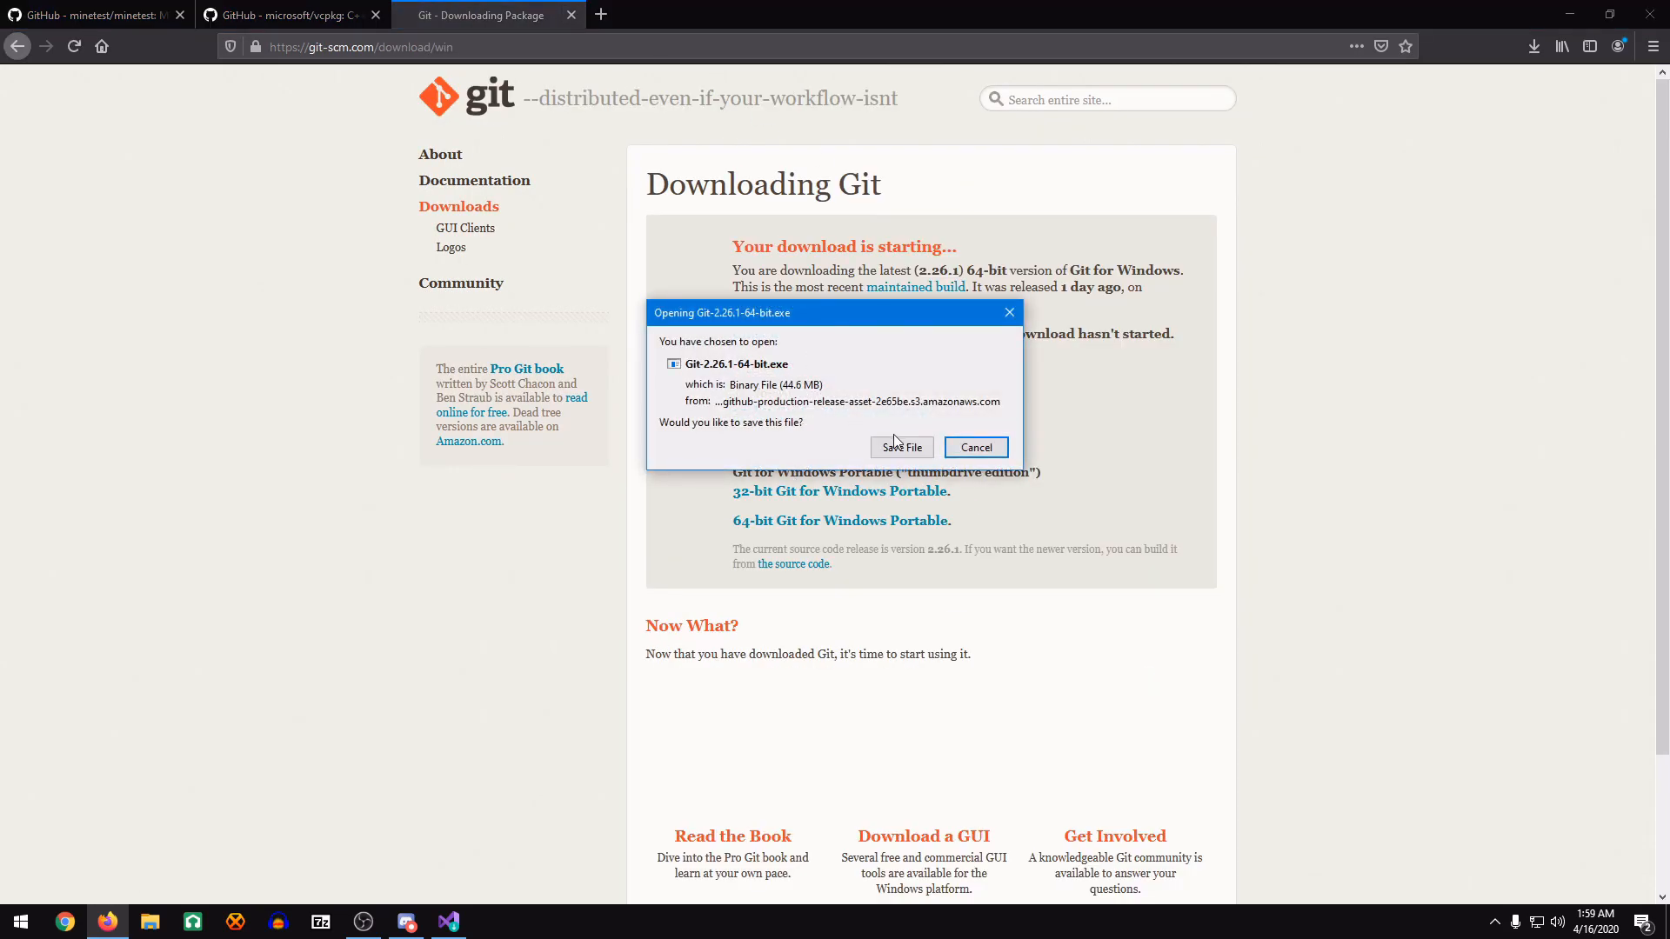
{"action": "mouse_move", "coordinate": [902, 446]}
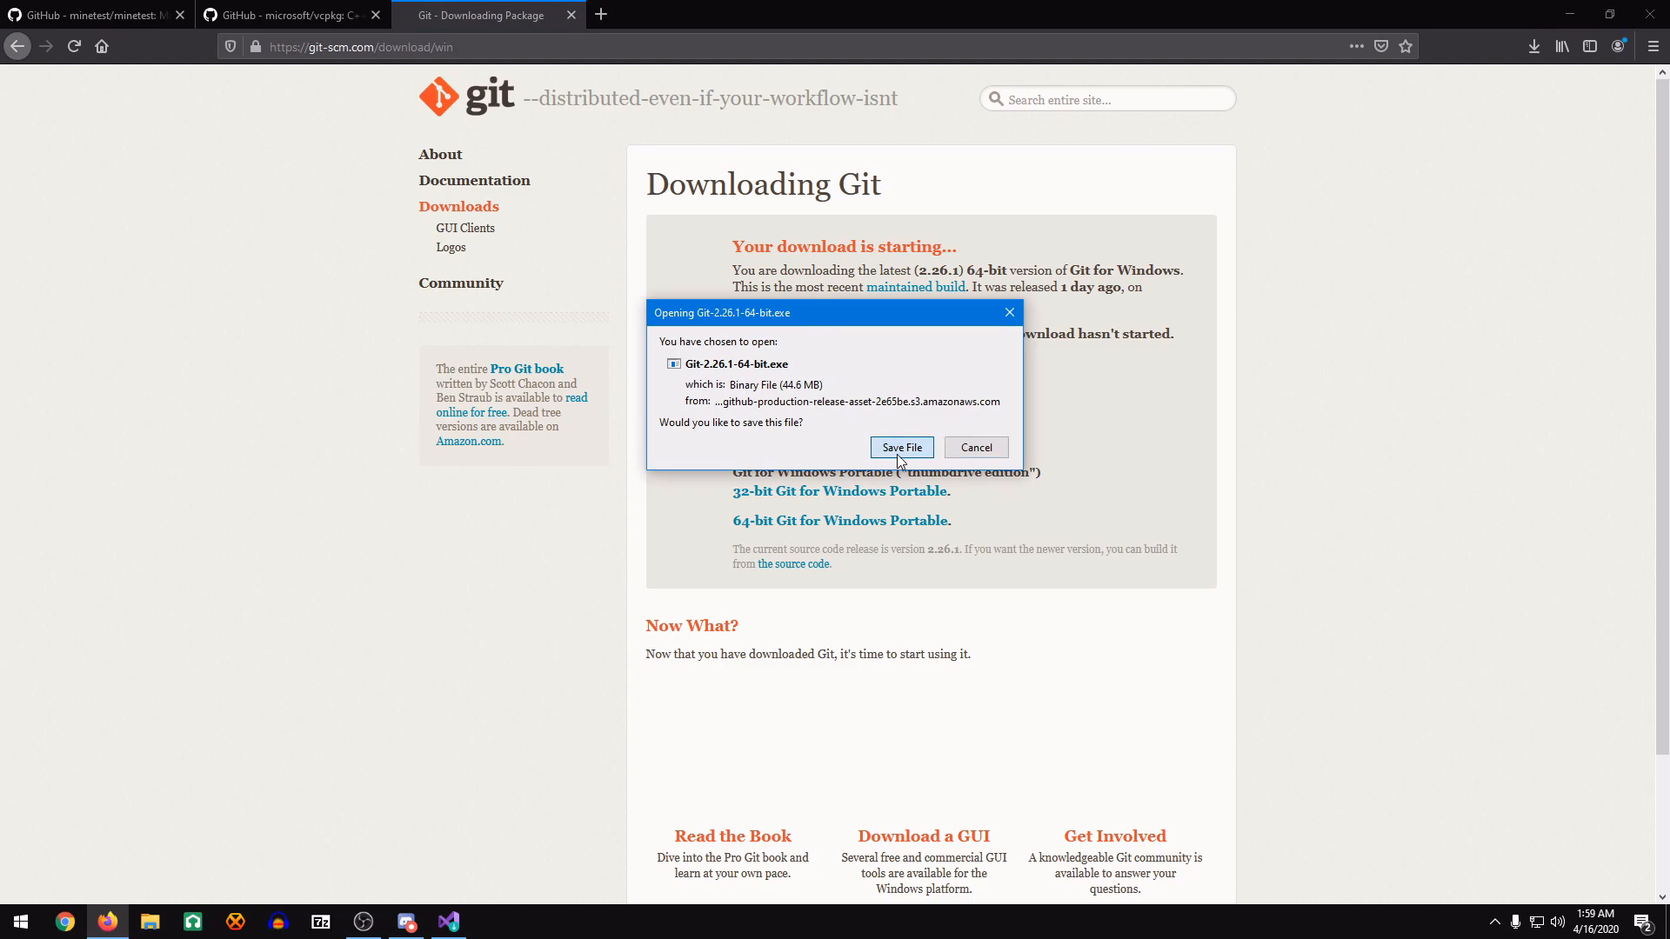
{"action": "left_click", "coordinate": [900, 446]}
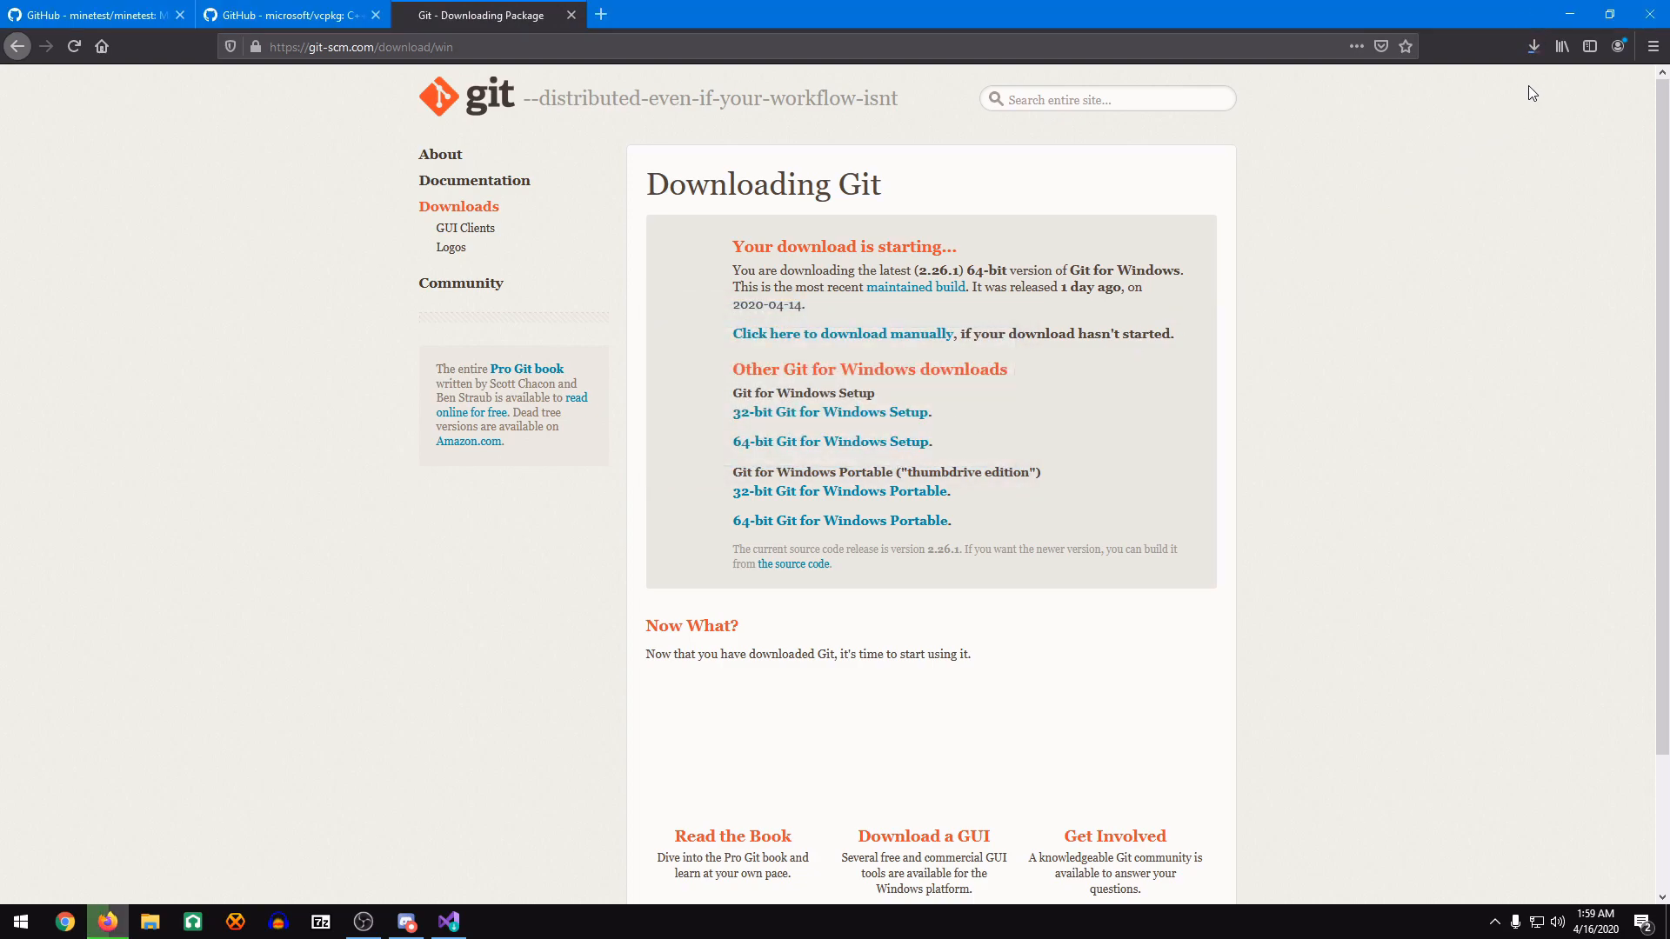
{"action": "left_click", "coordinate": [1534, 46]}
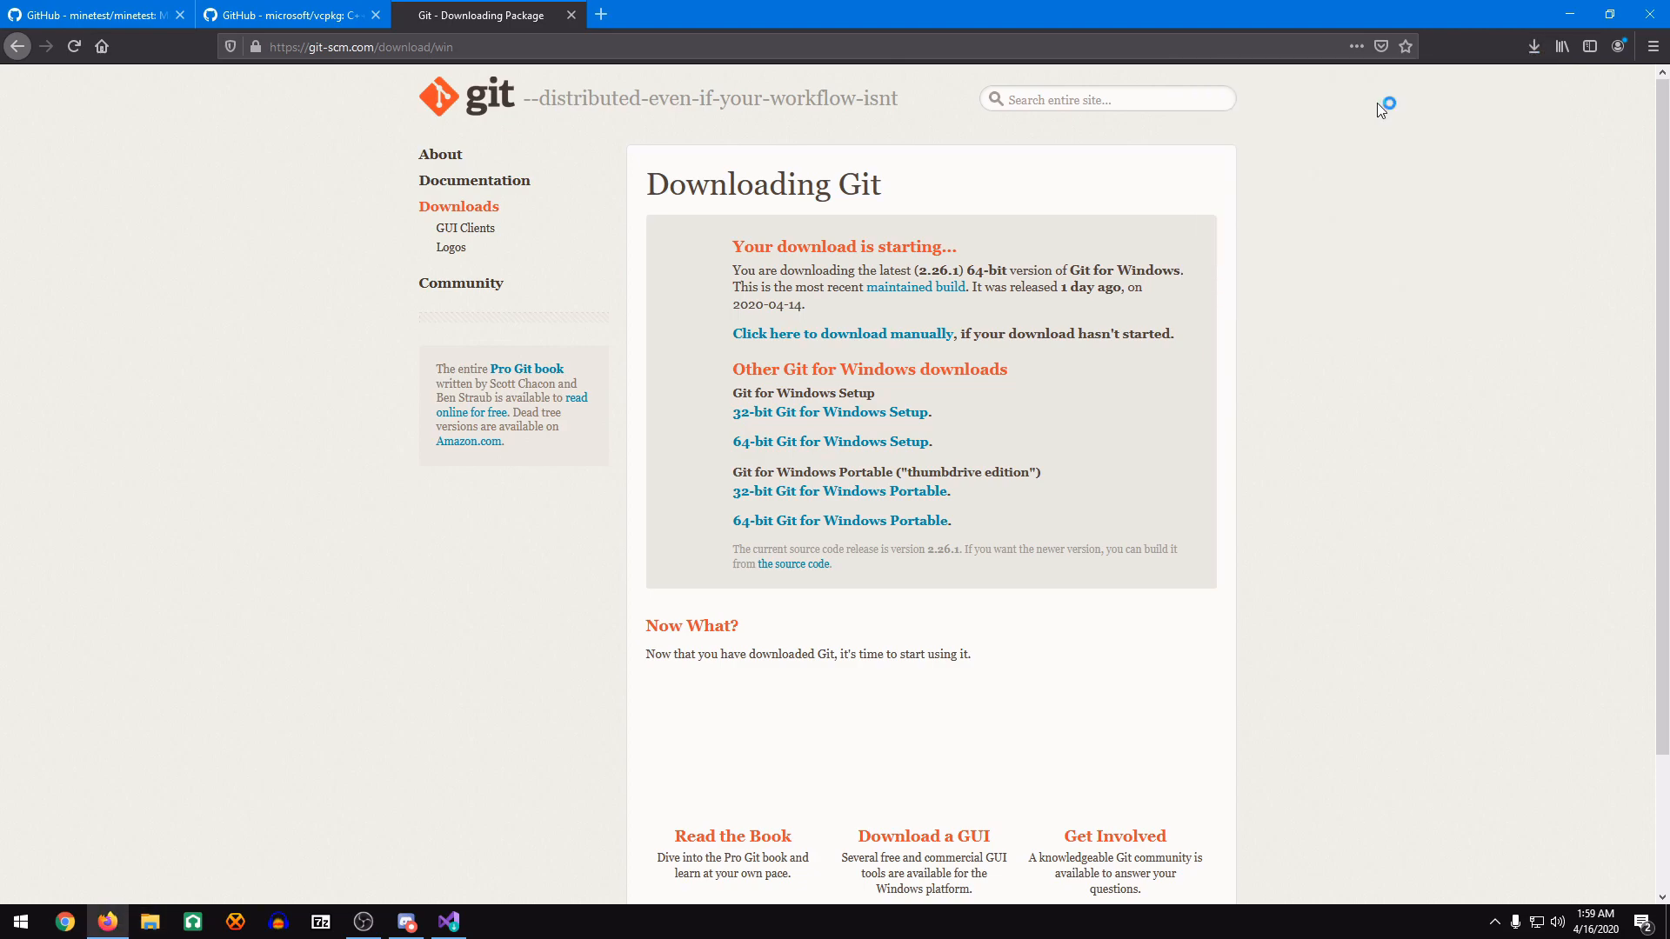
Install Git 2.26.1 into the existing Git folder, launching Git Bash at finish.
{"action": "left_click", "coordinate": [934, 599]}
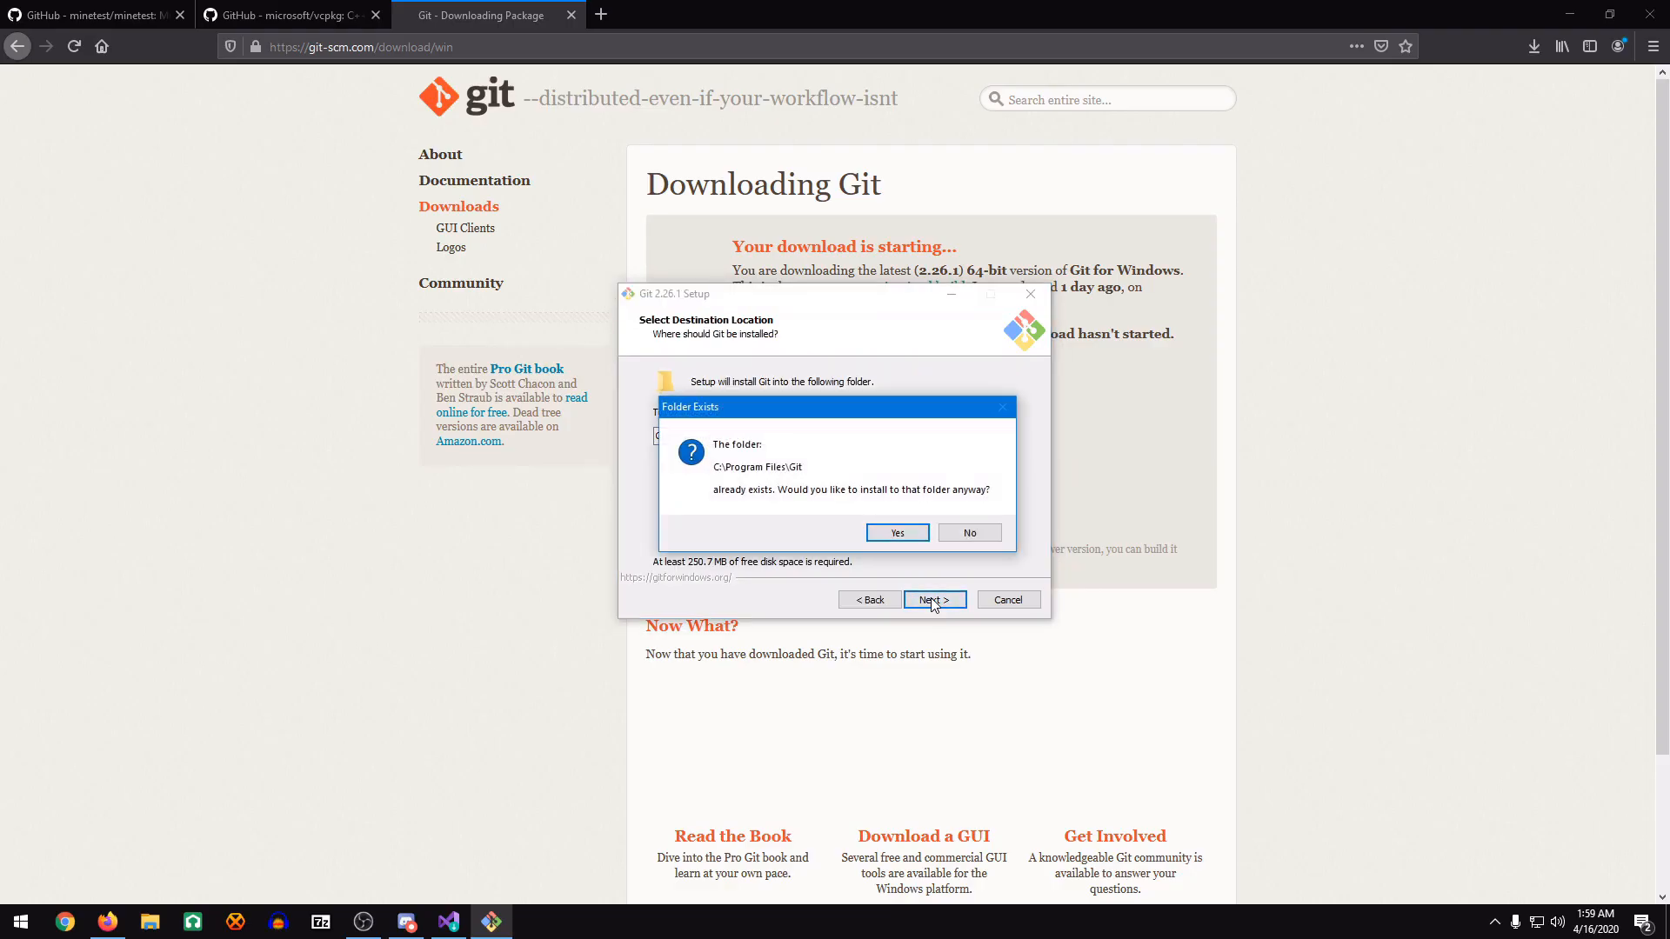
{"action": "left_click", "coordinate": [896, 533]}
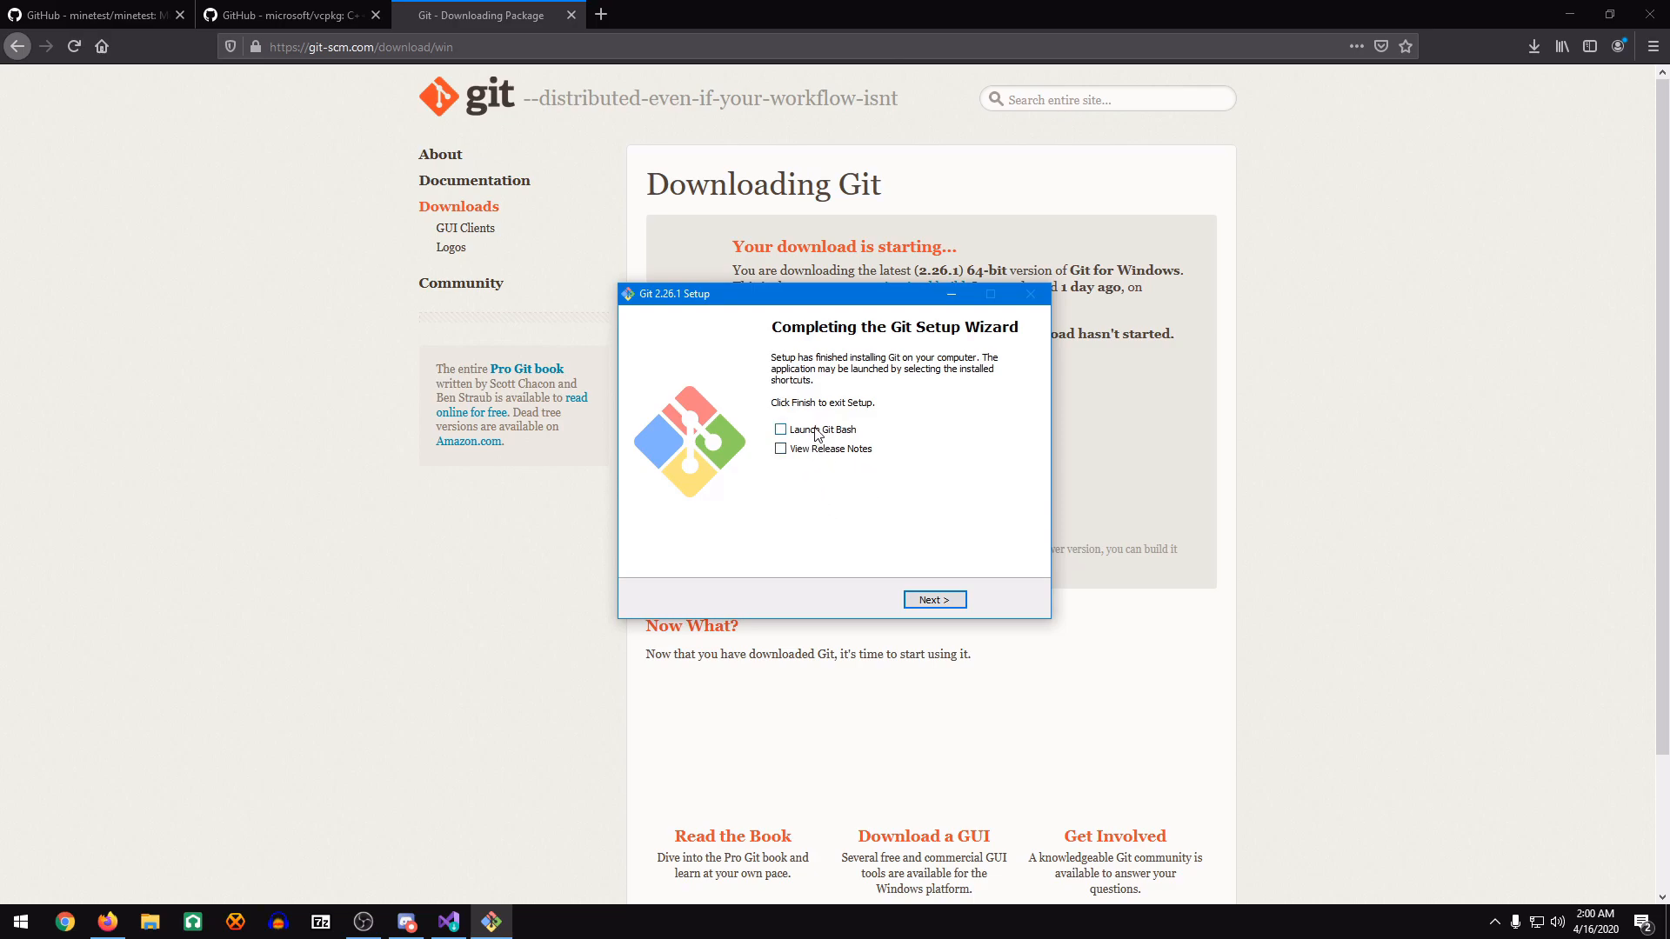
{"action": "left_click", "coordinate": [781, 429]}
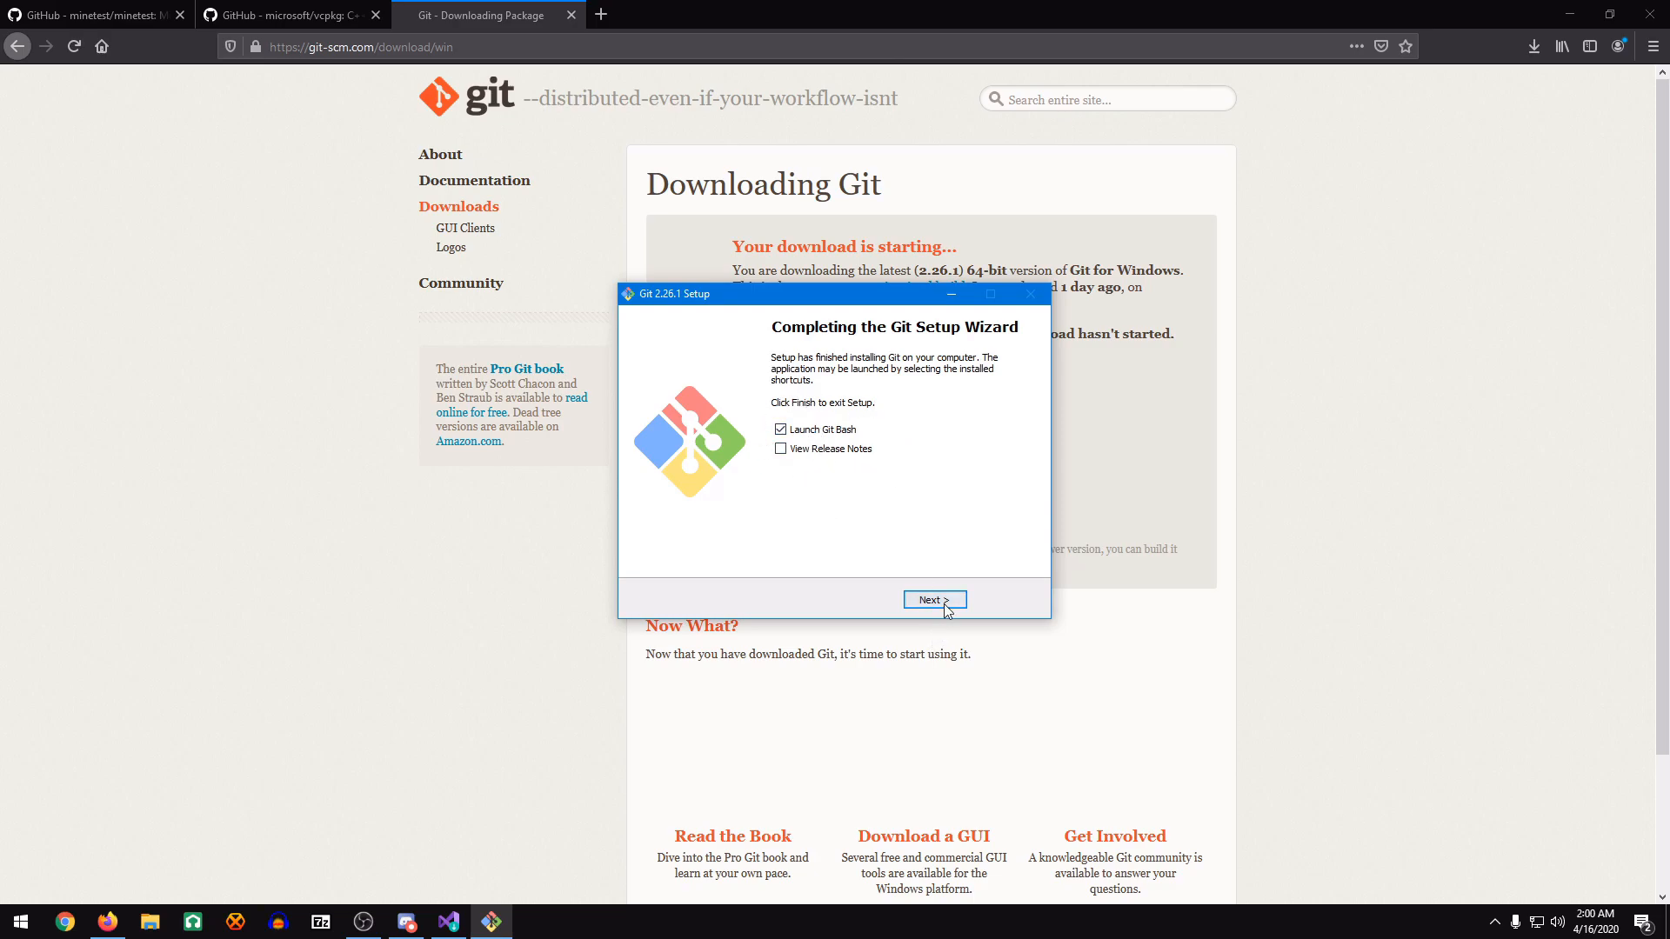
{"action": "left_click", "coordinate": [933, 599]}
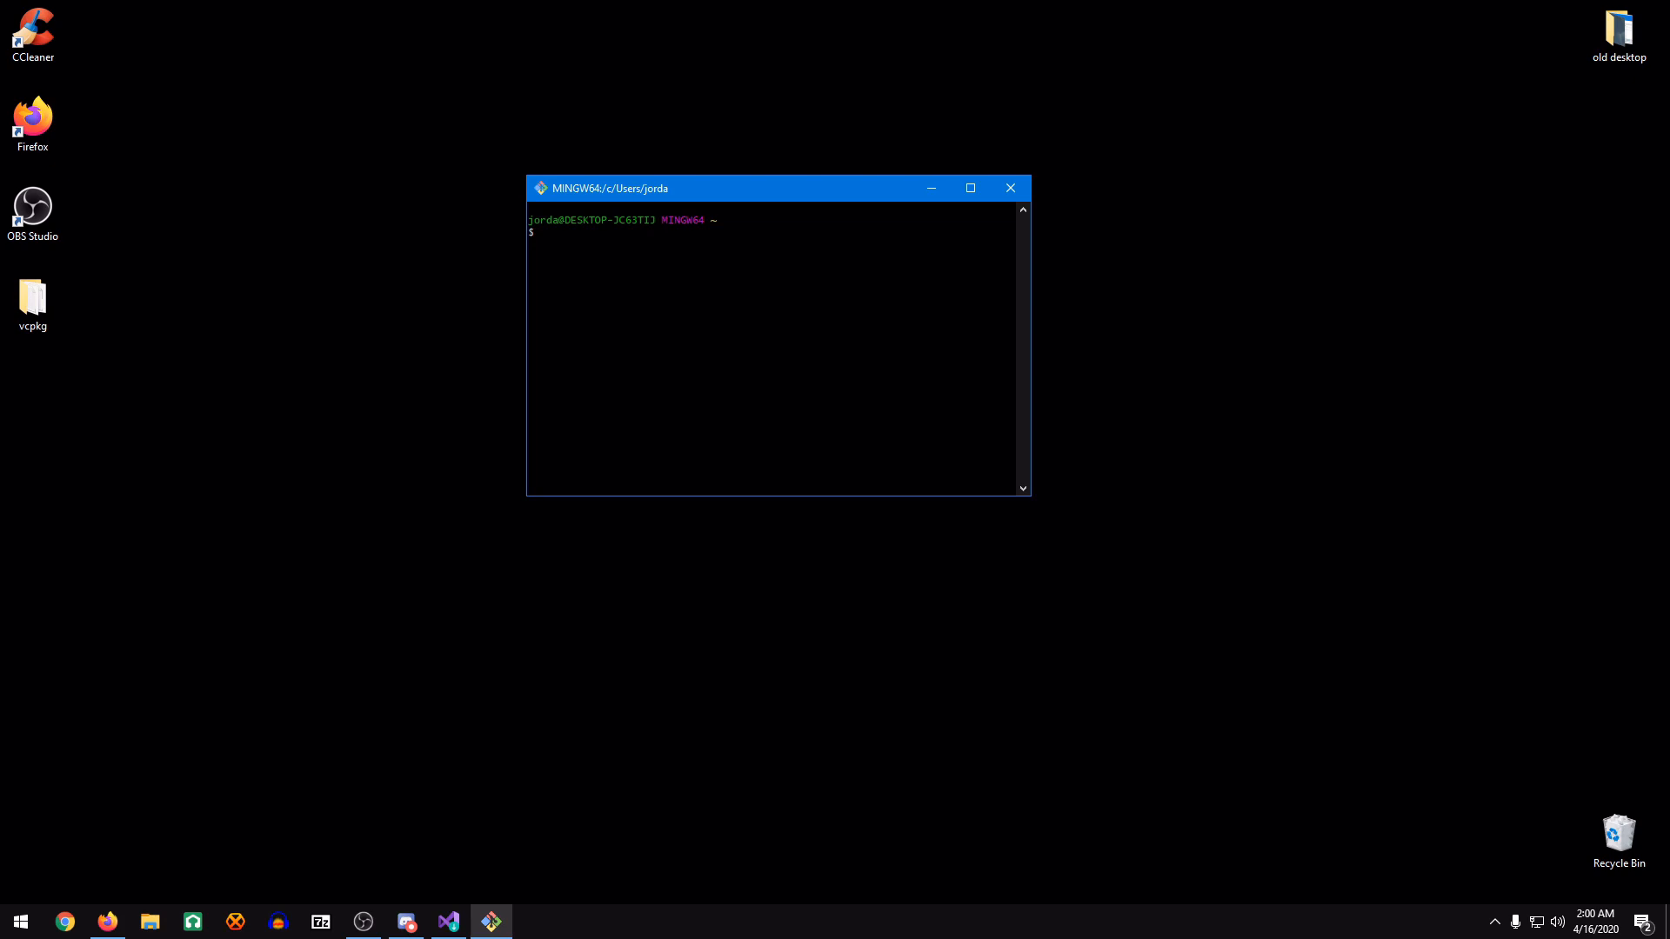
Change into Desktop/vcpkg and build vcpkg.exe with the bootstrap script.
{"action": "type", "text": "cd Desktop/vc"}
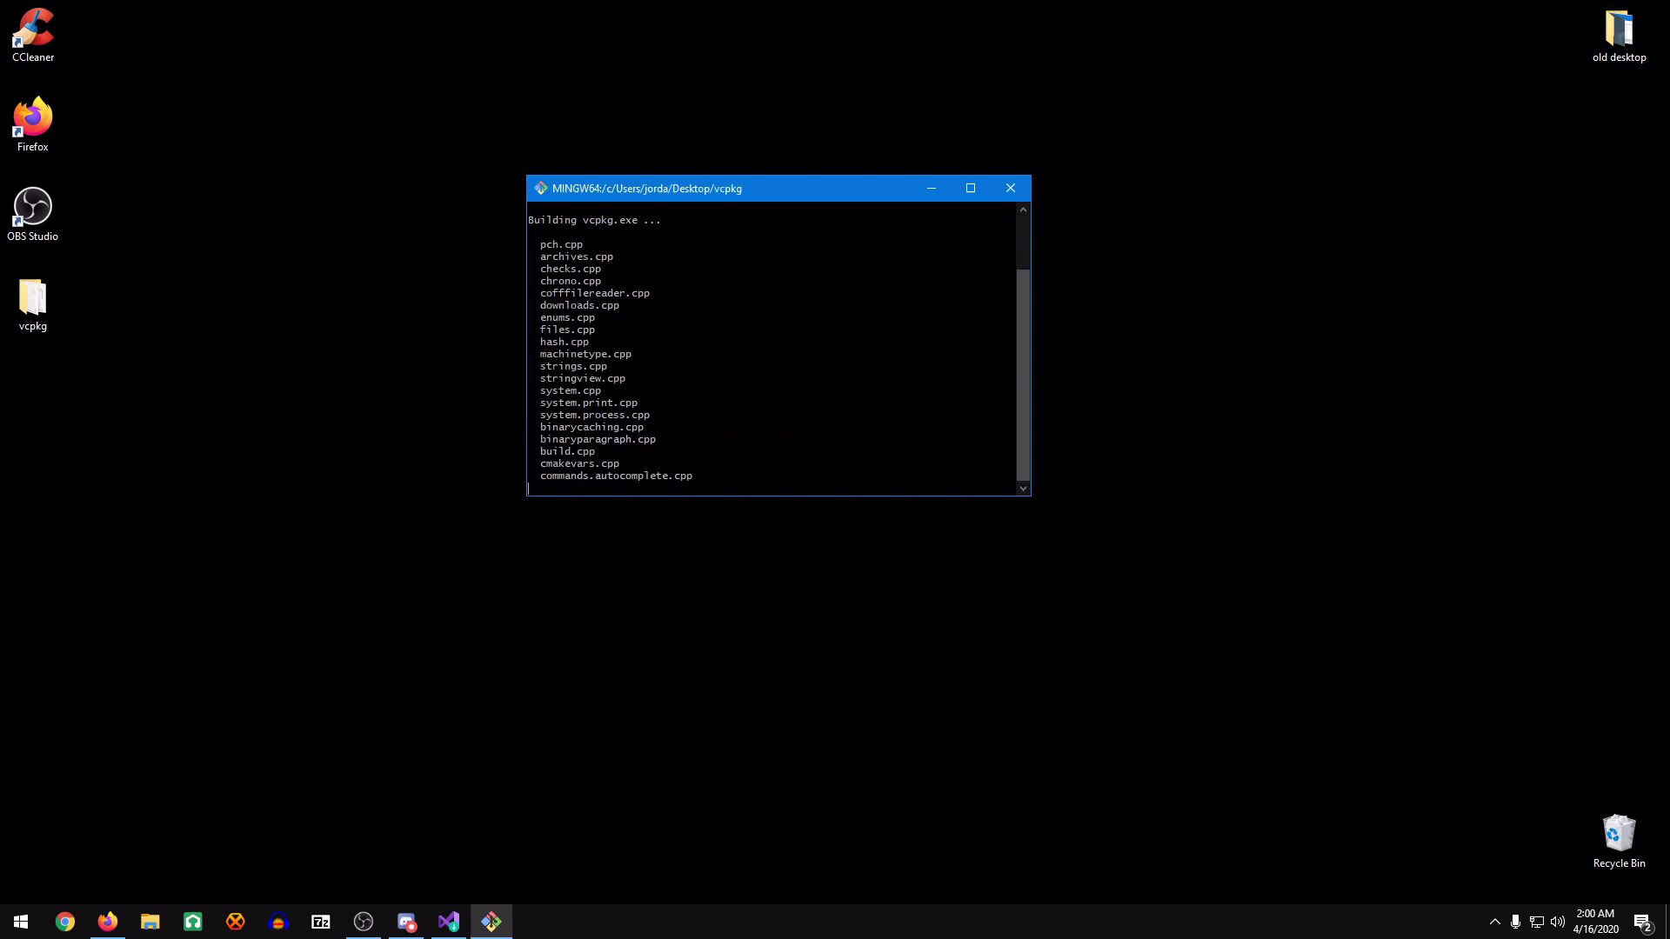
{"action": "scroll", "scroll_direction": "down", "scroll_amount": 3}
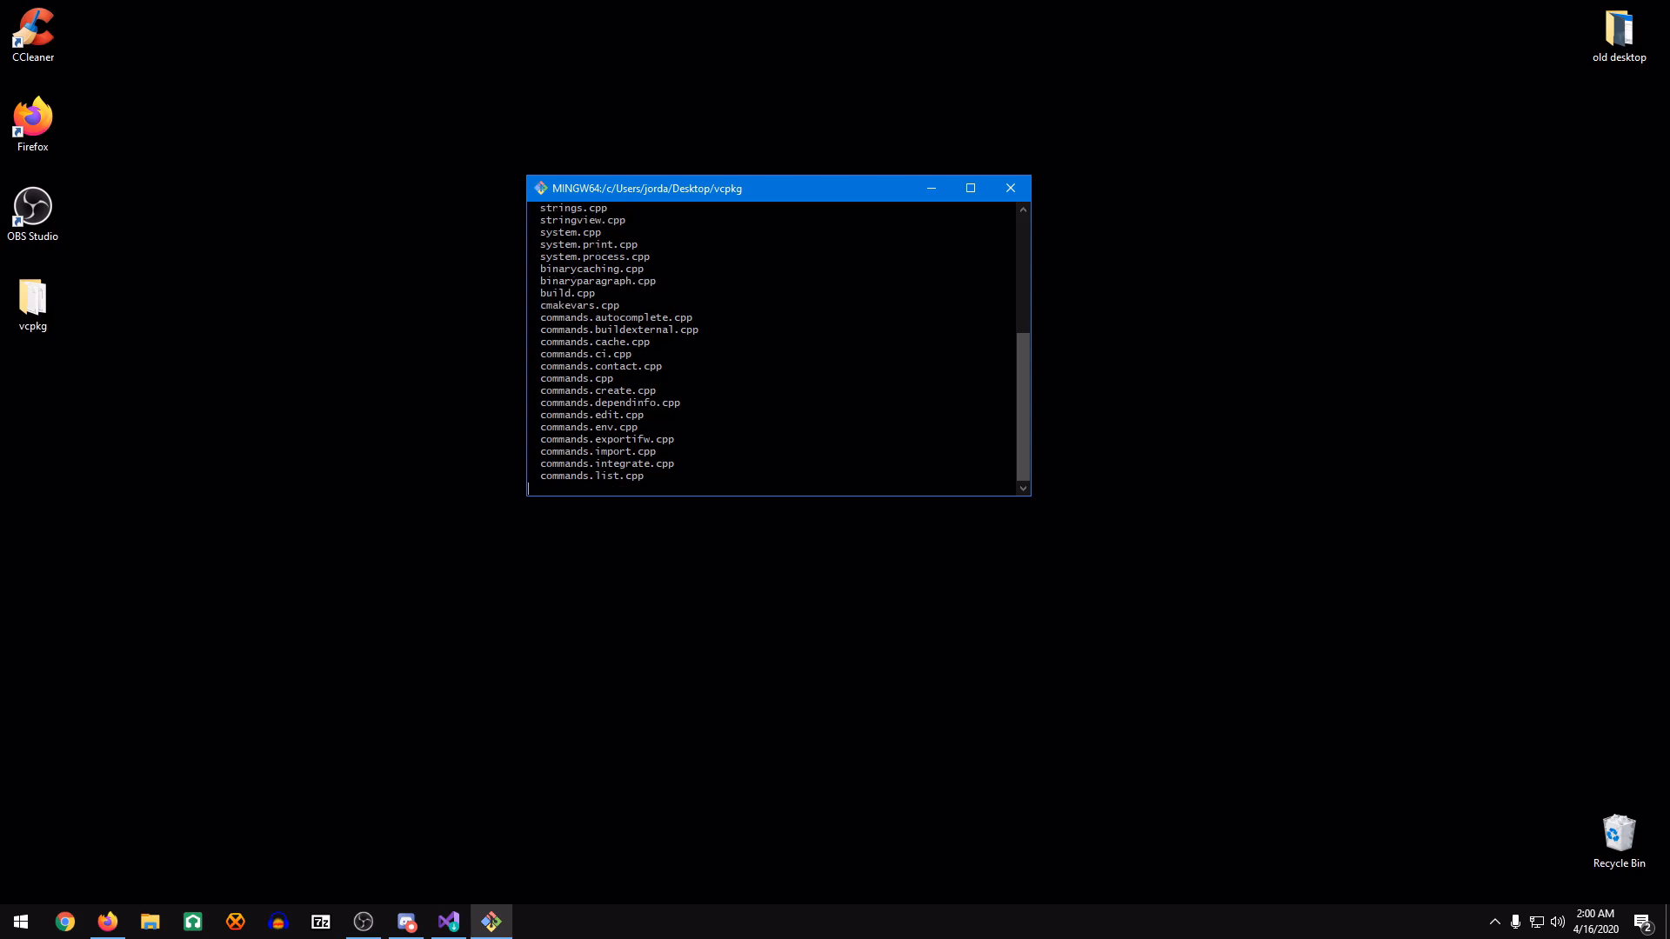
{"action": "scroll", "scroll_direction": "down", "scroll_amount": 3}
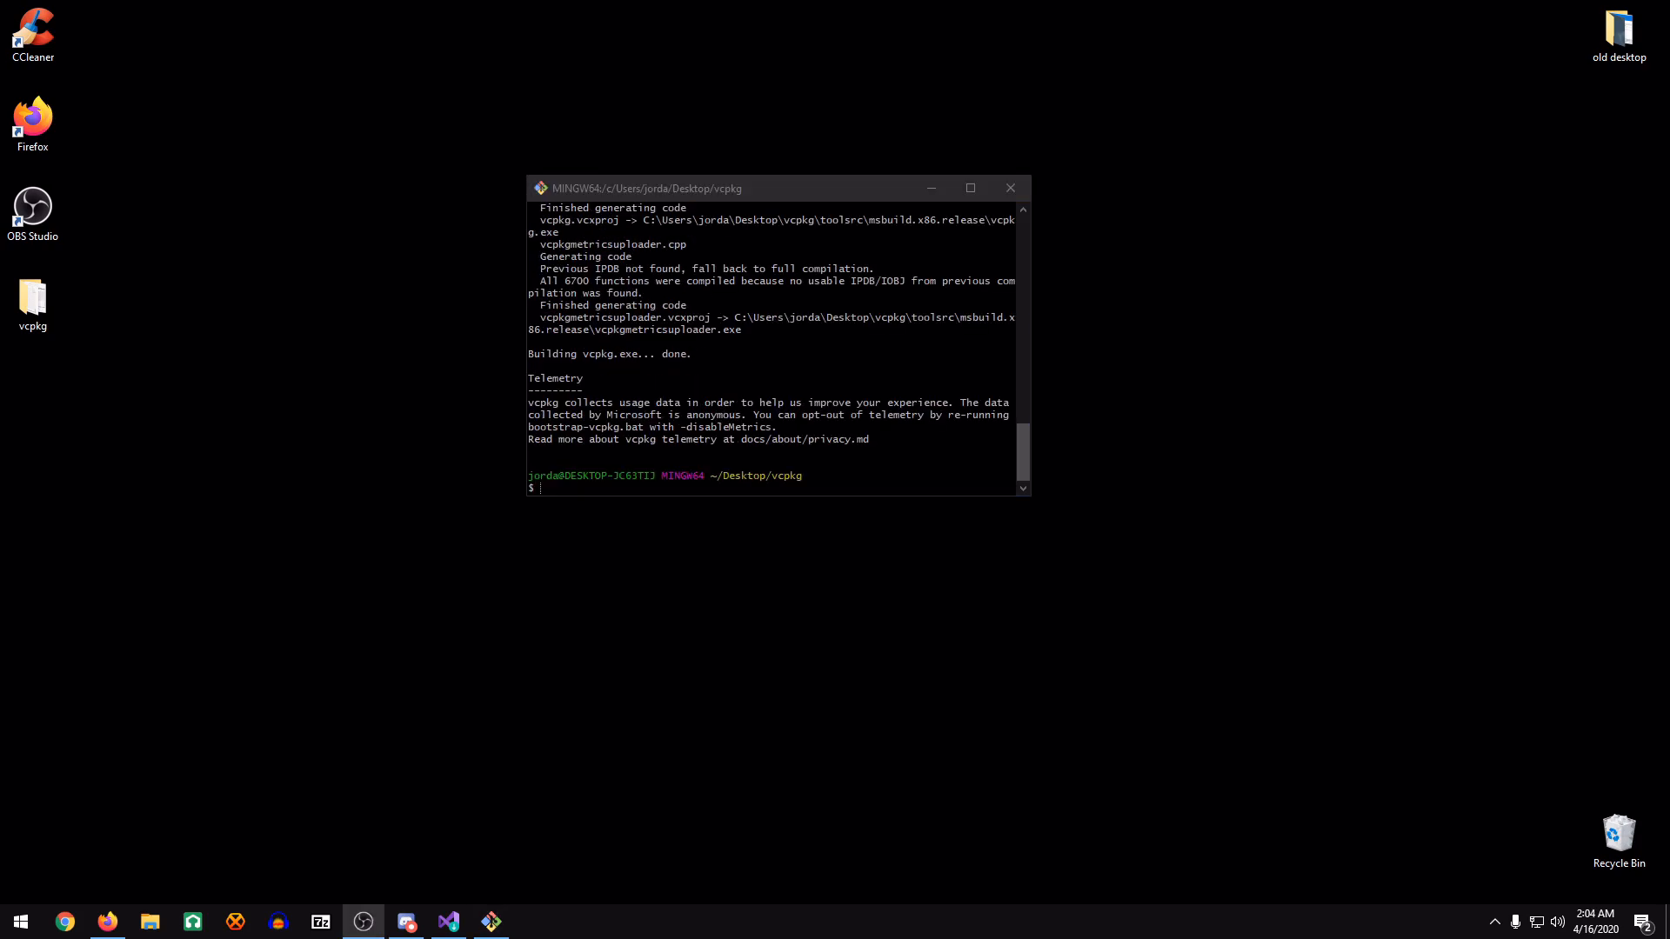
{"action": "mouse_move", "coordinate": [109, 921]}
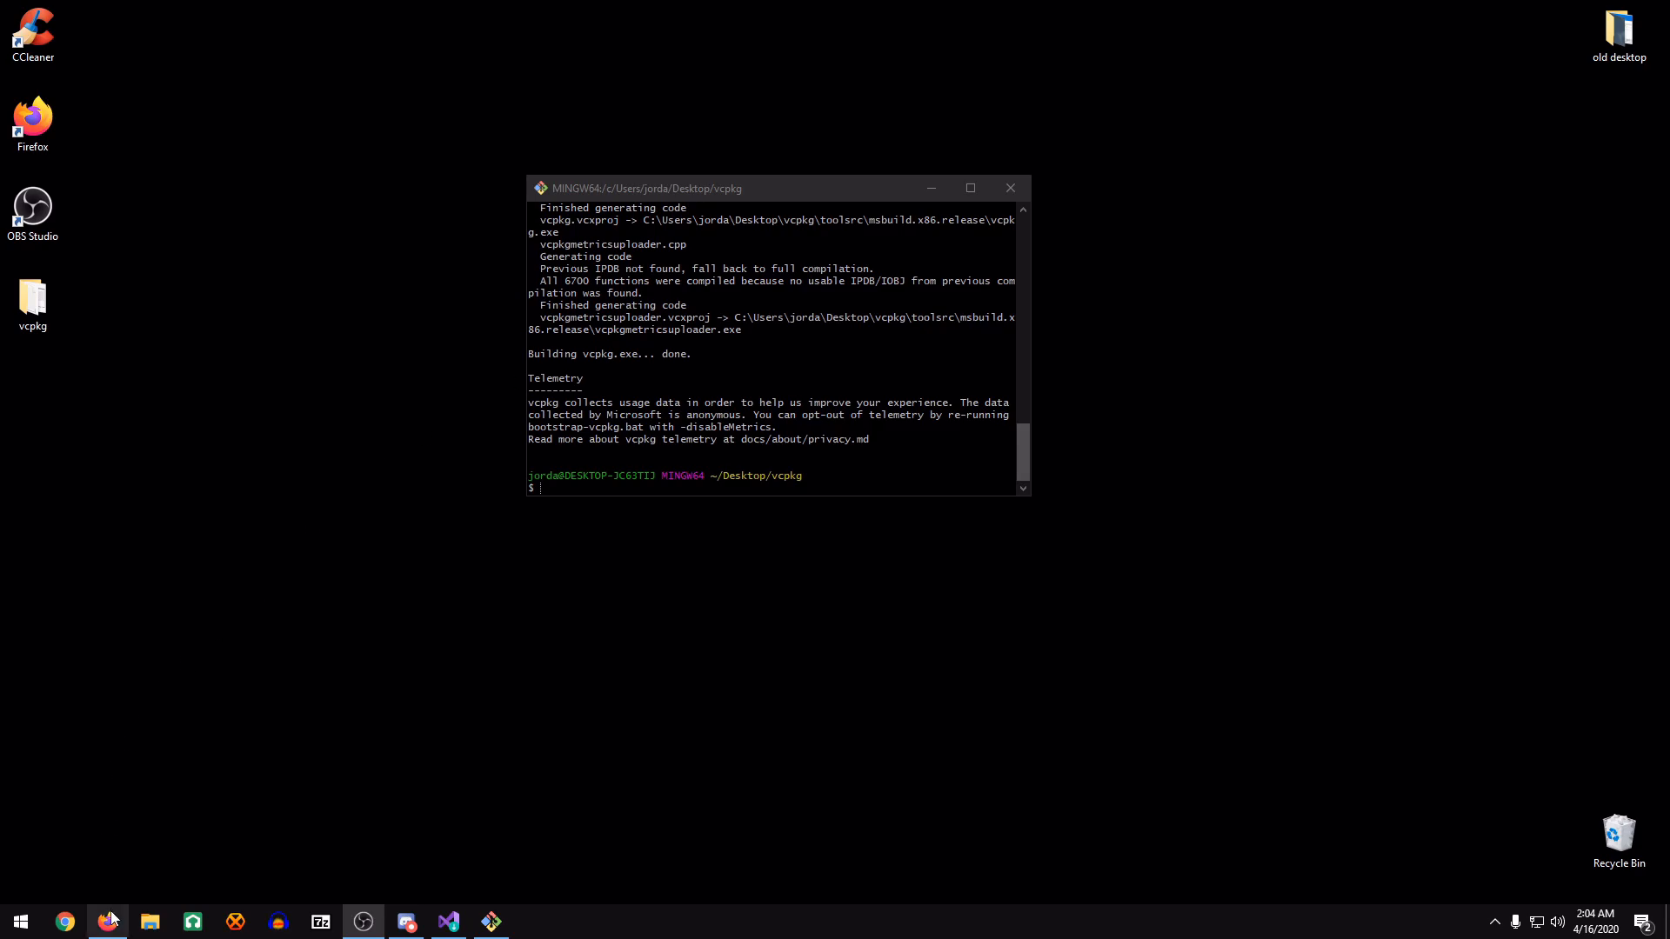
{"action": "left_click", "coordinate": [105, 921]}
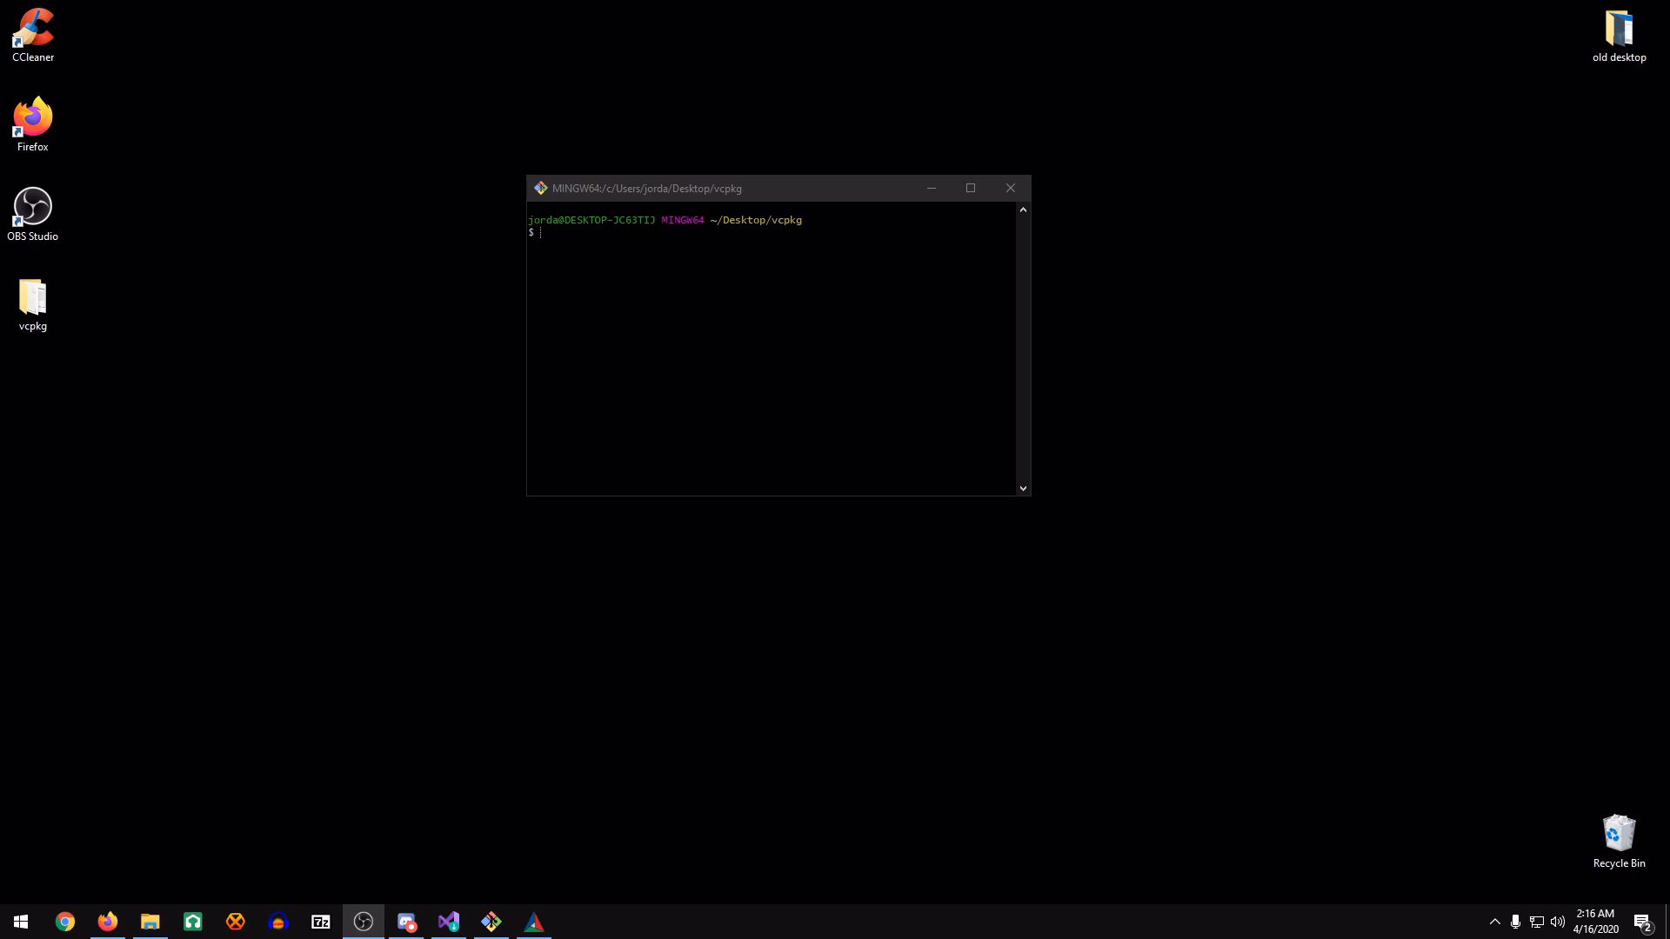
Move up to the Desktop and git clone the pasted minetest GitHub URL.
{"action": "type", "text": "cd .."}
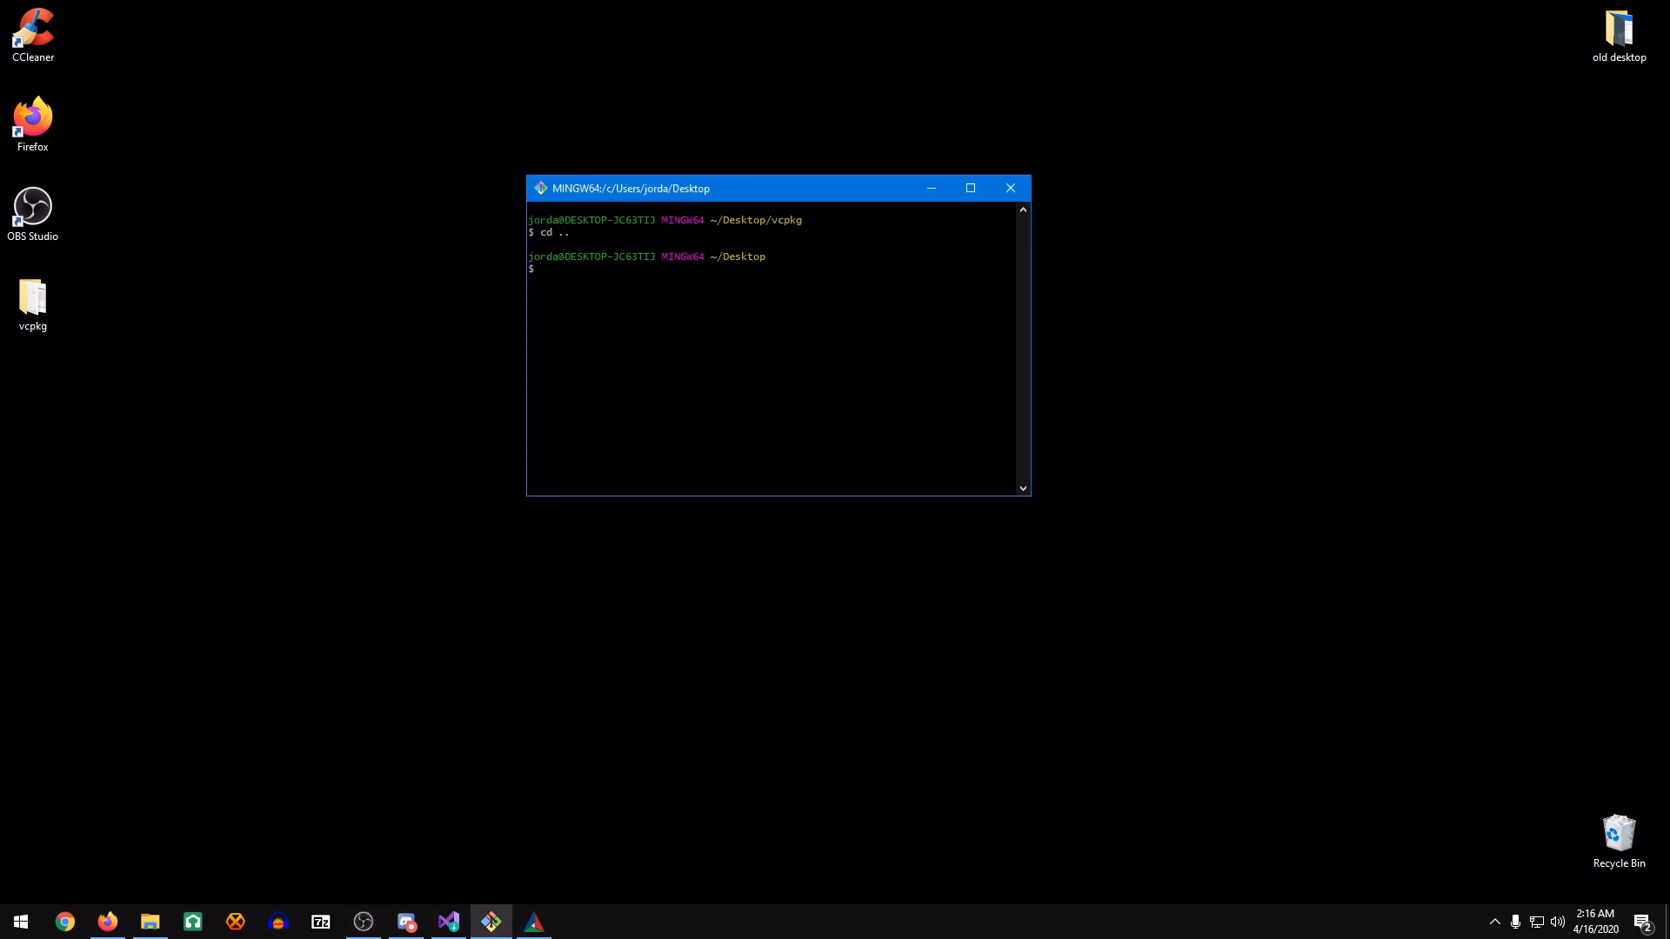
{"action": "type", "text": "git cl"}
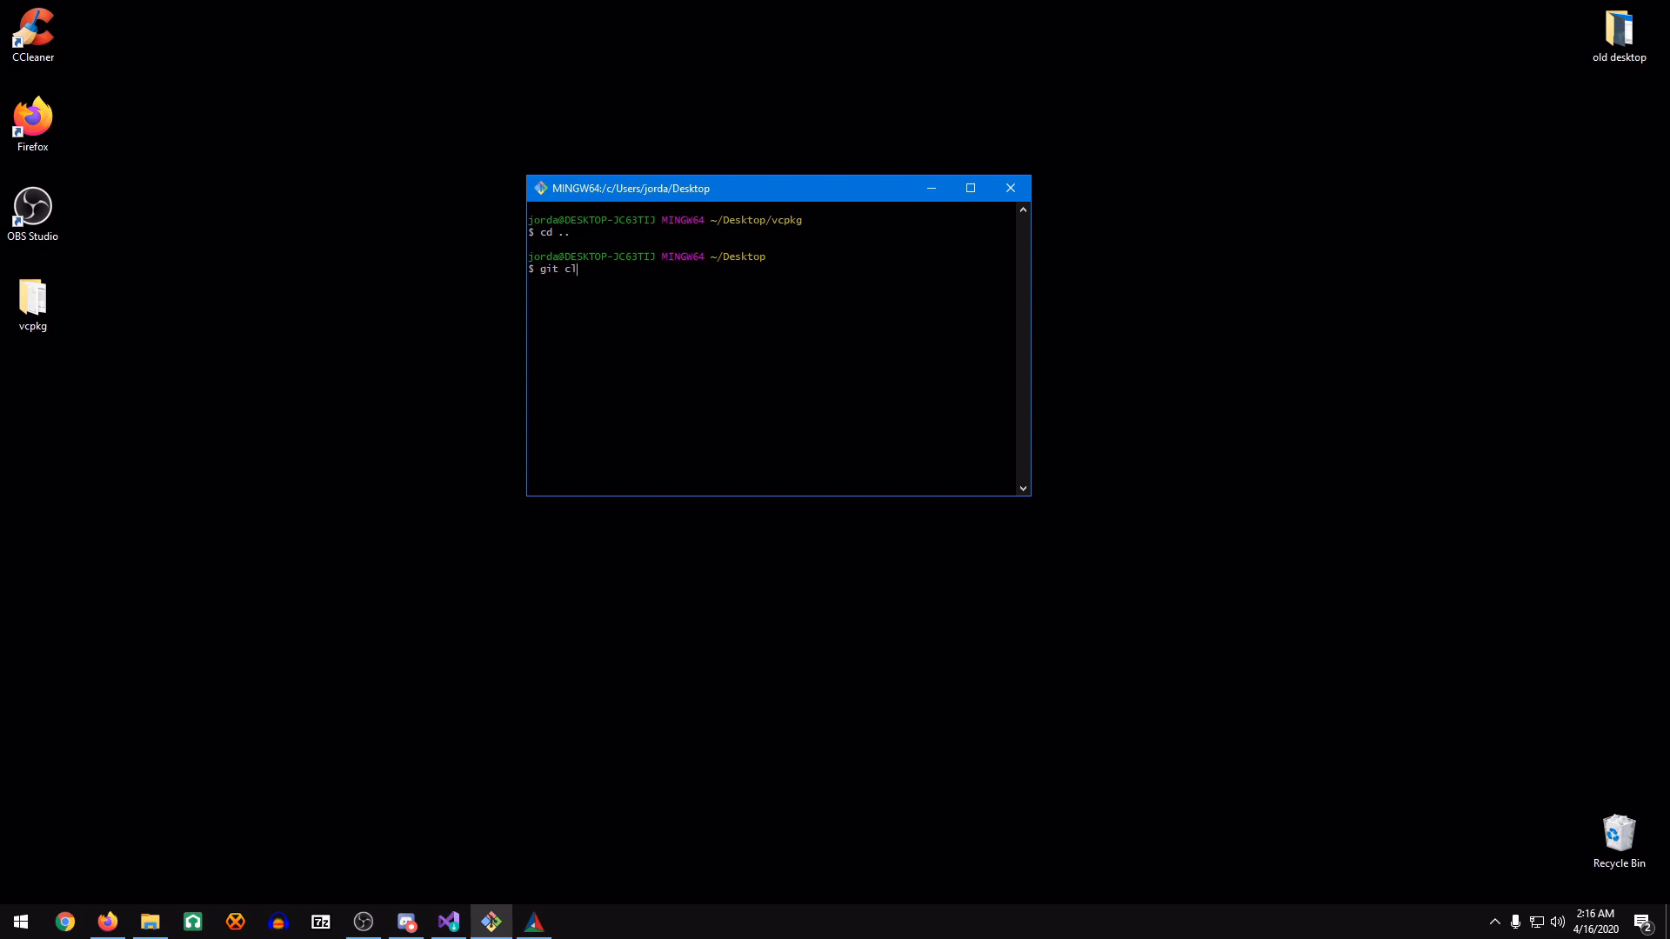
{"action": "type", "text": "one"}
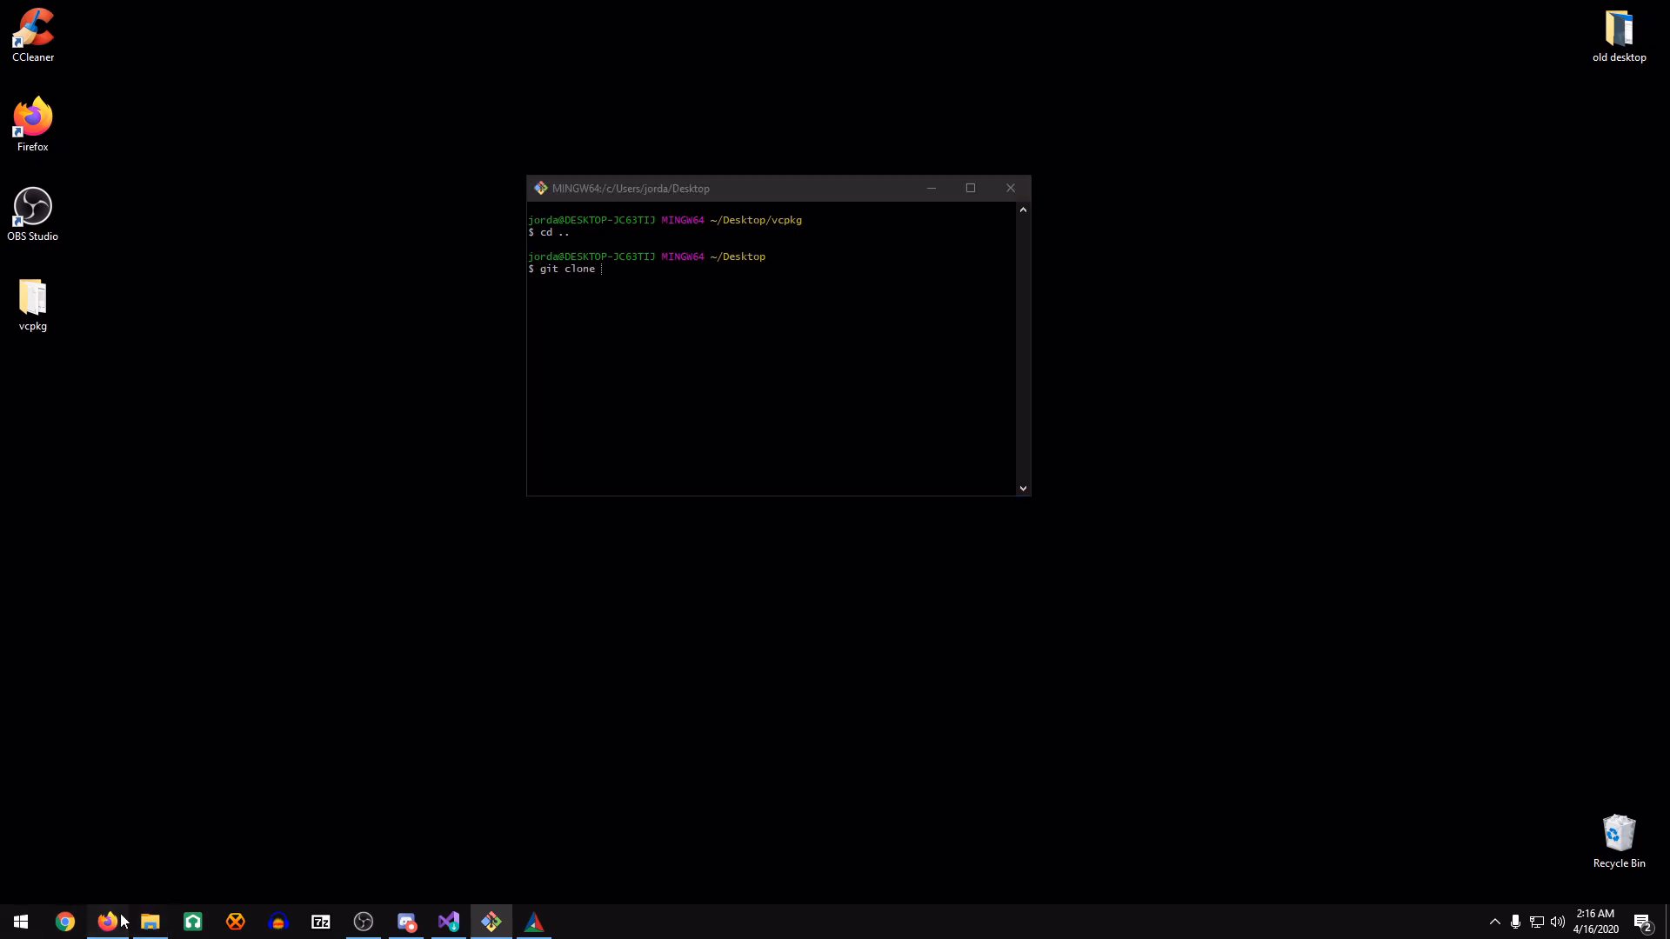
{"action": "left_click", "coordinate": [105, 921]}
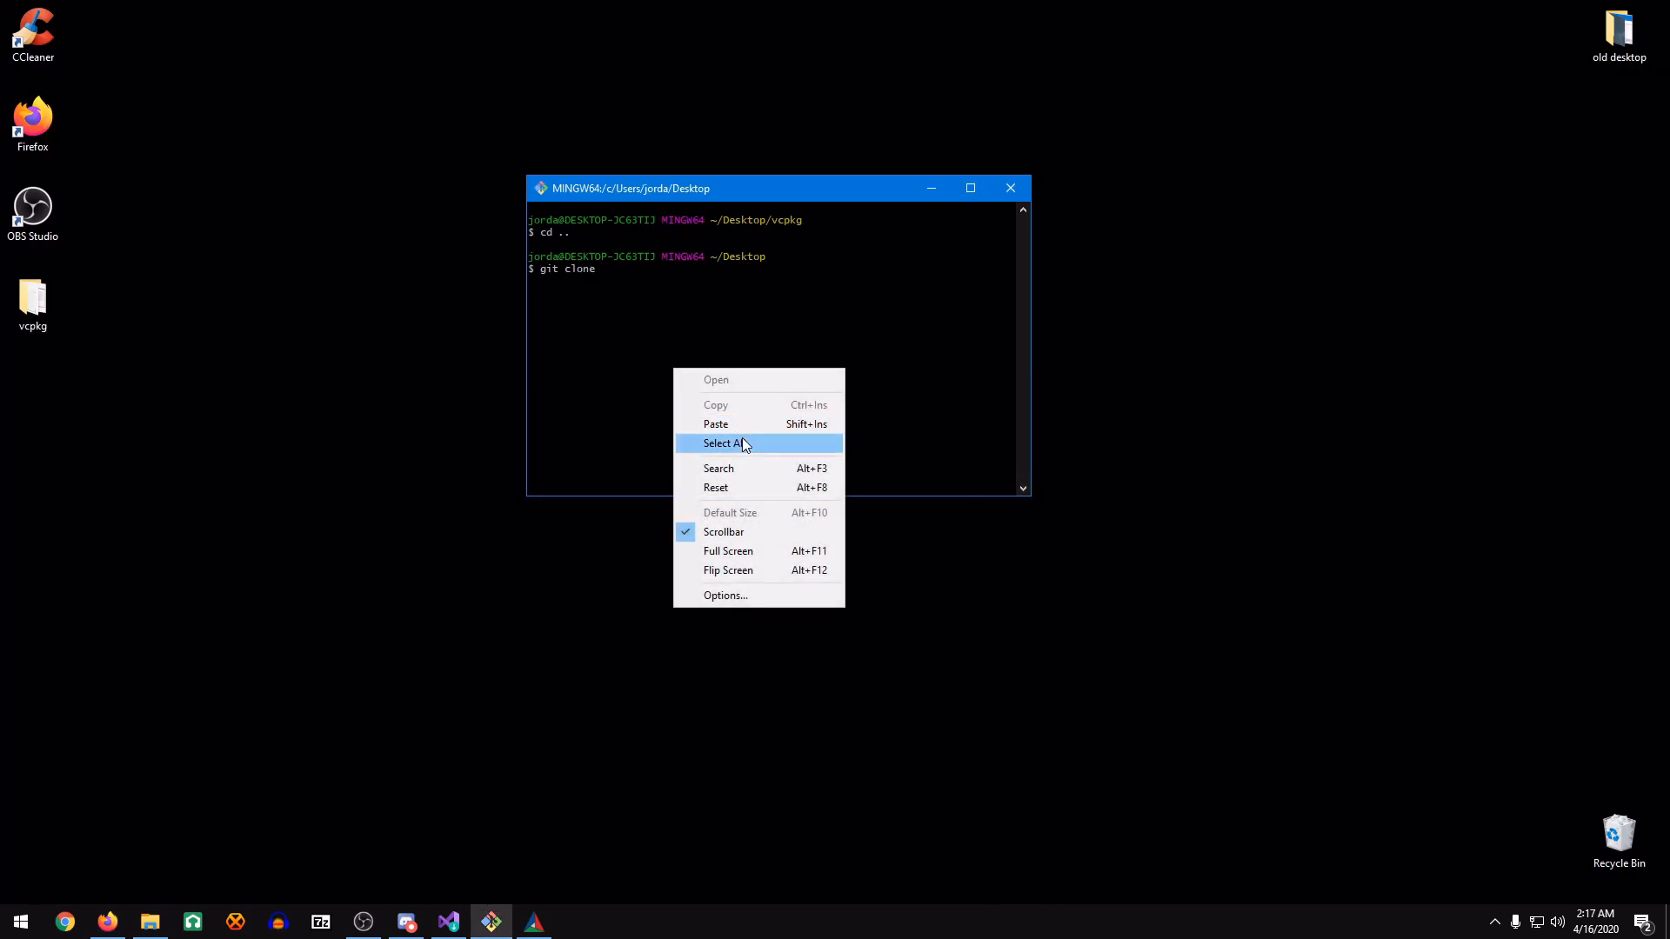
{"action": "left_click", "coordinate": [716, 423]}
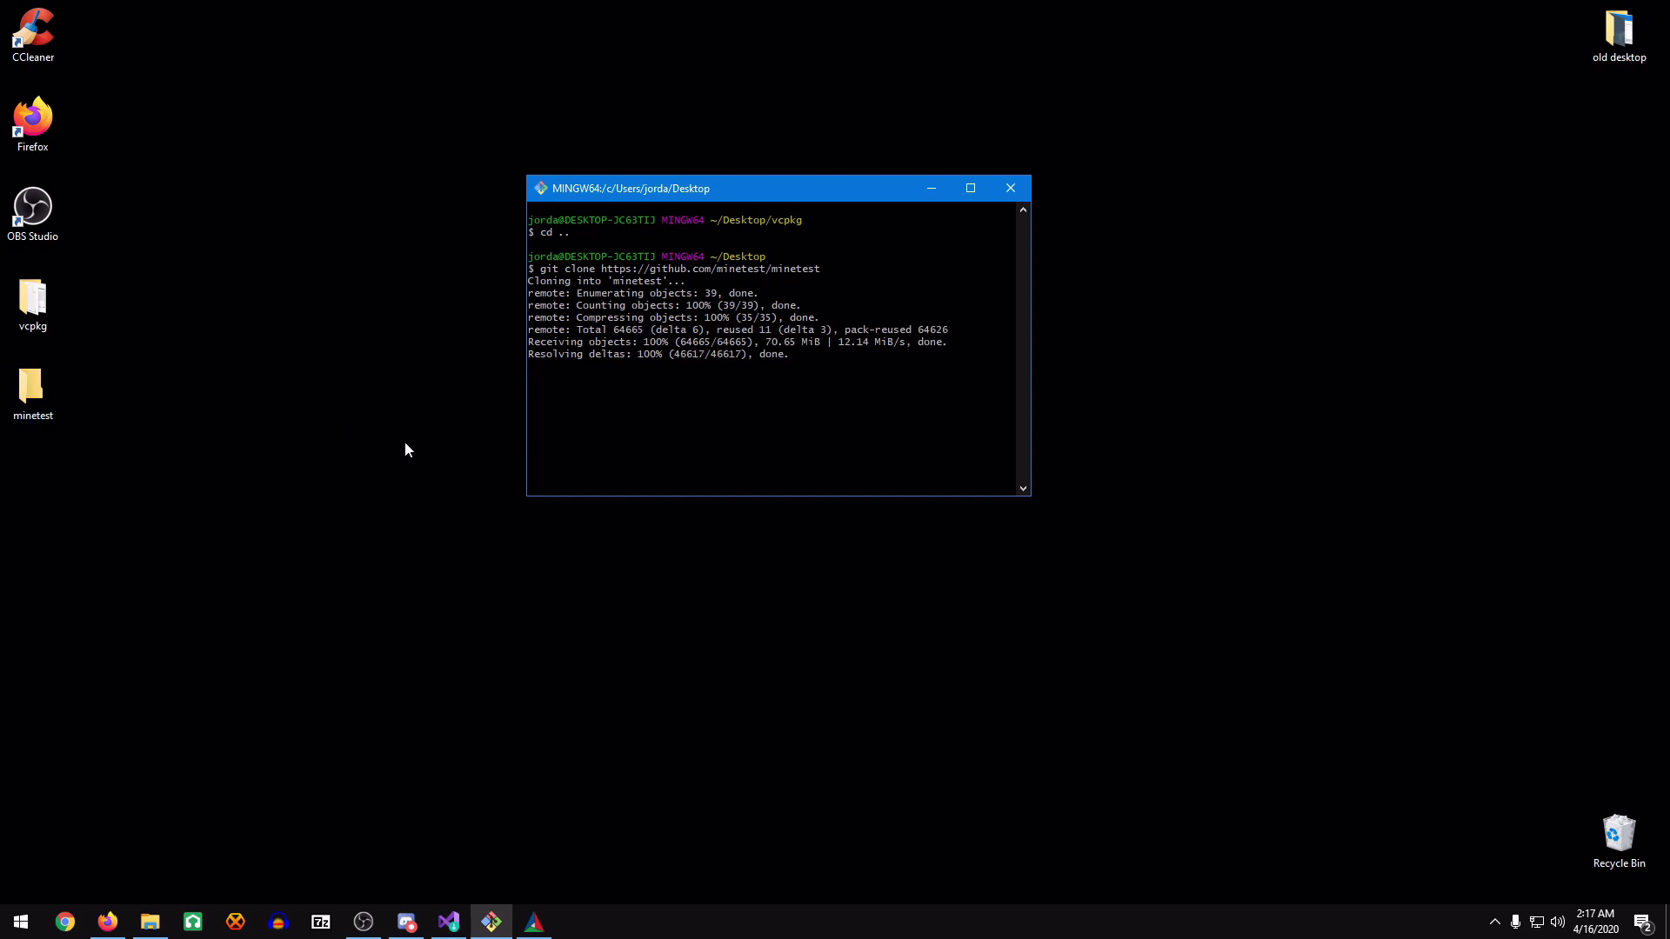
Point CMake's source at Desktop/minetest and its binaries at minetest/build.
{"action": "left_click", "coordinate": [531, 921]}
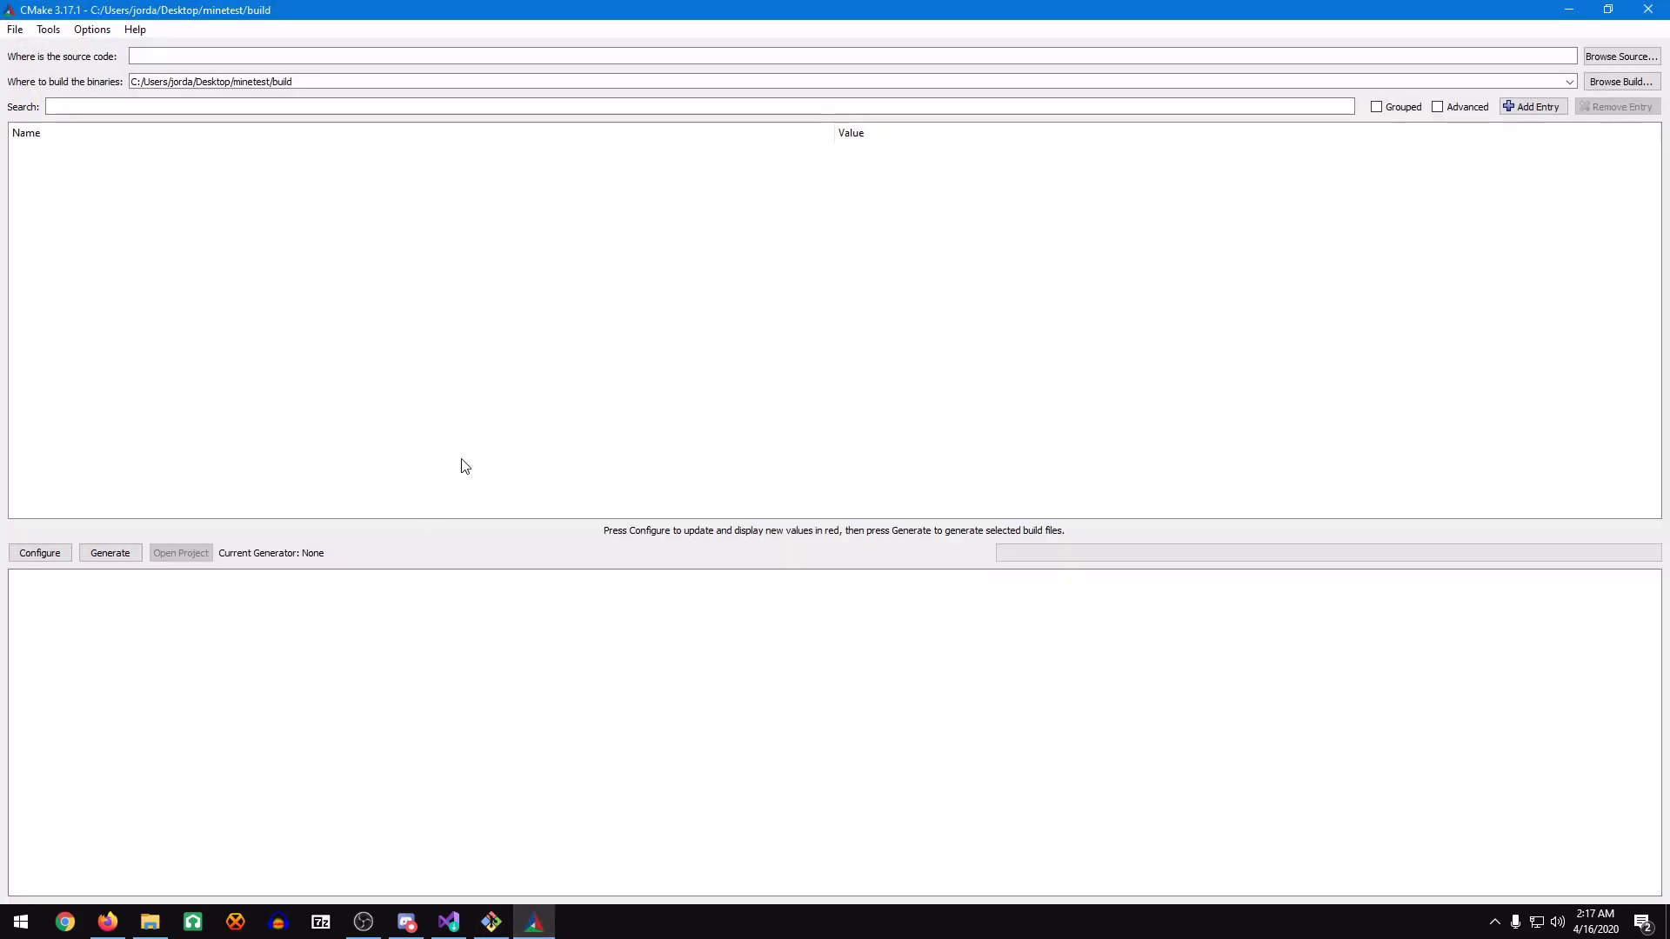
{"action": "left_click", "coordinate": [1620, 57]}
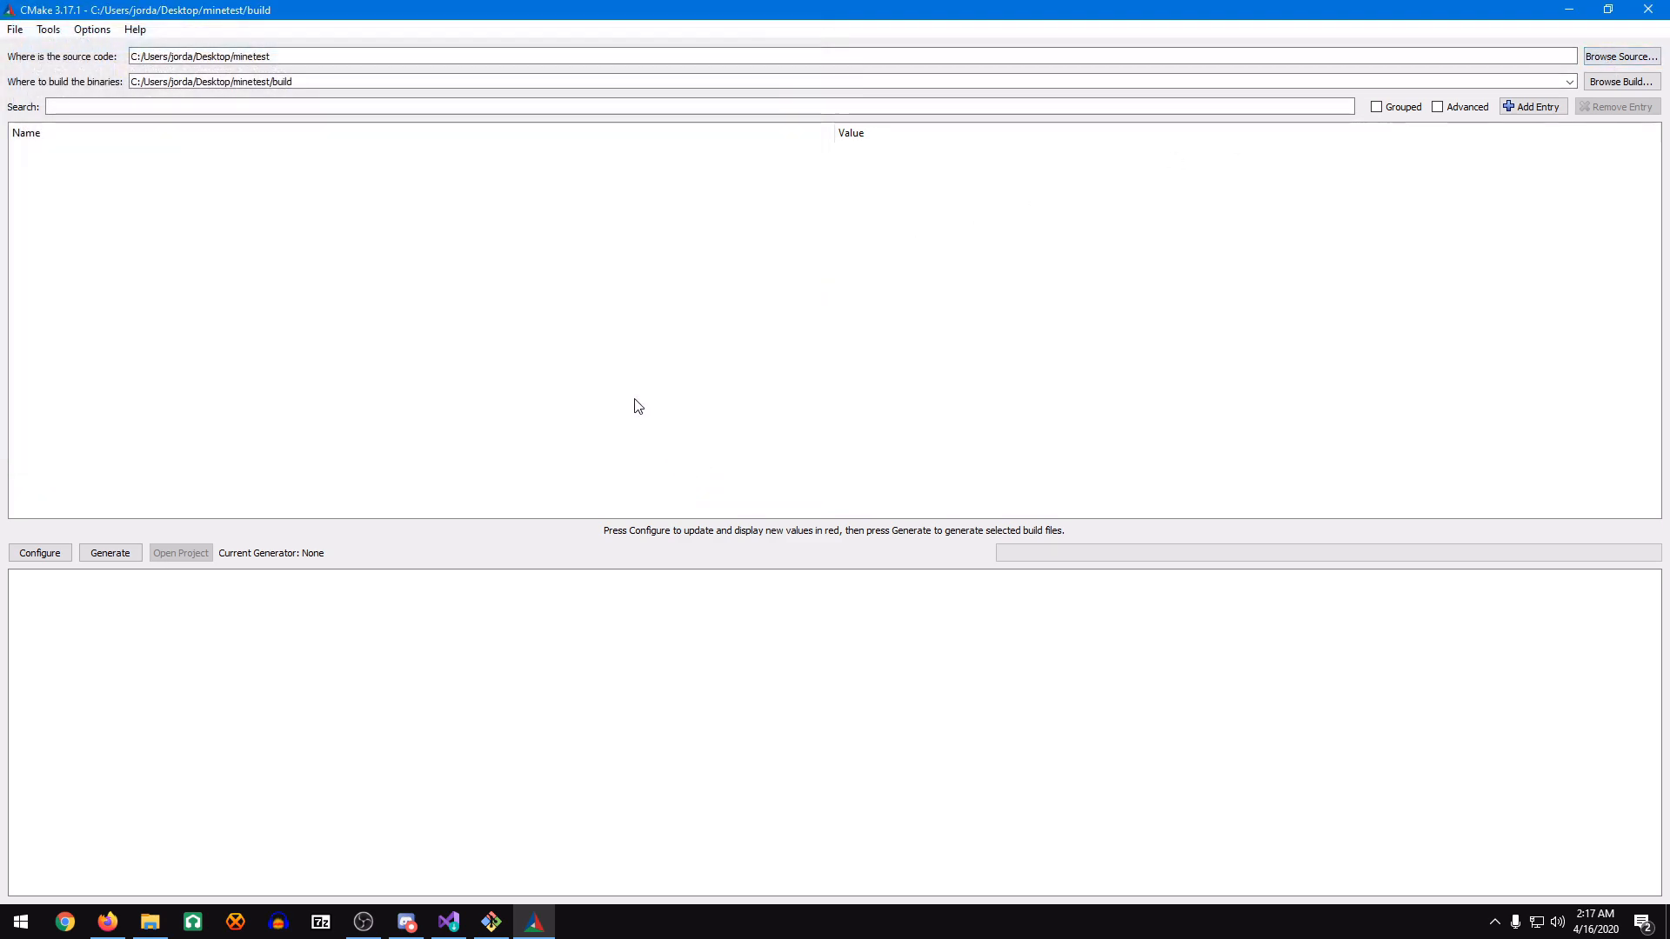
{"action": "left_click", "coordinate": [1619, 81]}
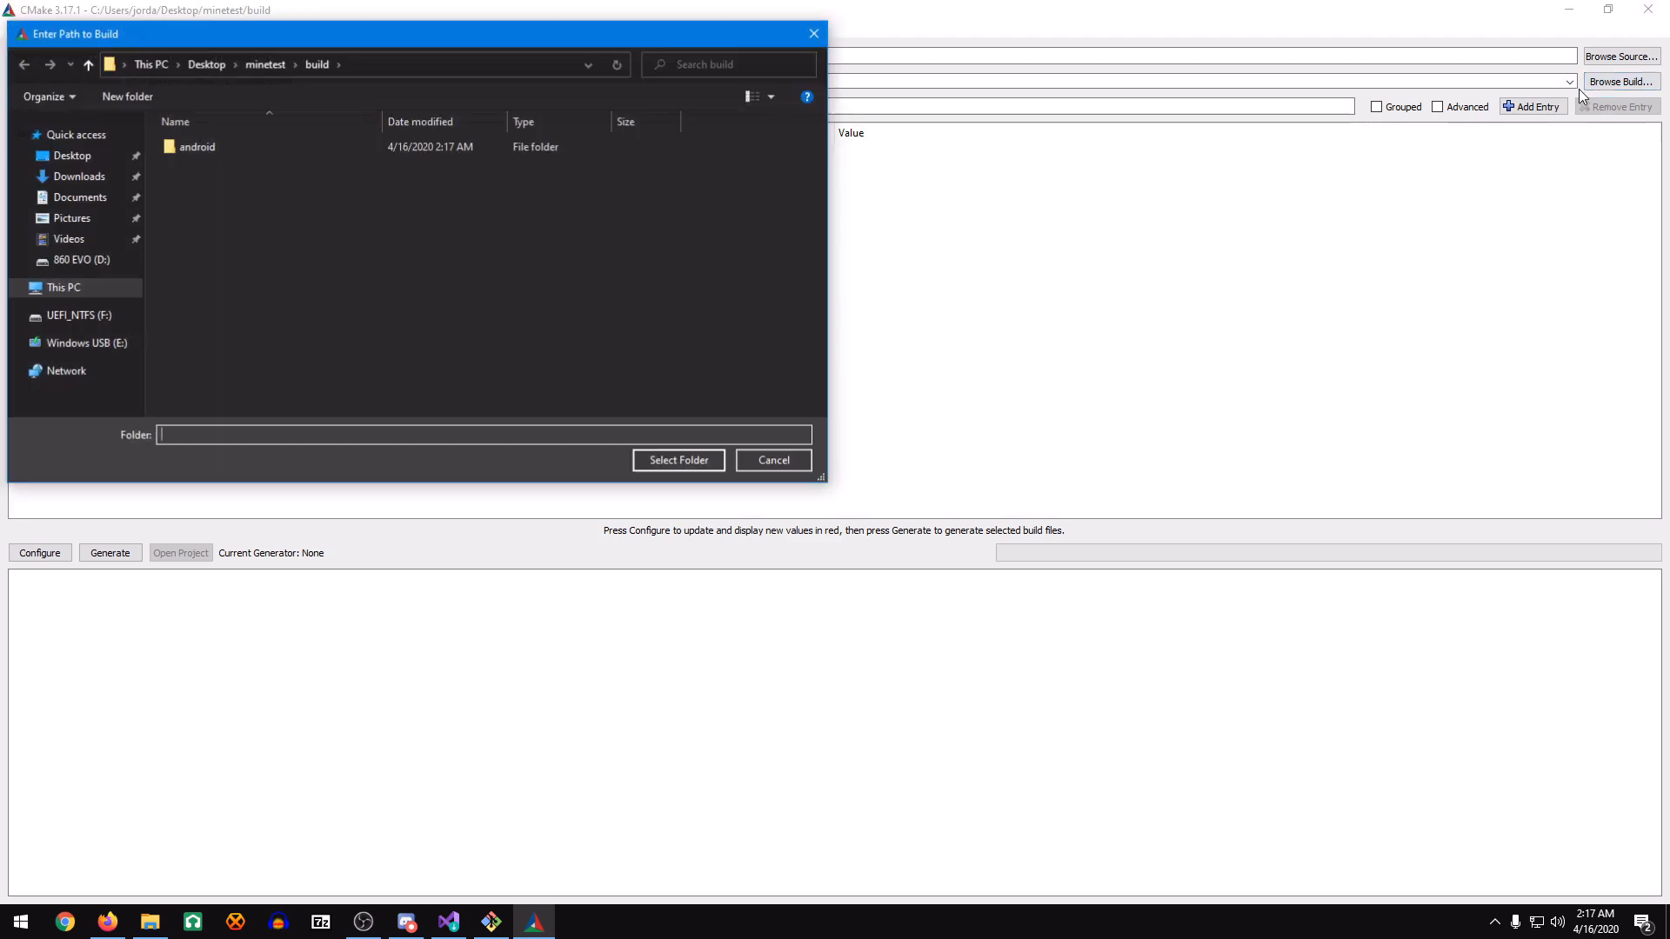
{"action": "left_click", "coordinate": [87, 64]}
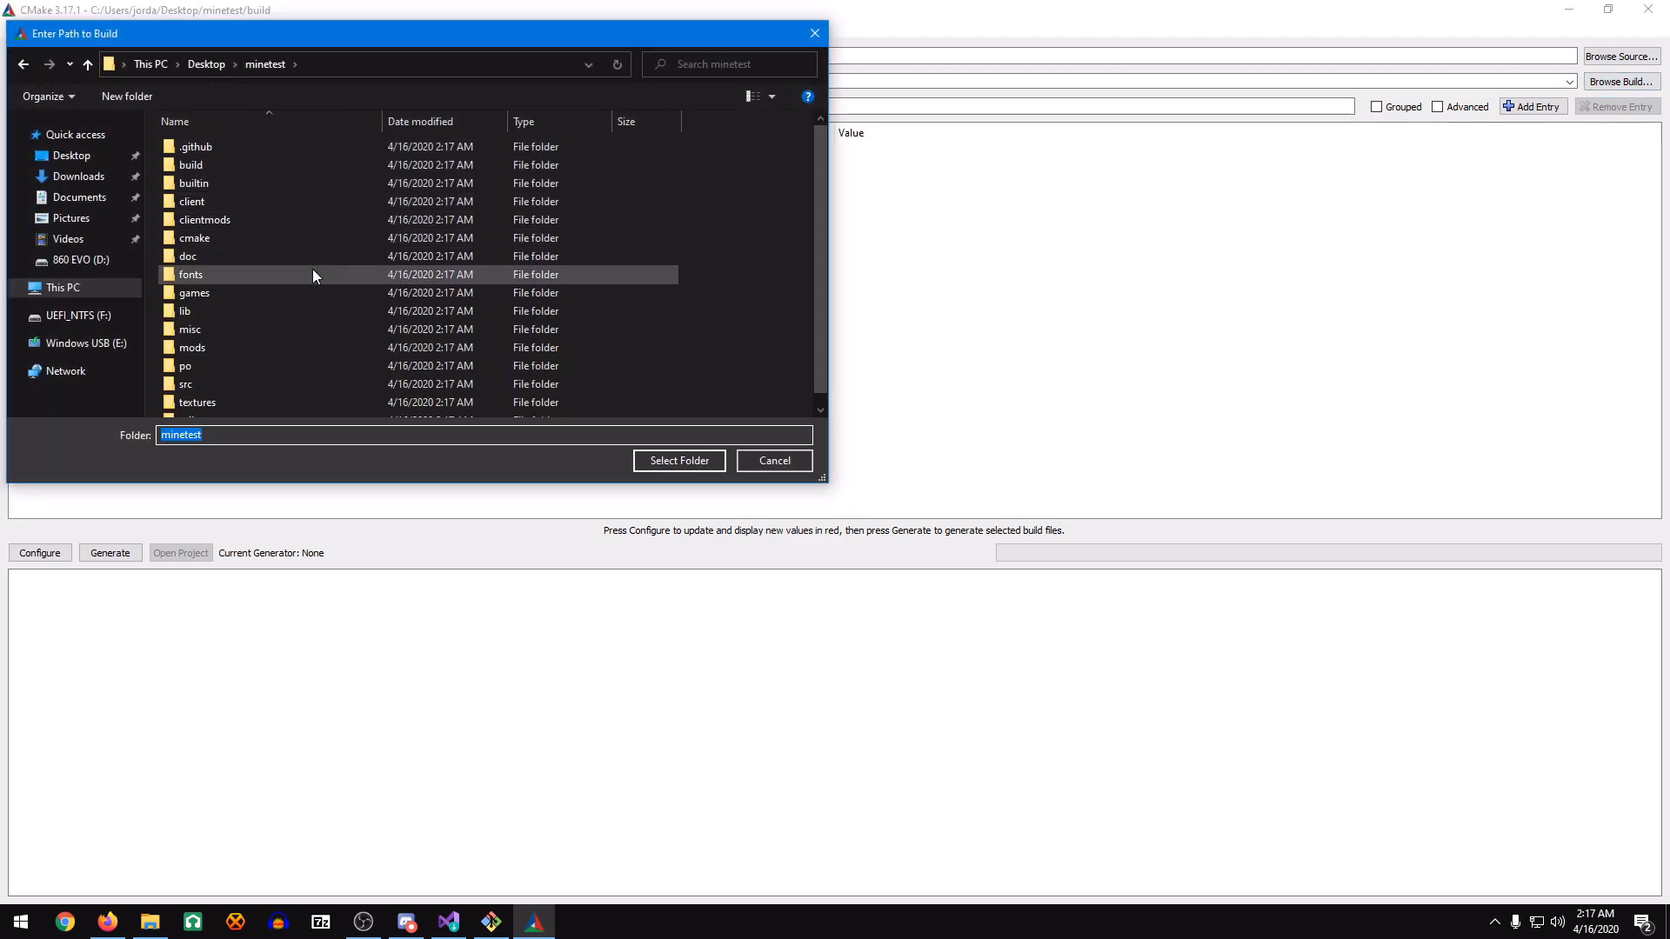
{"action": "left_click", "coordinate": [191, 166]}
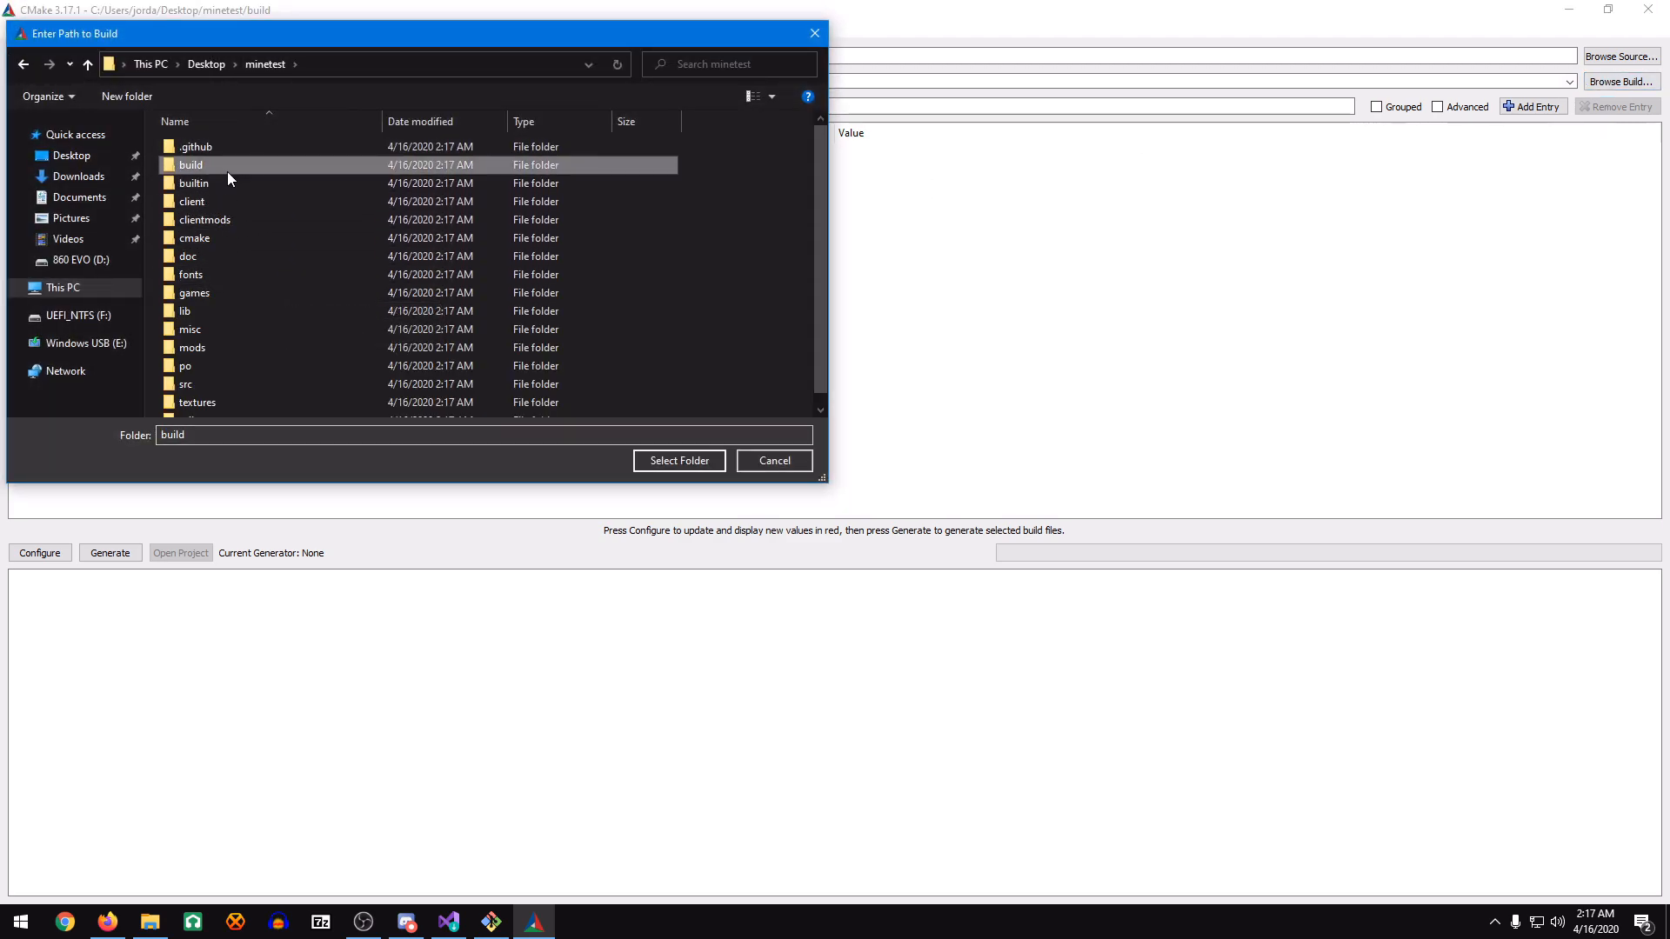
{"action": "left_click", "coordinate": [678, 460]}
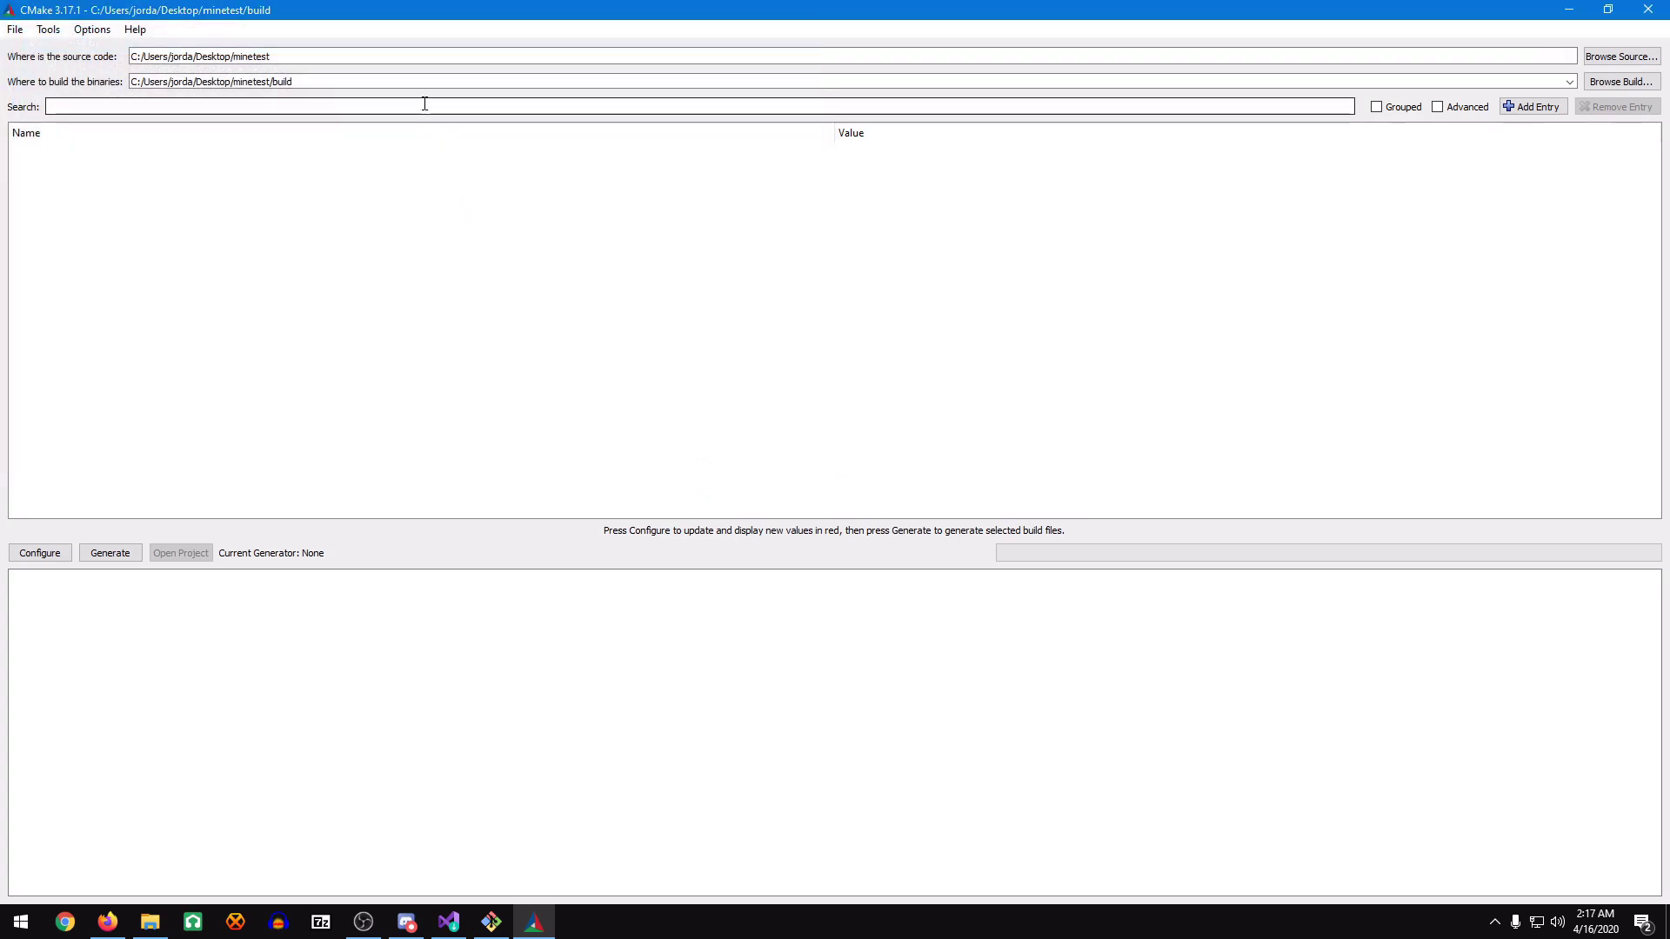
Start configuring with the Visual Studio 16 2019 generator for x64, specifying a toolchain file.
{"action": "left_click", "coordinate": [39, 554]}
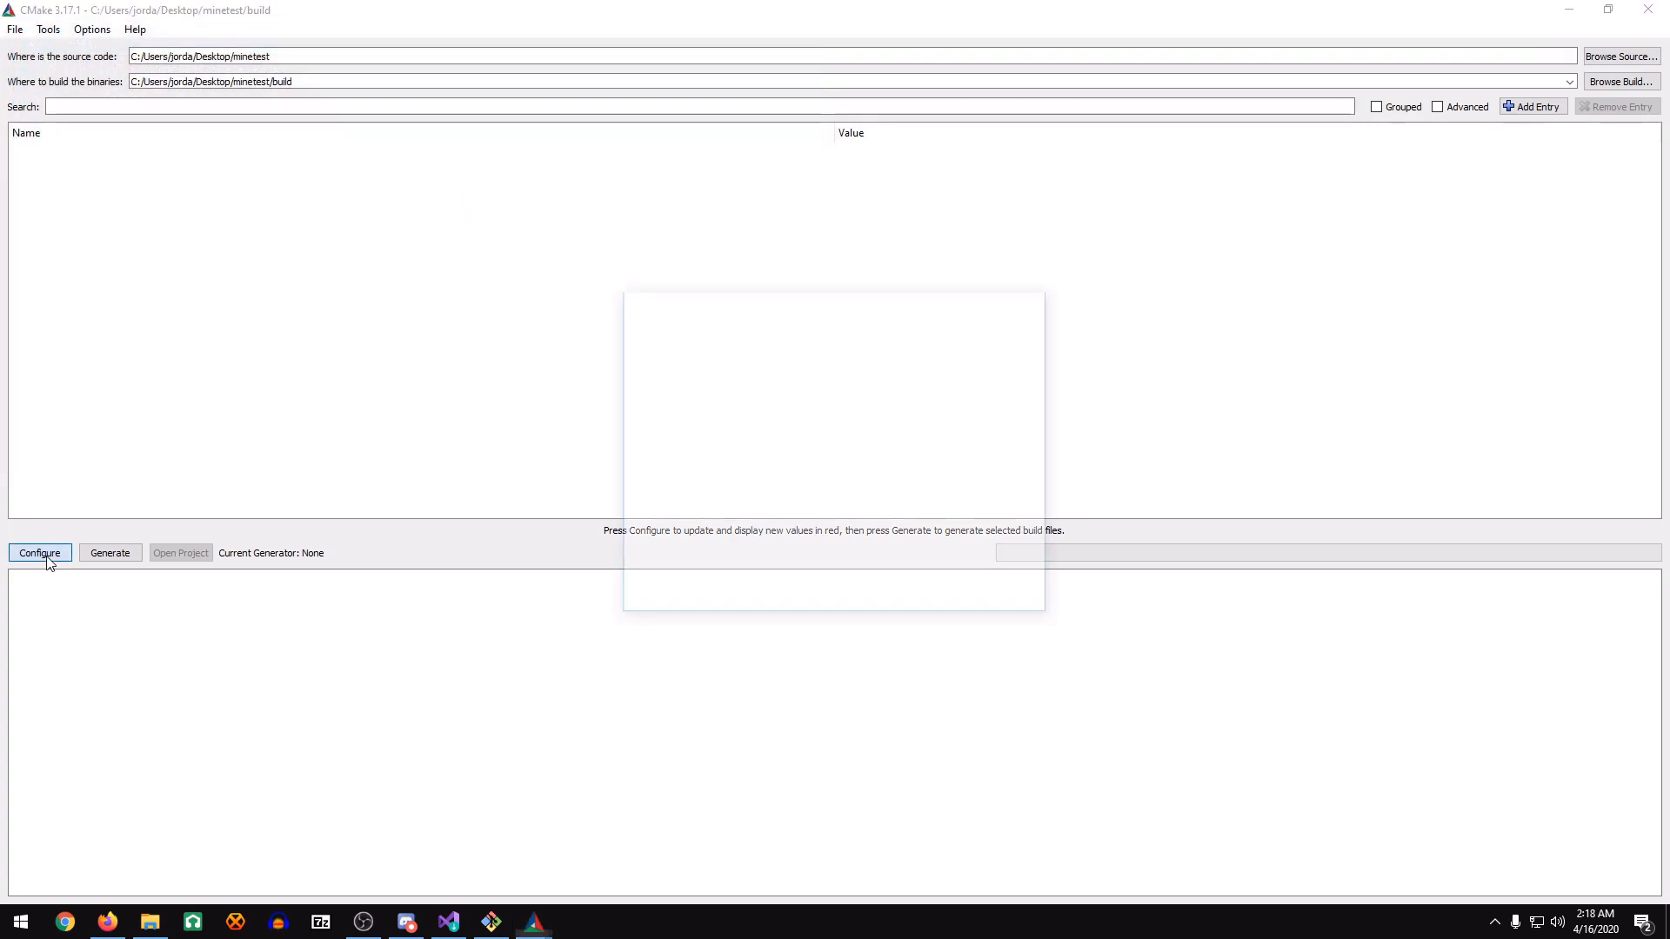
{"action": "left_click", "coordinate": [39, 553]}
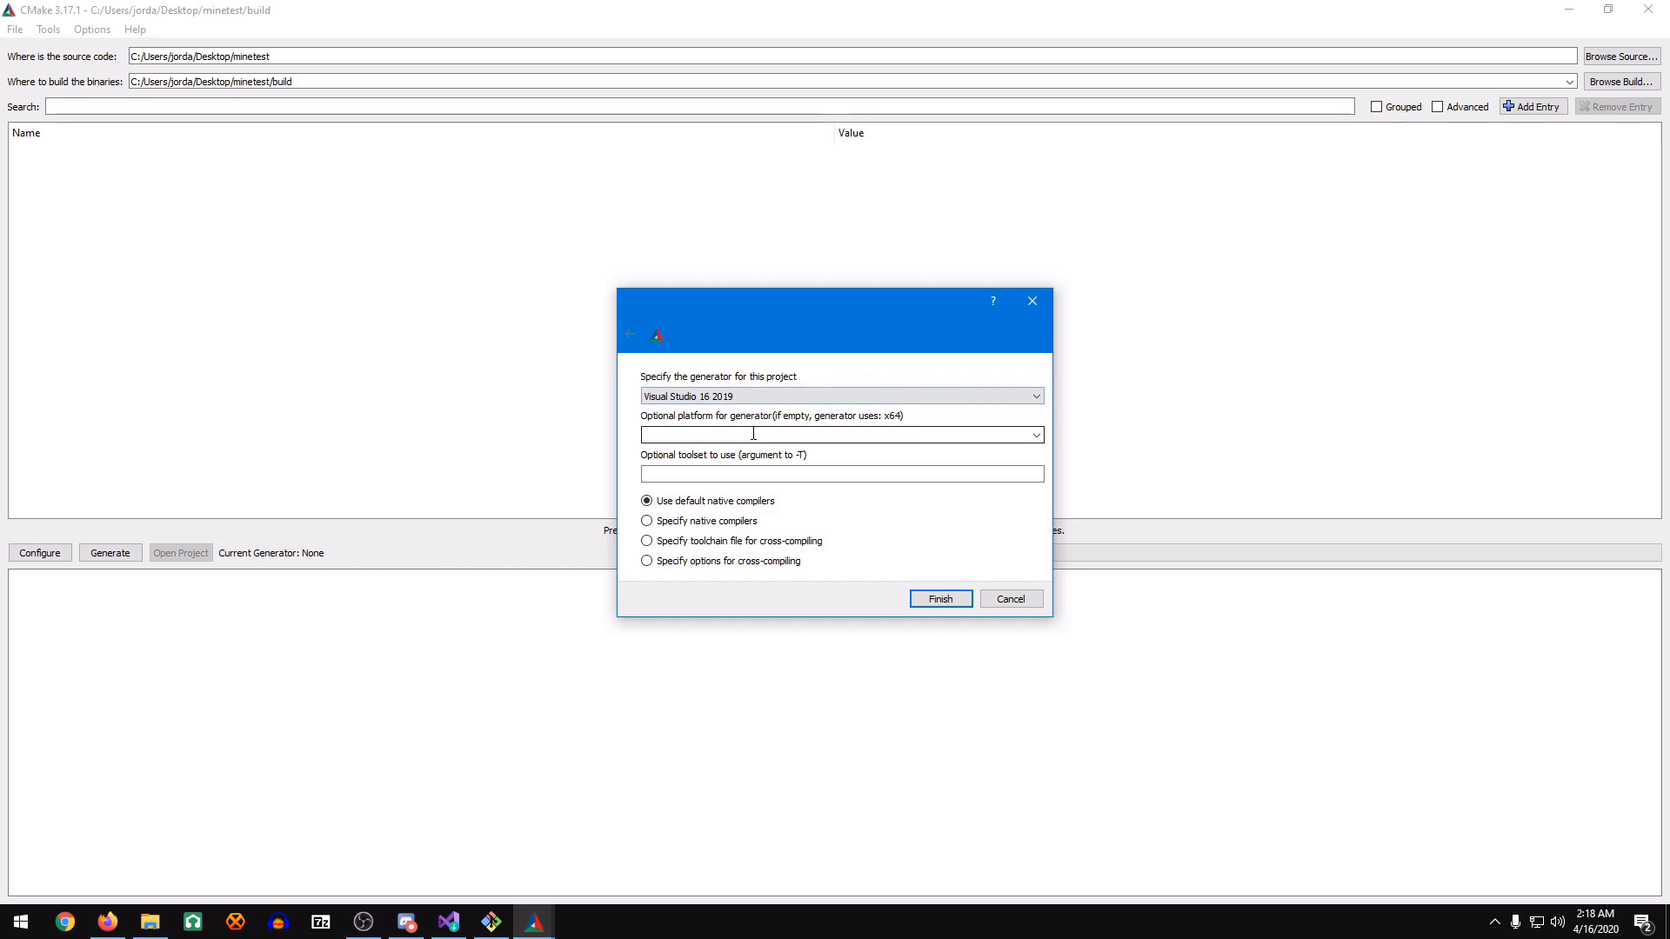
{"action": "left_click", "coordinate": [1033, 435]}
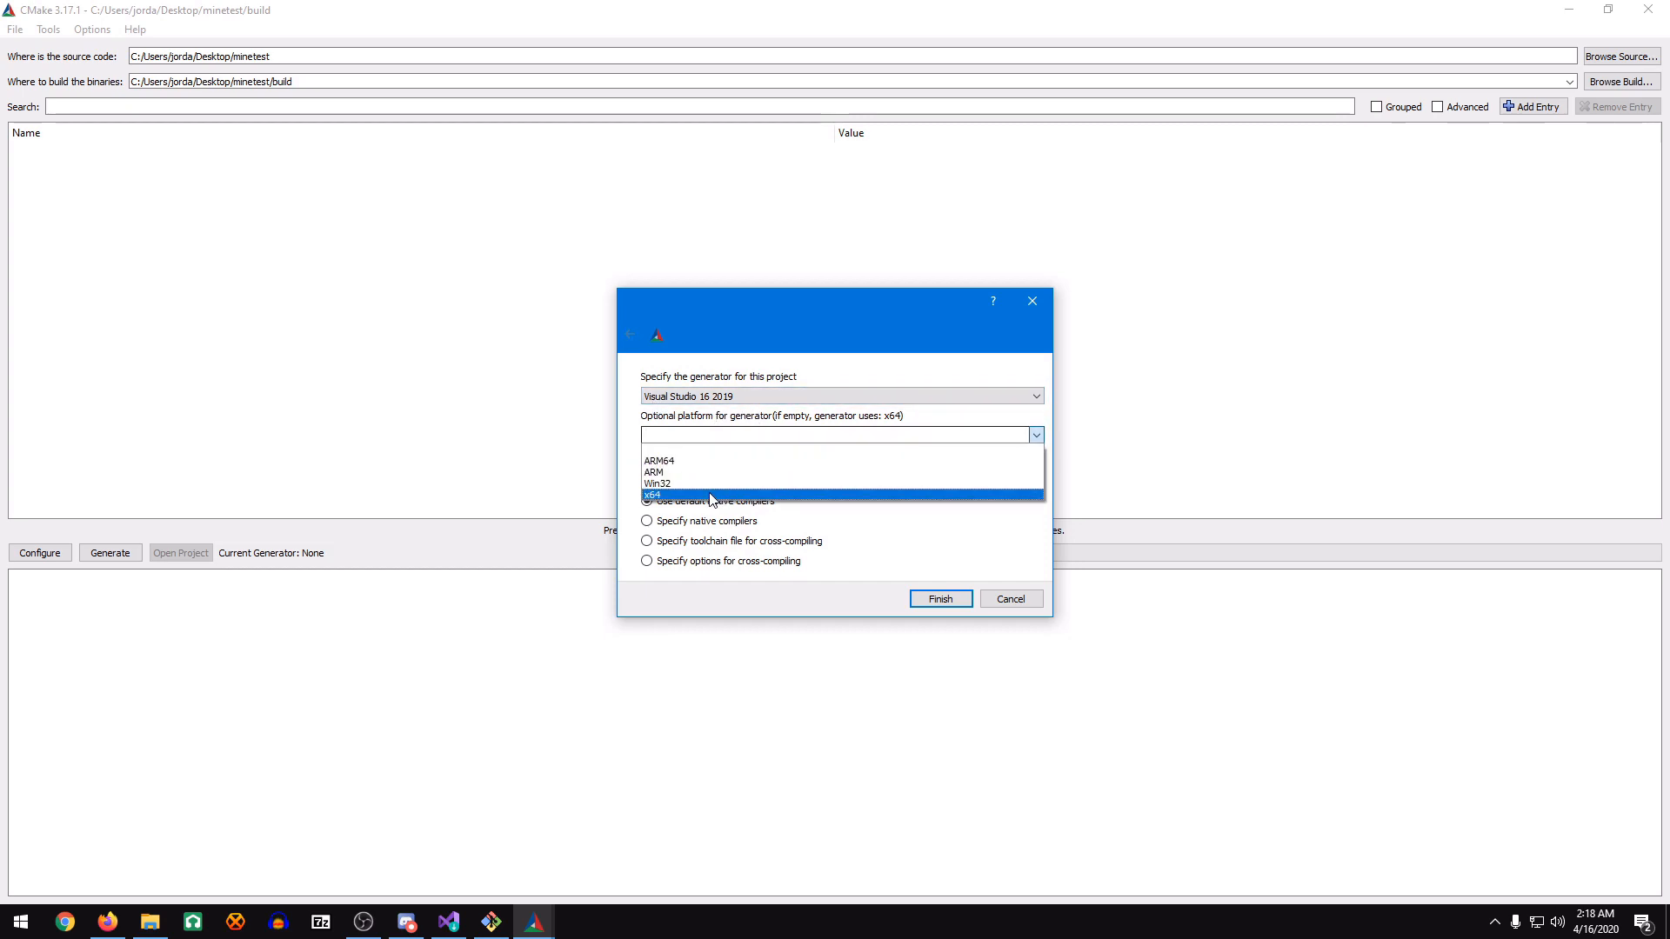
{"action": "left_click", "coordinate": [653, 495]}
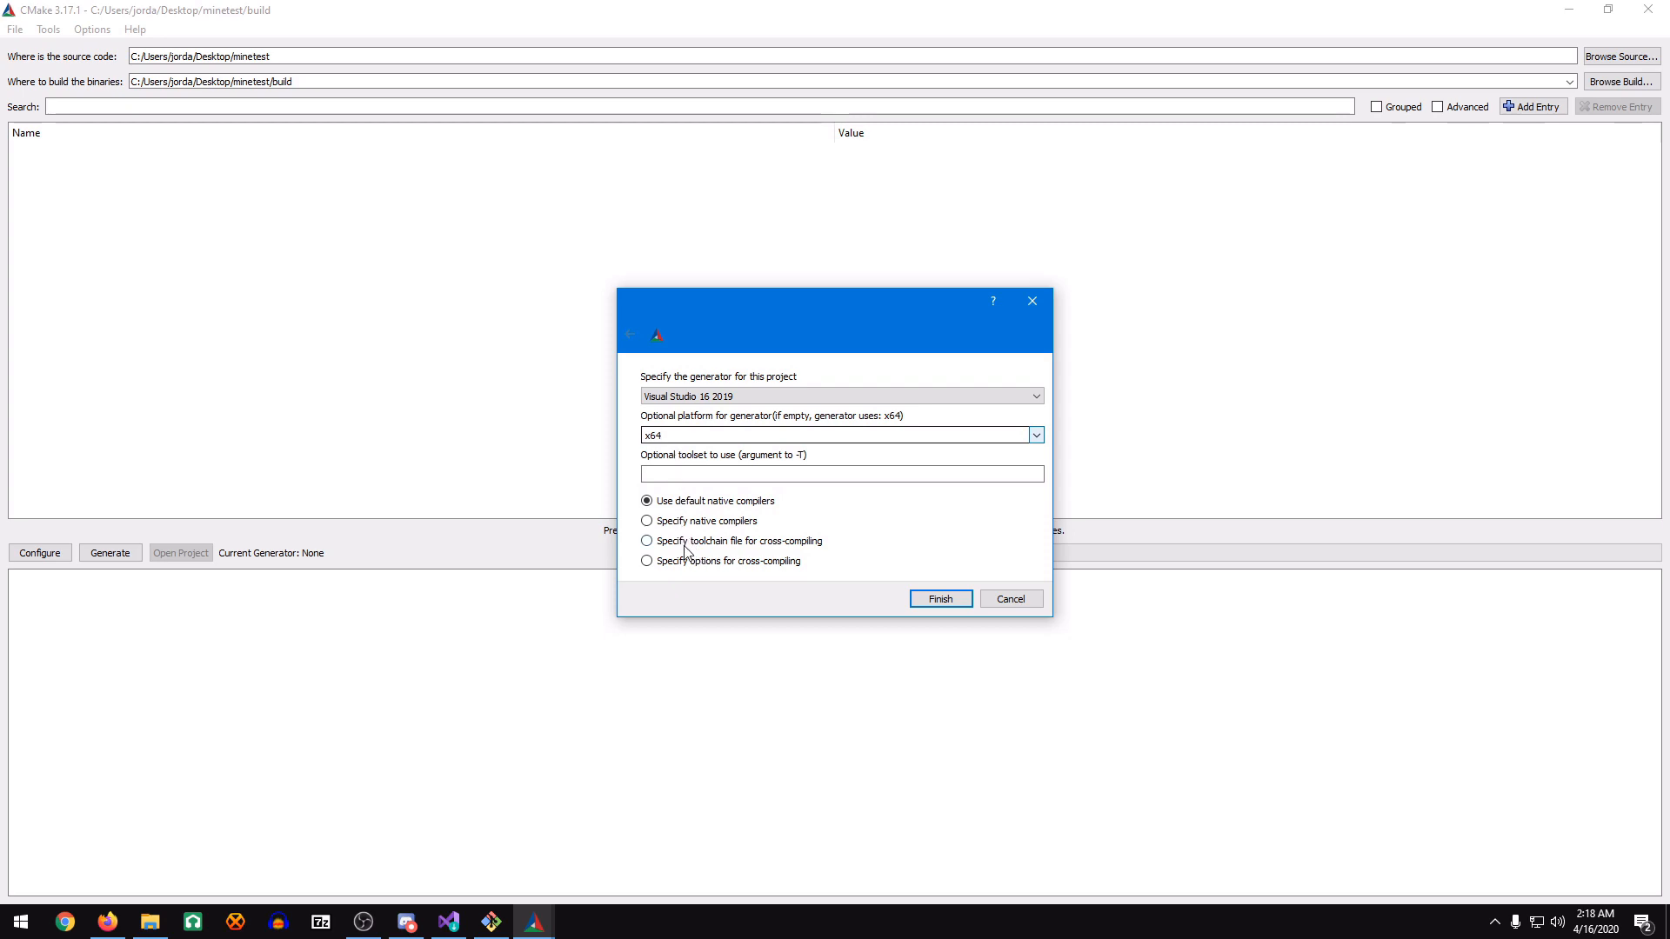
{"action": "left_click", "coordinate": [647, 540]}
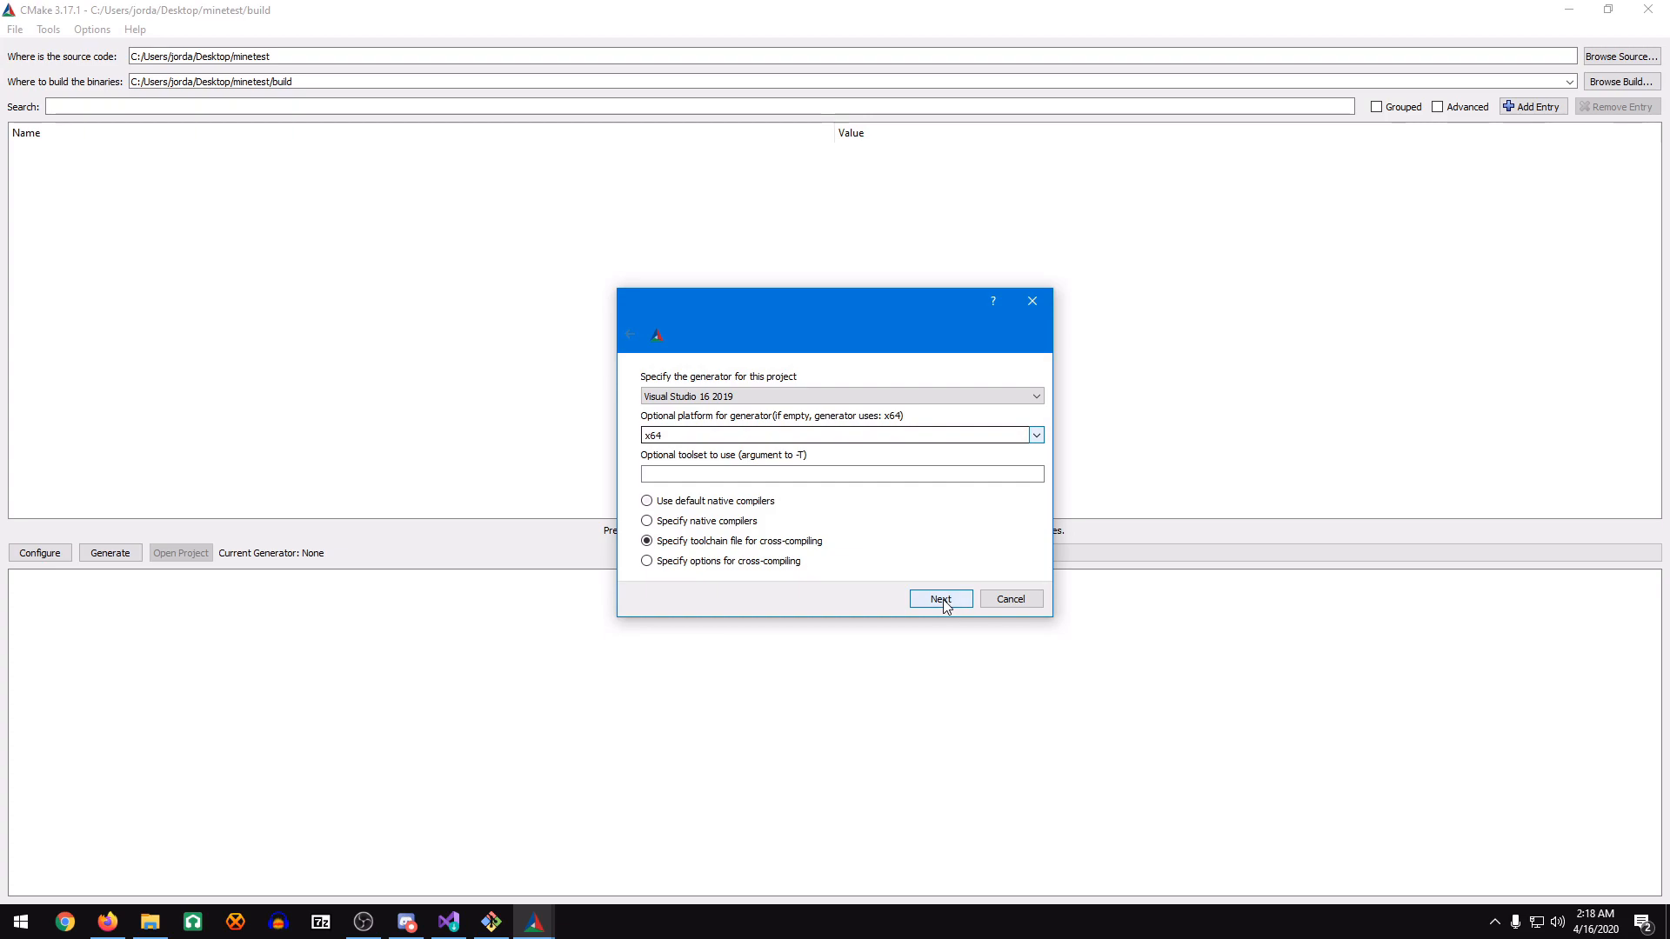
{"action": "left_click", "coordinate": [939, 599]}
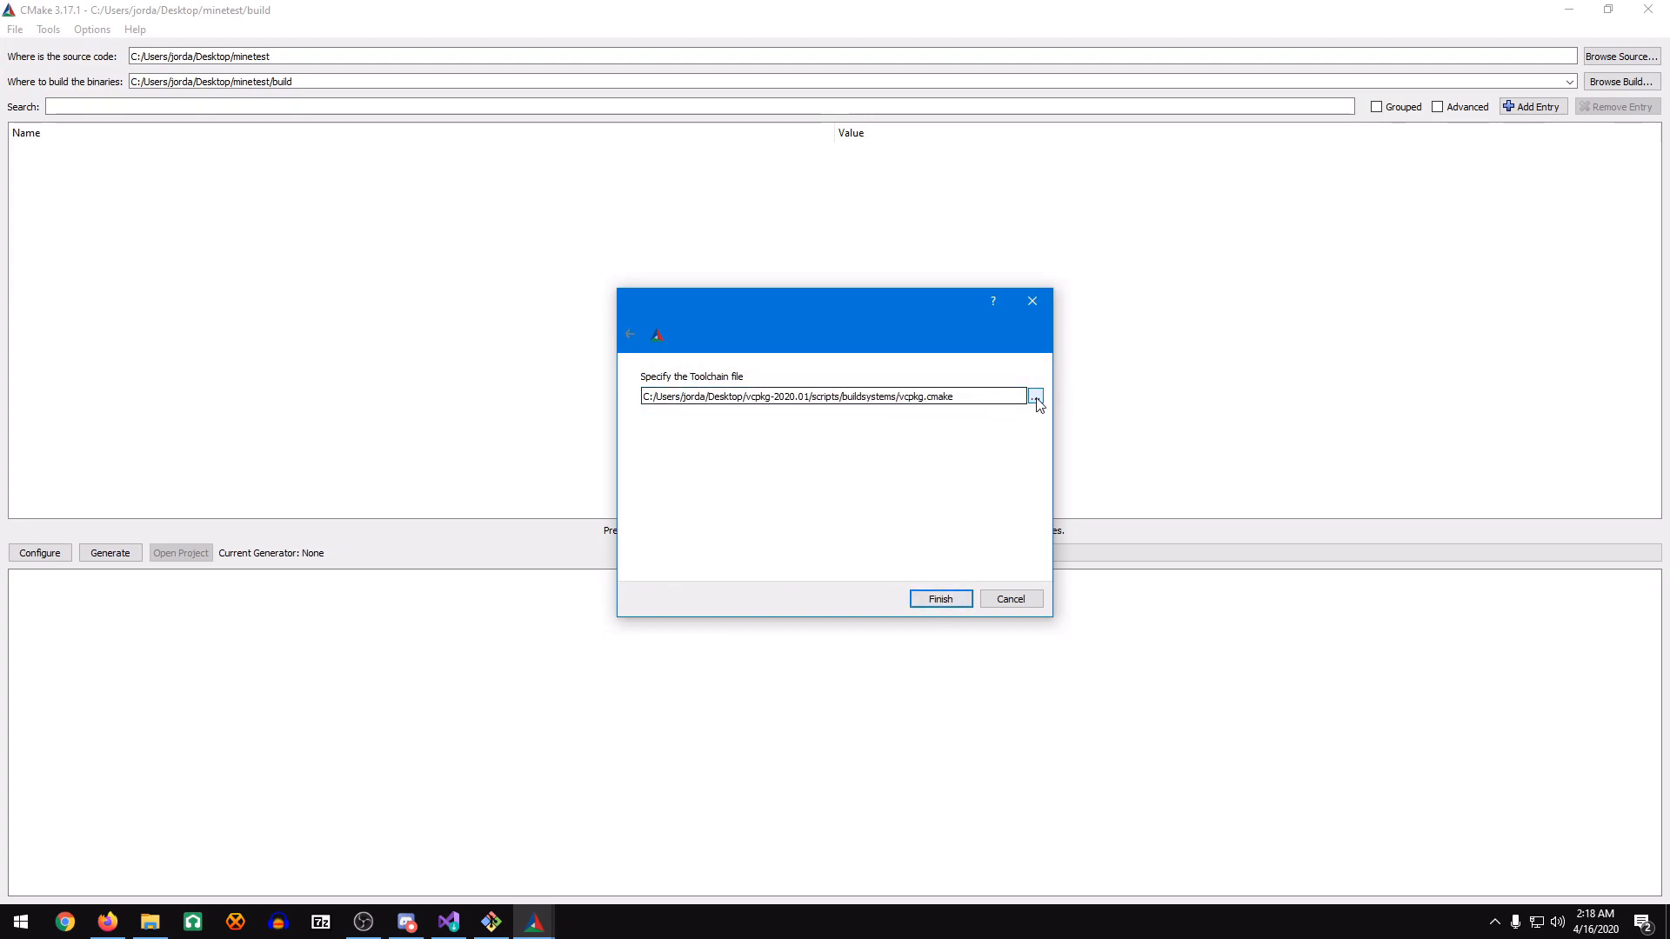
Choose vcpkg/scripts/buildsystems/vcpkg.cmake from the Desktop vcpkg folder as the toolchain file.
{"action": "left_click", "coordinate": [1034, 395]}
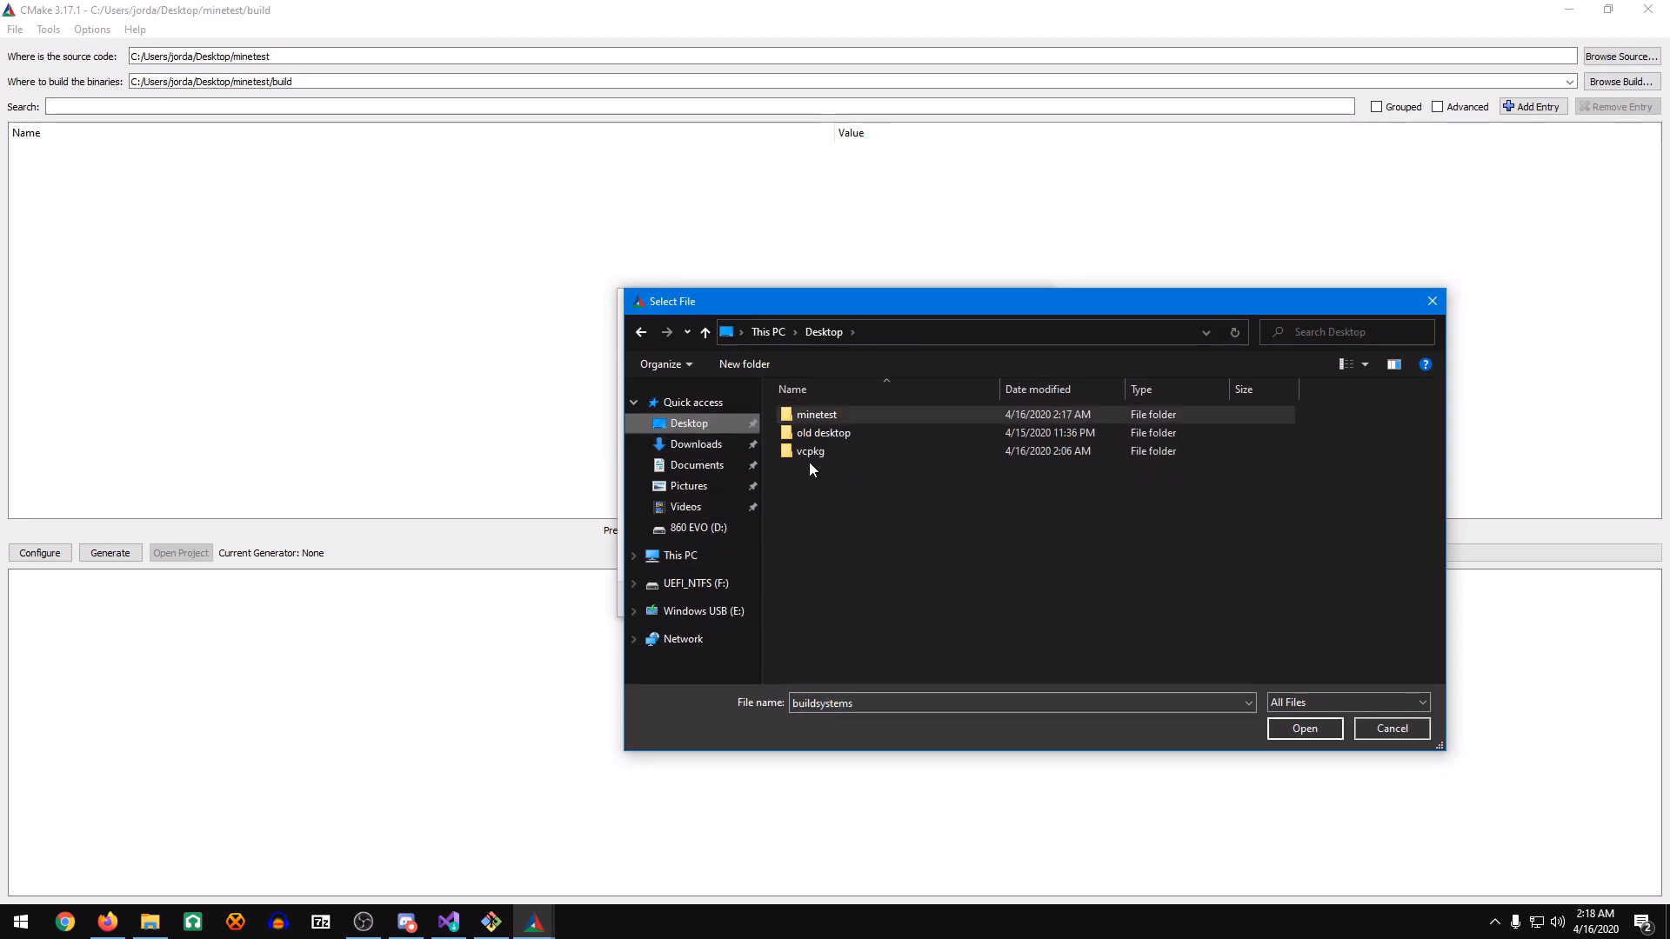
{"action": "double_click", "coordinate": [811, 450]}
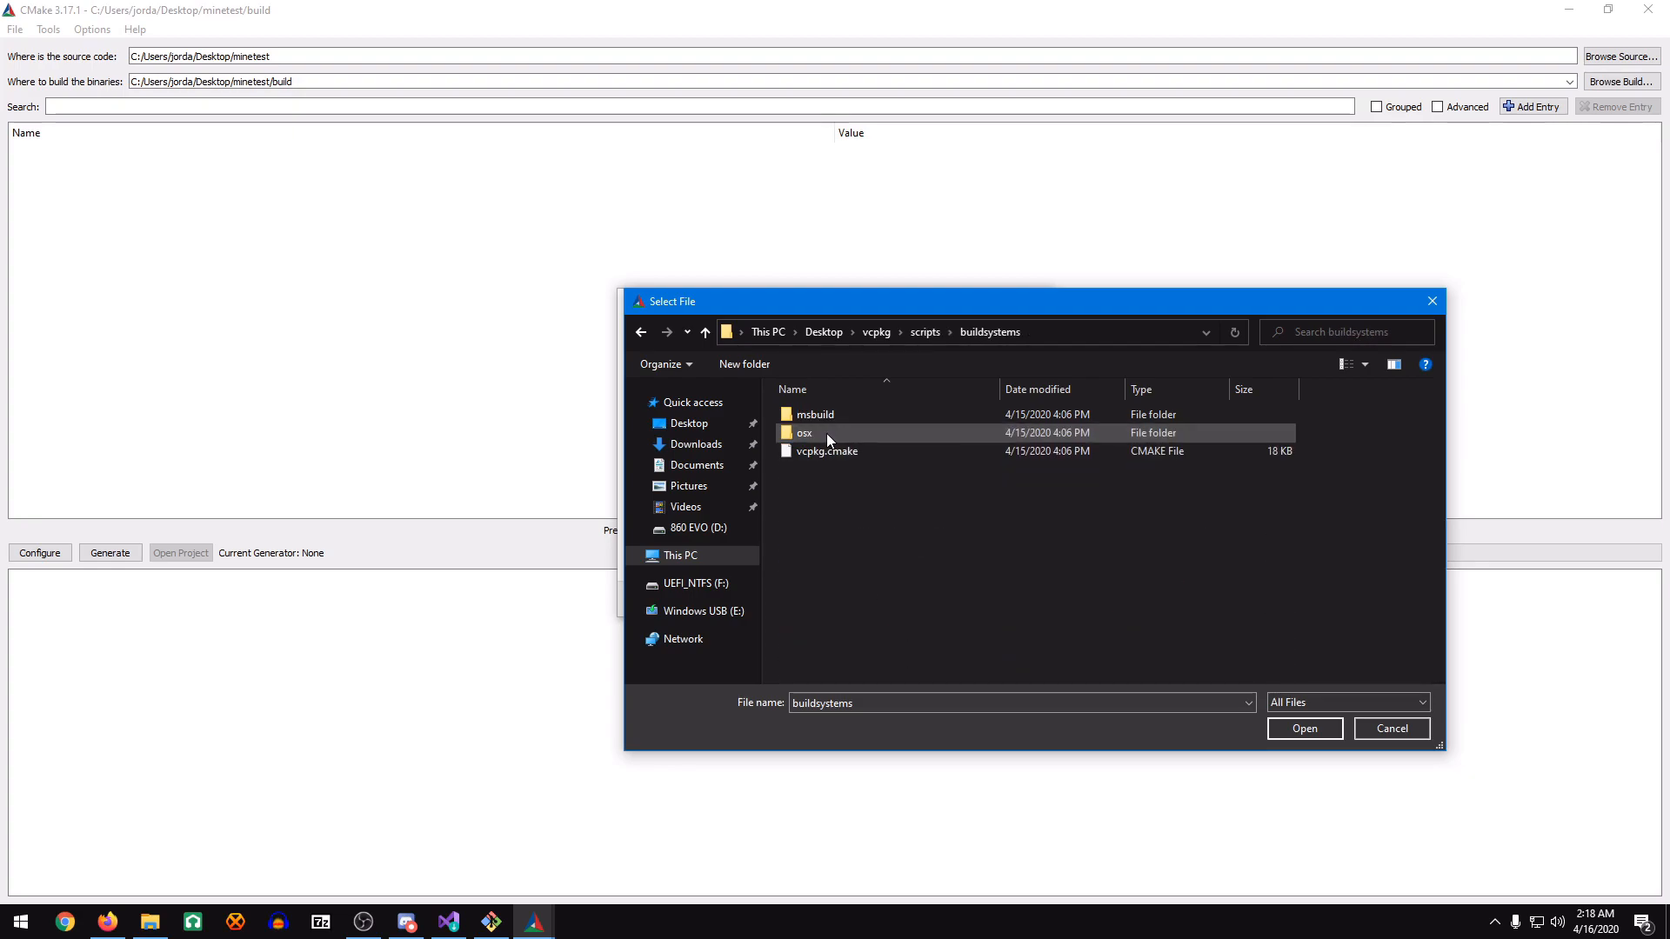
{"action": "left_click", "coordinate": [827, 451]}
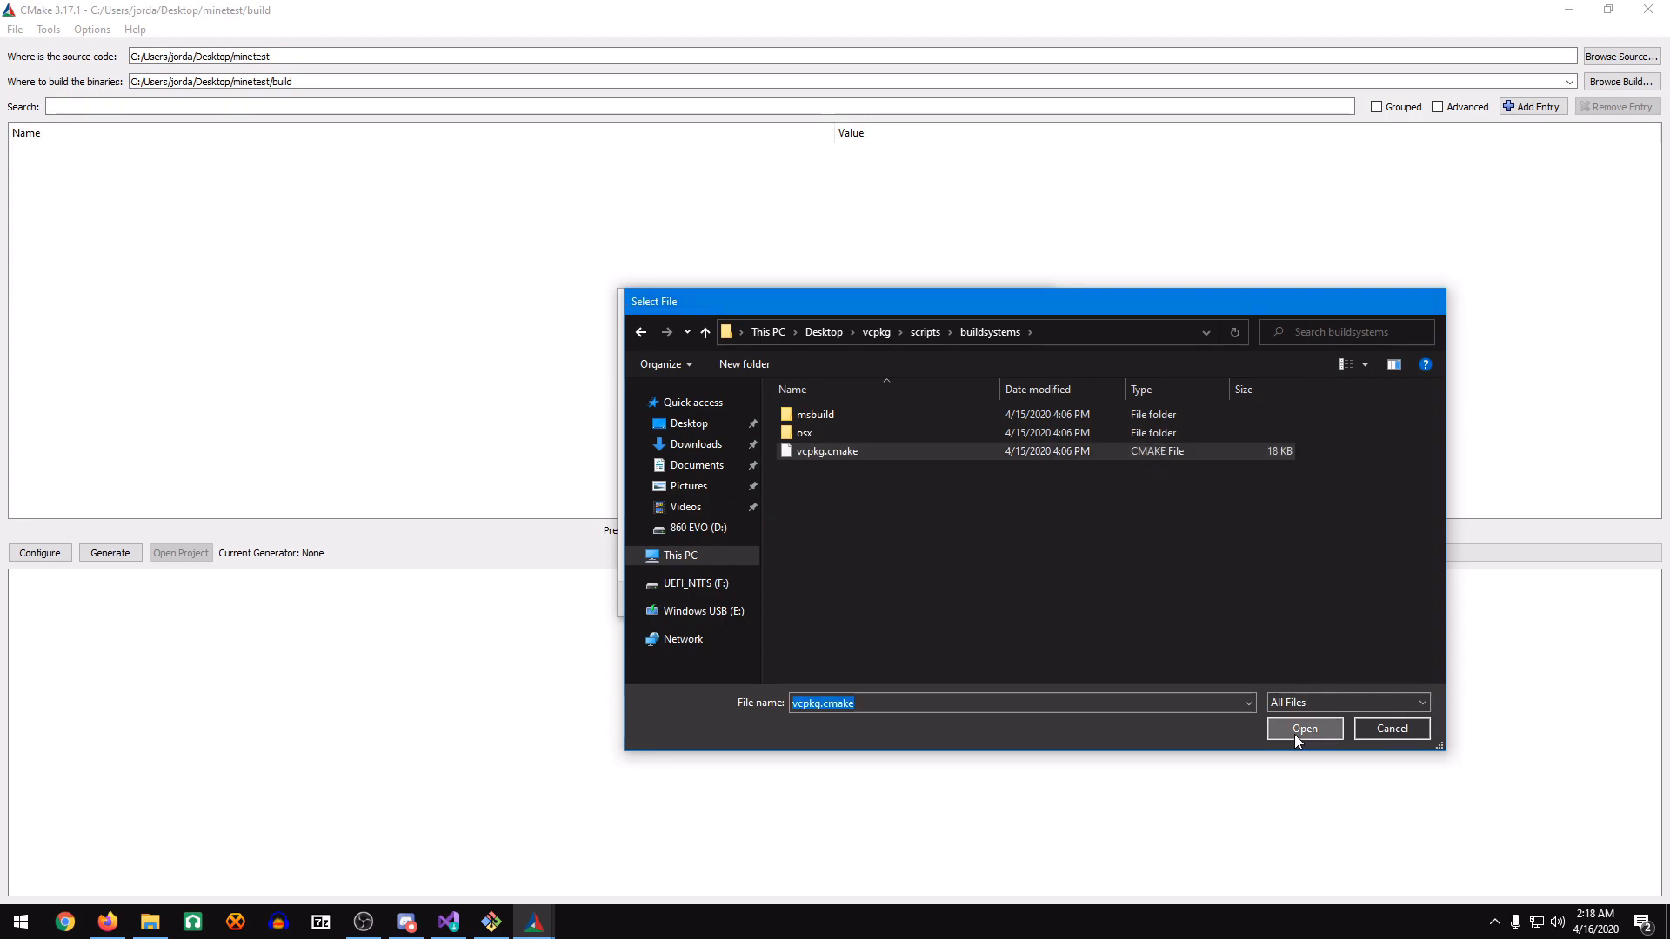
{"action": "left_click", "coordinate": [1304, 729]}
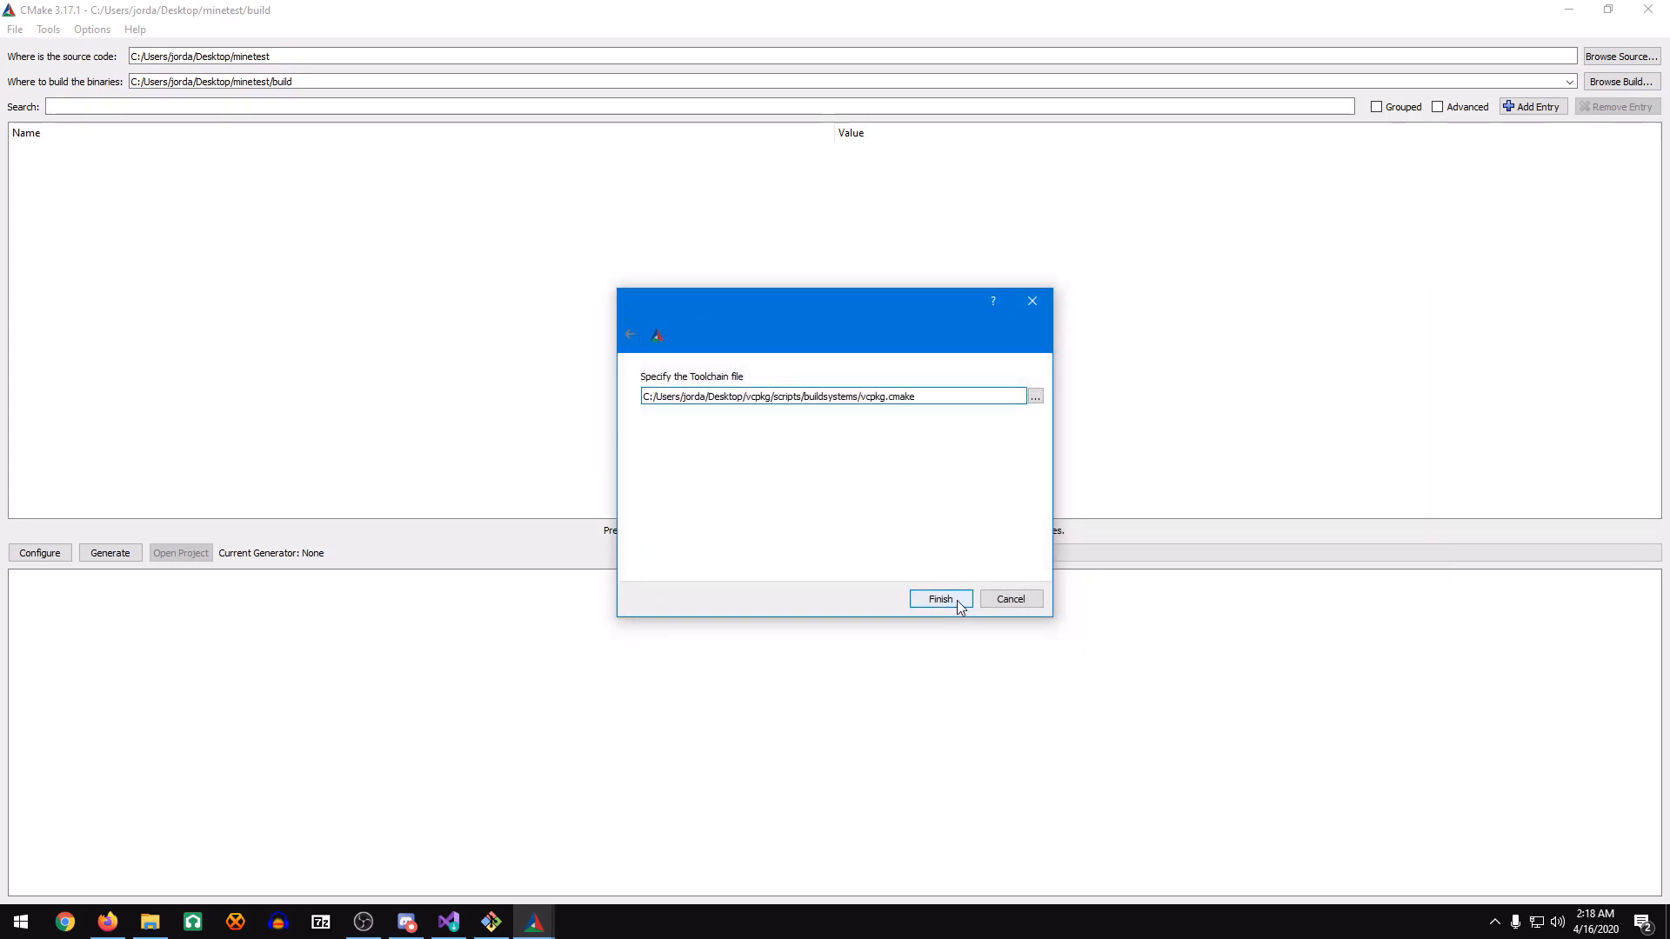
Run Configure twice to clear the red new entries, review the cache, then Generate.
{"action": "left_click", "coordinate": [939, 599]}
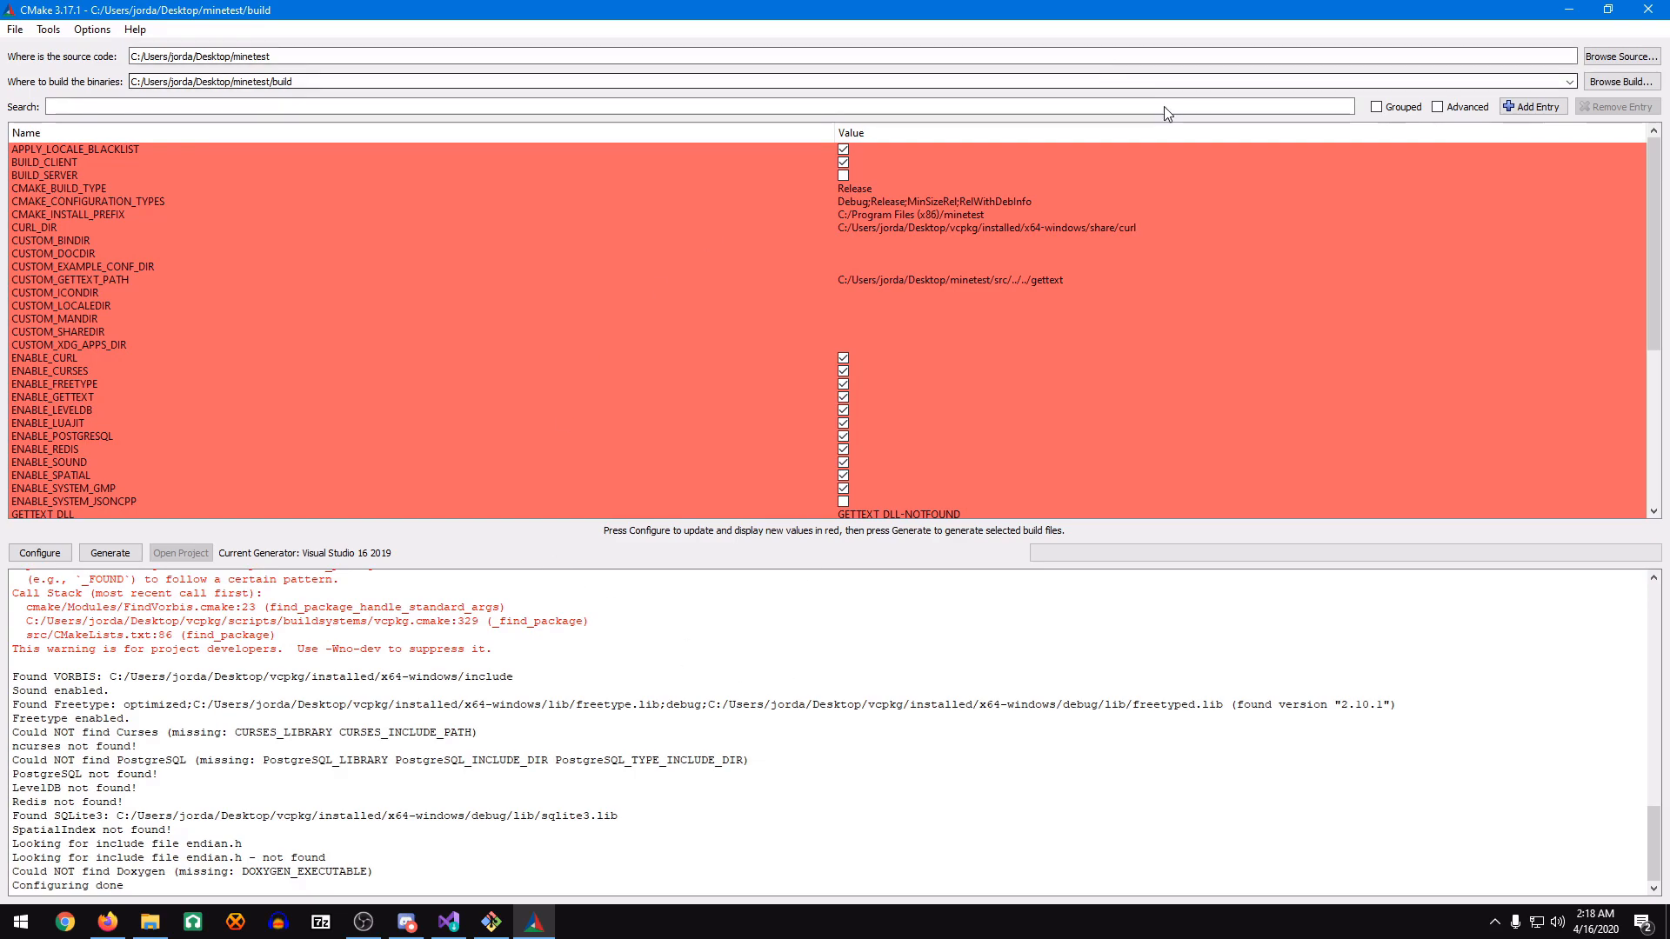
{"action": "mouse_move", "coordinate": [594, 337]}
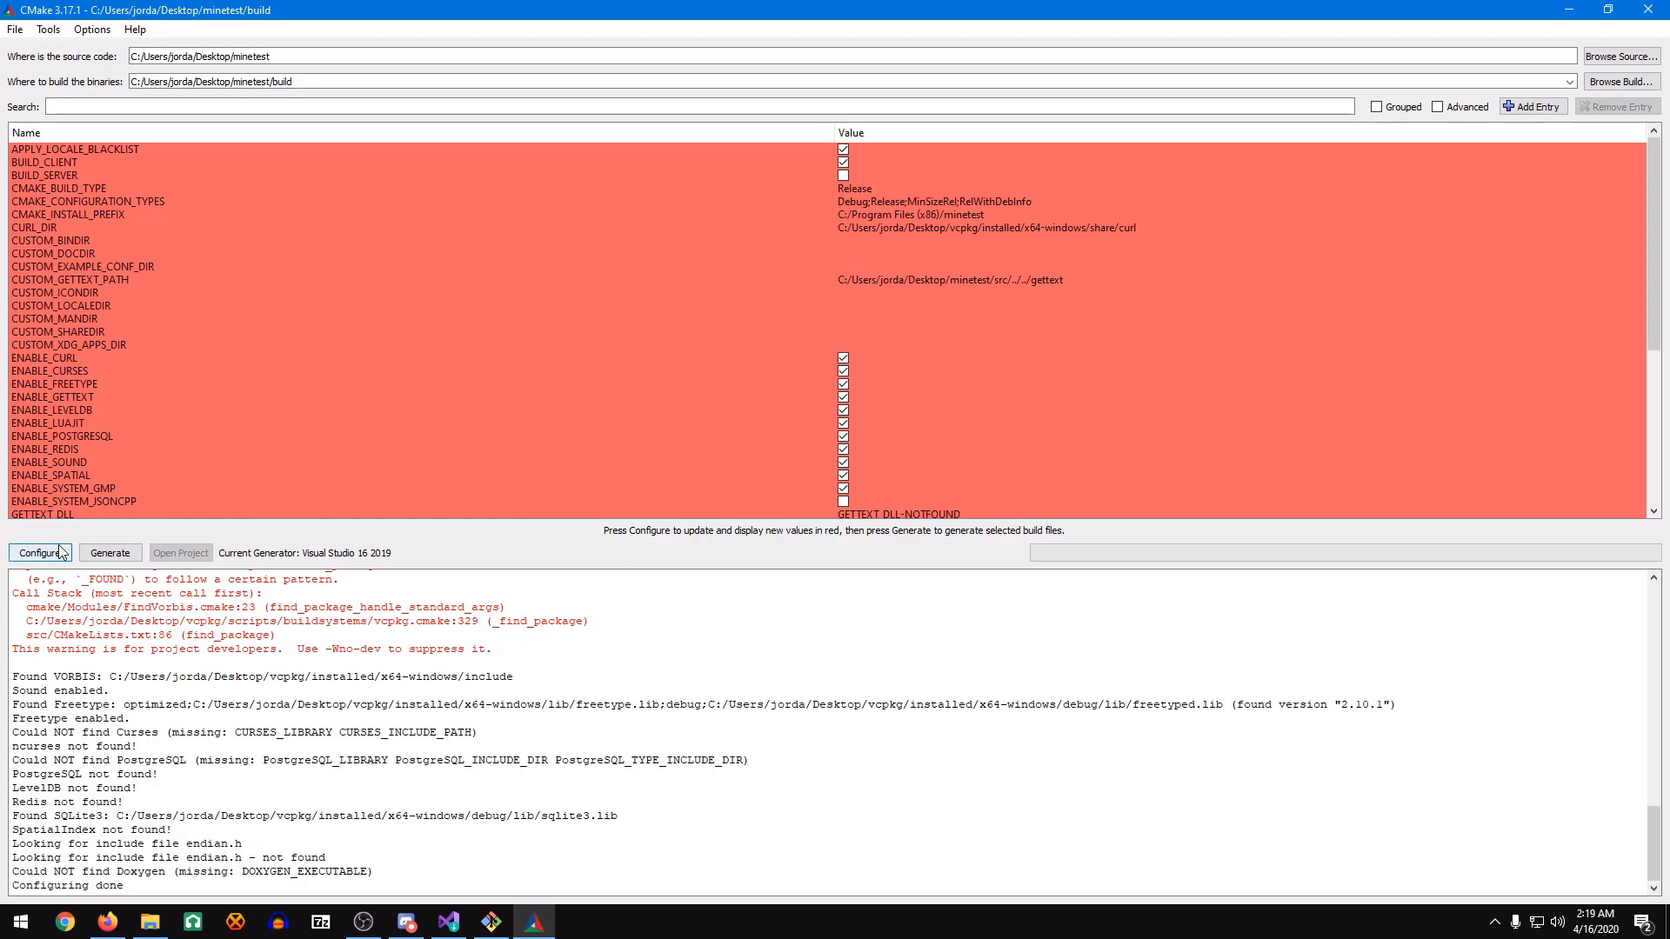
{"action": "left_click", "coordinate": [40, 553]}
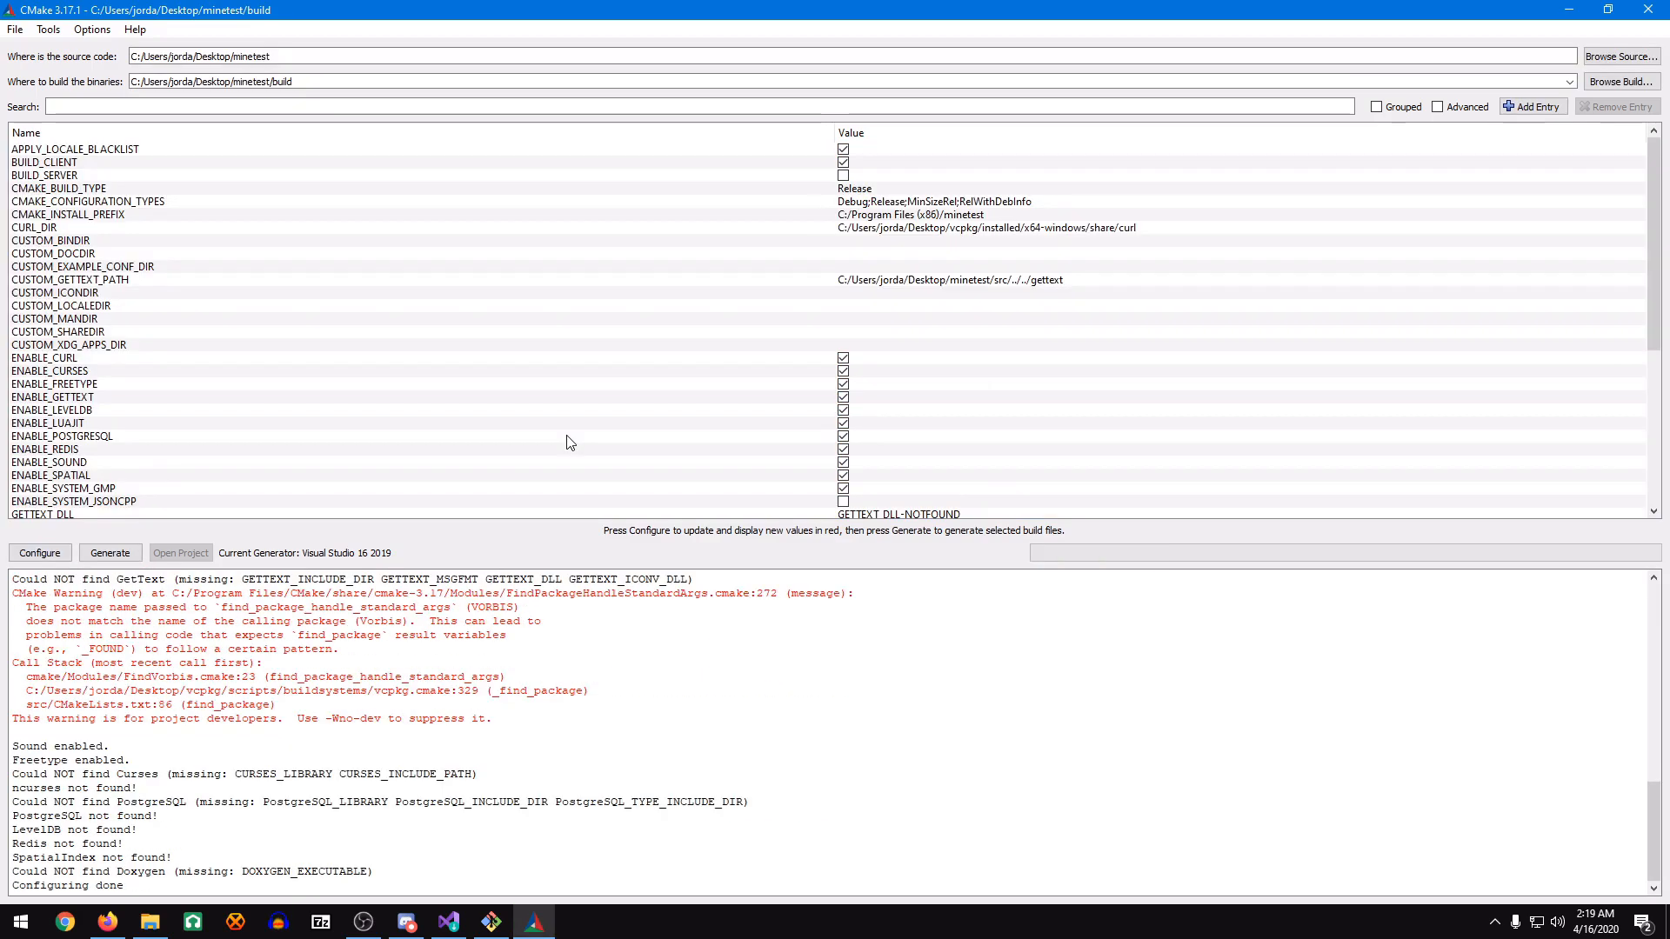
{"action": "mouse_move", "coordinate": [798, 379]}
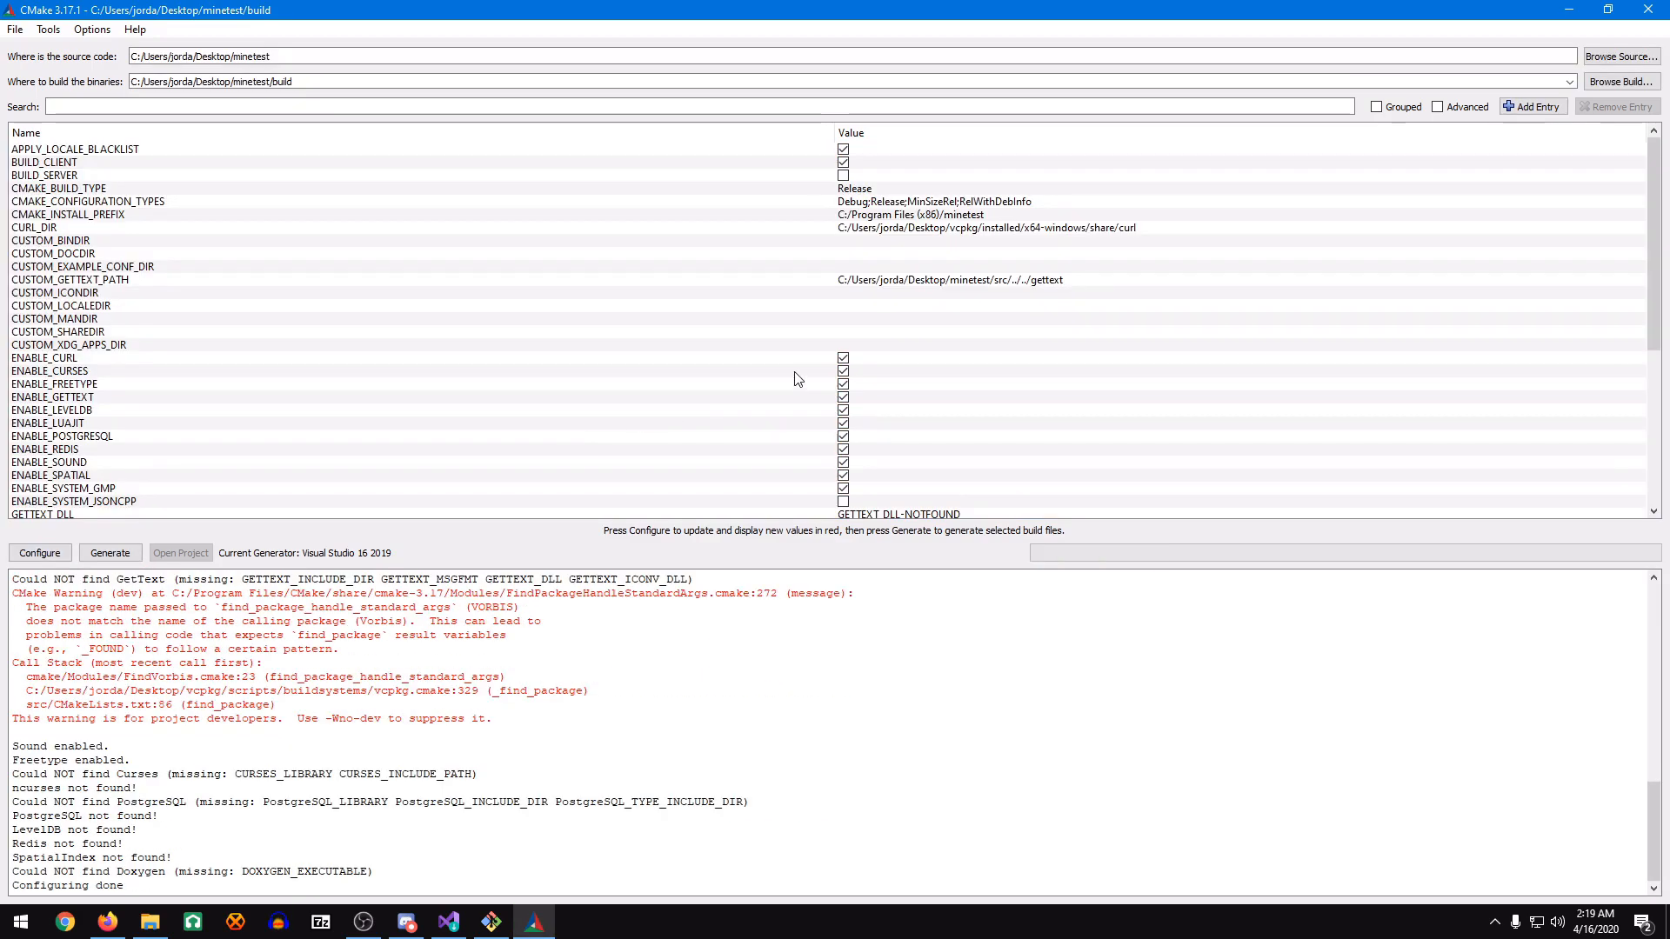
{"action": "scroll", "scroll_direction": "down", "scroll_amount": 3}
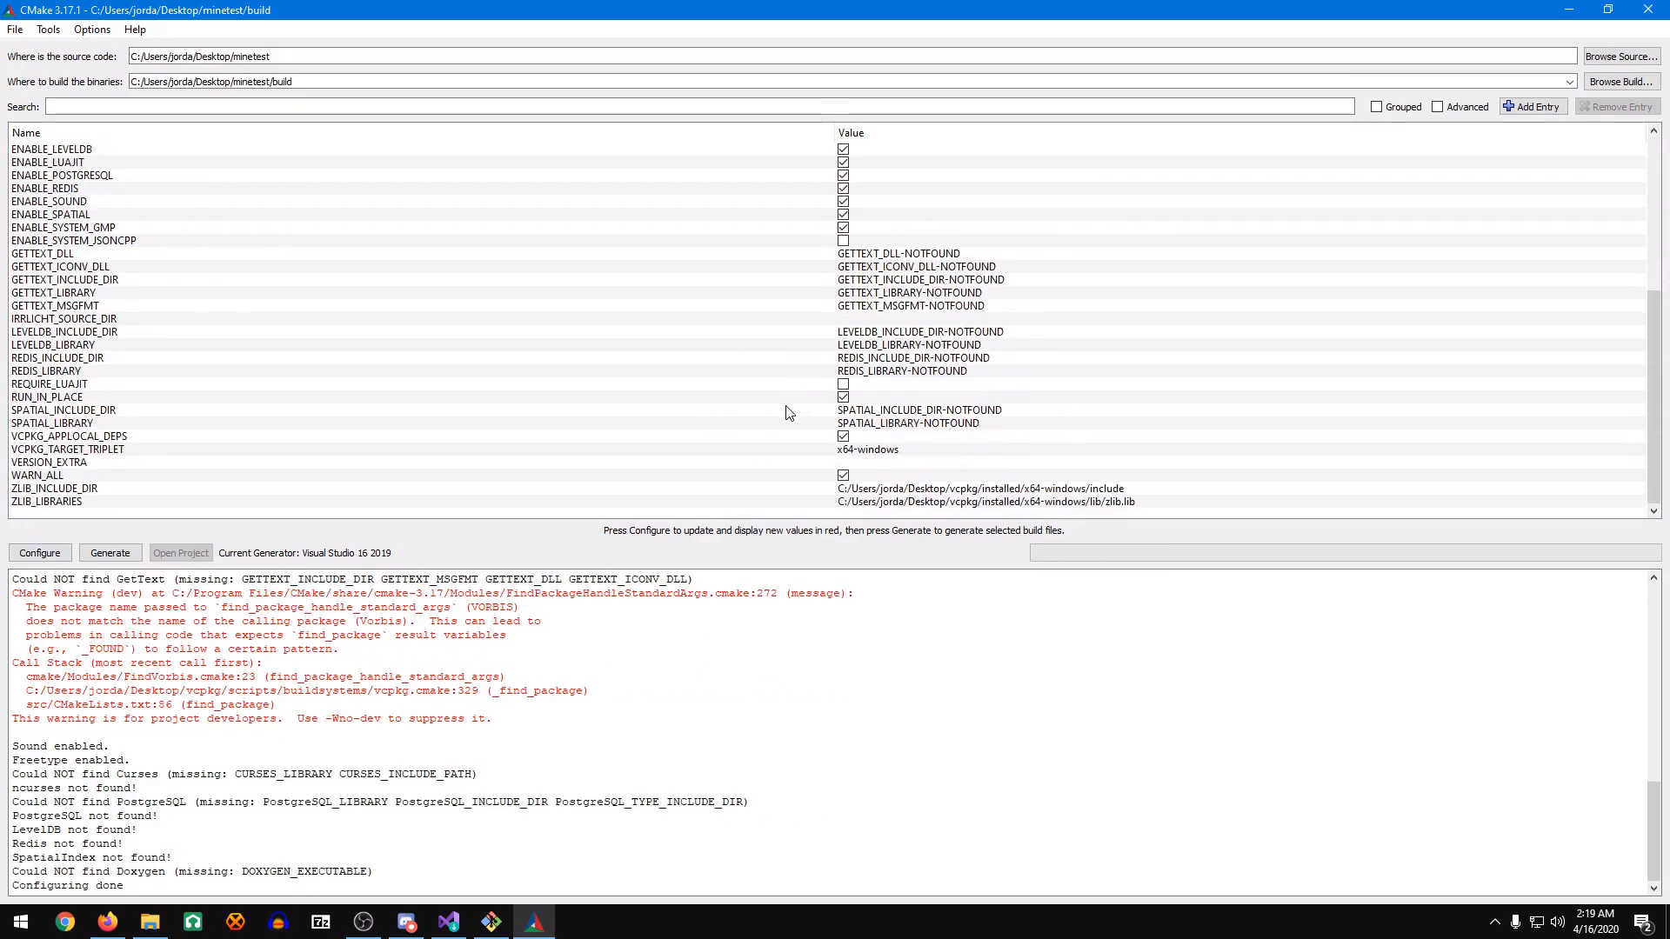
{"action": "mouse_move", "coordinate": [297, 397]}
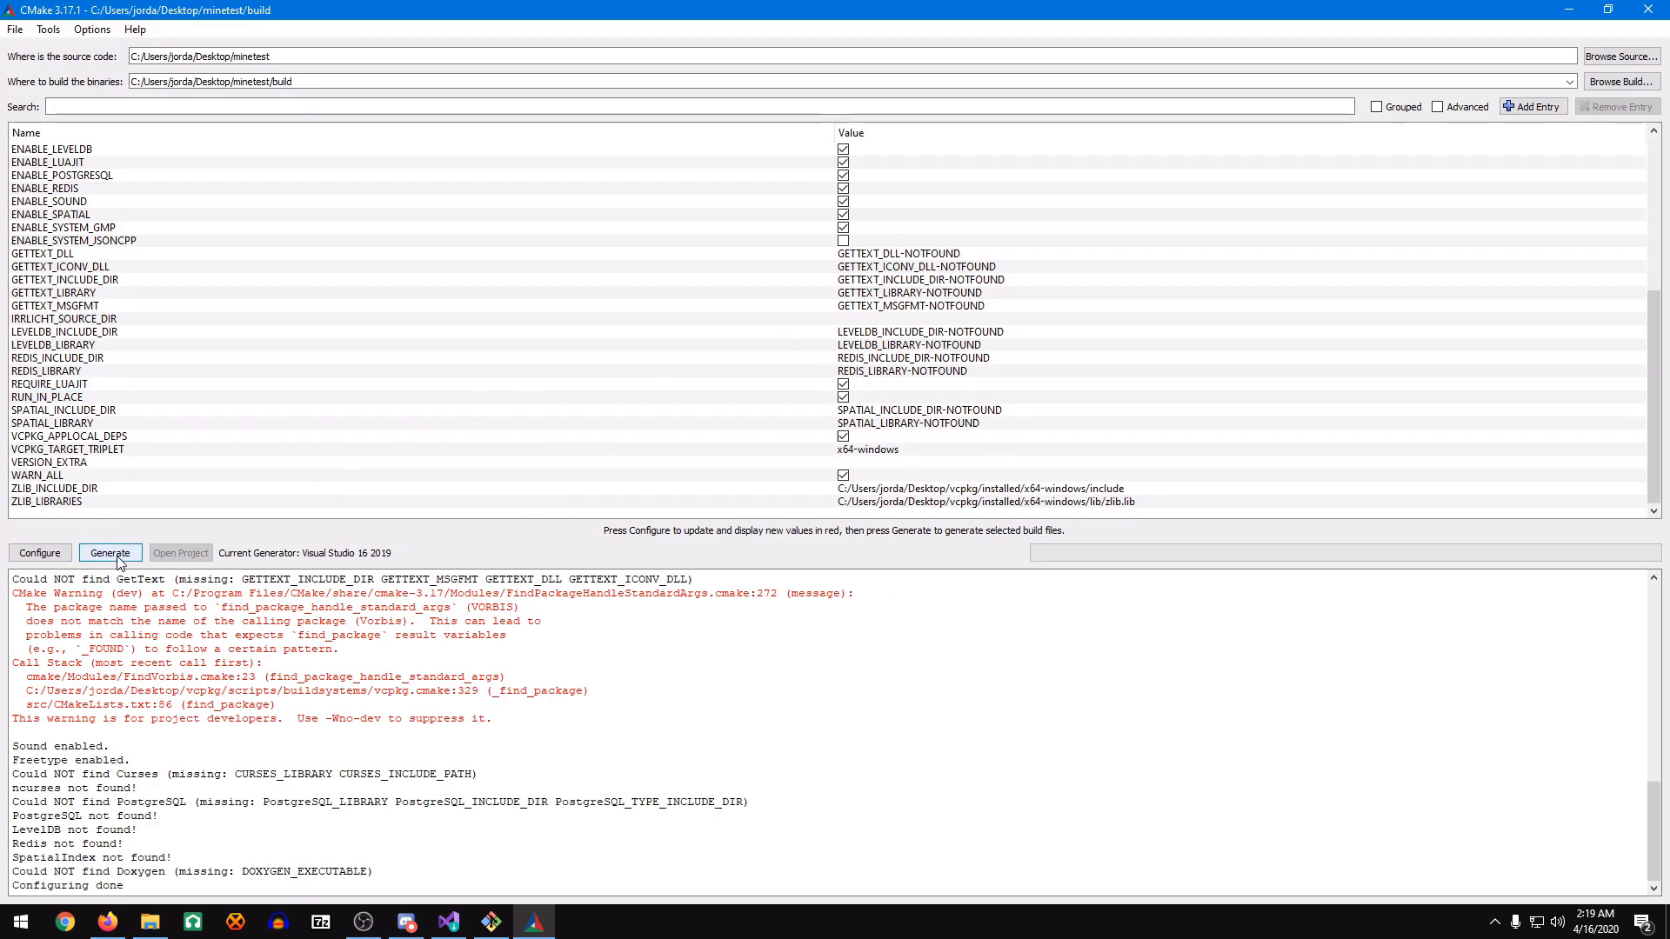
{"action": "left_click", "coordinate": [109, 553]}
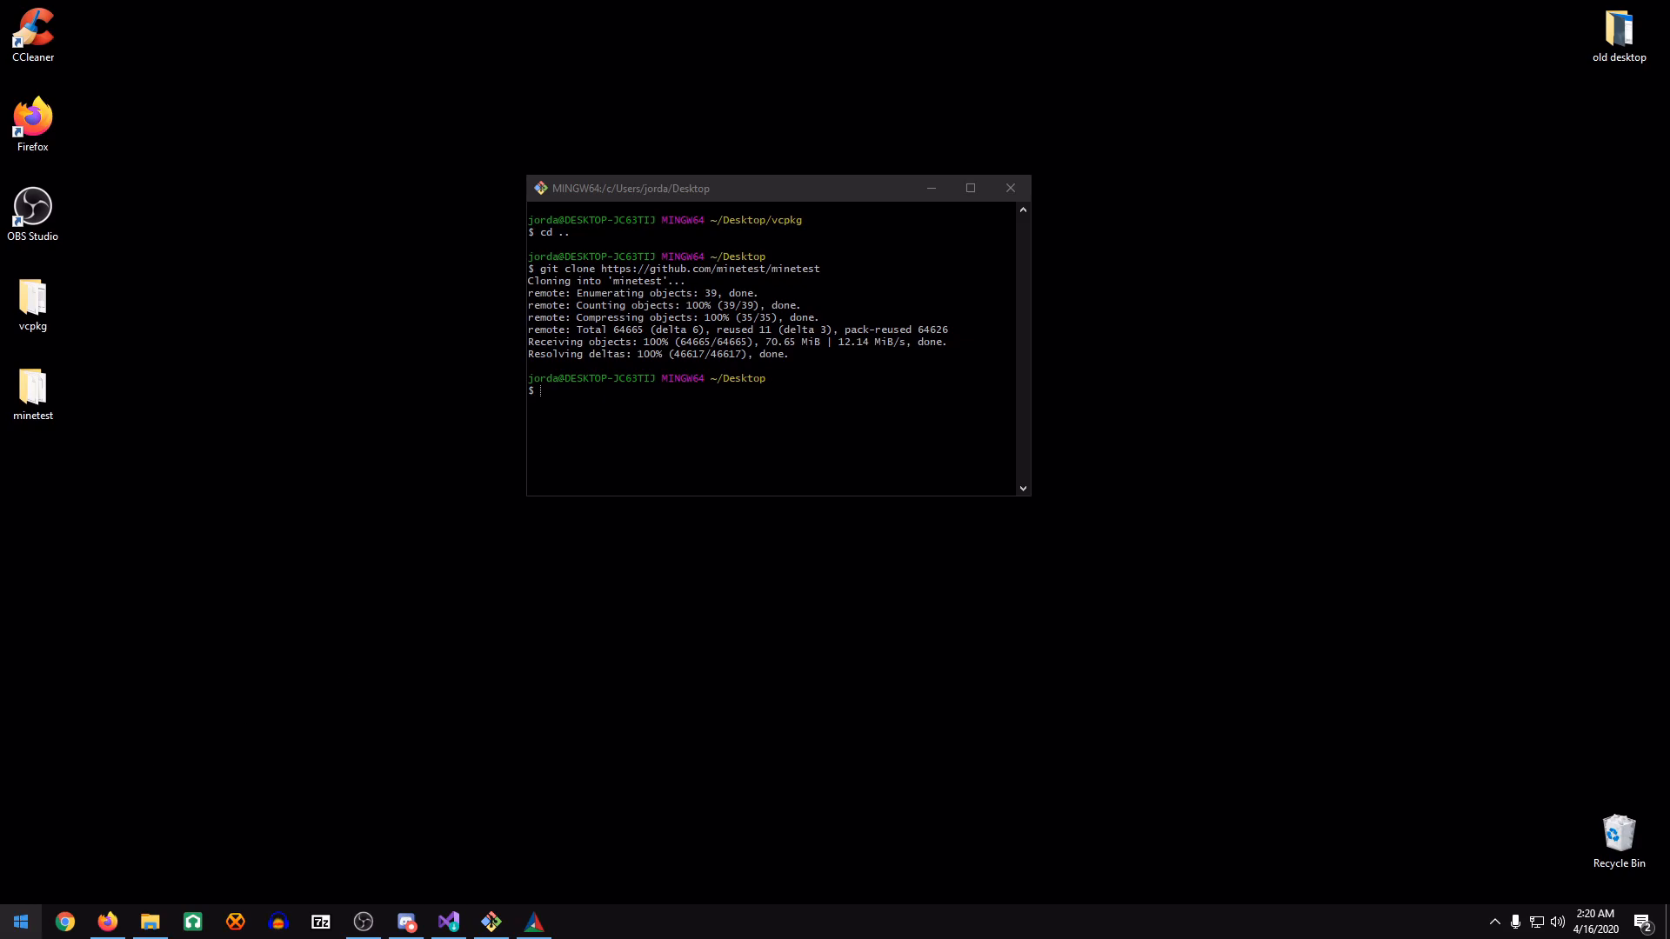
Launch Visual Studio 2019 and open the generated minetest solution from minetest/build.
{"action": "type", "text": "vi"}
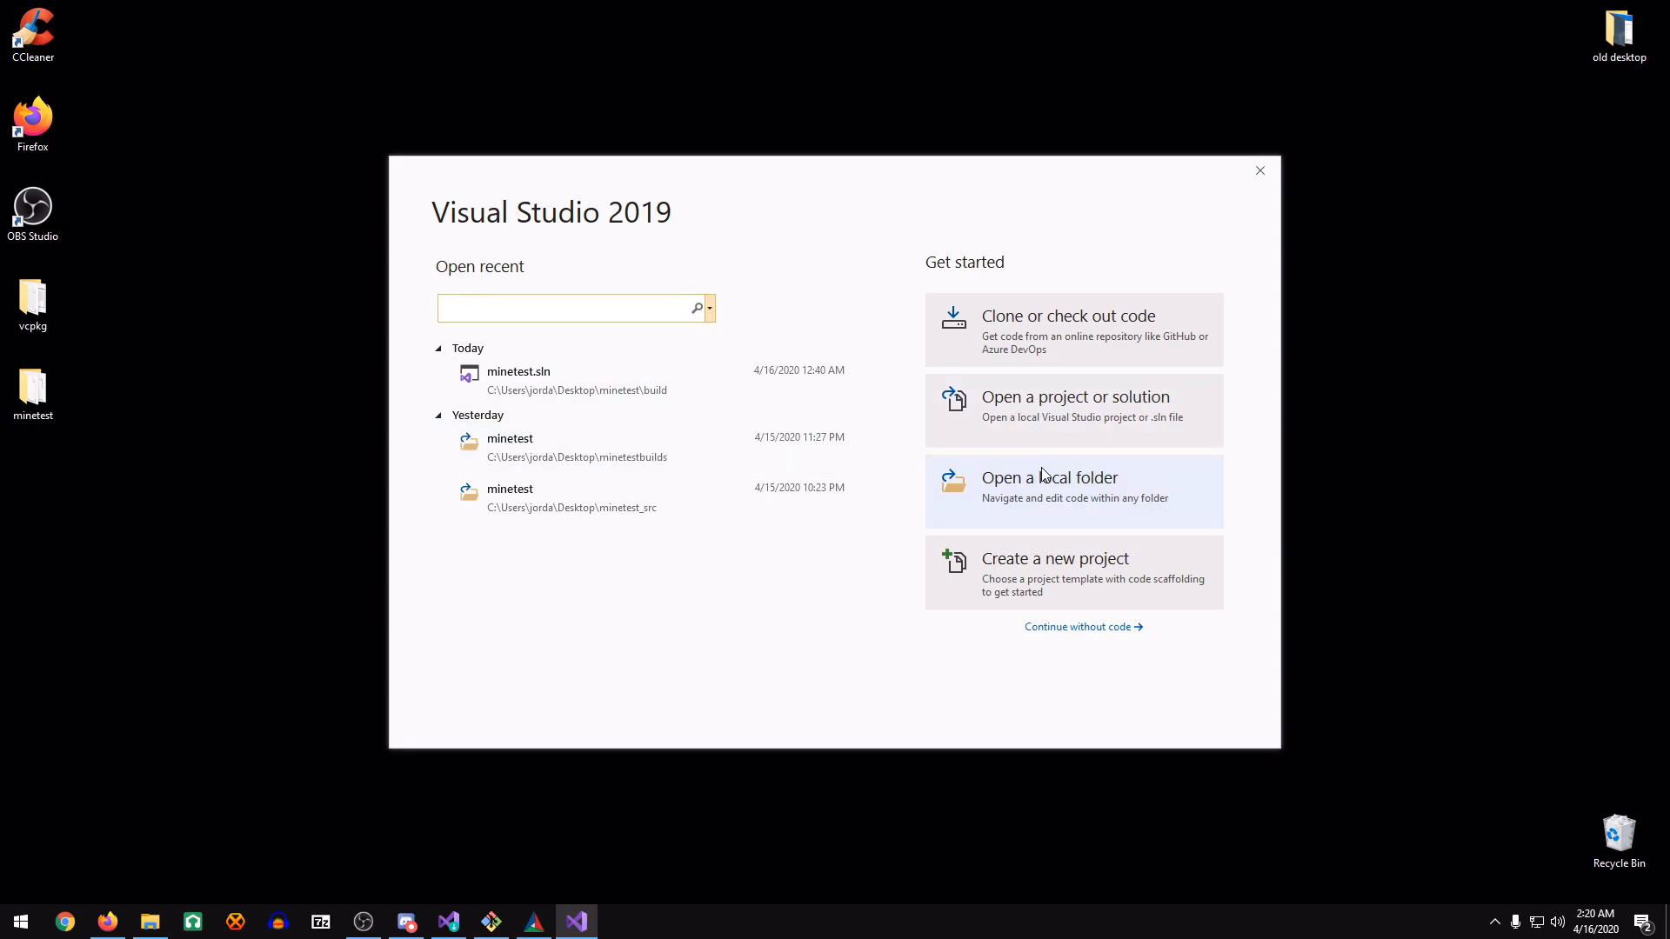
{"action": "left_click", "coordinate": [1073, 410]}
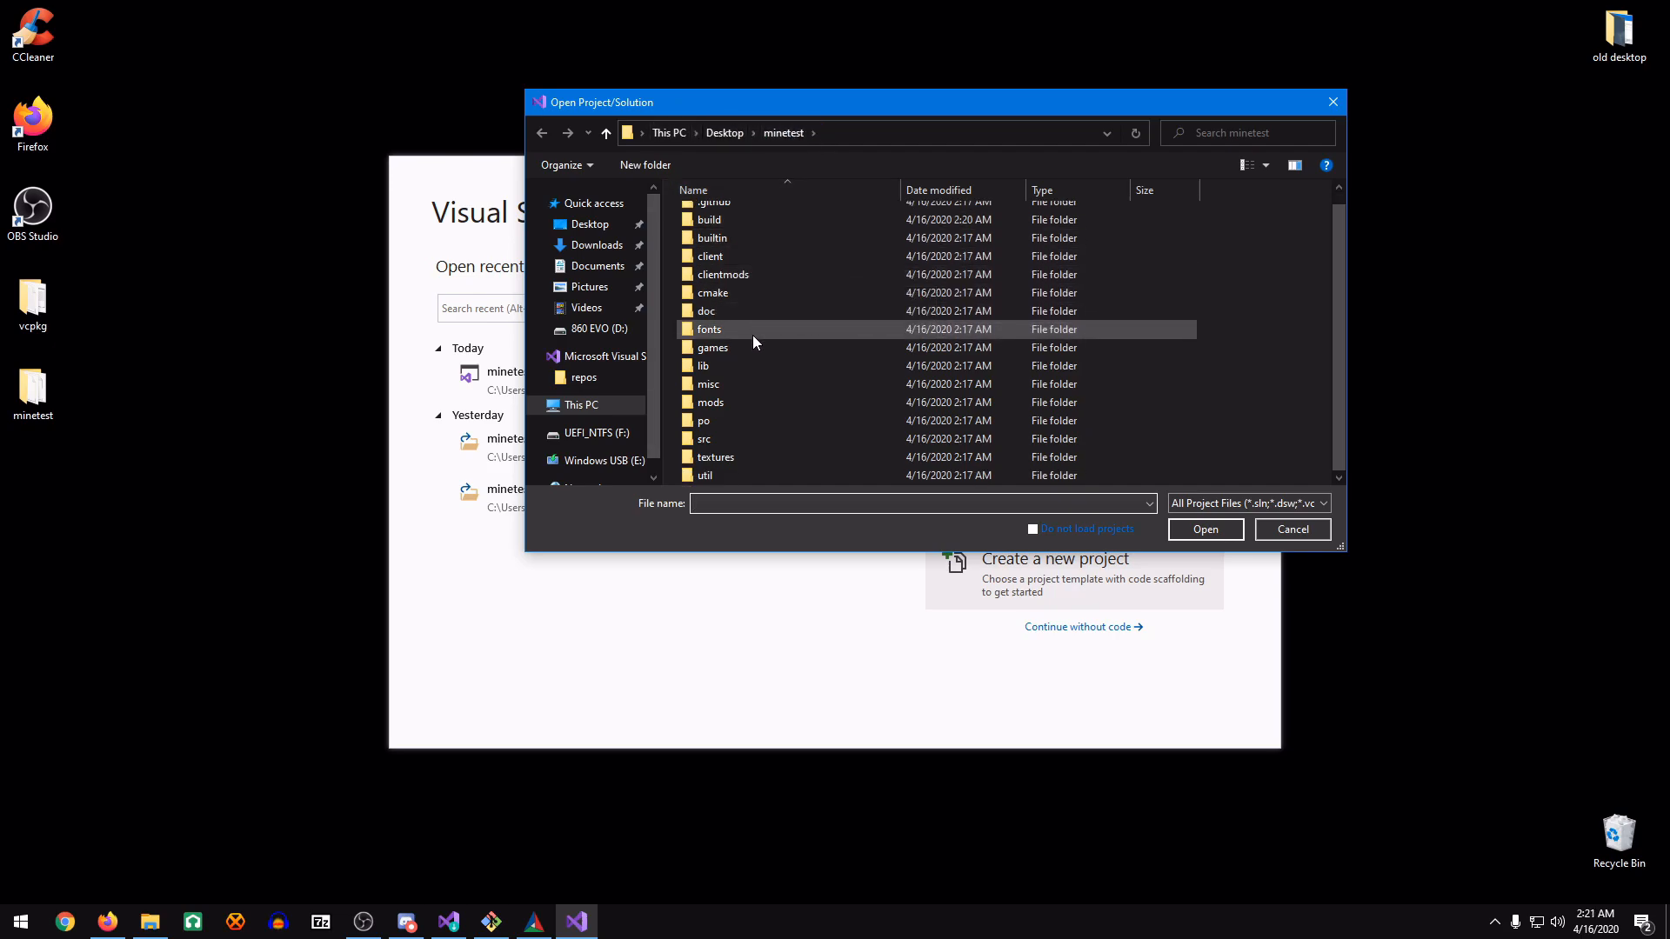
{"action": "double_click", "coordinate": [709, 219]}
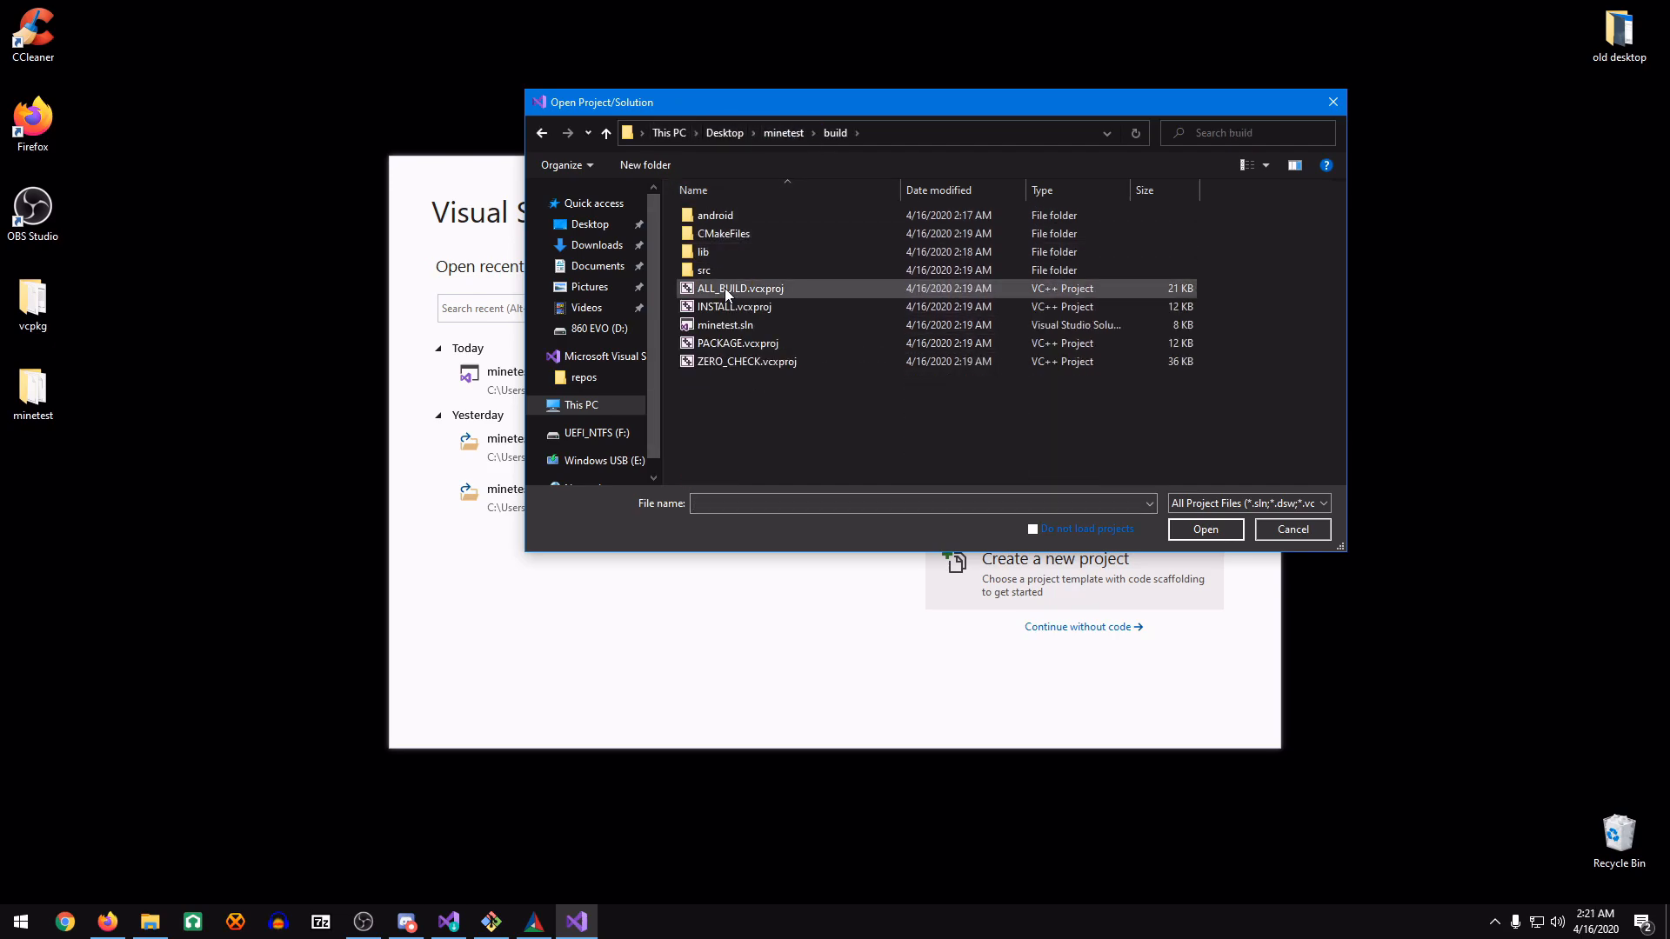
{"action": "mouse_move", "coordinate": [730, 289]}
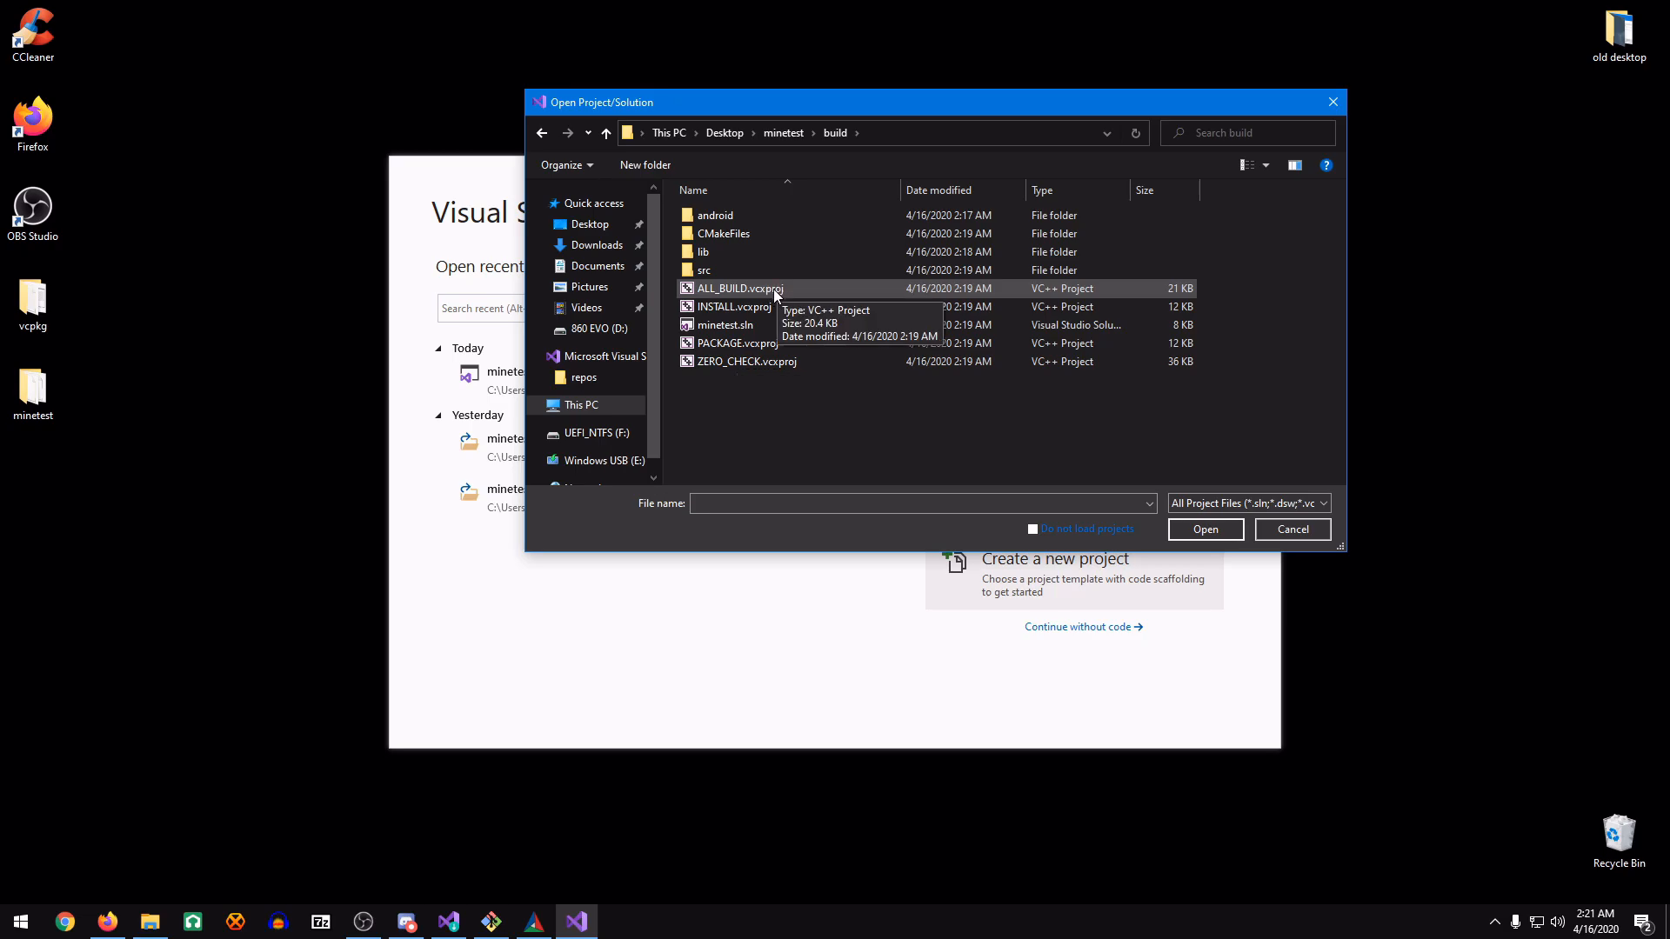
{"action": "left_click", "coordinate": [1202, 529]}
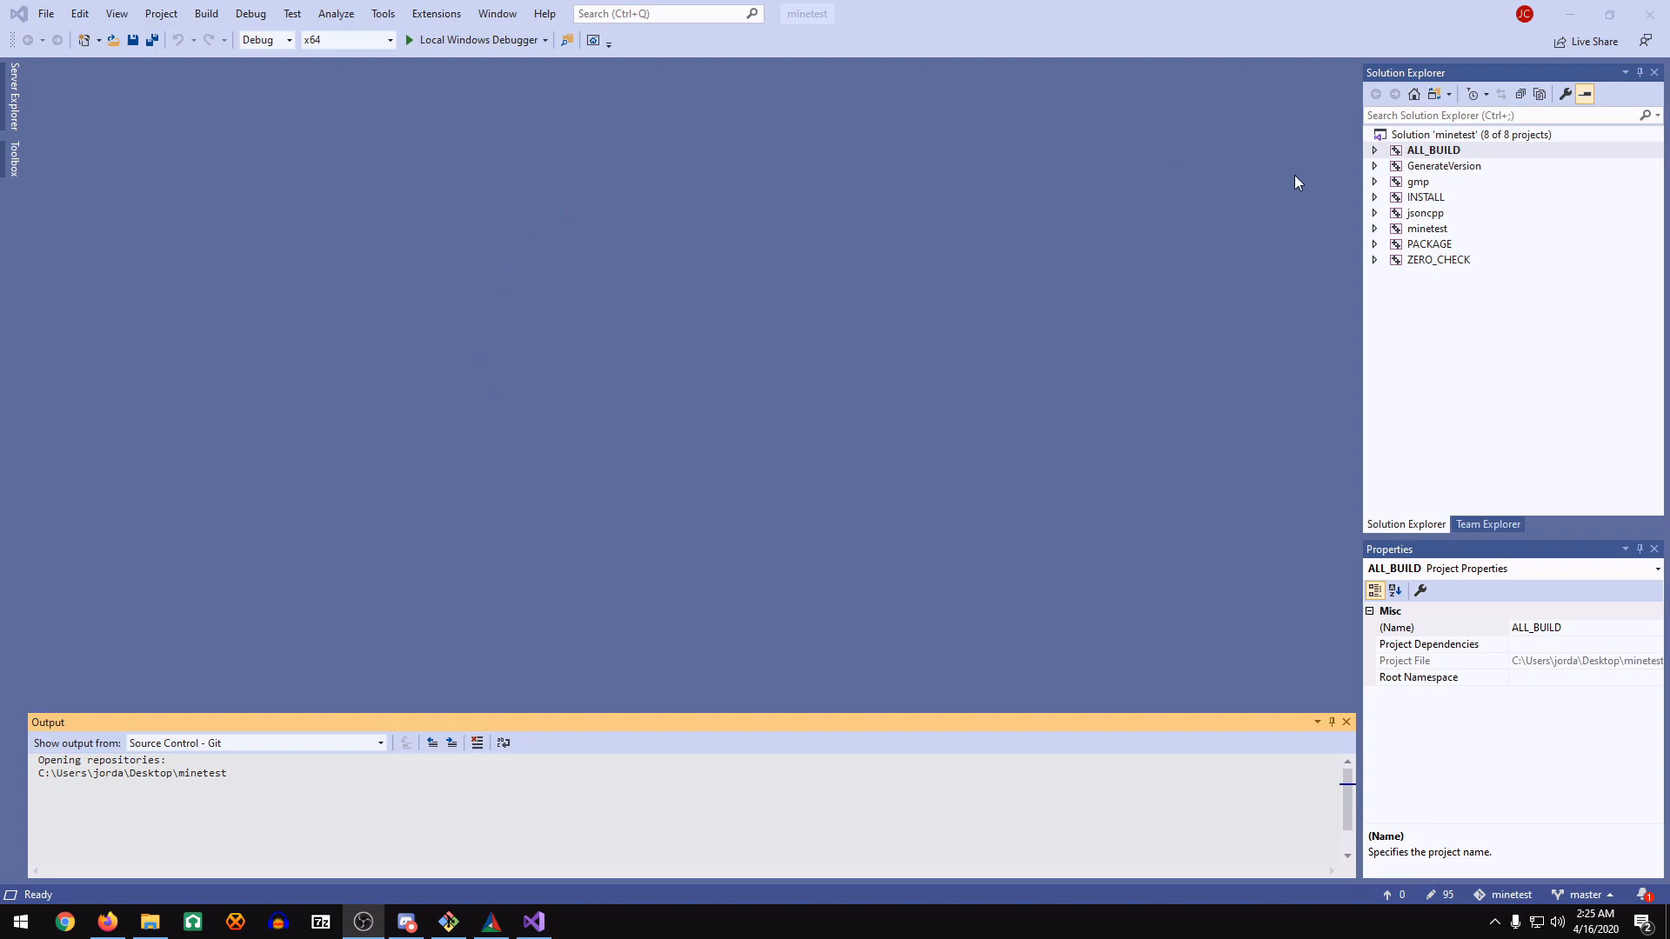
{"action": "mouse_move", "coordinate": [1076, 183]}
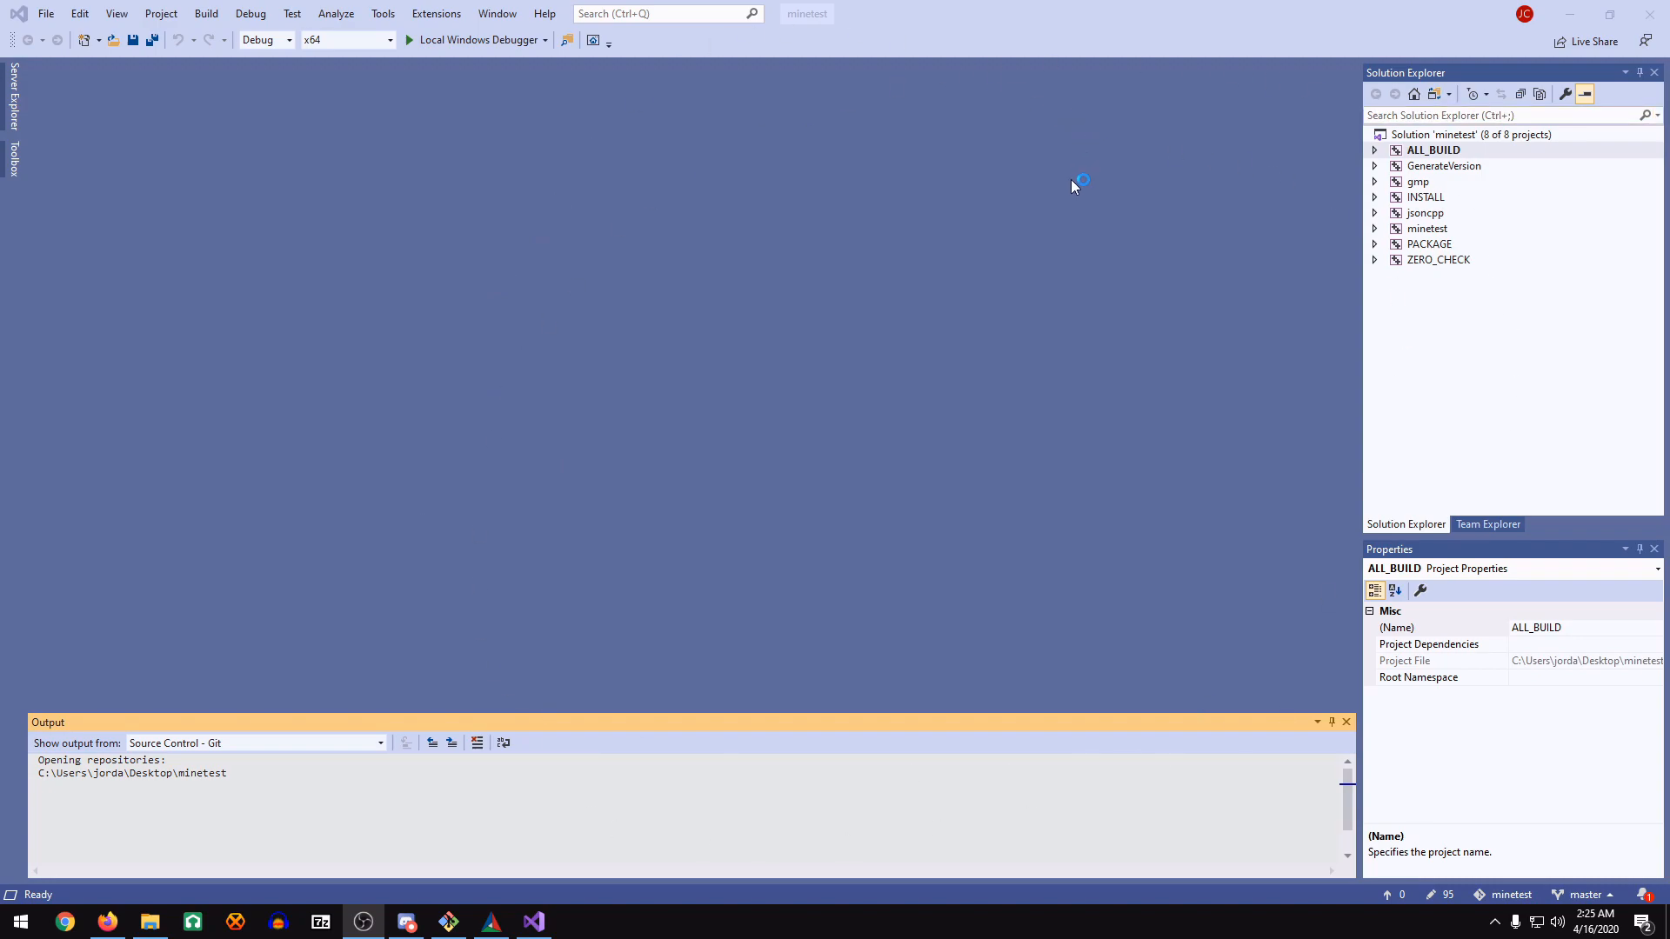
Switch the solution configuration from Debug to Release and bring up the Build menu.
{"action": "left_click", "coordinate": [288, 39]}
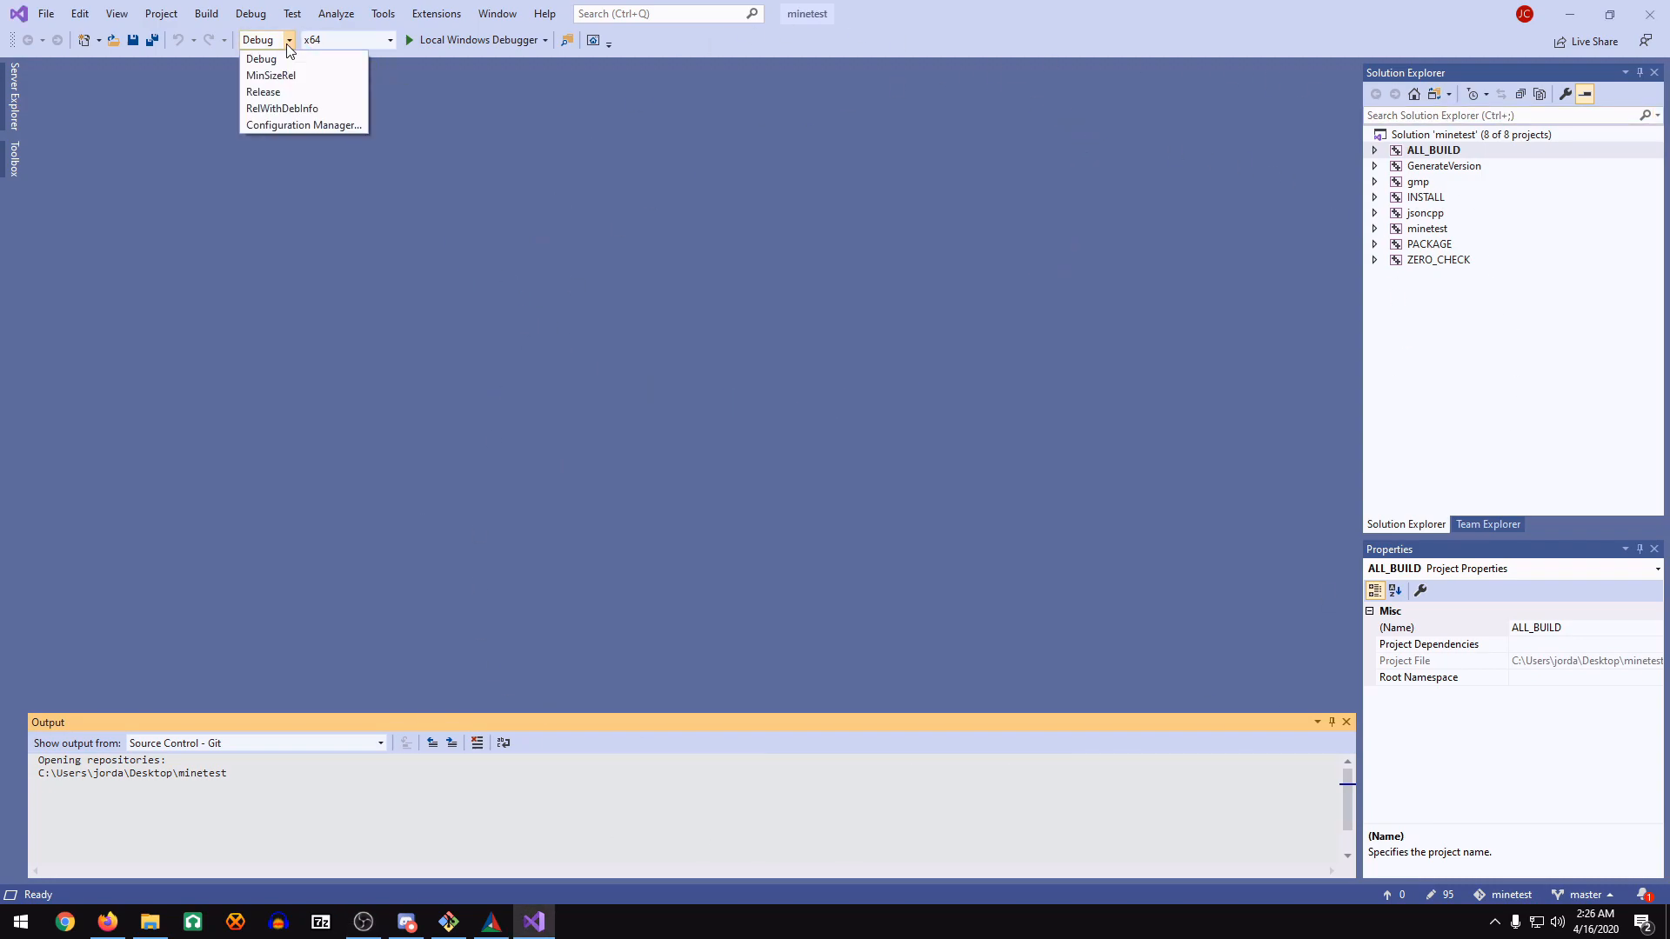
{"action": "left_click", "coordinate": [263, 91]}
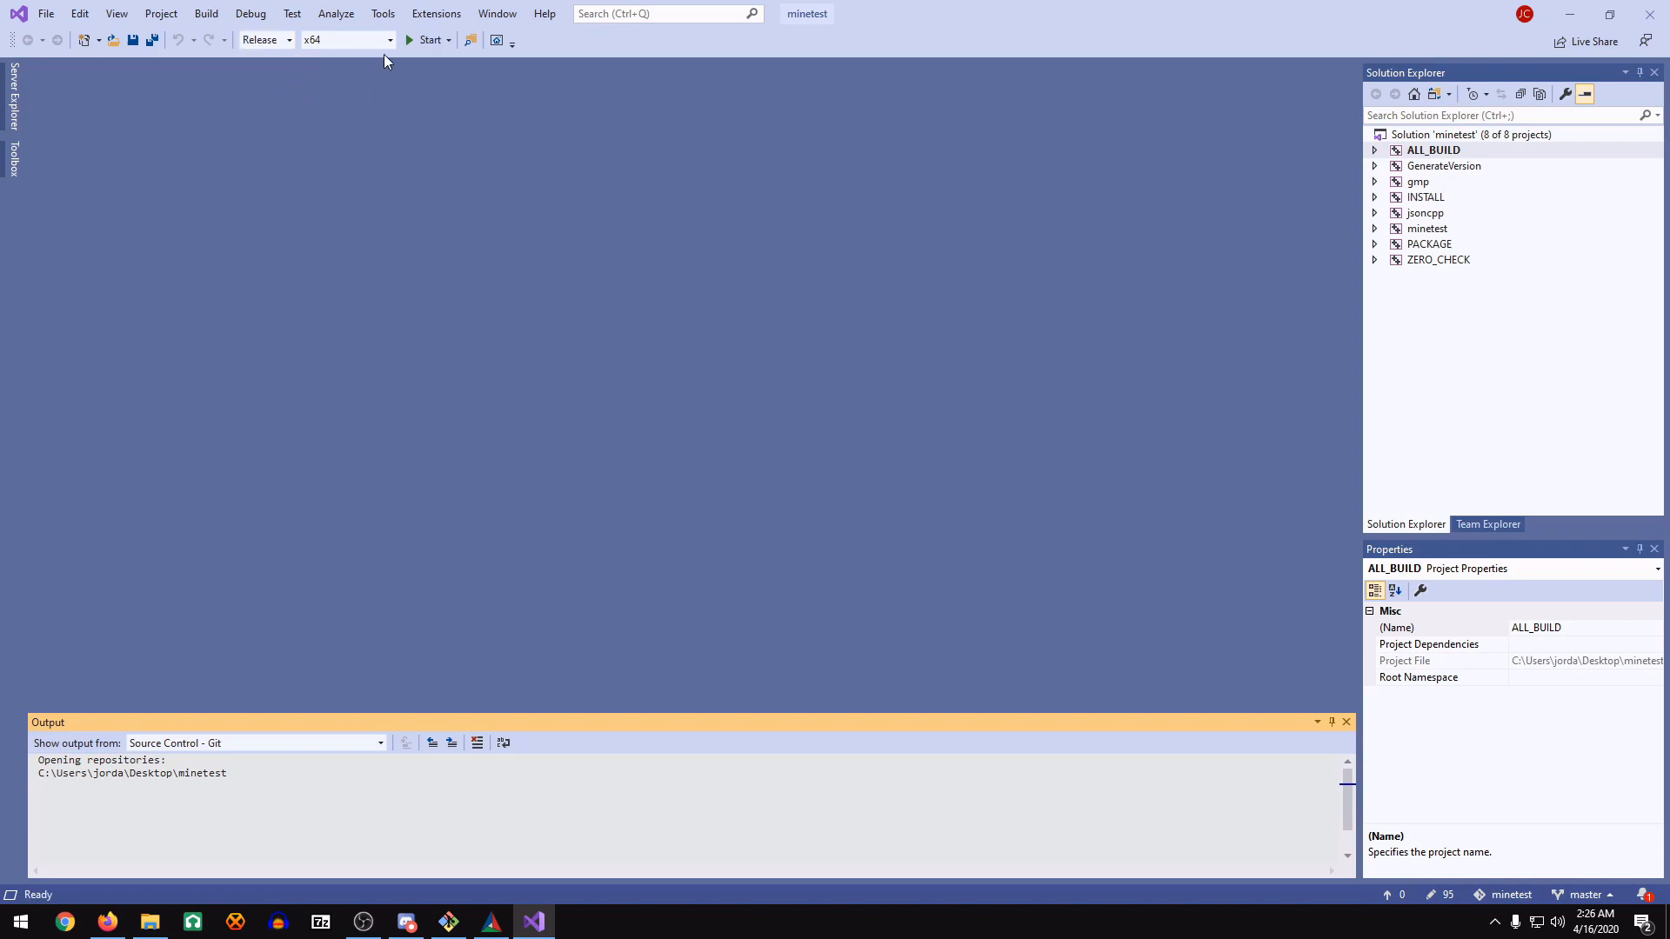
{"action": "mouse_move", "coordinate": [362, 39]}
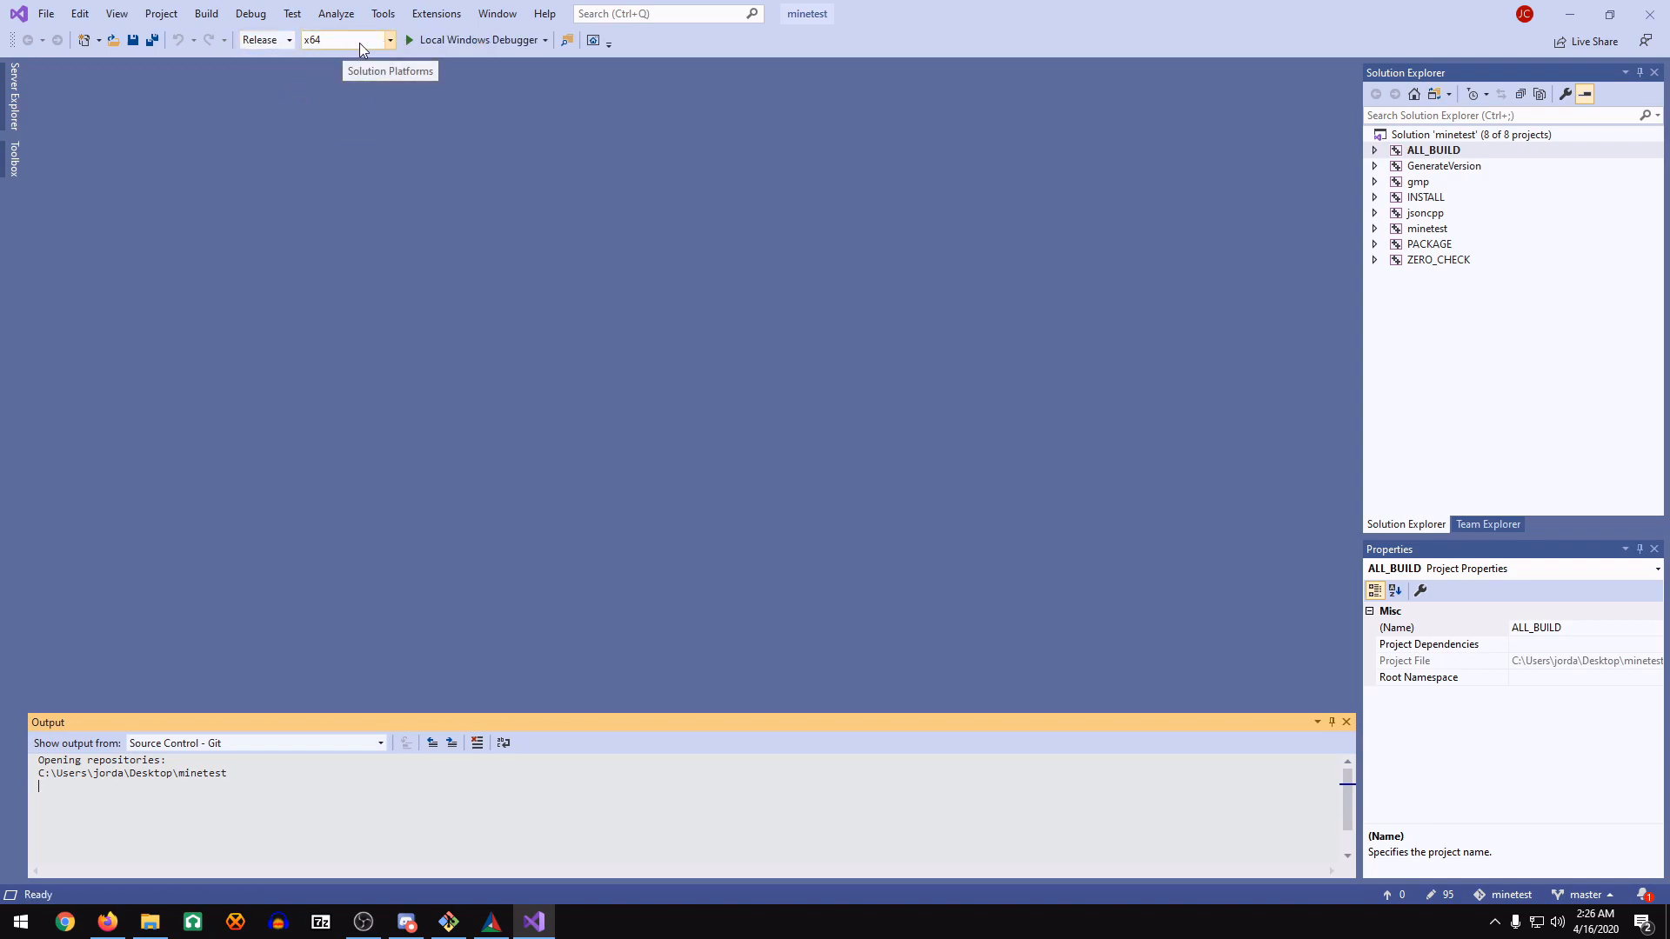
{"action": "left_click", "coordinate": [207, 13]}
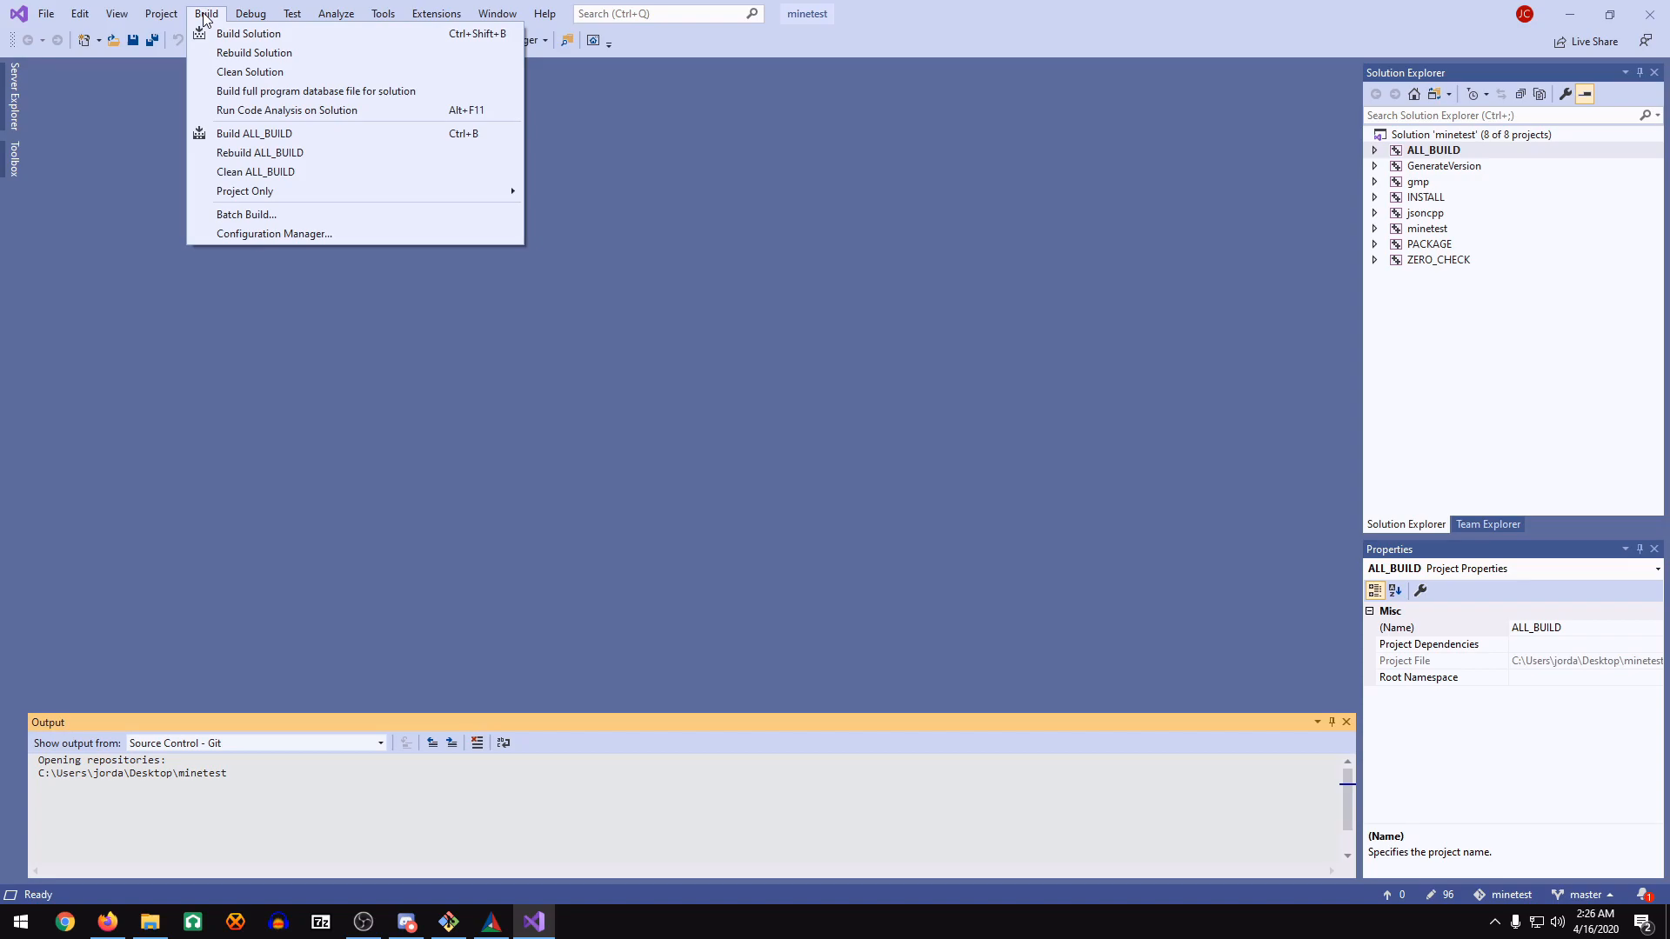
{"action": "mouse_move", "coordinate": [253, 133]}
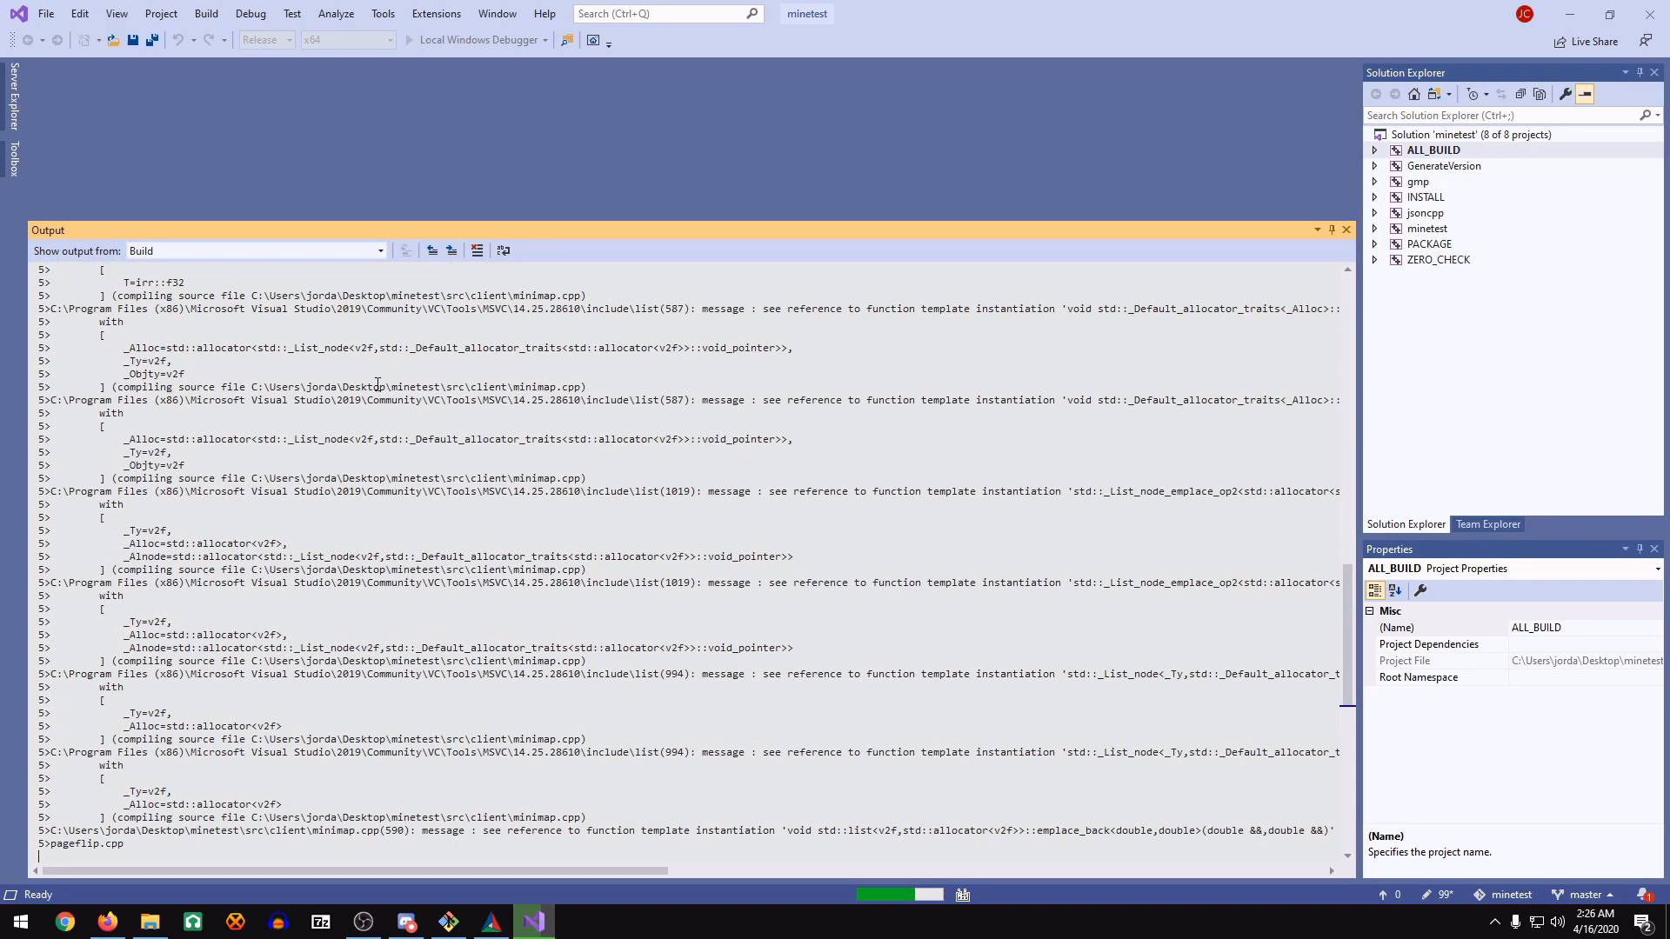
Let the Release x64 ALL_BUILD finish successfully, then open the minetest folder in File Explorer.
{"action": "scroll", "scroll_direction": "down", "scroll_amount": 3}
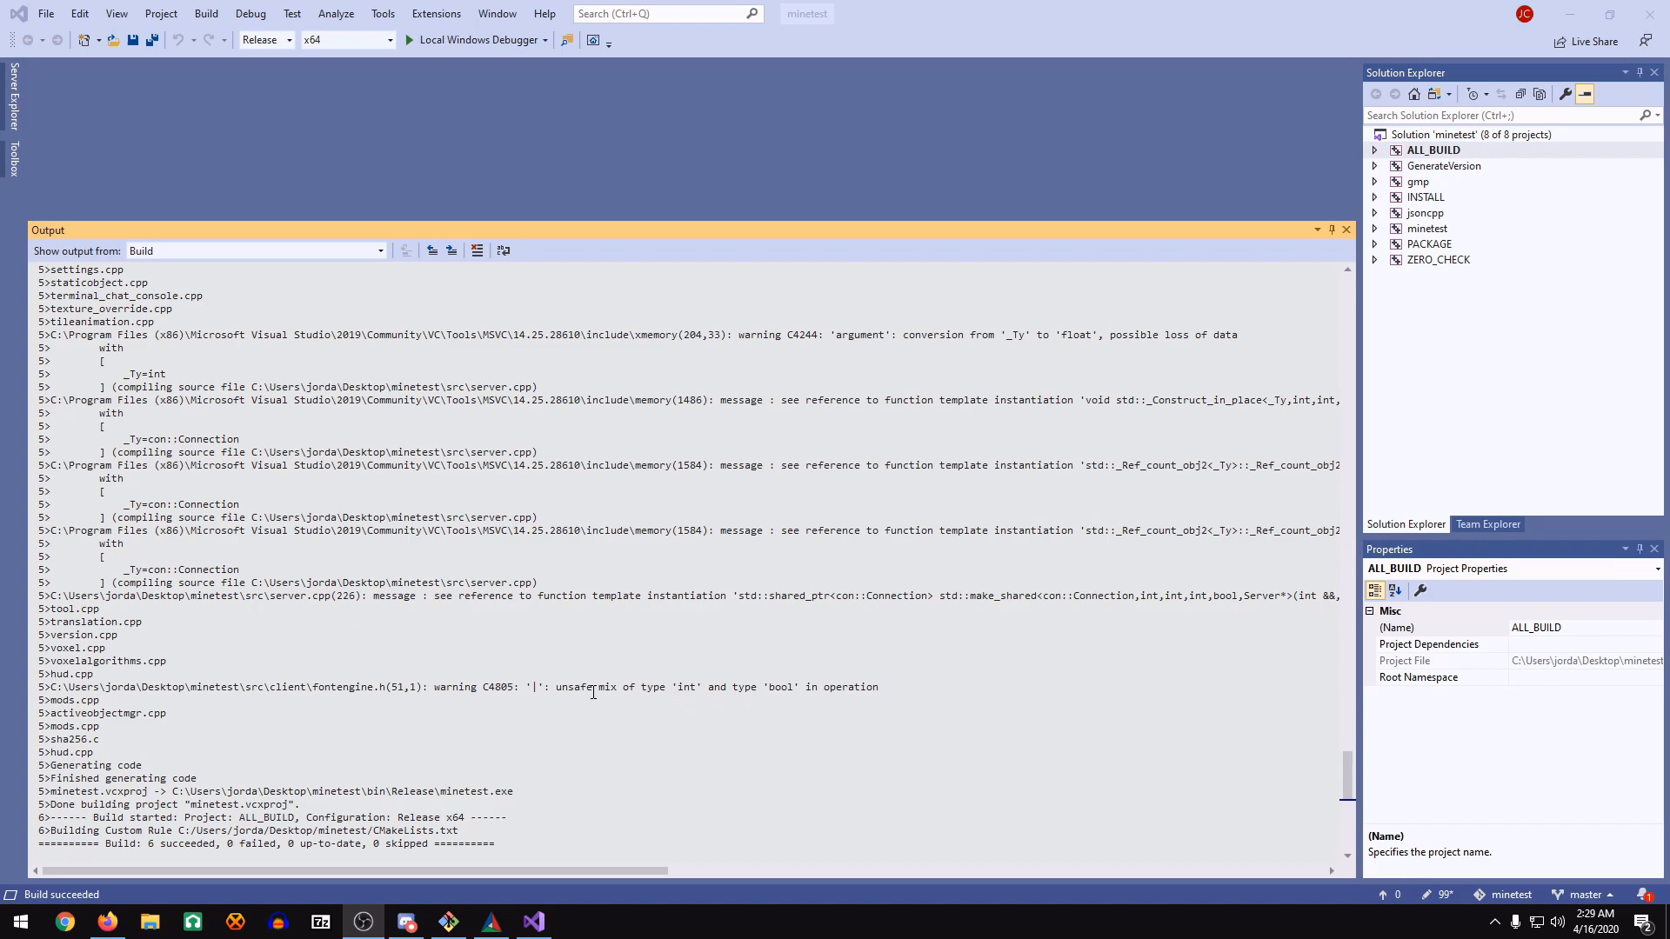
{"action": "mouse_move", "coordinate": [69, 826]}
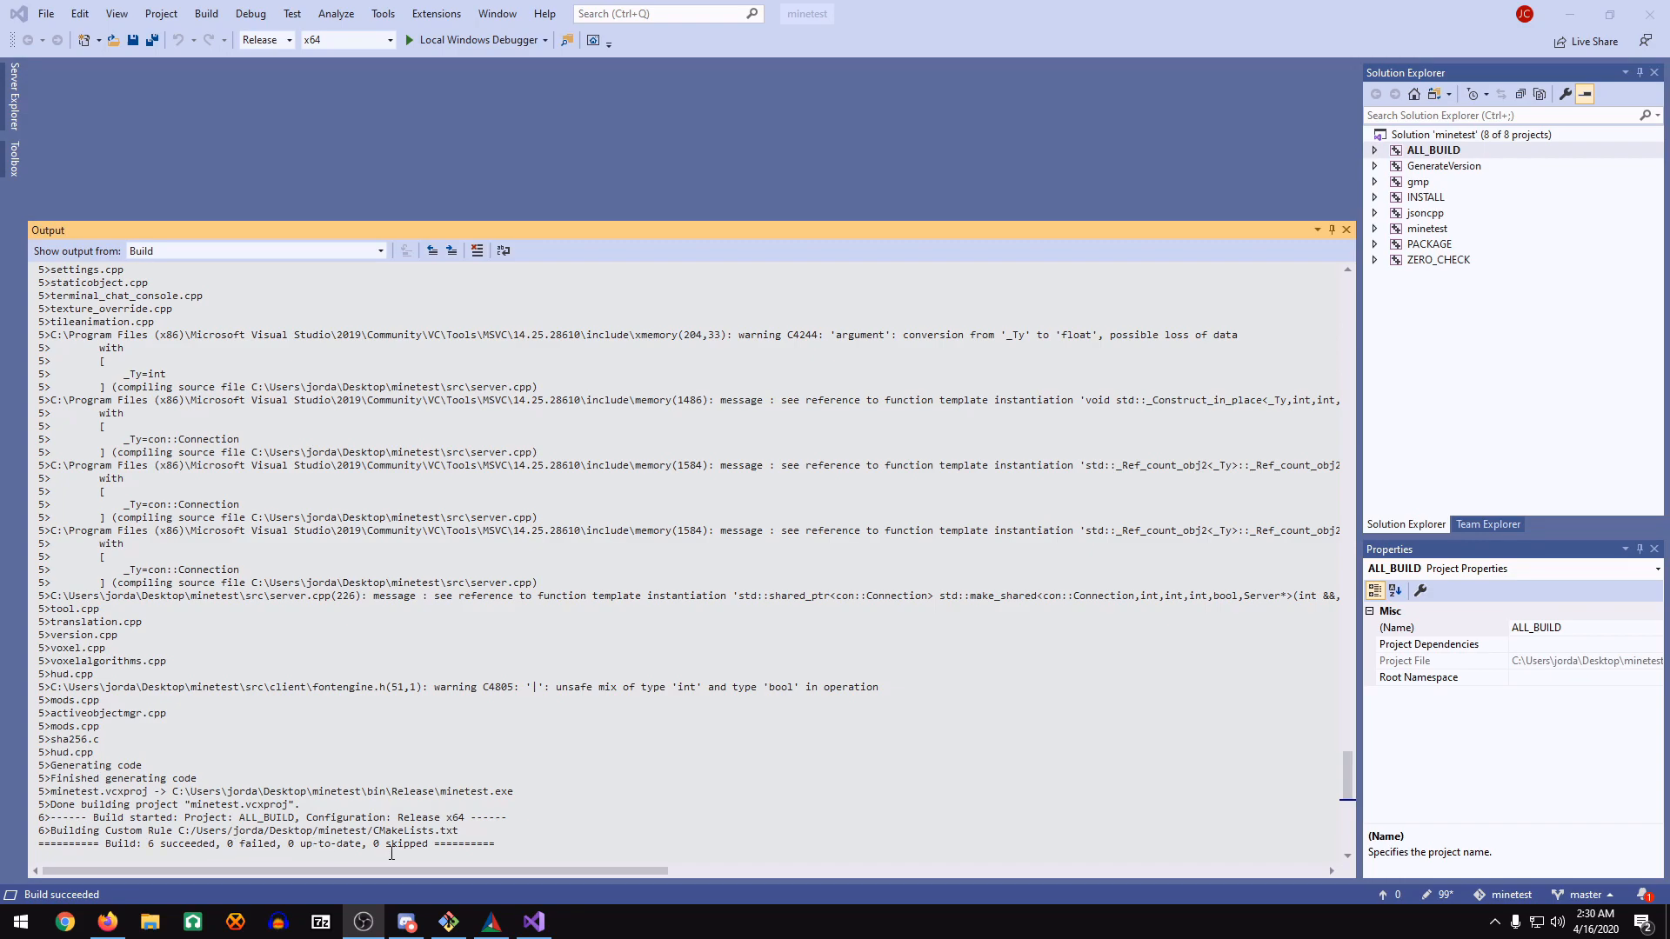
{"action": "mouse_move", "coordinate": [439, 847]}
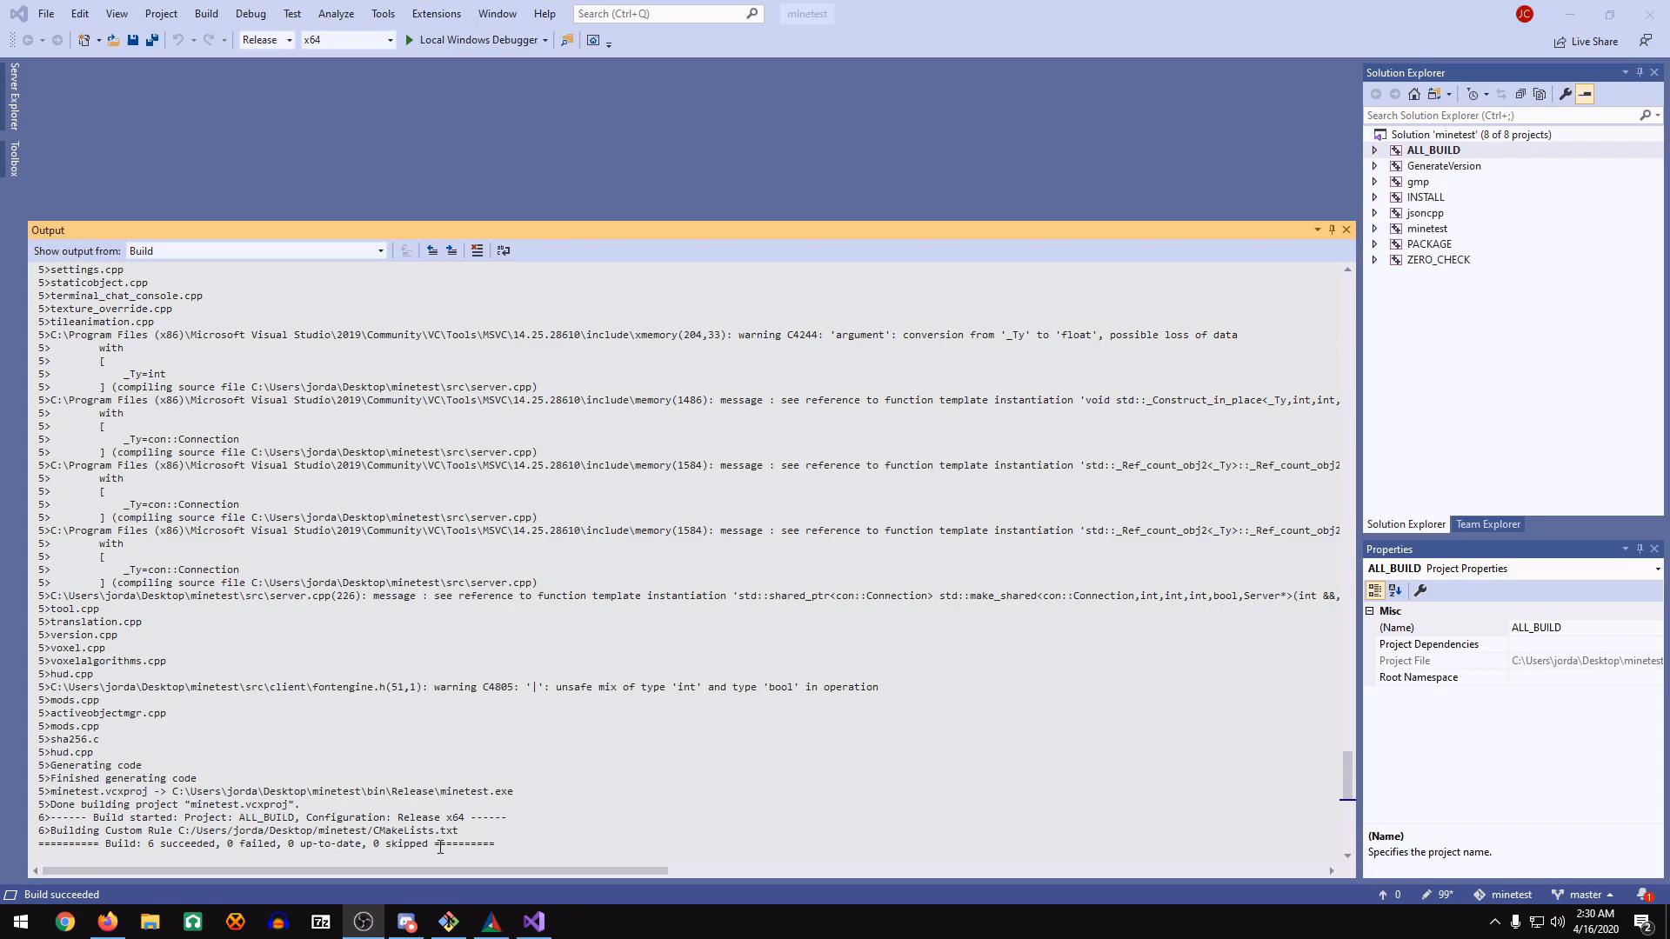
{"action": "mouse_move", "coordinate": [147, 904]}
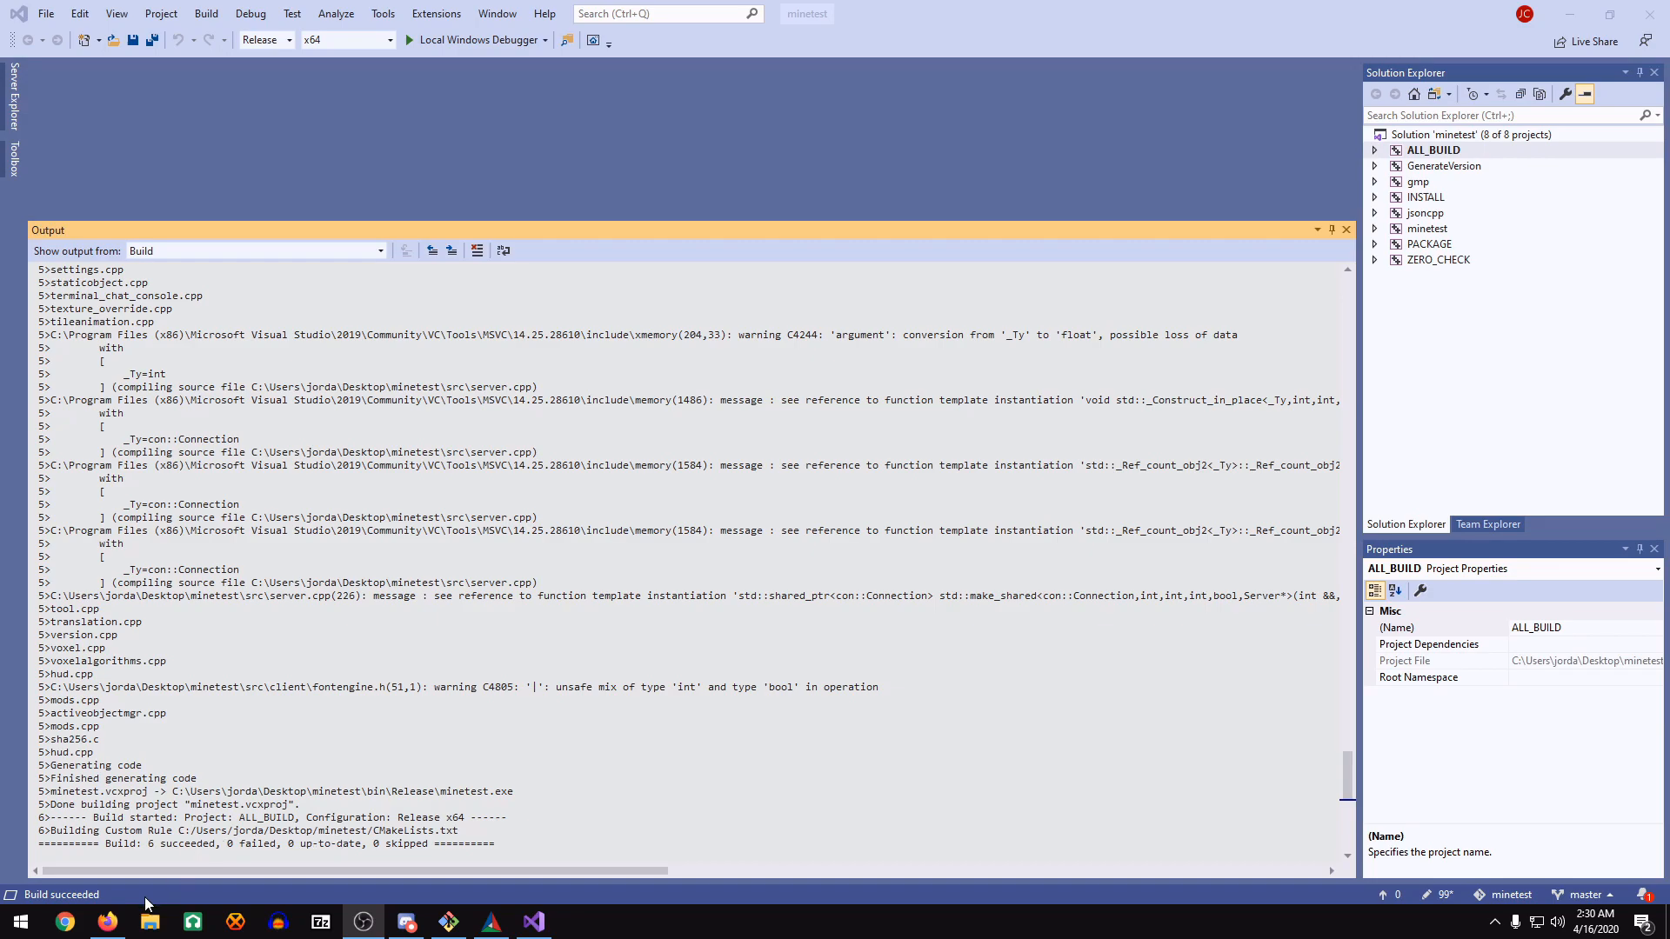
{"action": "left_click", "coordinate": [148, 922]}
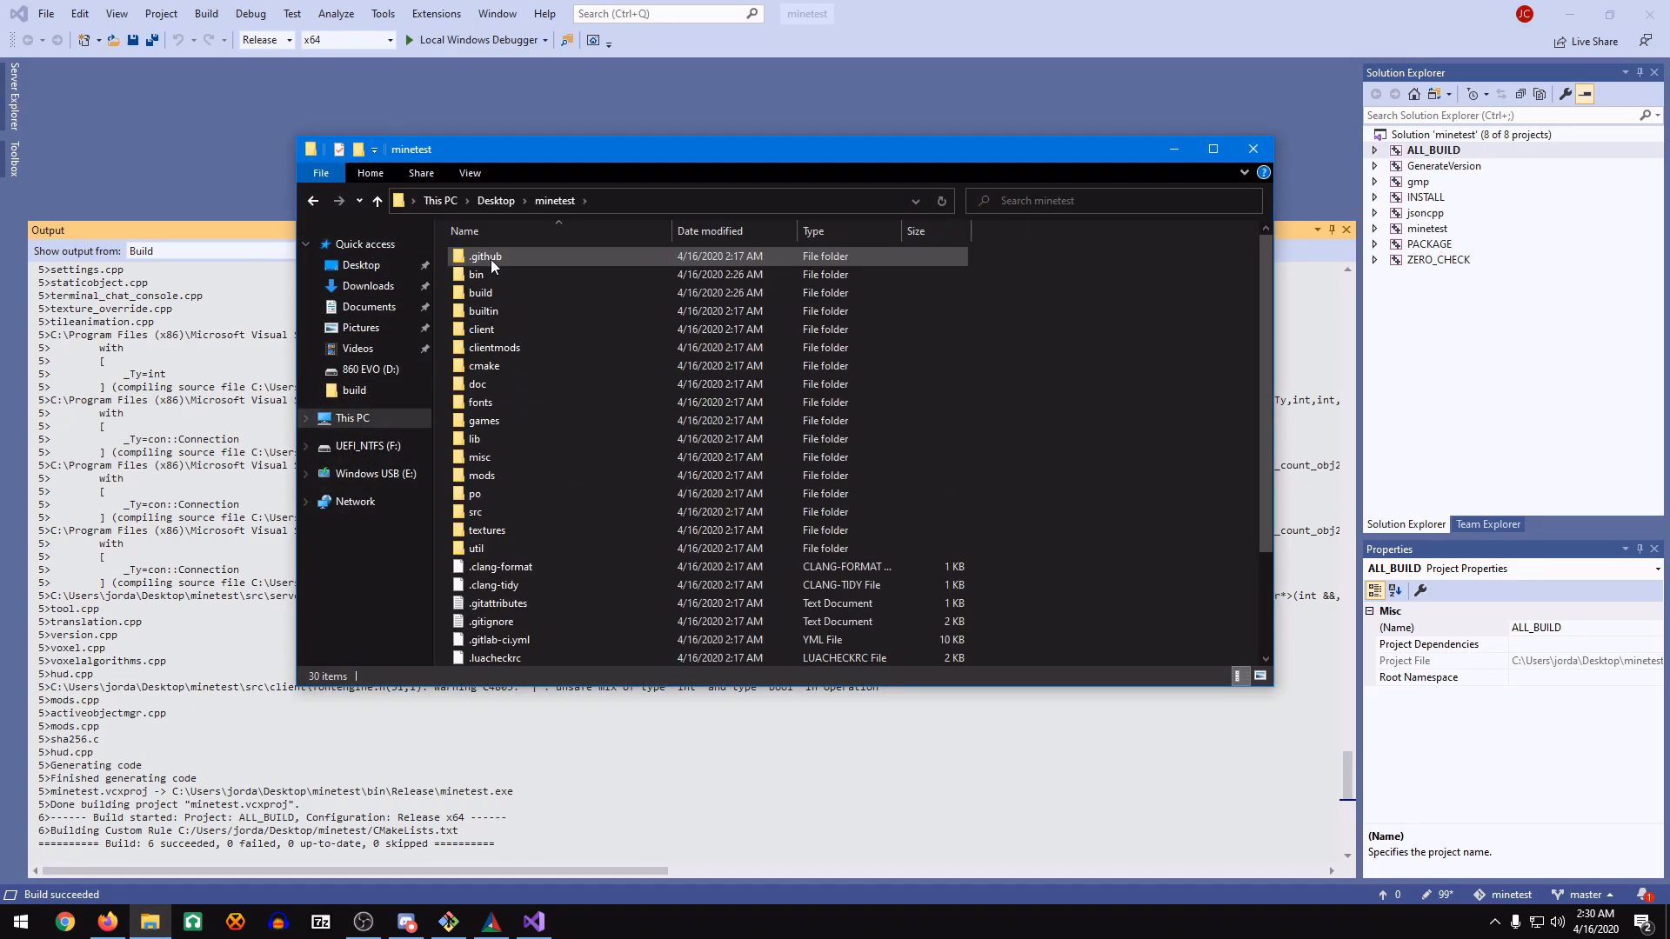
Launch the built minetest.exe from the bin/Release folder.
{"action": "double_click", "coordinate": [475, 274]}
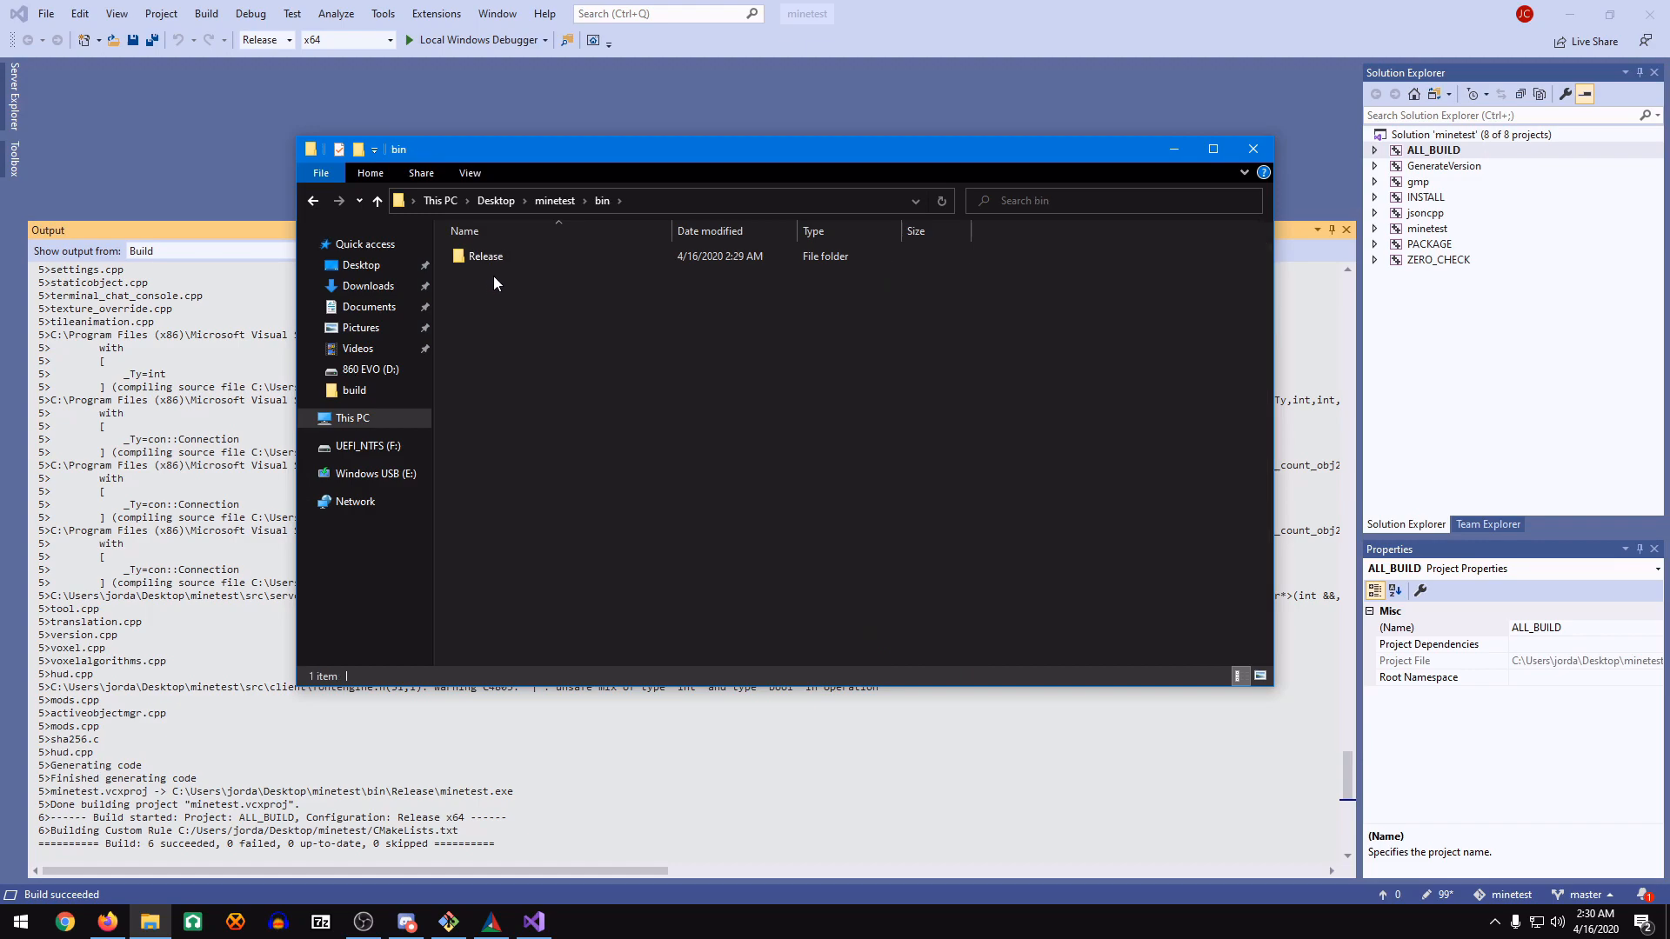
{"action": "double_click", "coordinate": [487, 256]}
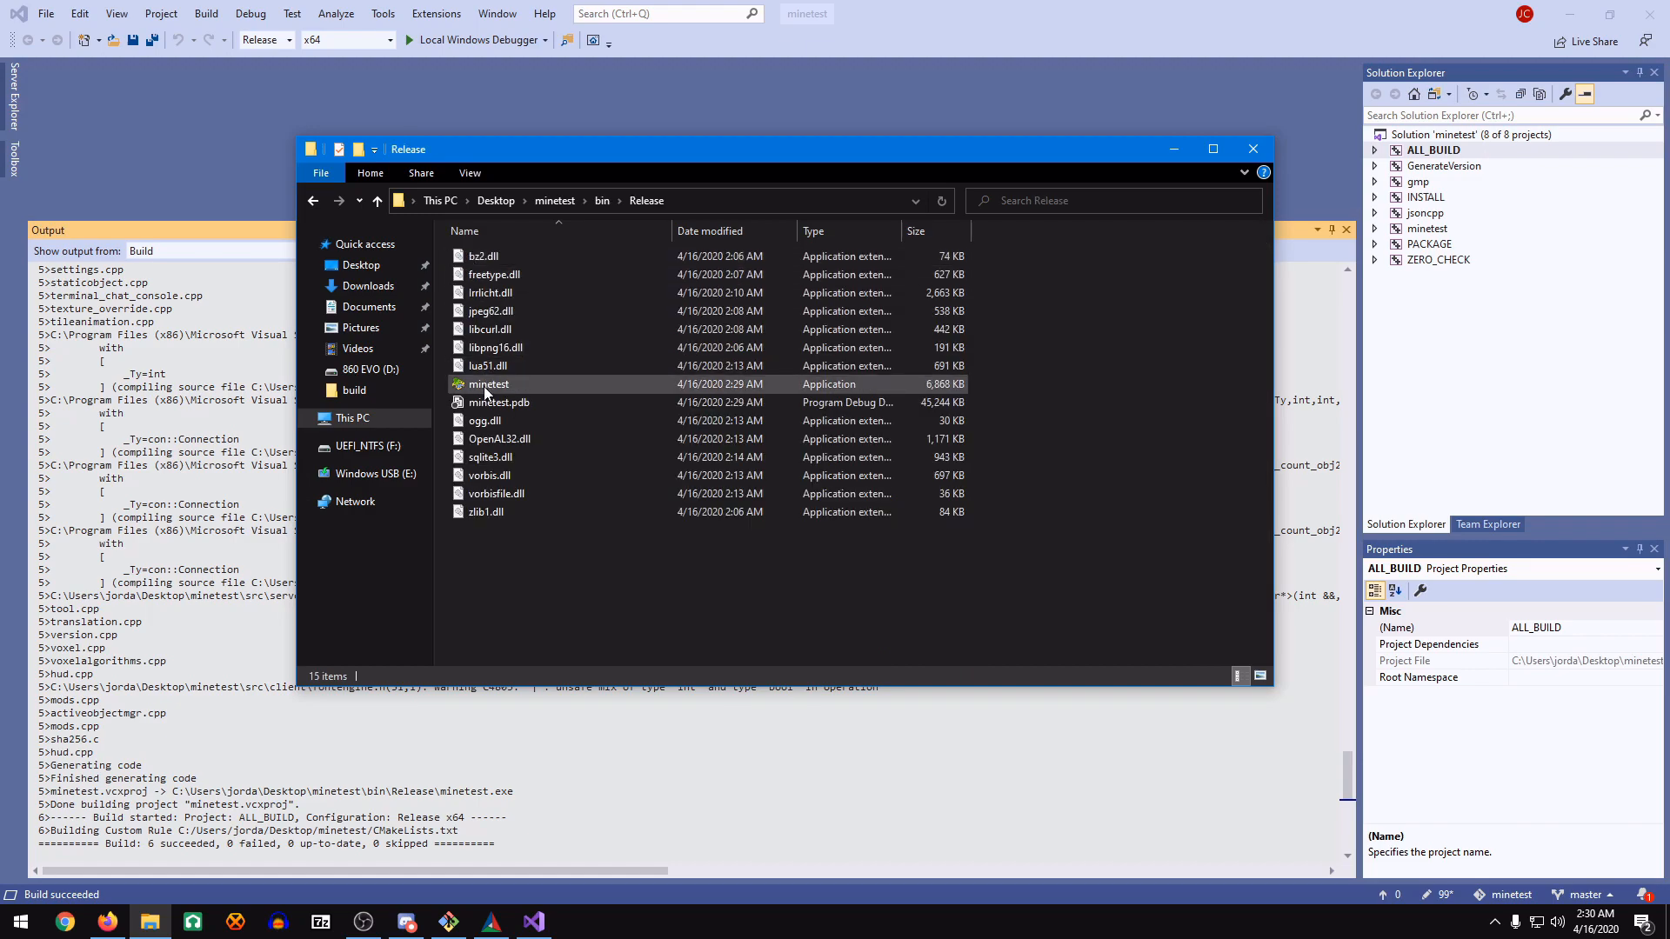
{"action": "double_click", "coordinate": [489, 384]}
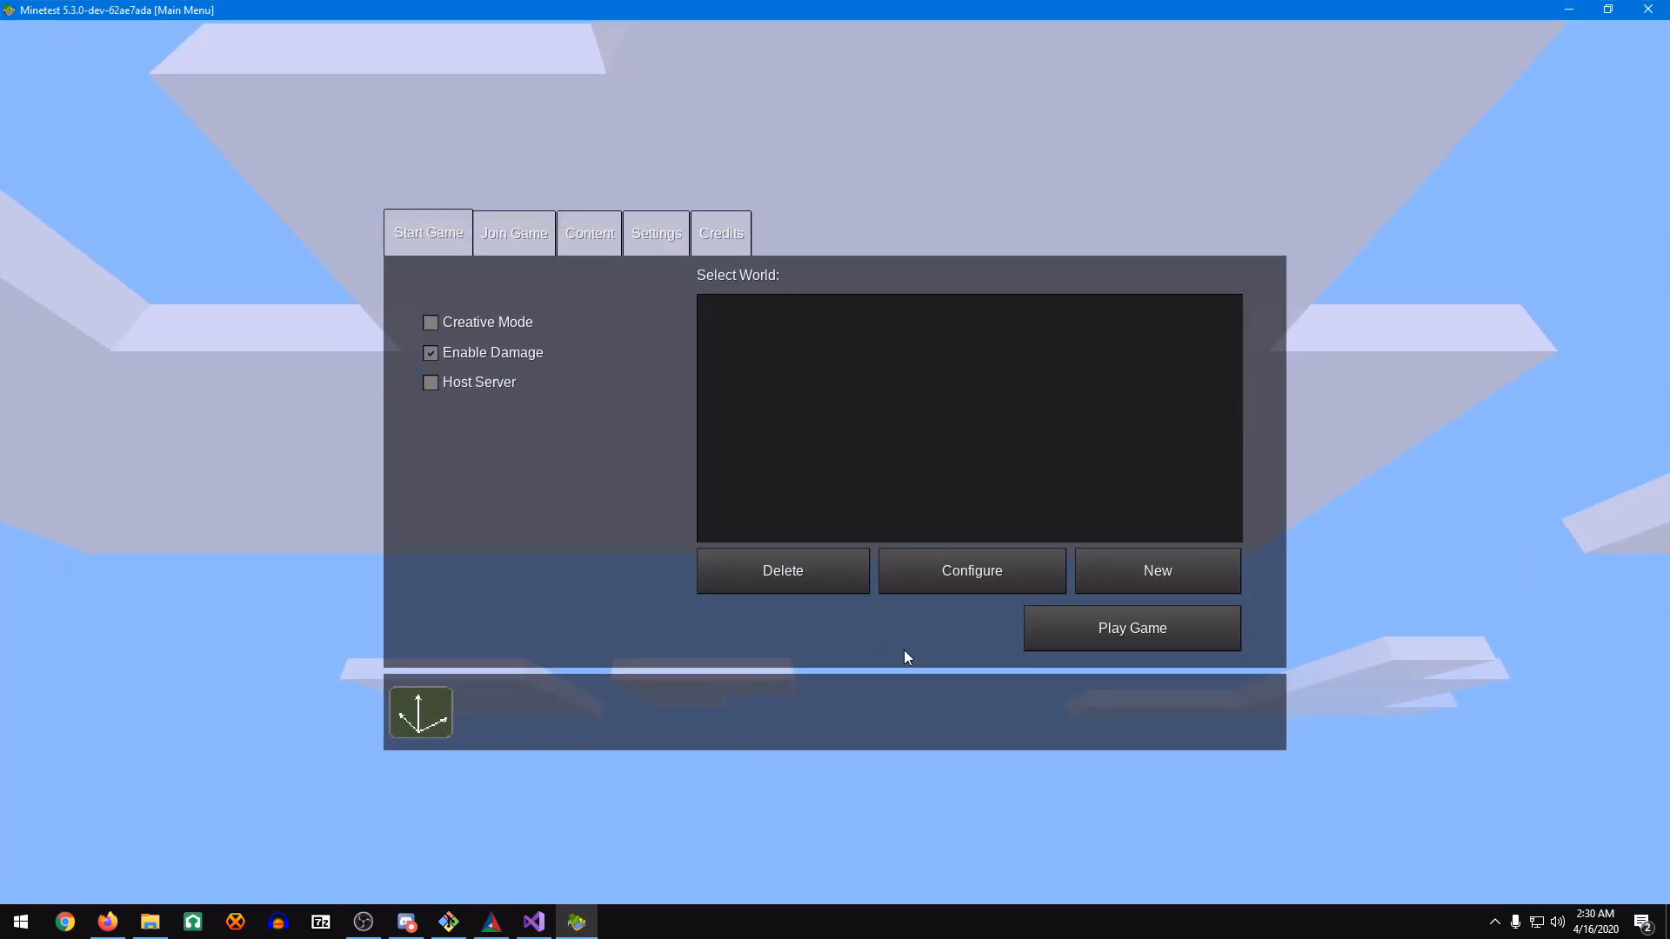
Create a default-settings world with the Minimal development test game and enter it.
{"action": "left_click", "coordinate": [1156, 570]}
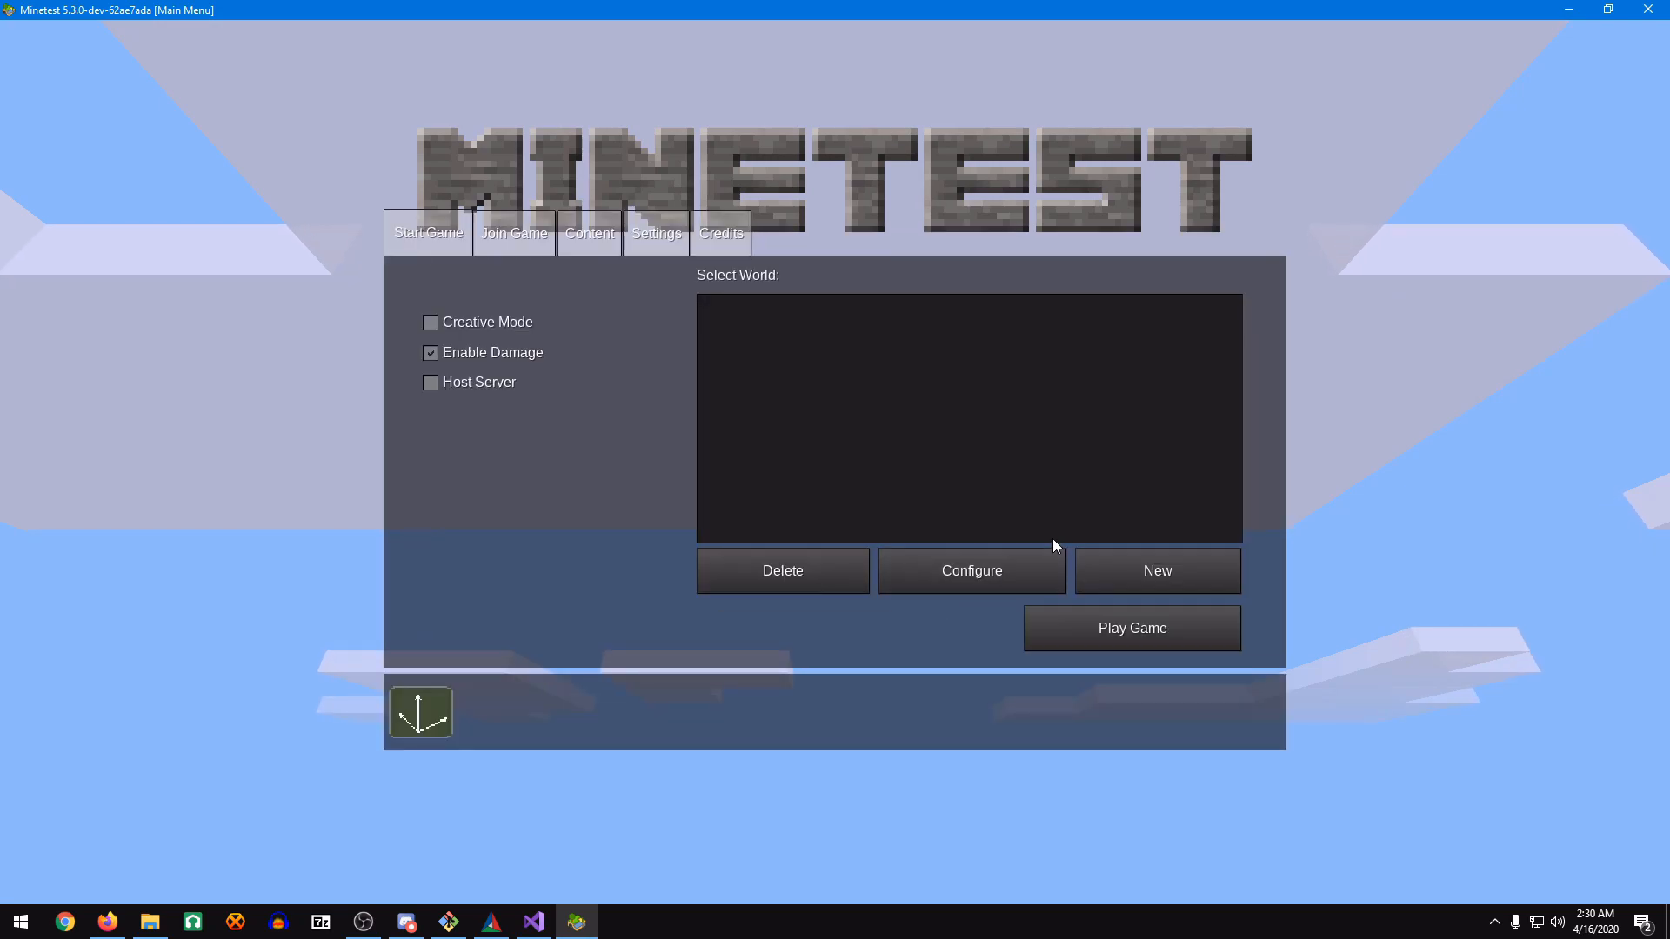
{"action": "left_click", "coordinate": [1157, 571]}
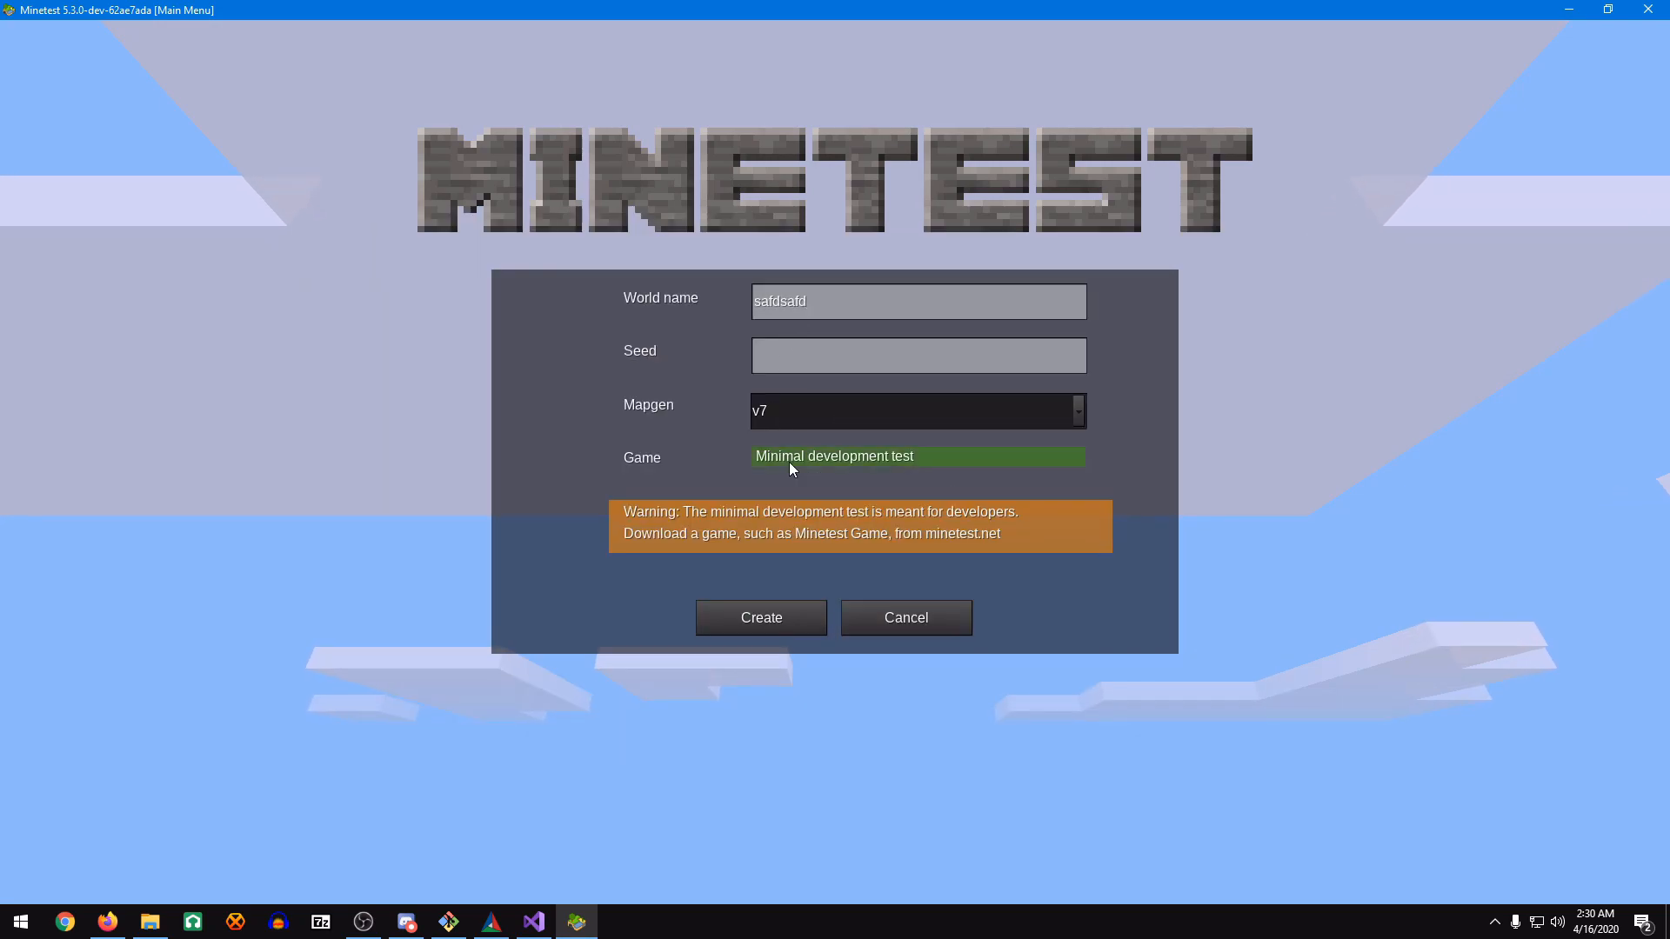
{"action": "left_click", "coordinate": [760, 618]}
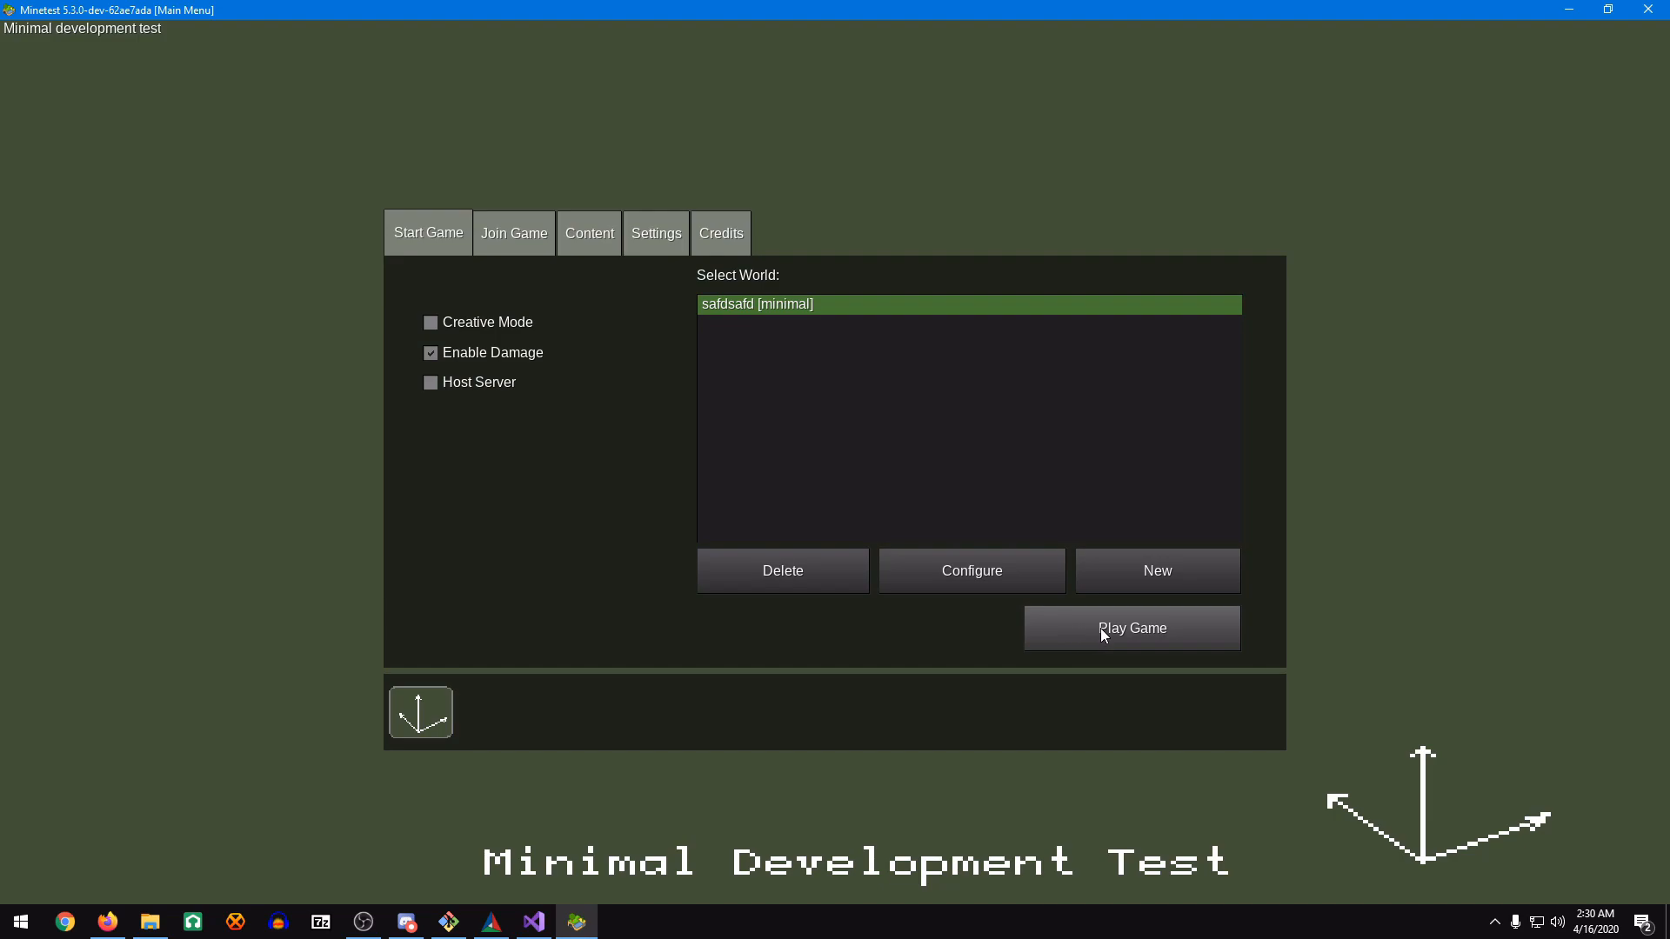
{"action": "left_click", "coordinate": [1131, 628]}
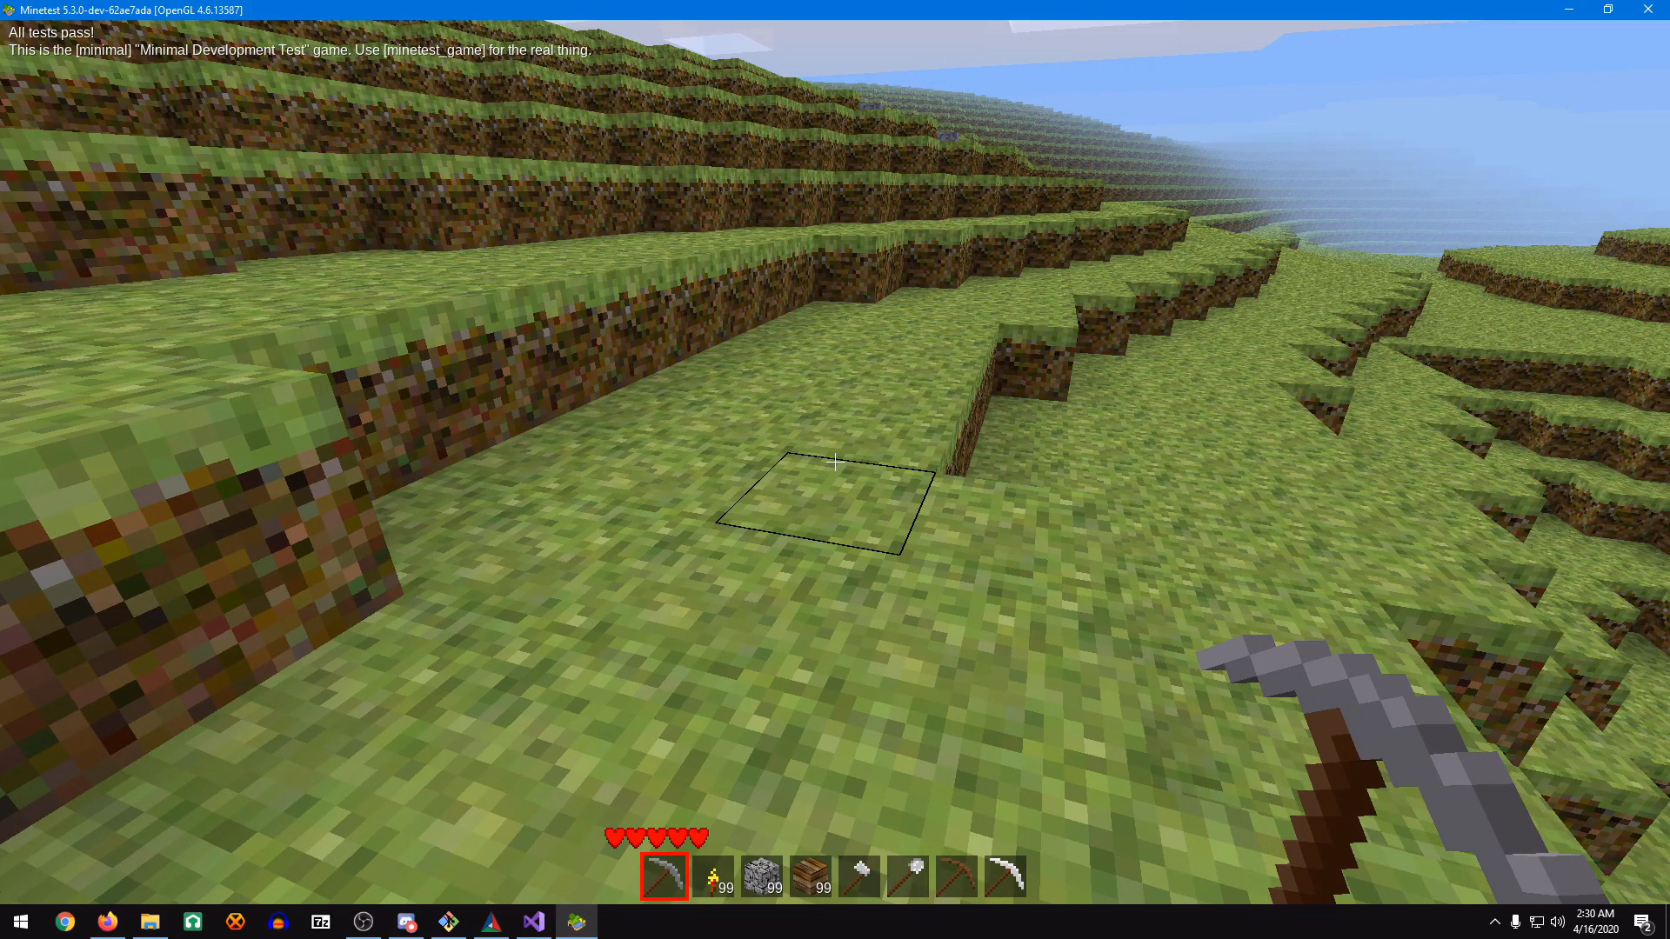
{"action": "mouse_move", "coordinate": [836, 464]}
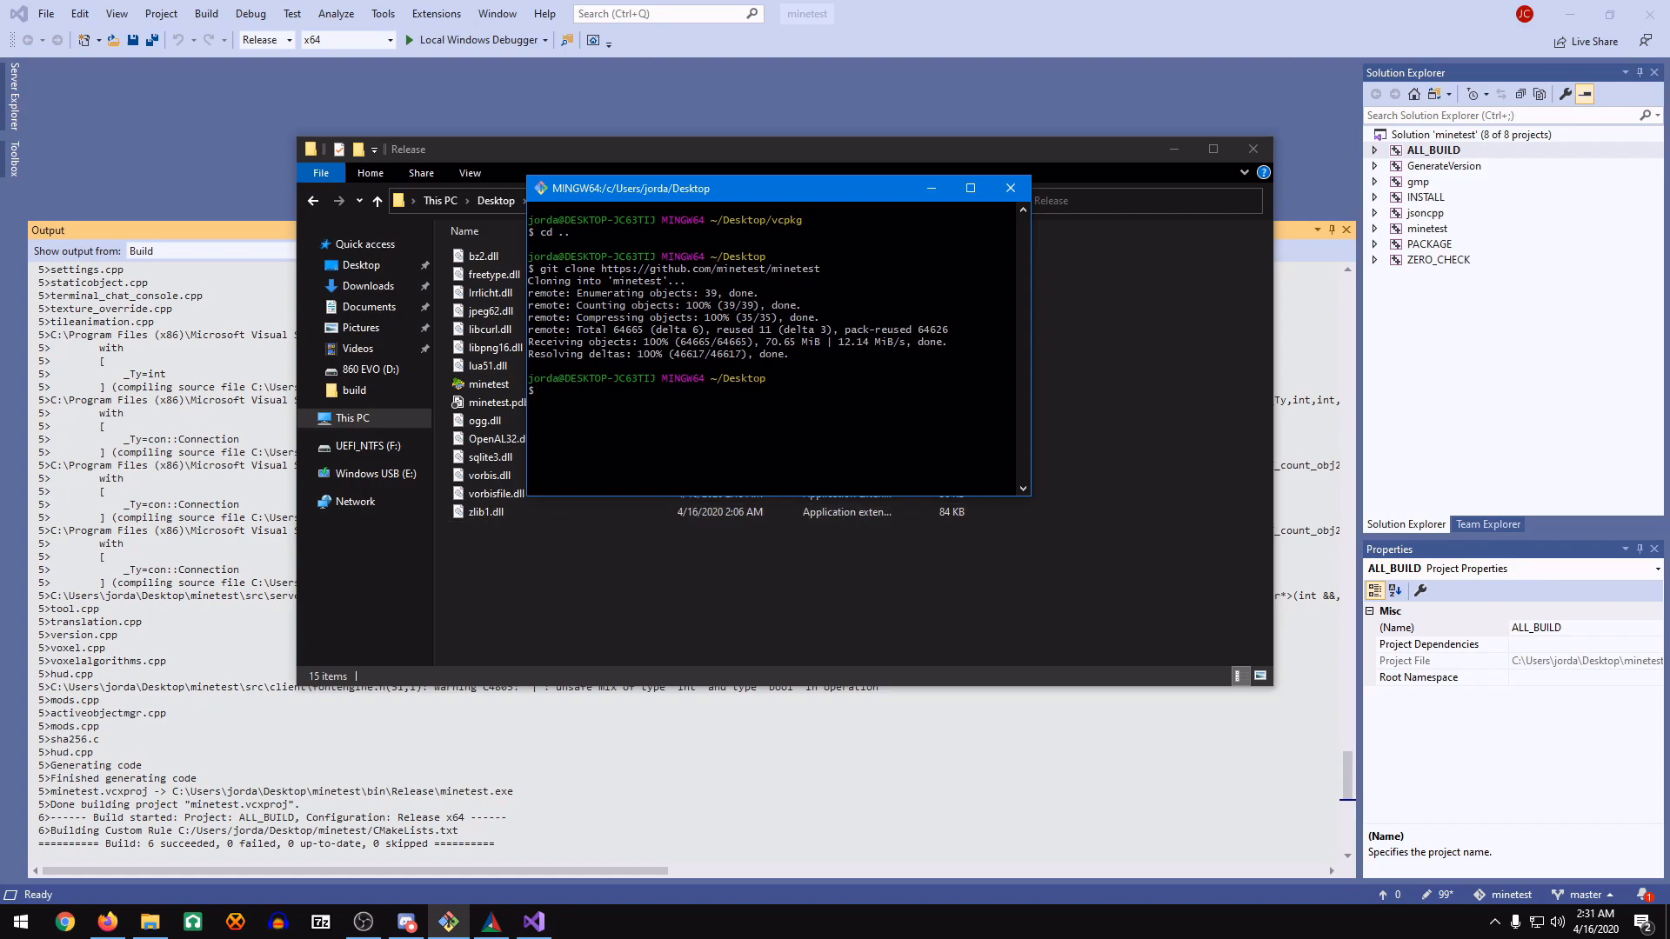
Enter cd minetest/games/ in Git Bash, then switch to the minetest GitHub page in Firefox.
{"action": "type", "text": "cd minetest/games/"}
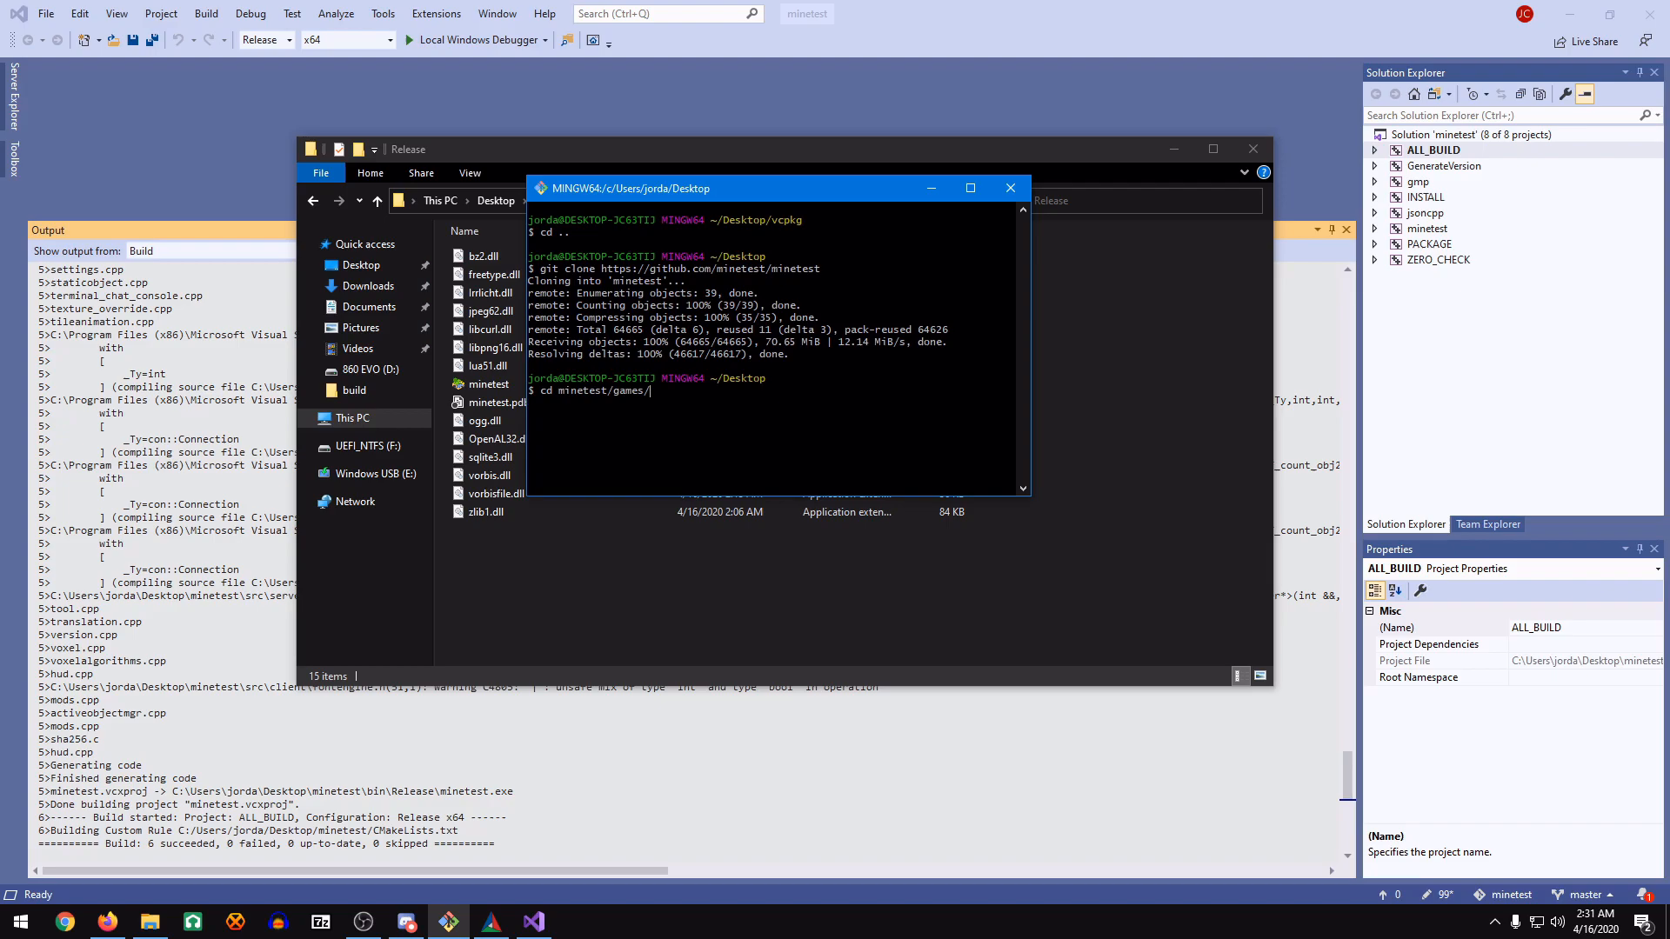
{"action": "left_click", "coordinate": [64, 922]}
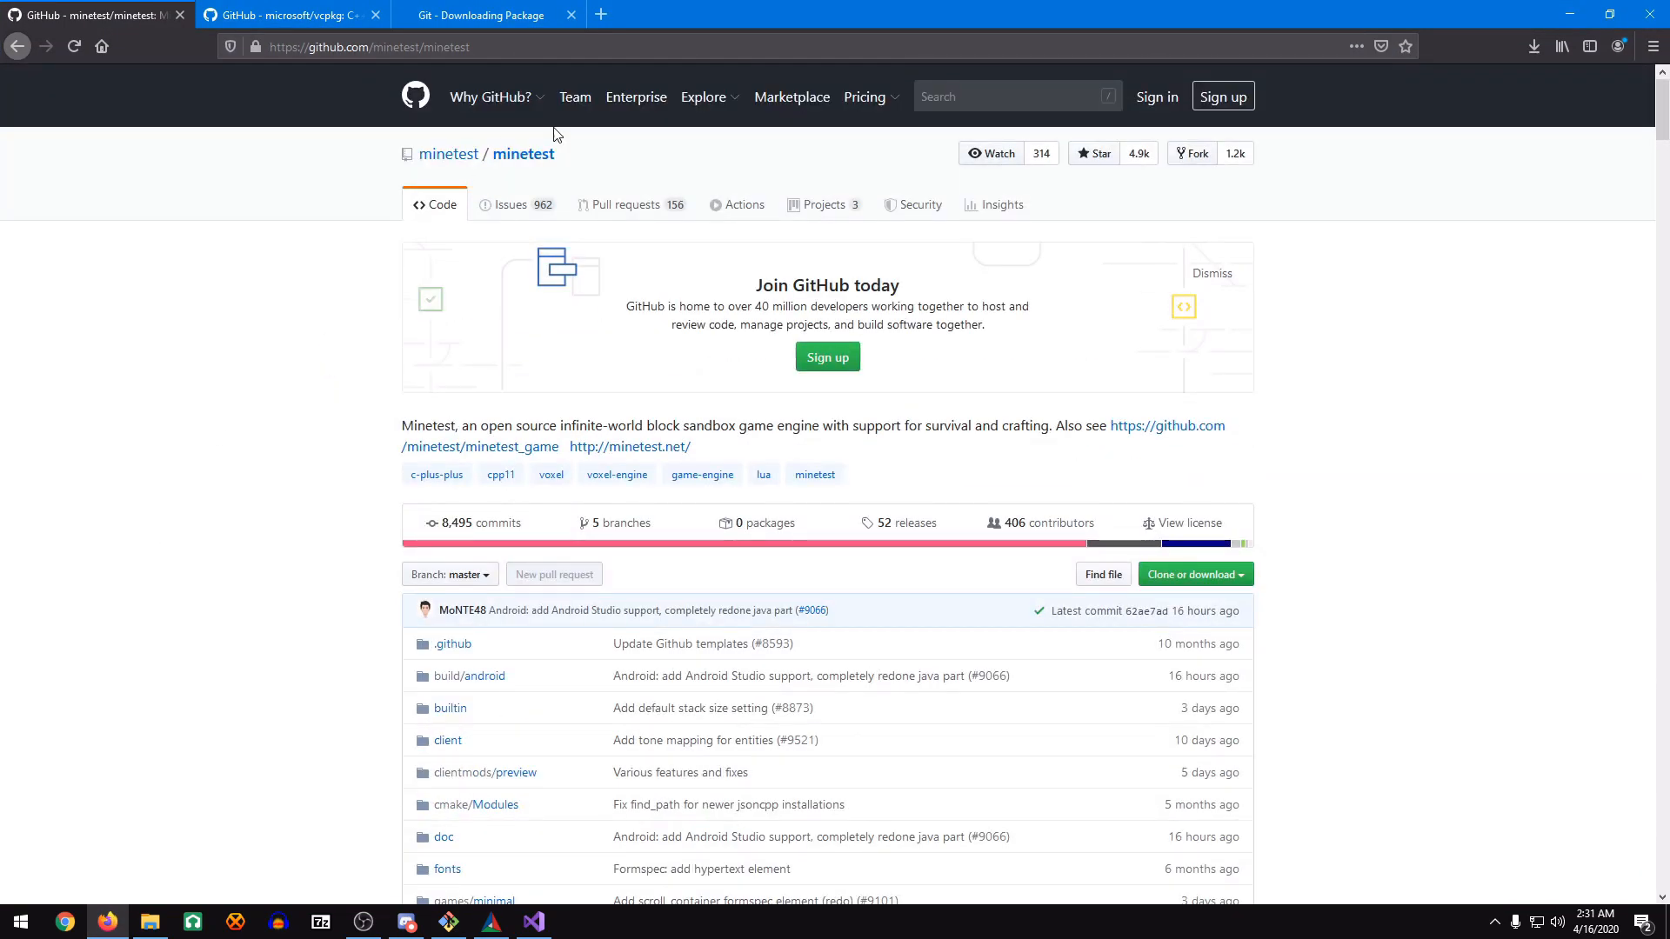
Open minetest_game through the Minetest organisation page, then return to Git Bash.
{"action": "left_click", "coordinate": [450, 153]}
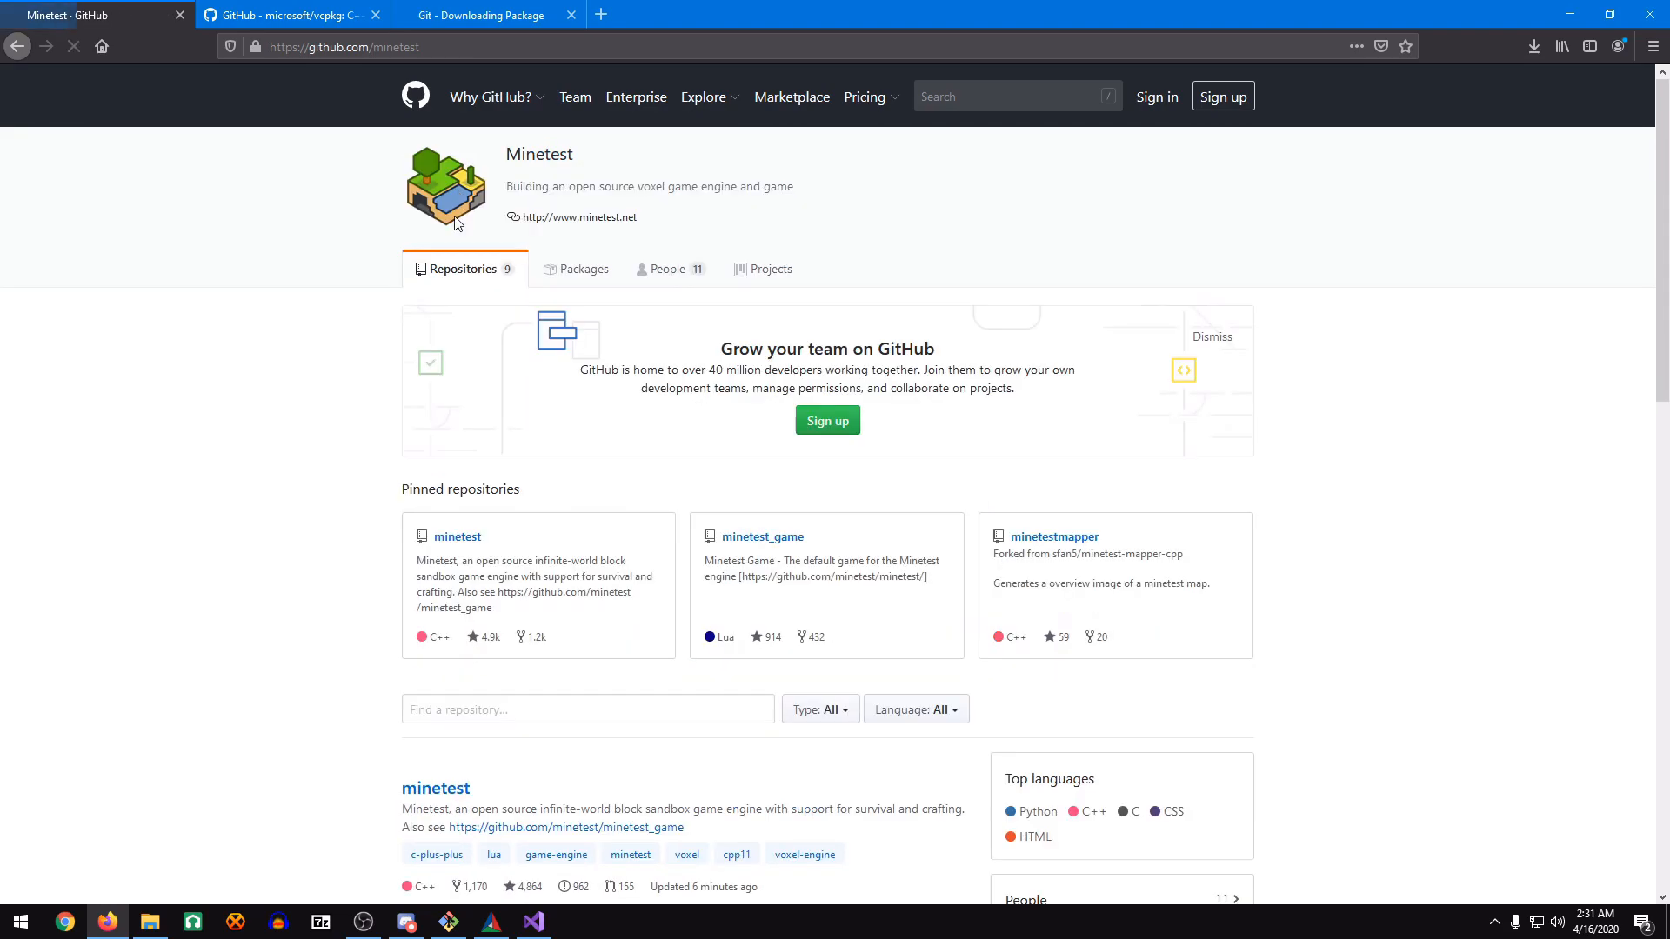
{"action": "left_click", "coordinate": [763, 536]}
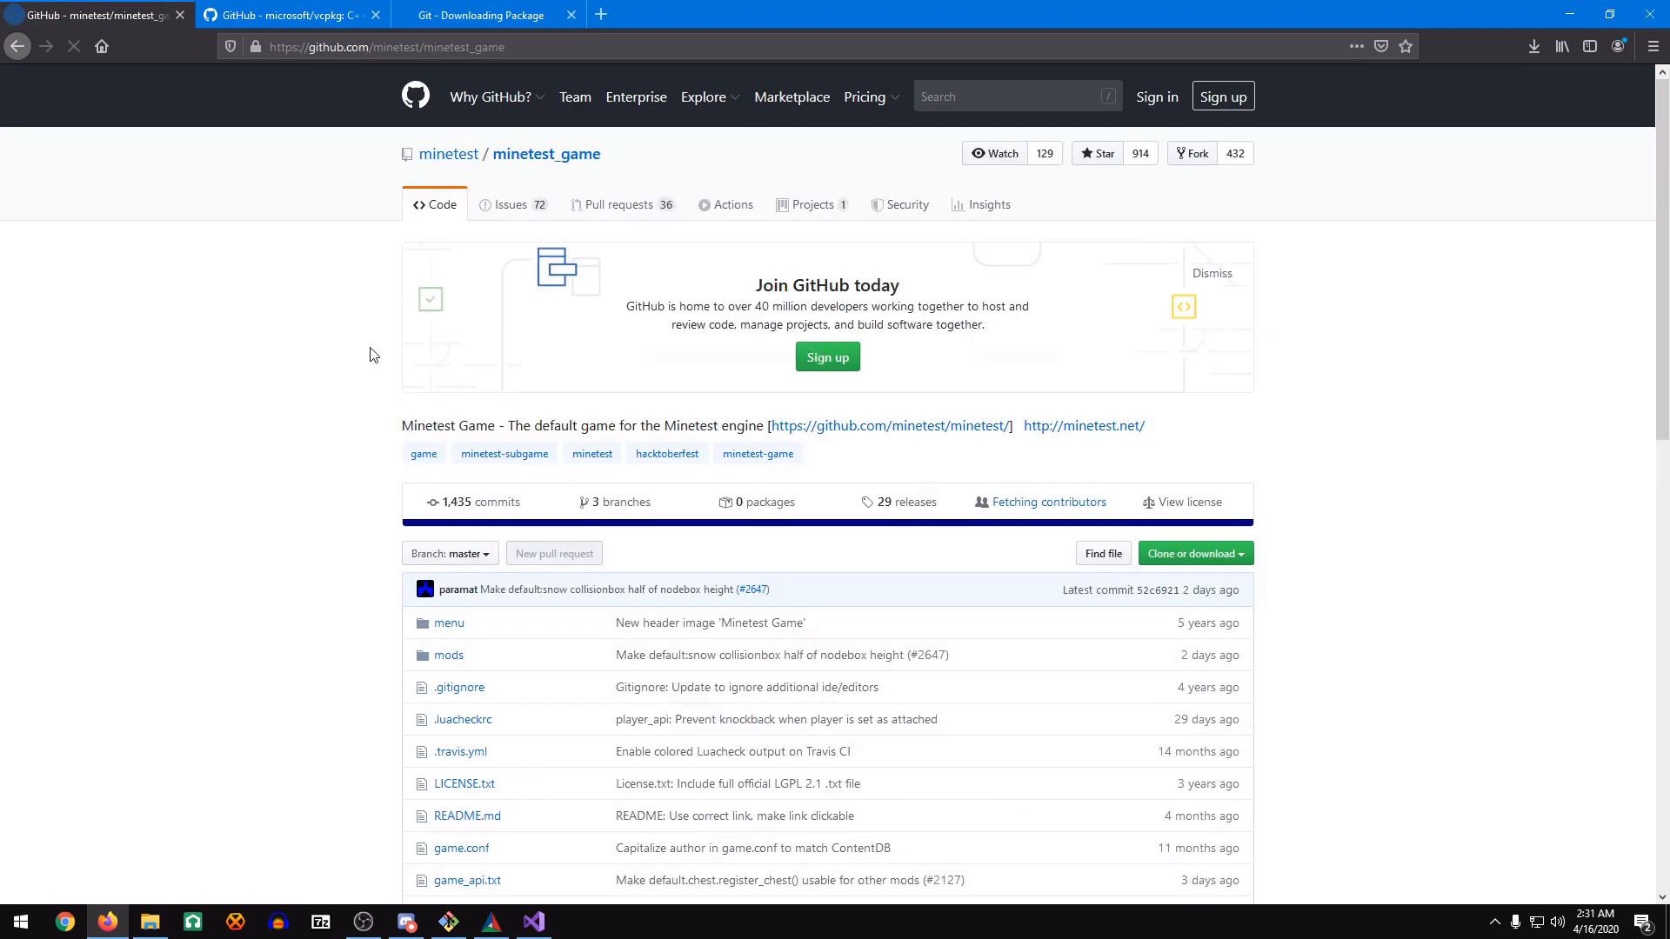
{"action": "left_click", "coordinate": [386, 46]}
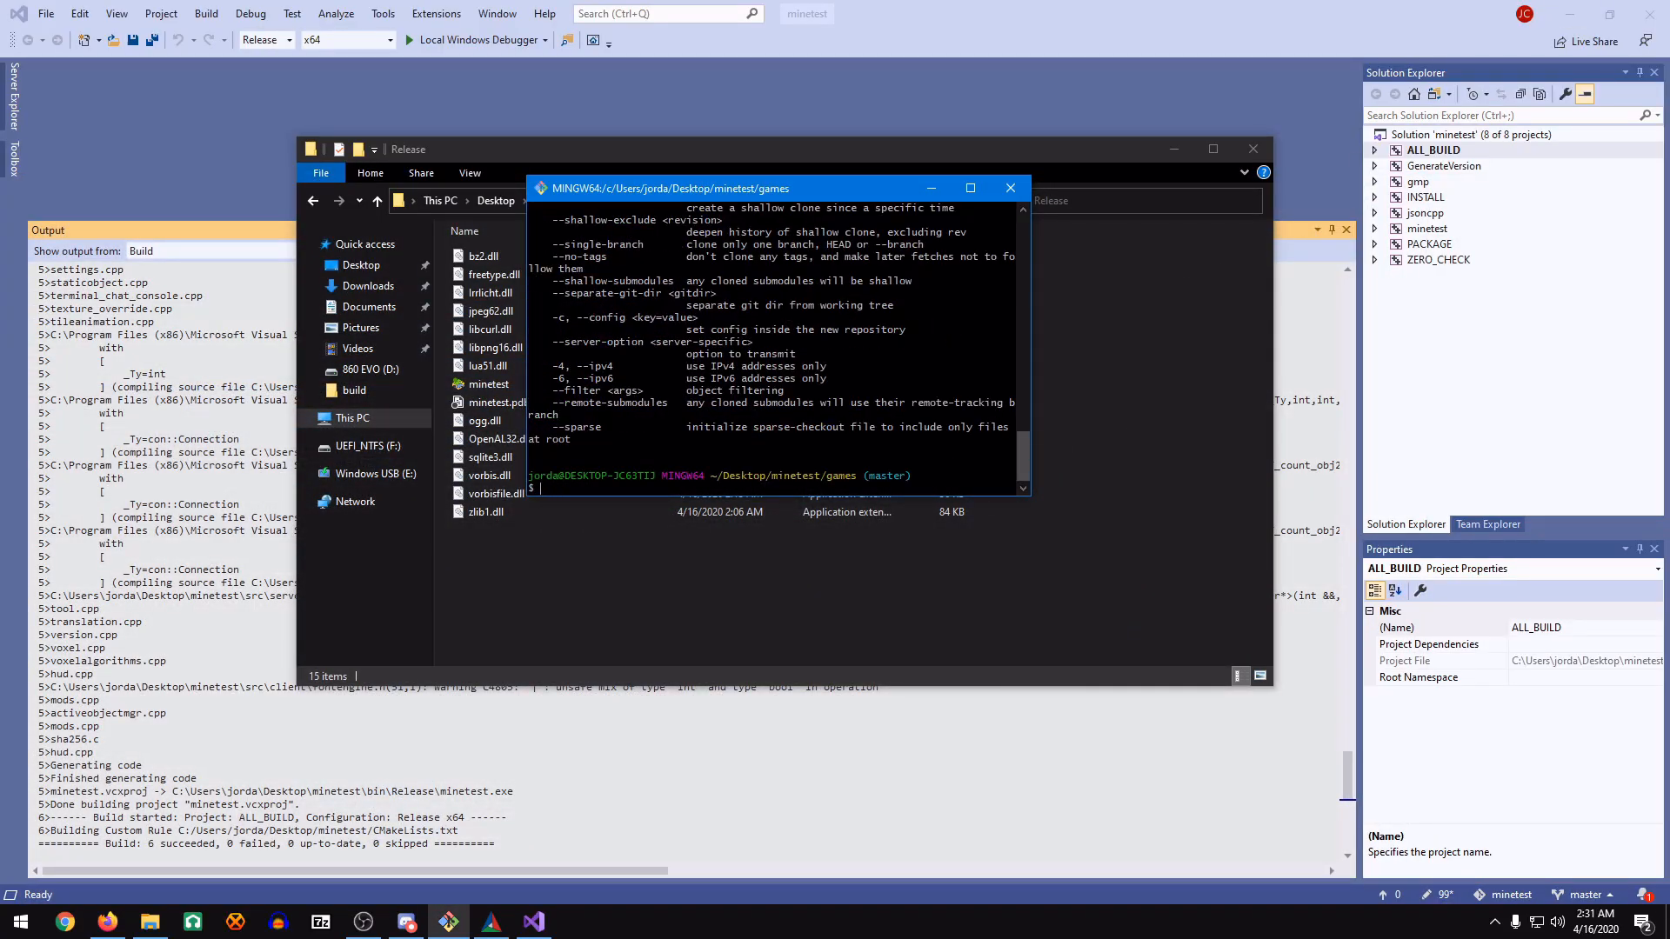
{"action": "type", "text": "git"}
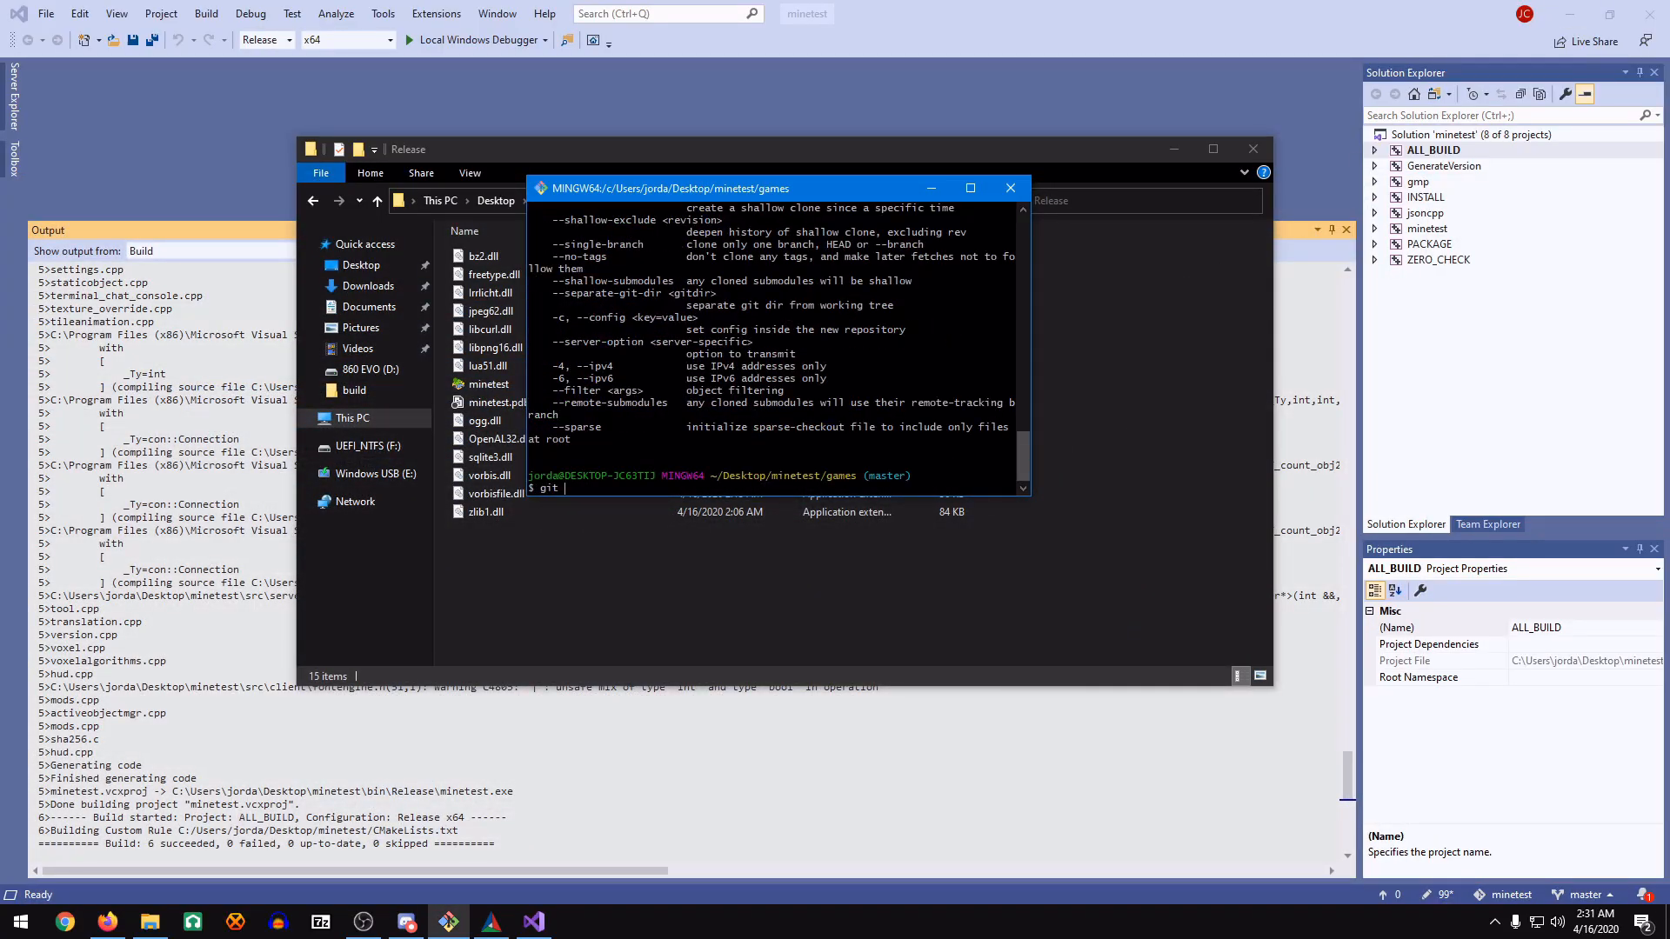
{"action": "type", "text": "clone https://github.com/minetest/minetest_game"}
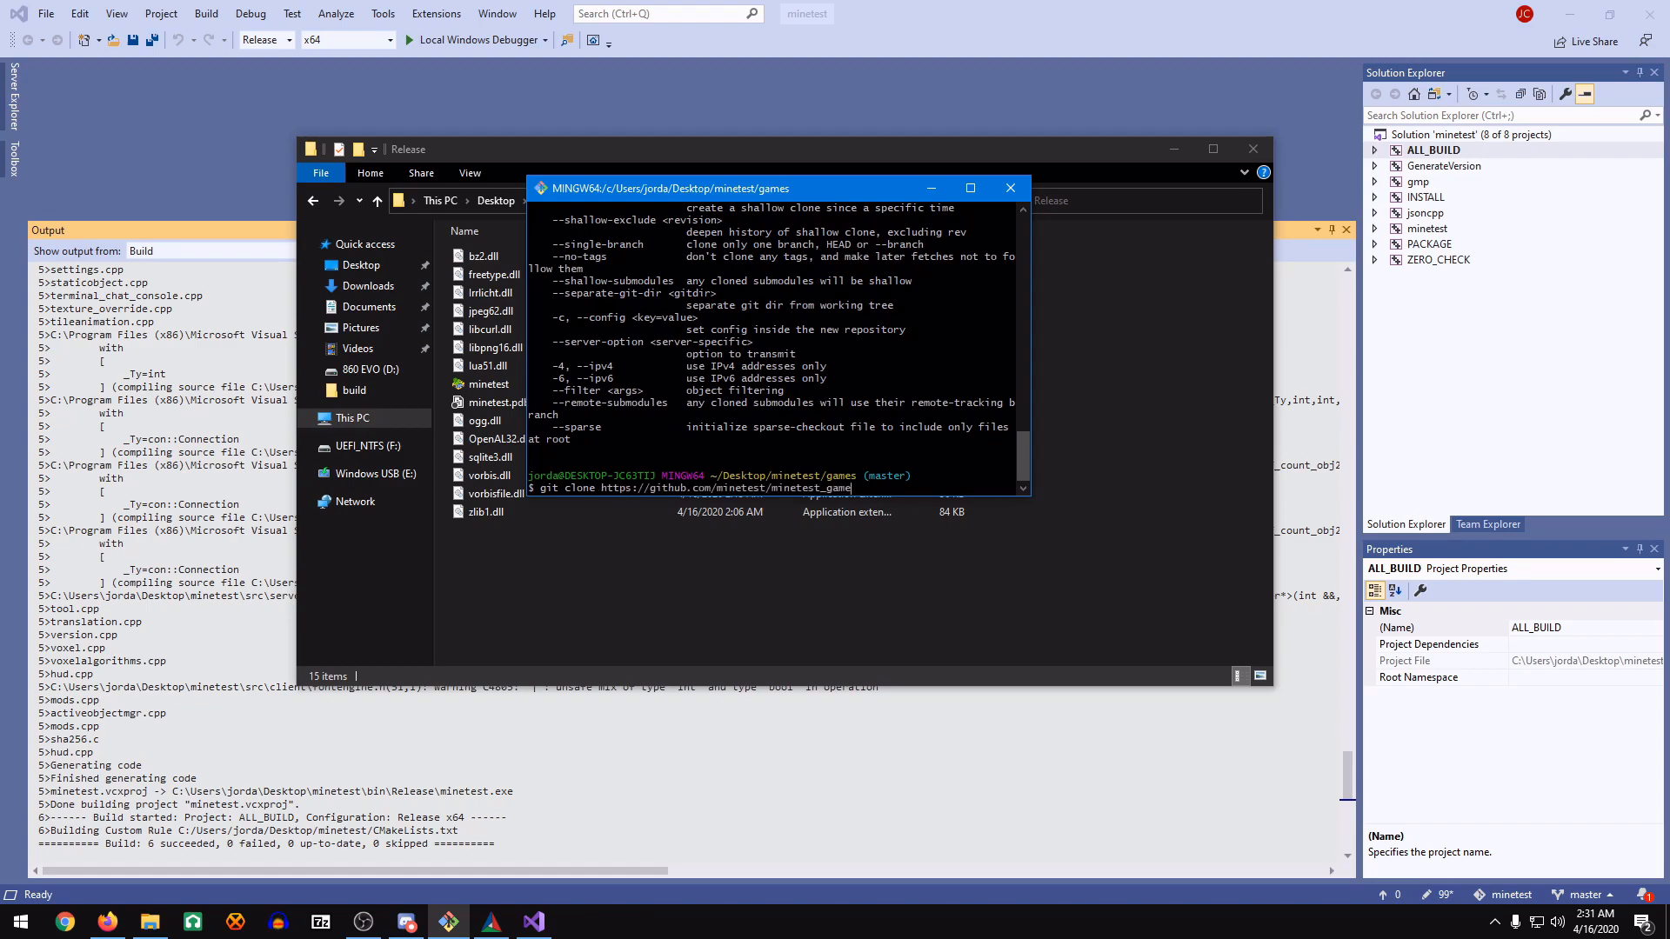
{"action": "key", "text": "Return"}
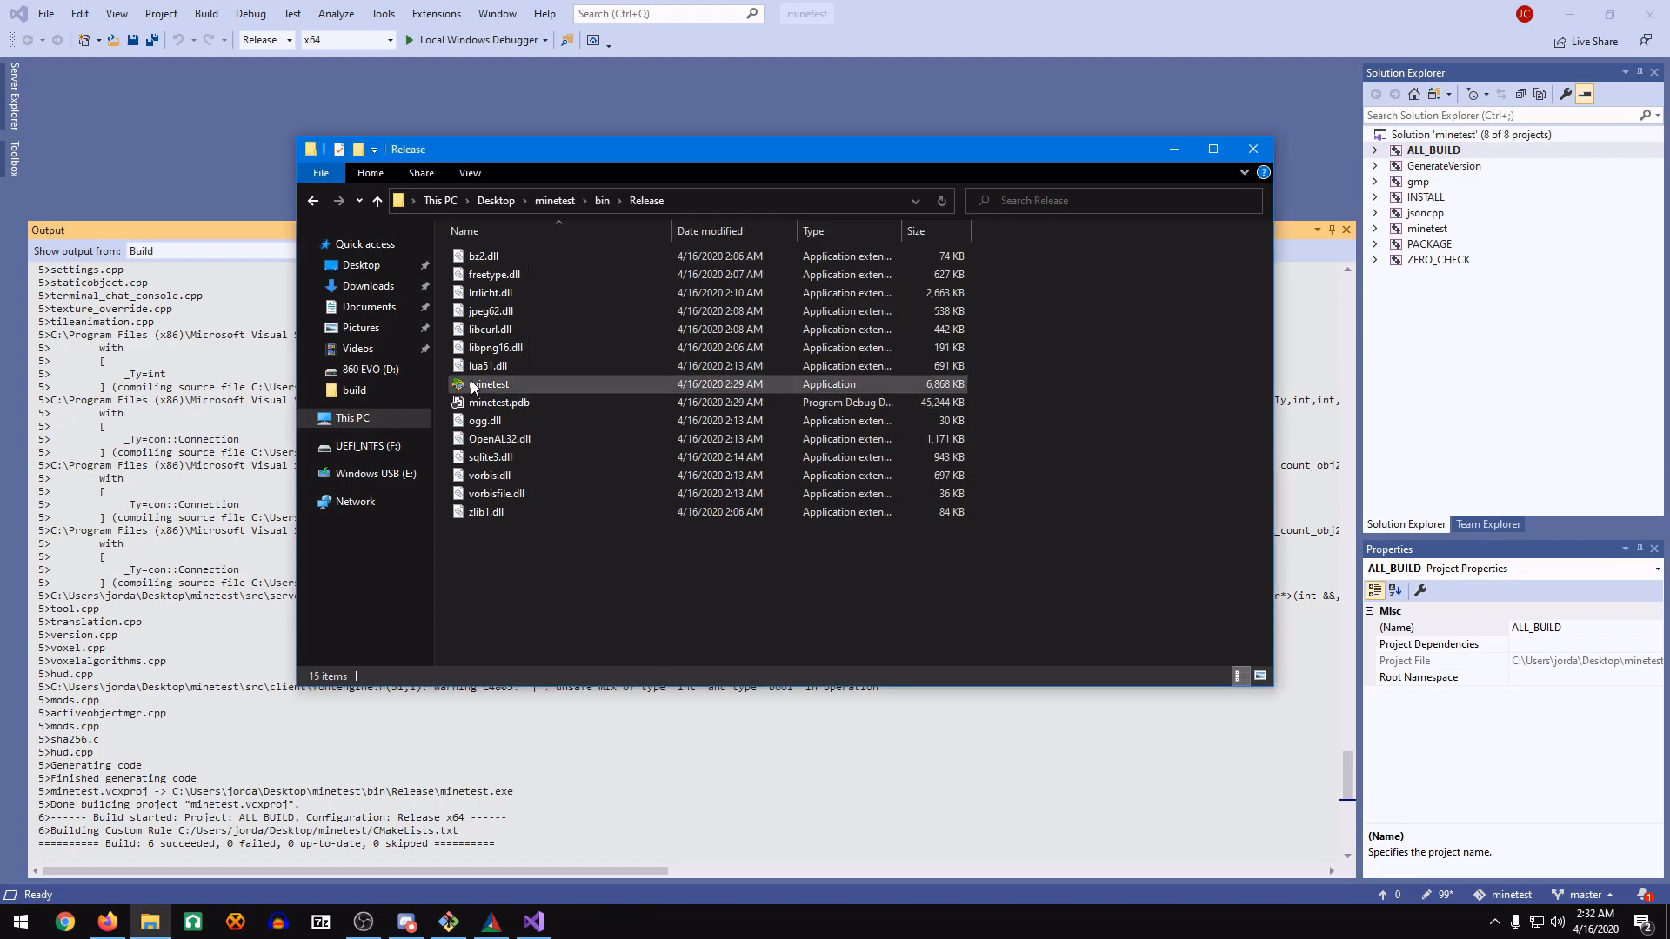
Relaunch minetest.exe and create a new world based on Minetest Game.
{"action": "double_click", "coordinate": [489, 384]}
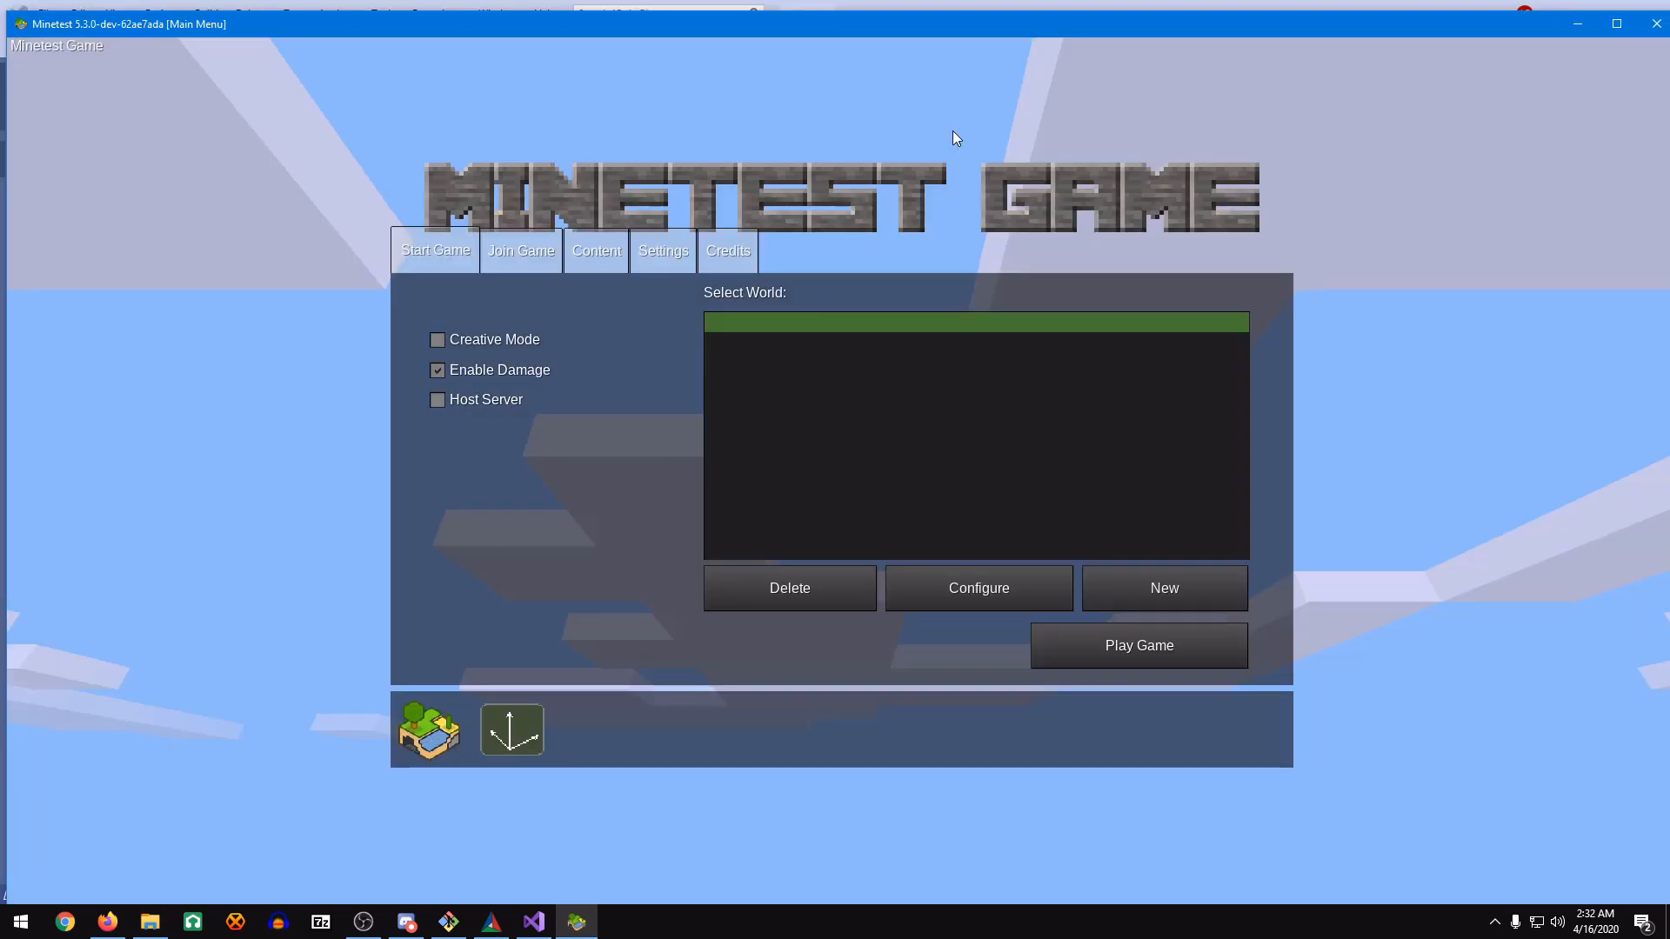
{"action": "left_click", "coordinate": [1163, 588]}
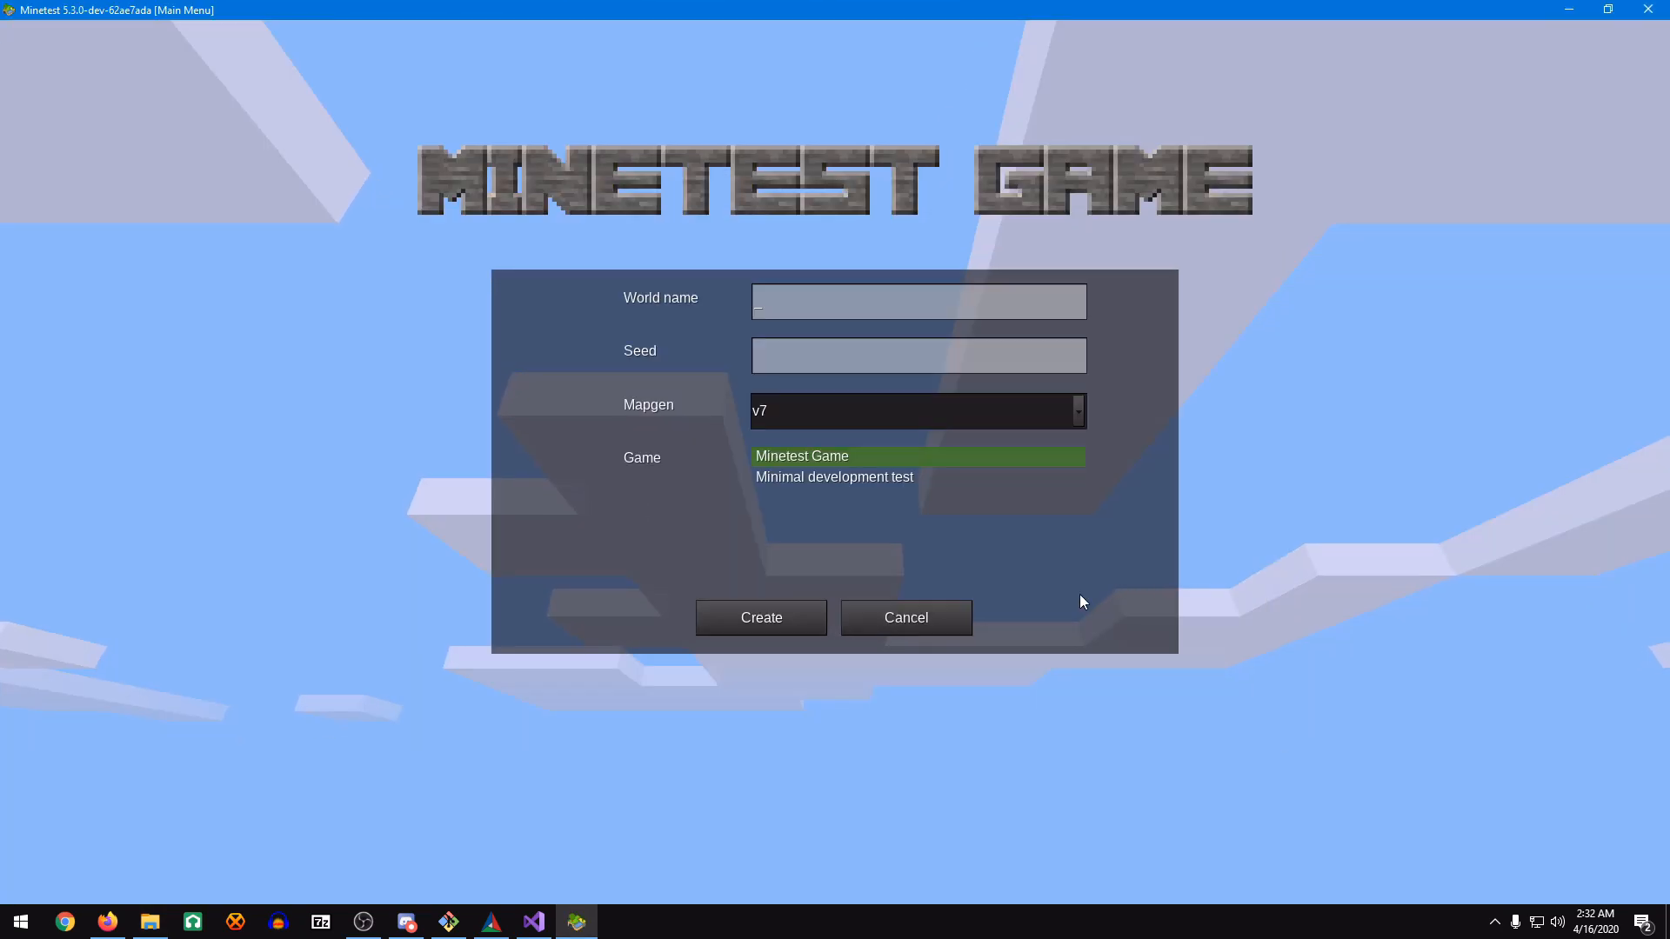
{"action": "left_click", "coordinate": [760, 618]}
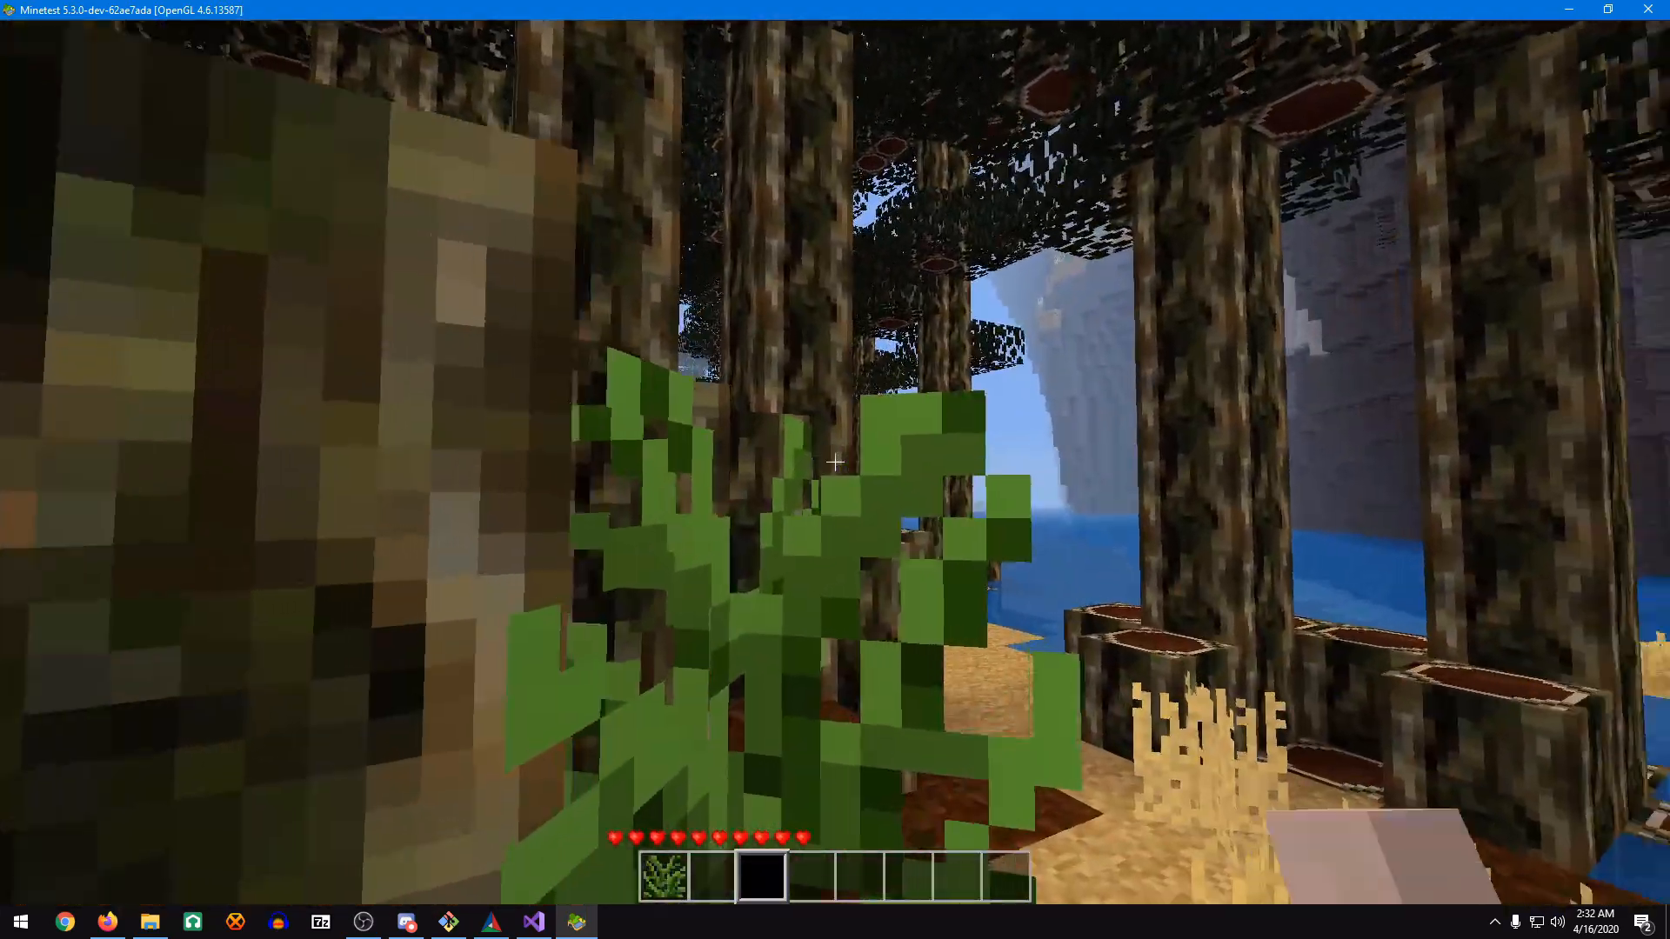
{"action": "mouse_move", "coordinate": [835, 461]}
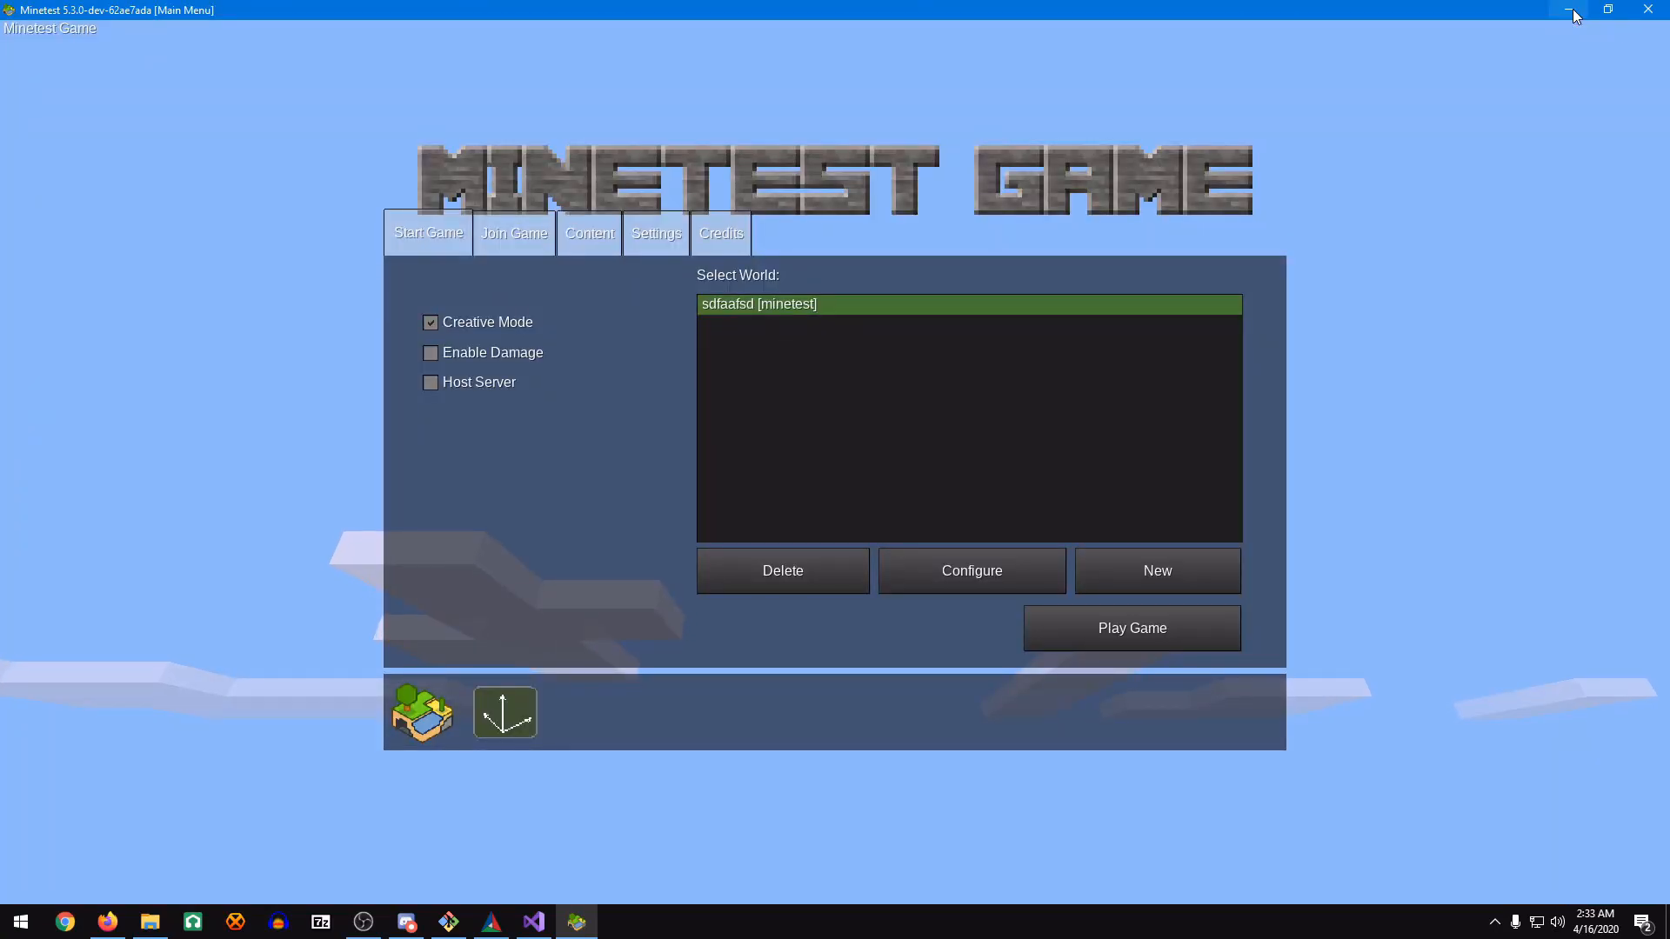
{"action": "mouse_move", "coordinate": [1539, 27]}
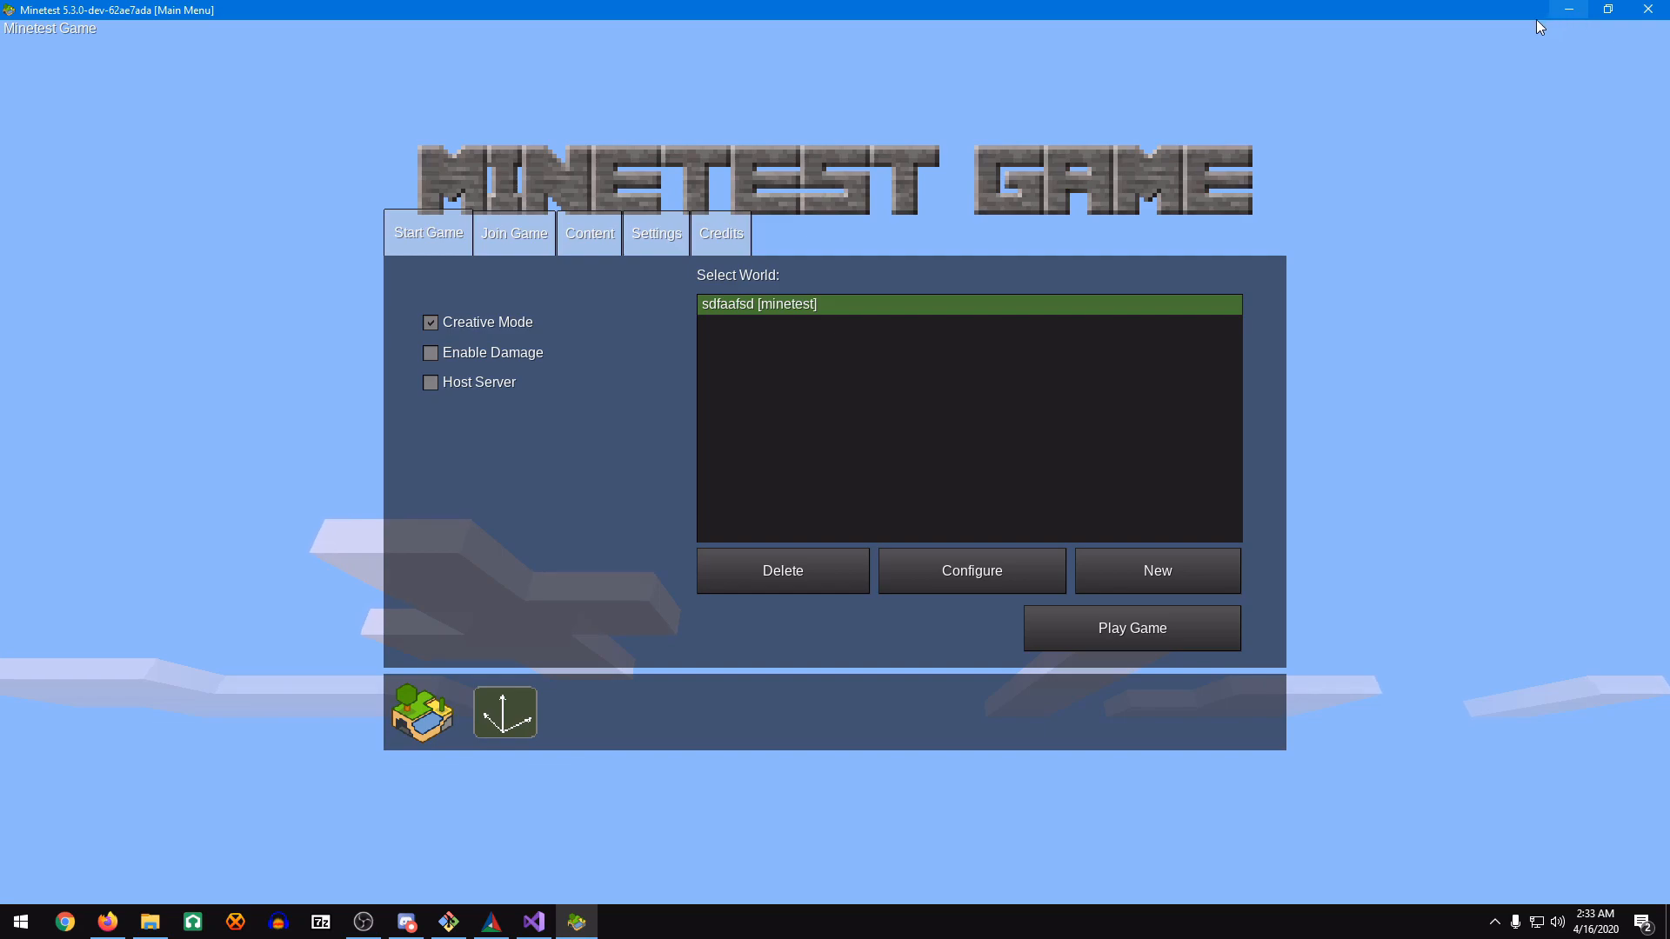
{"action": "mouse_move", "coordinate": [464, 792]}
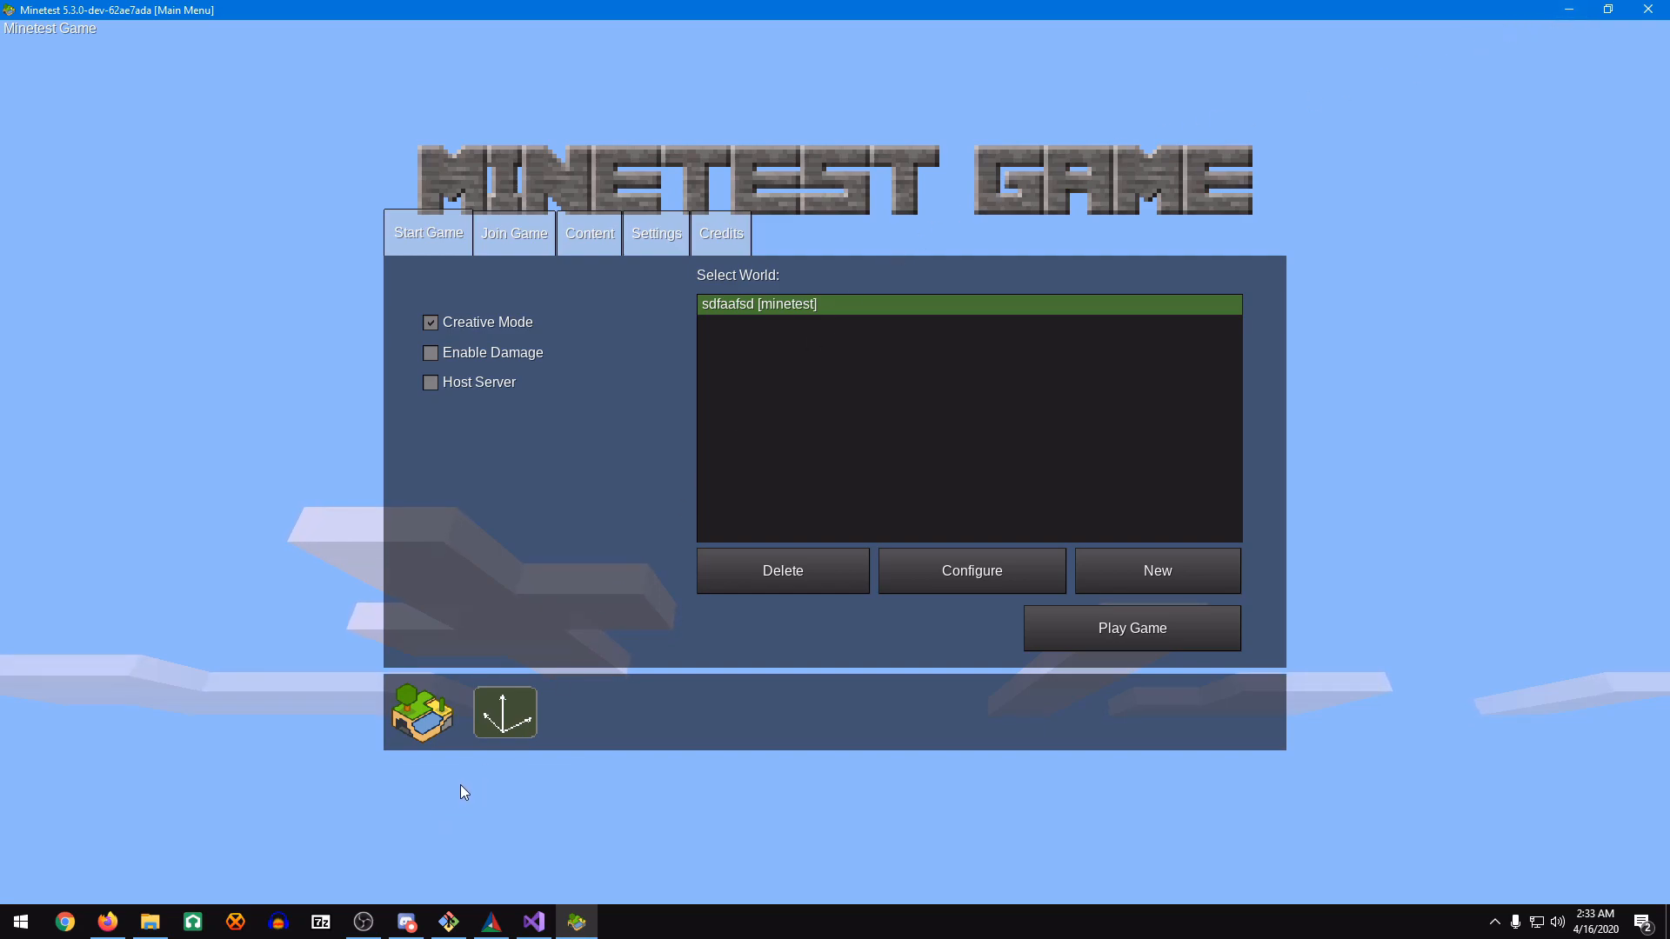
{"action": "mouse_move", "coordinate": [466, 764]}
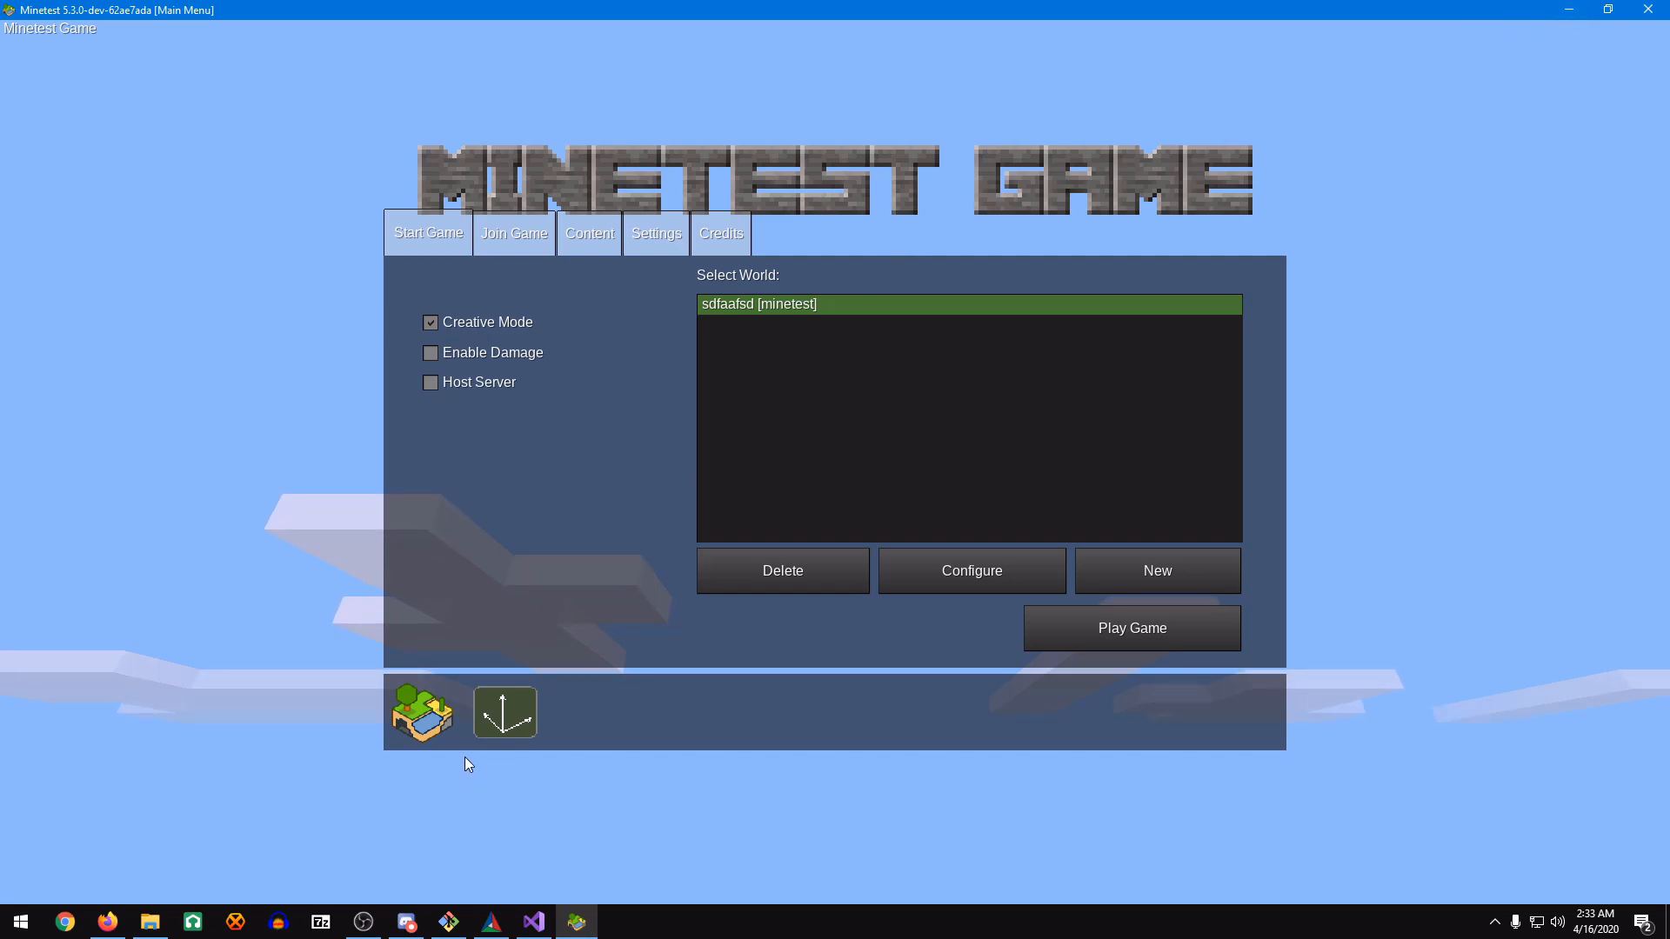
{"action": "mouse_move", "coordinate": [1367, 114]}
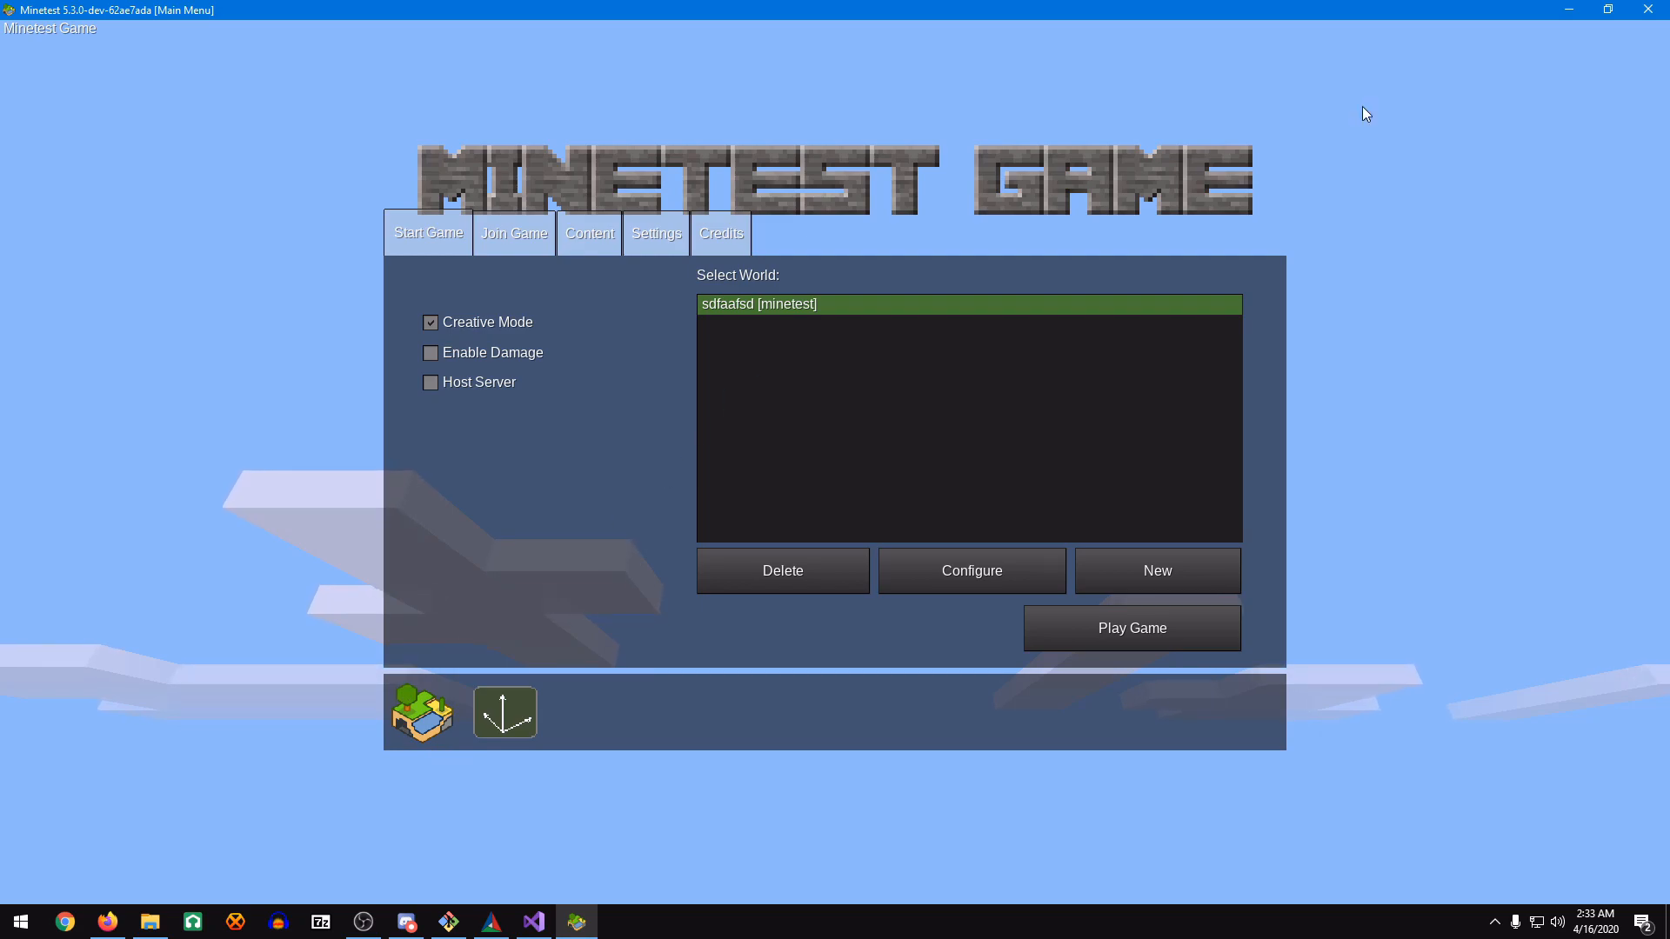